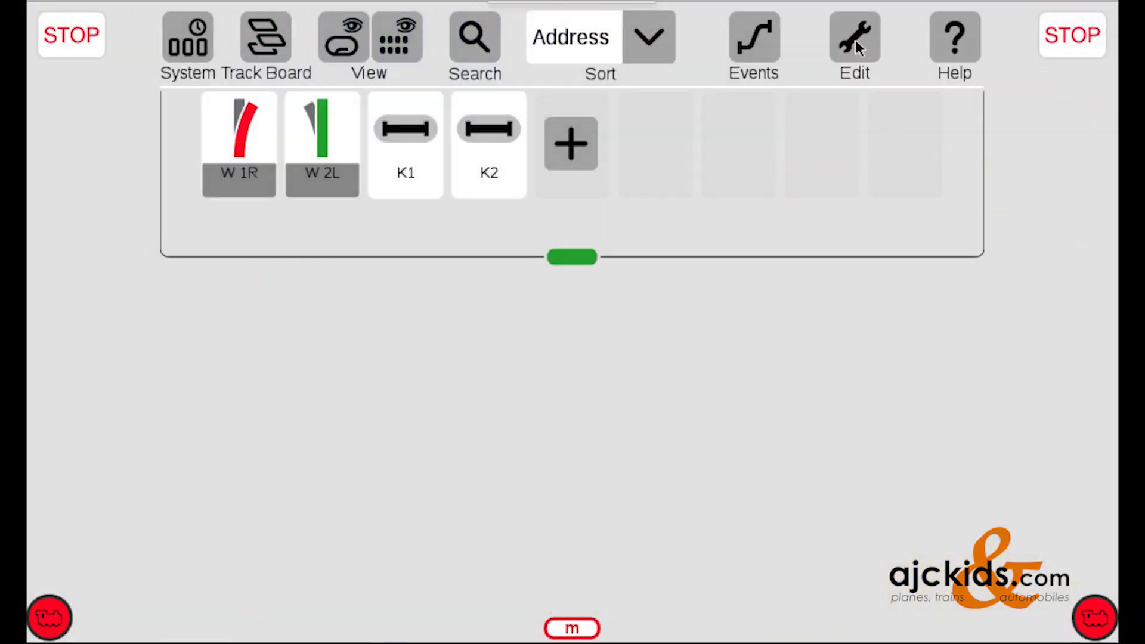
# - Put the track board page in edit mode and show the Track Diagram/Area section options
pyautogui.click(852, 36)
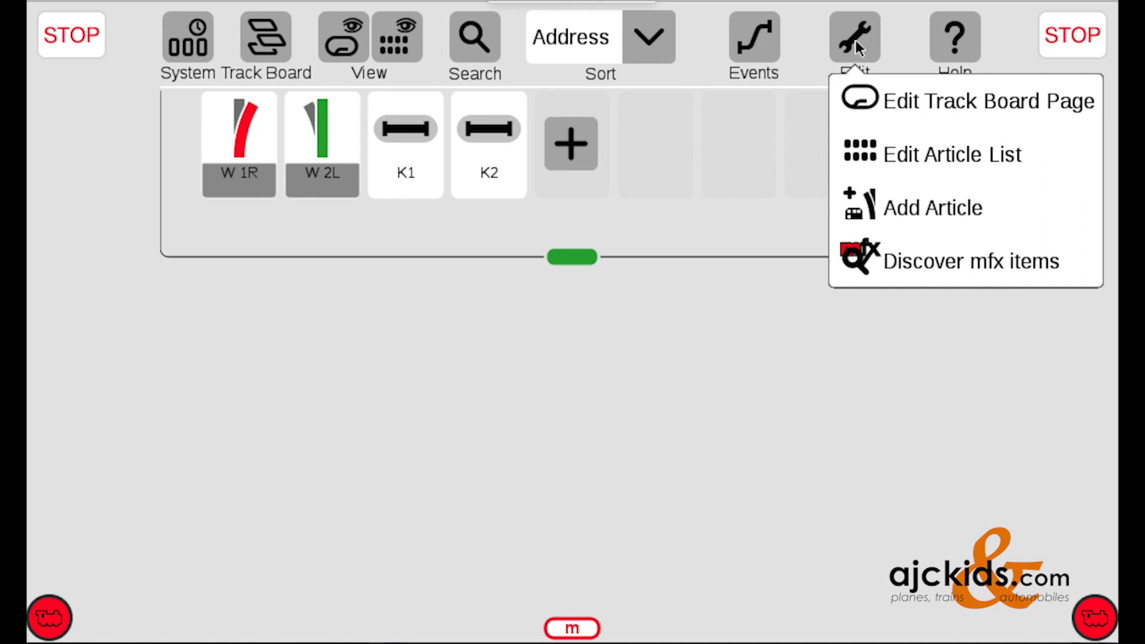
pyautogui.moveTo(972, 107)
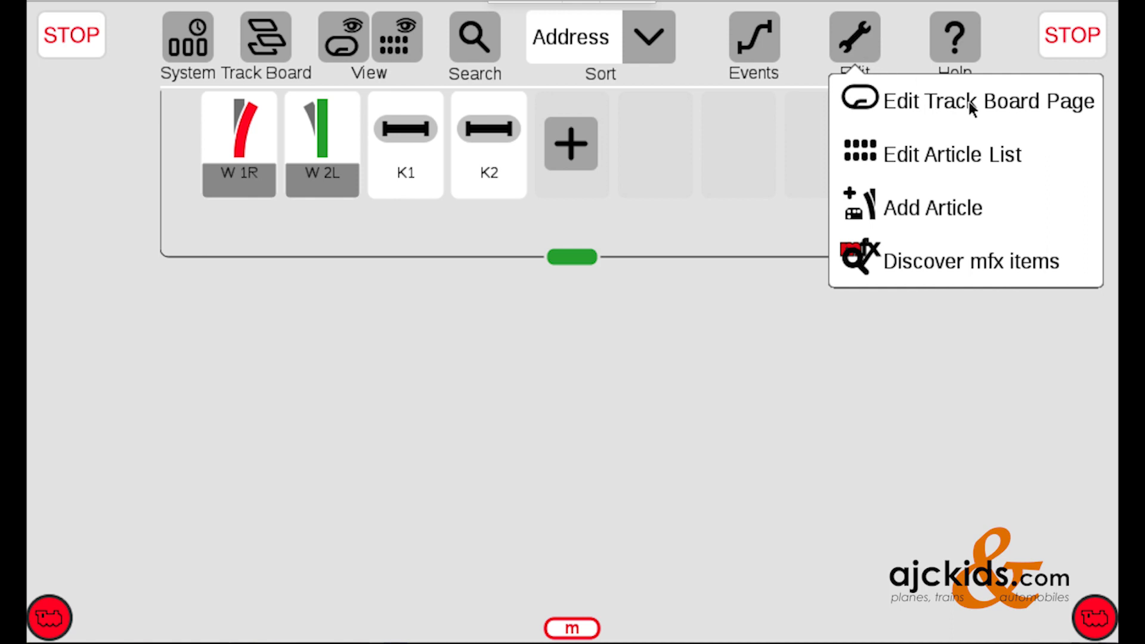
pyautogui.click(986, 100)
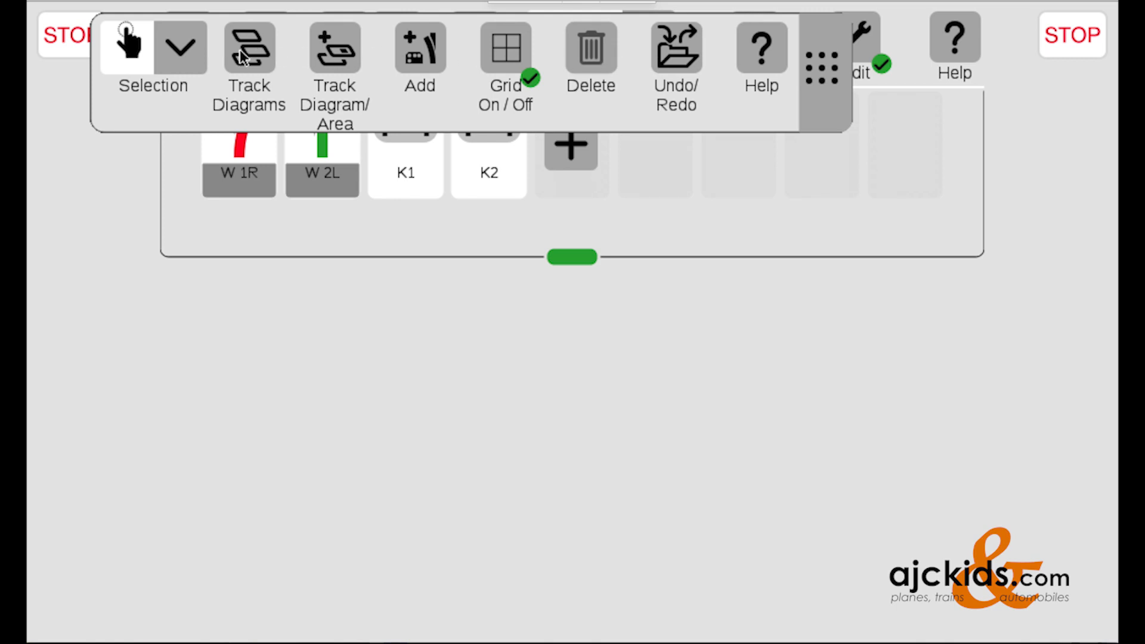
pyautogui.click(250, 48)
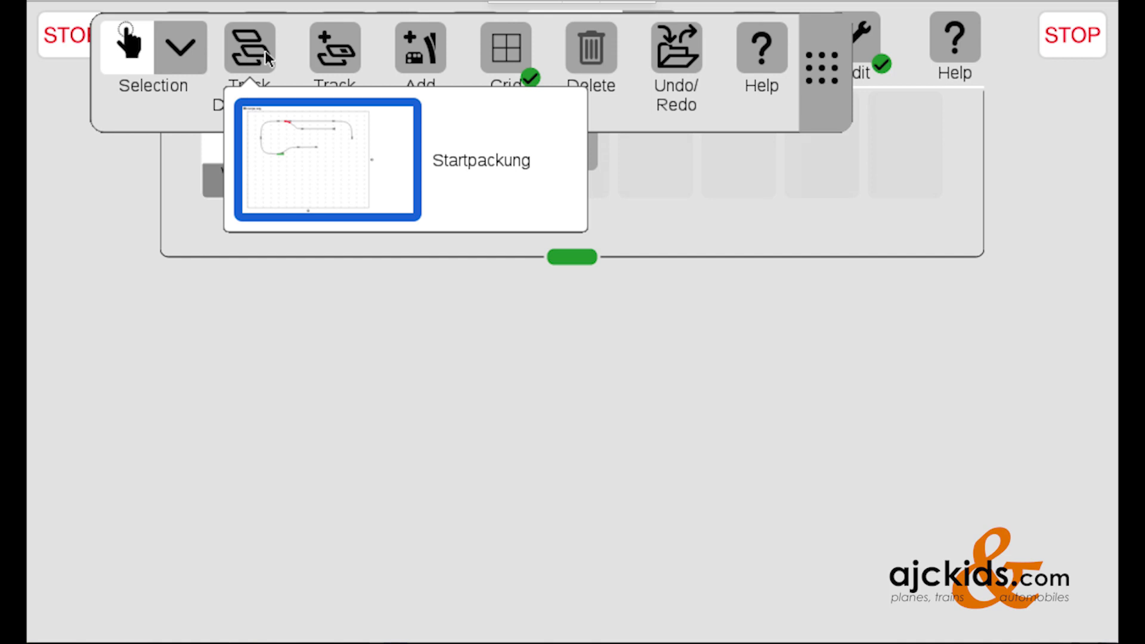
pyautogui.click(335, 48)
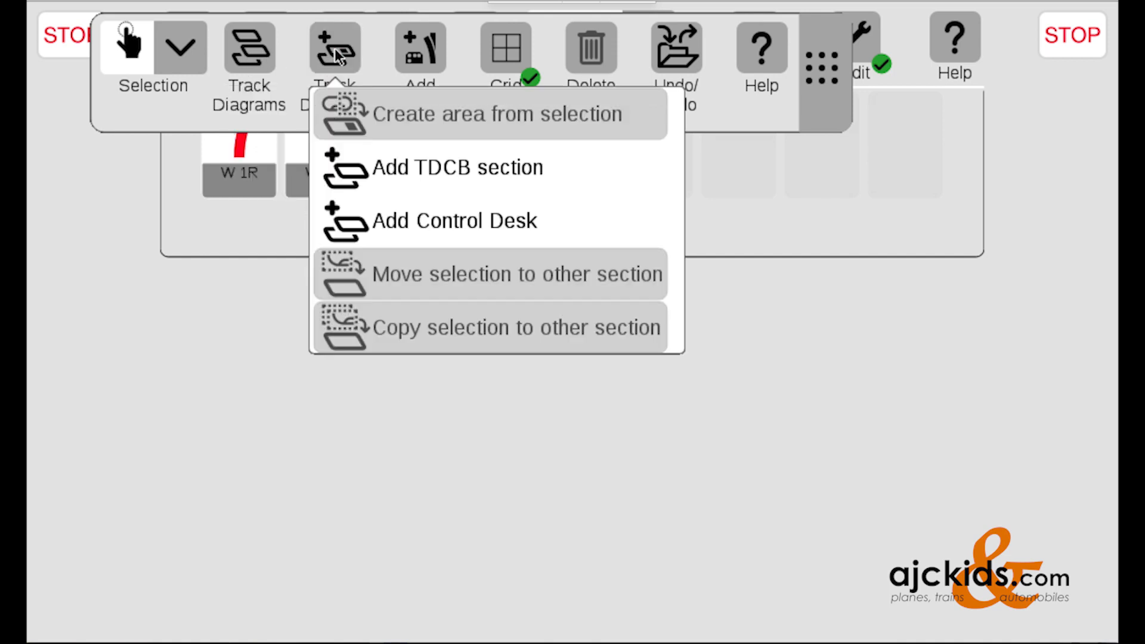
pyautogui.moveTo(417, 178)
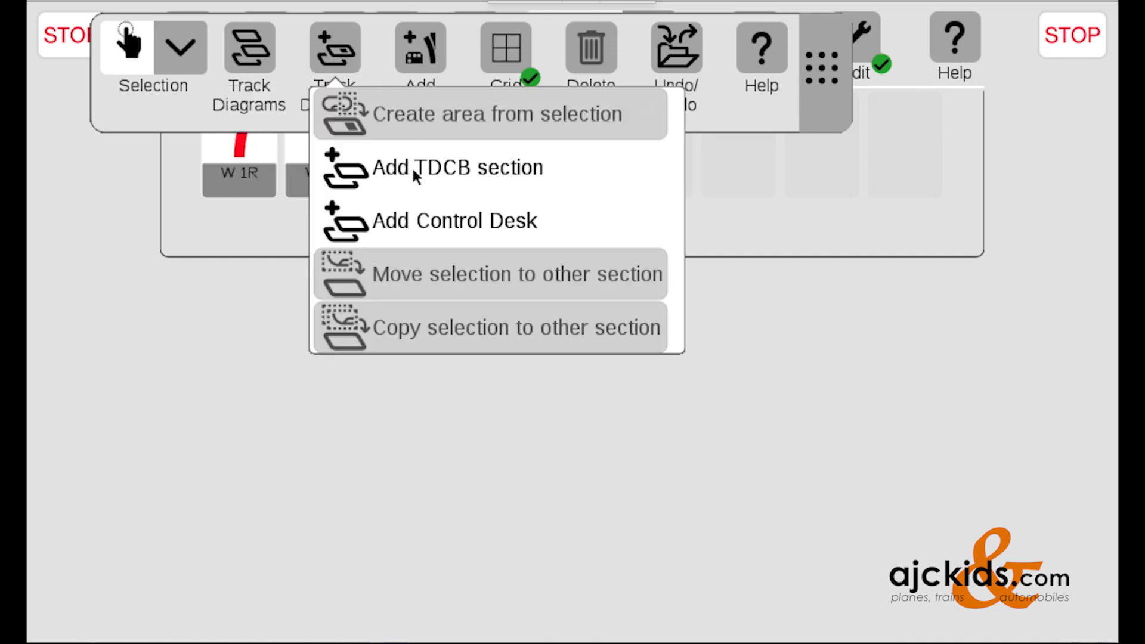
pyautogui.moveTo(439, 182)
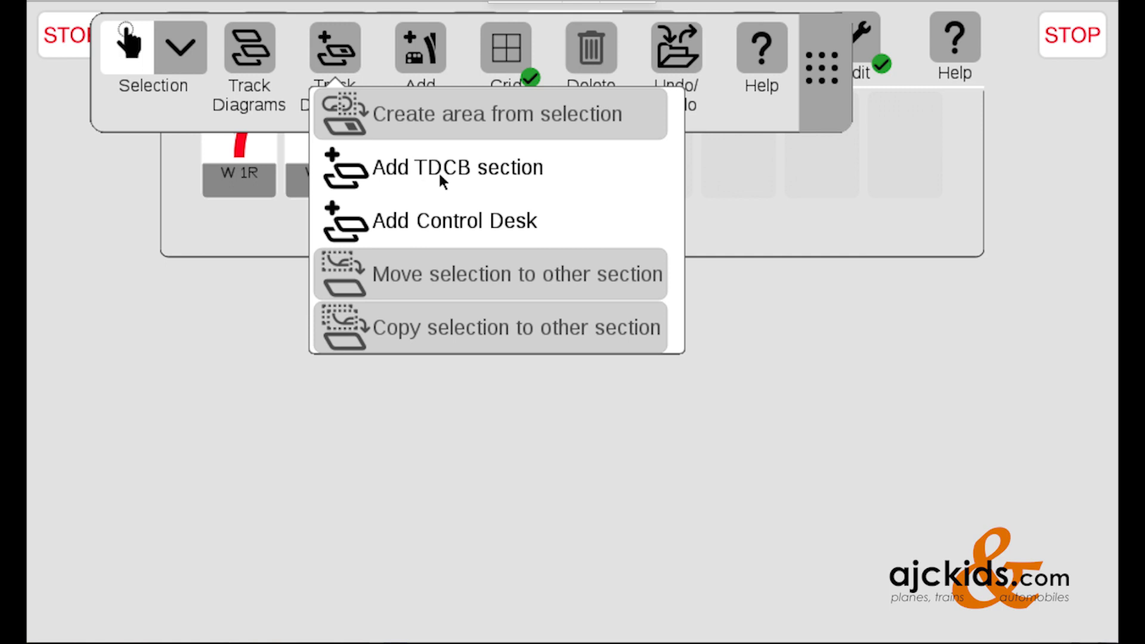
# - Add a new TDCB section and enter the name 'Station Area'
pyautogui.click(456, 167)
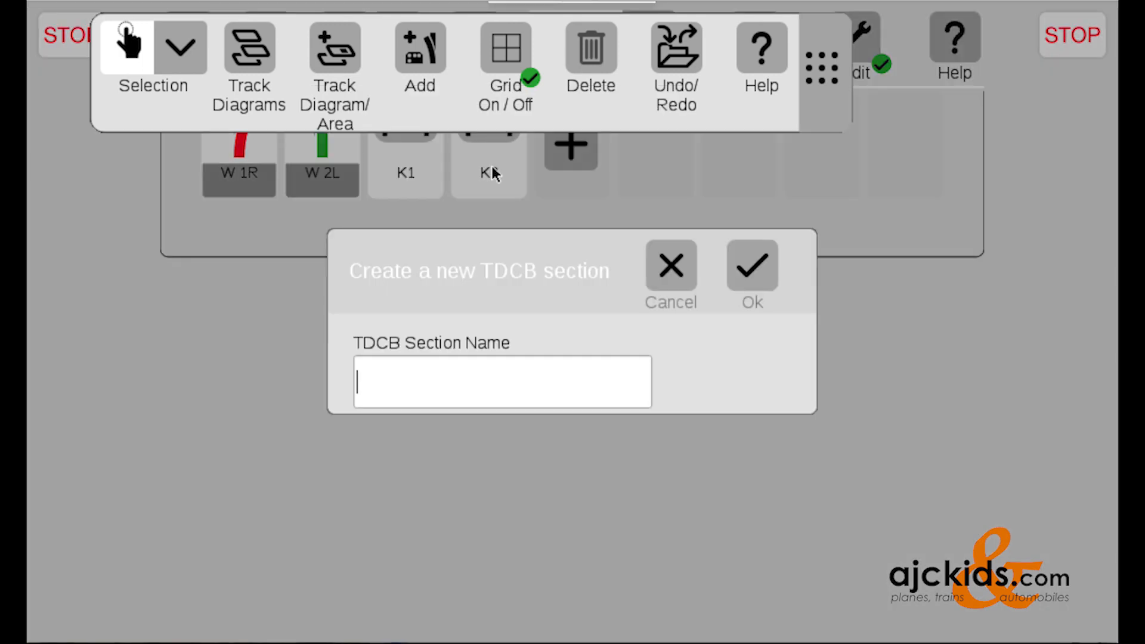
pyautogui.moveTo(448, 376)
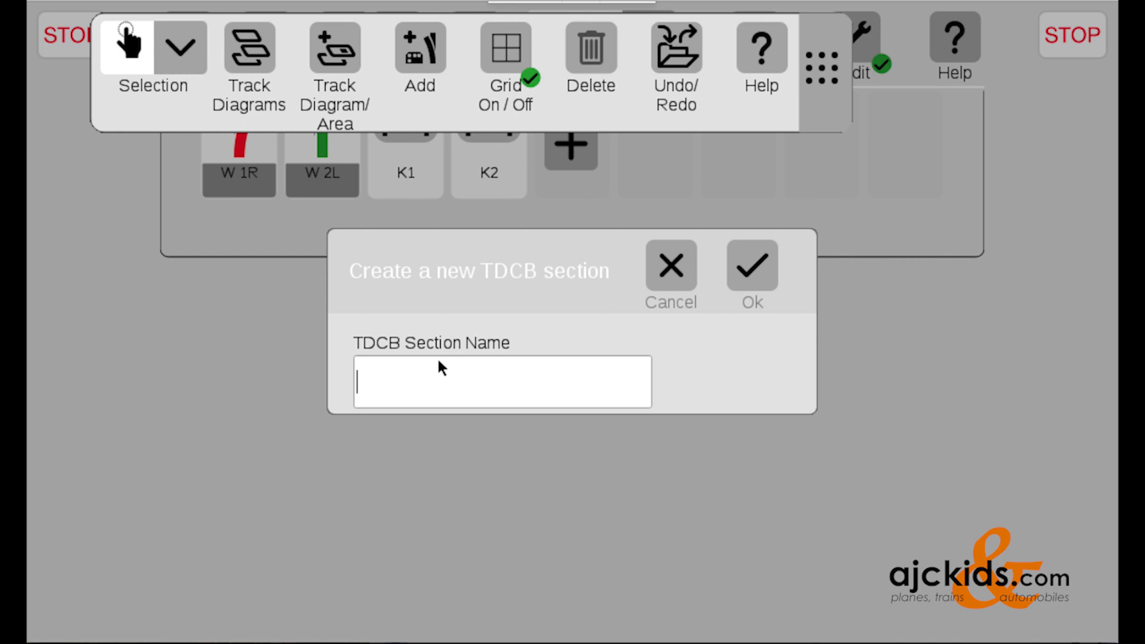
pyautogui.write('S')
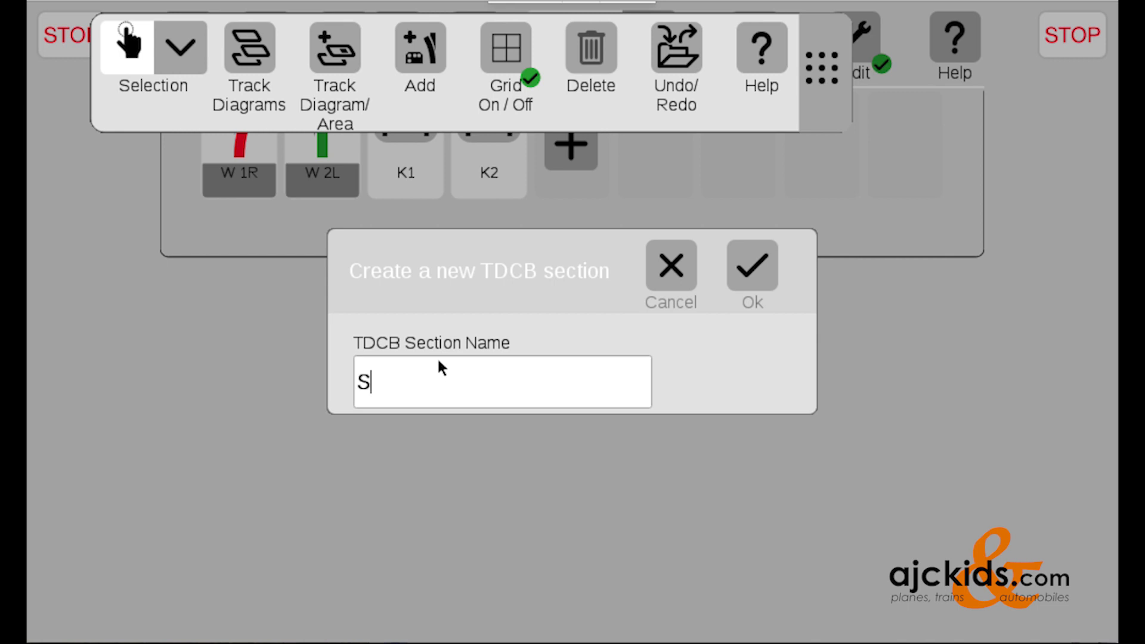
pyautogui.write('t')
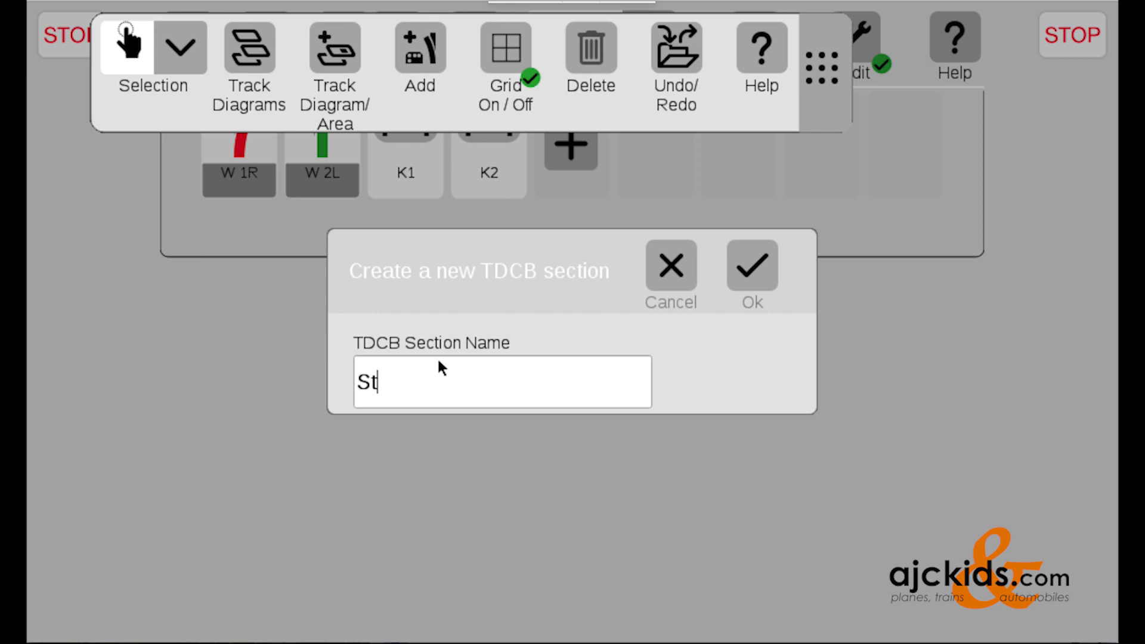
pyautogui.write('atio')
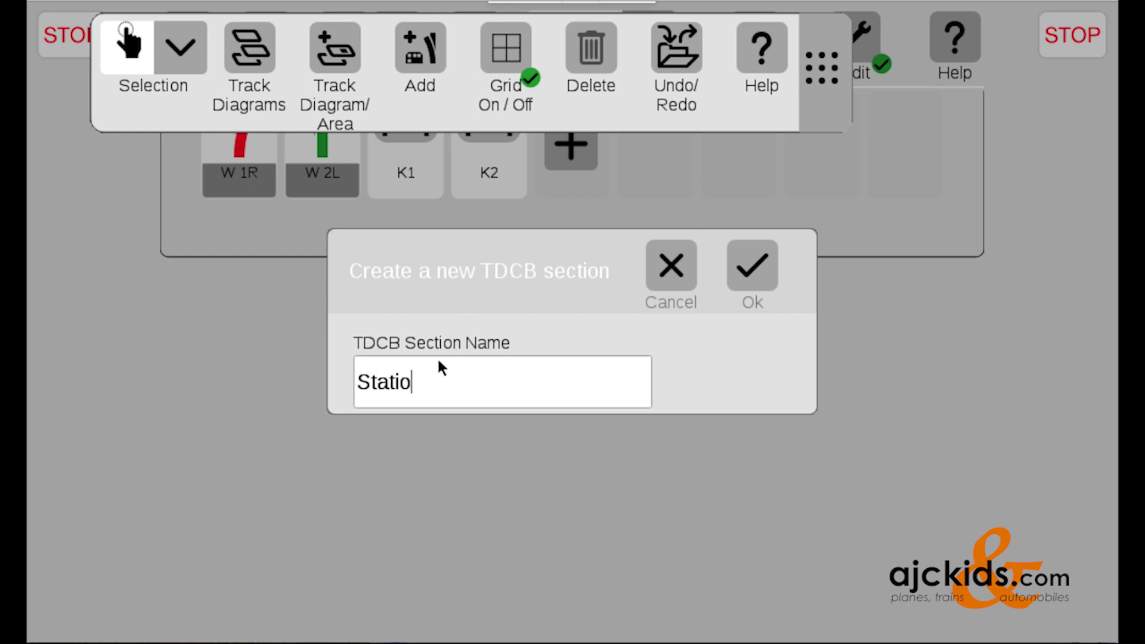
pyautogui.write('n Area')
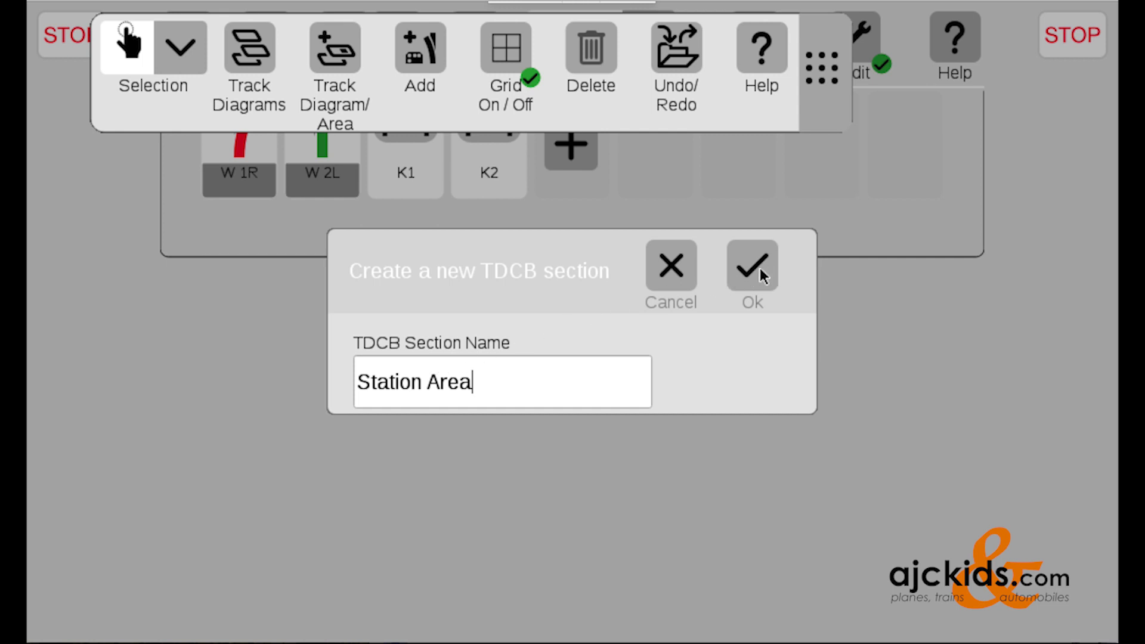
# - Confirm the Station Area section so it appears as an empty grid on the track board
pyautogui.click(751, 266)
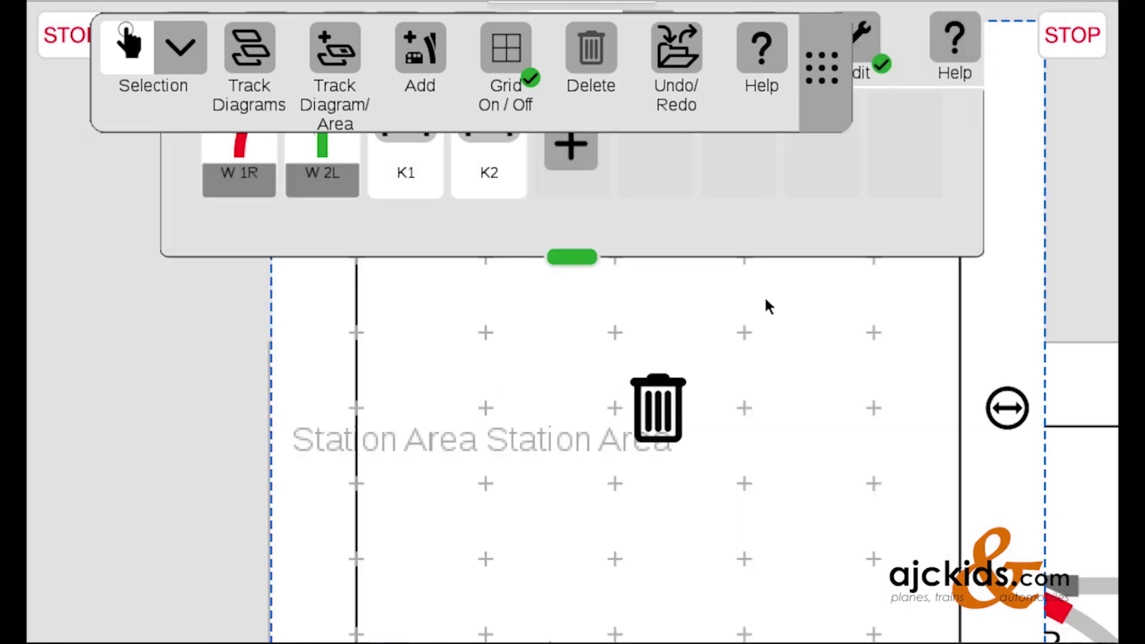
pyautogui.moveTo(872, 429)
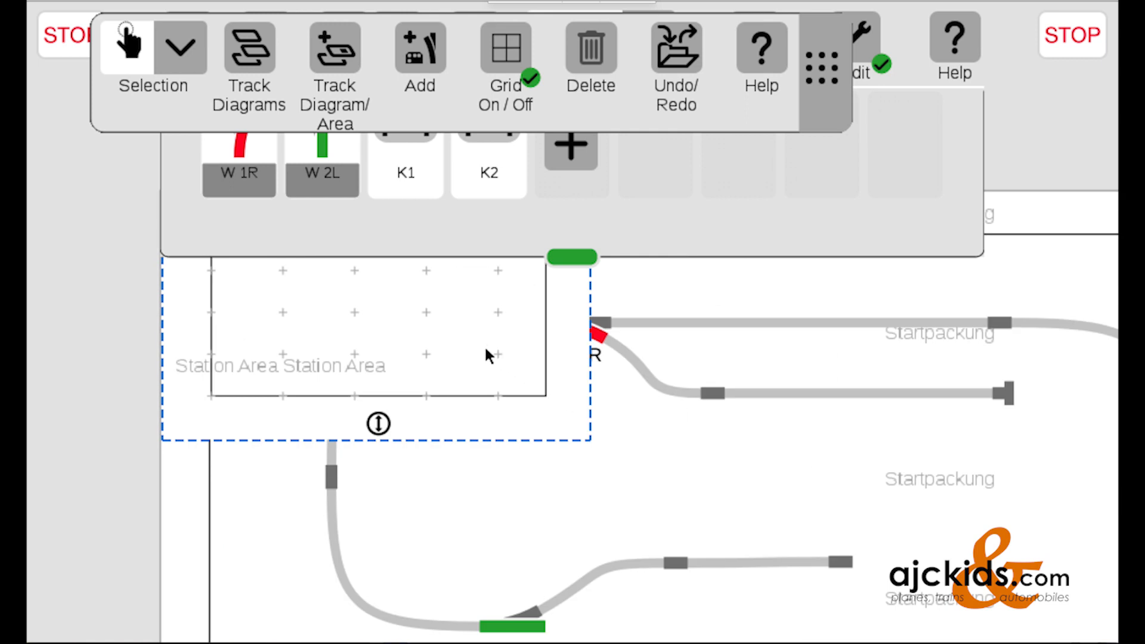
pyautogui.moveTo(573, 261)
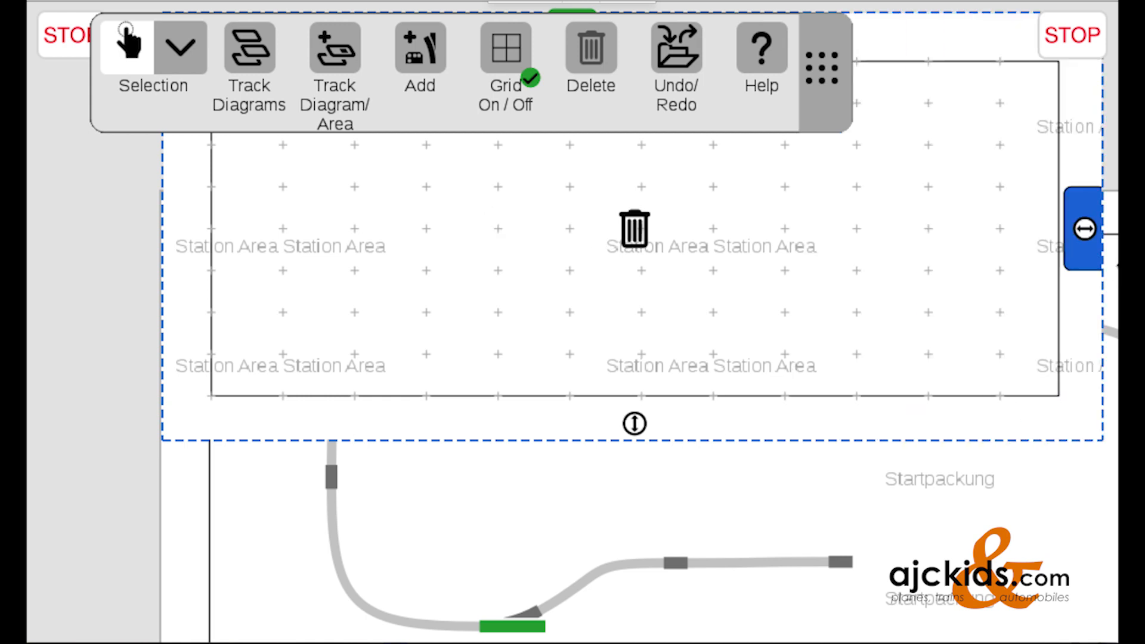
pyautogui.moveTo(713, 259)
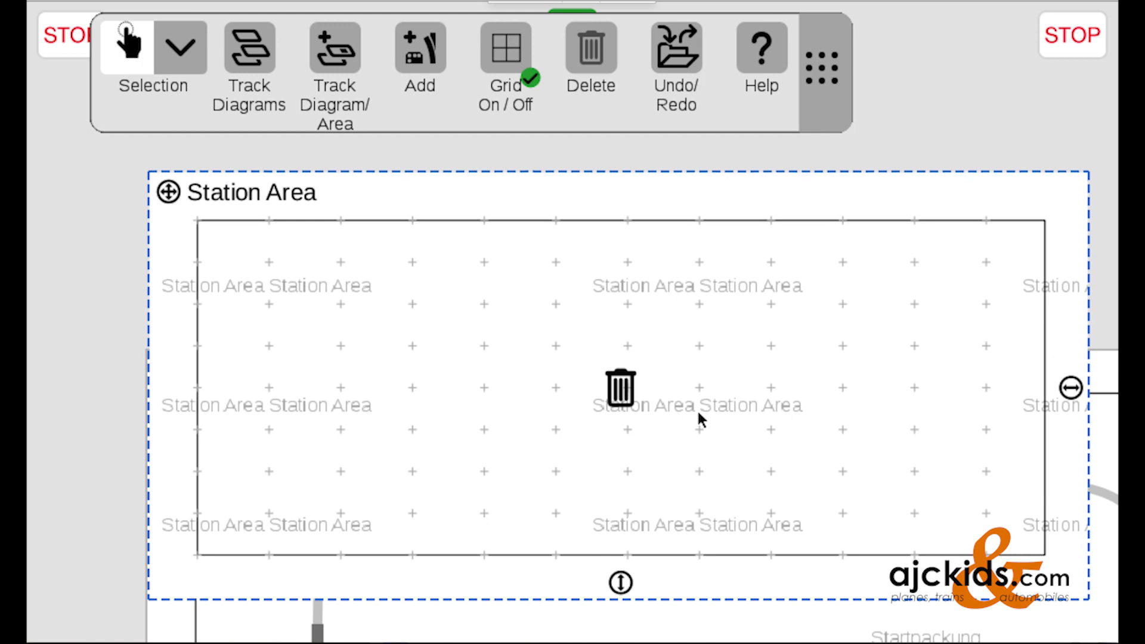
pyautogui.moveTo(694, 391)
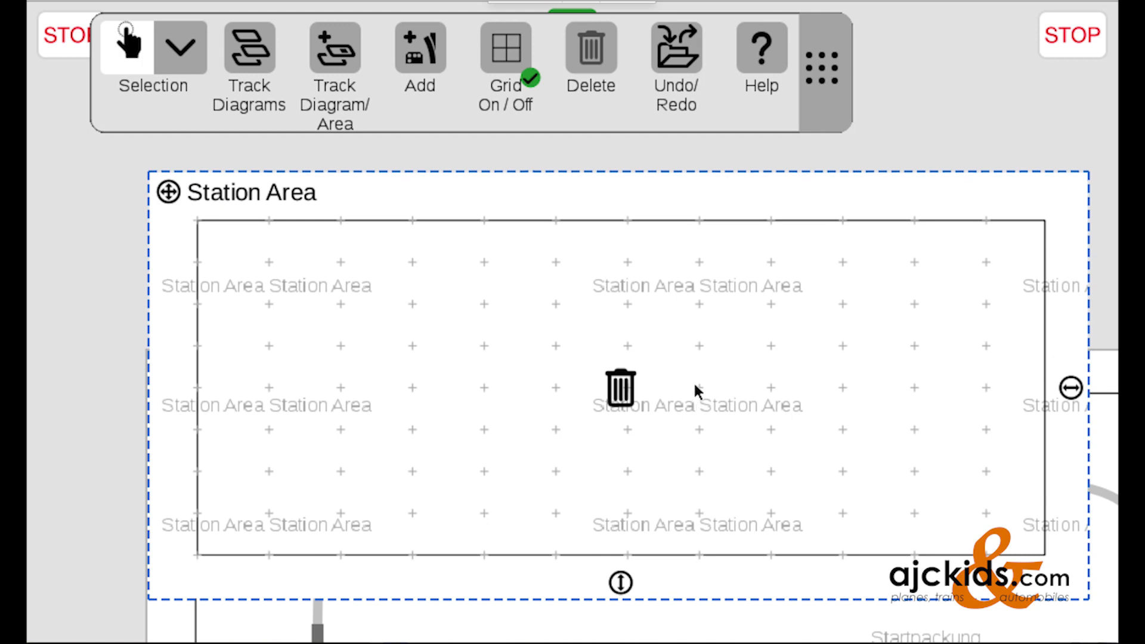
# - Pick a straight track from the Add palette and place it inside Station Area
pyautogui.click(420, 48)
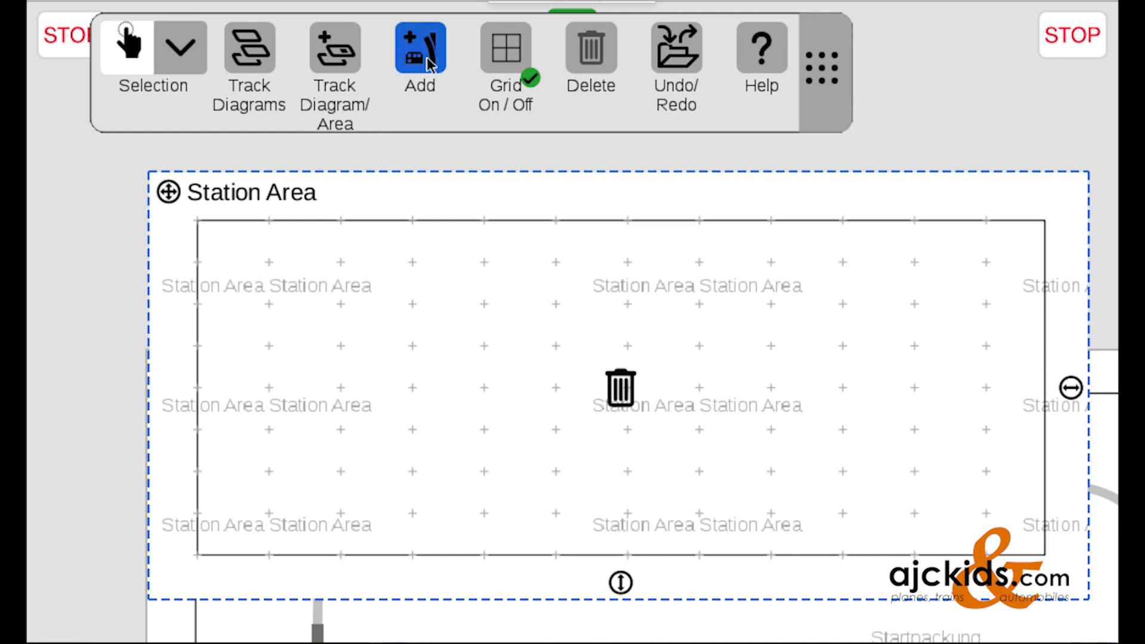
pyautogui.click(420, 49)
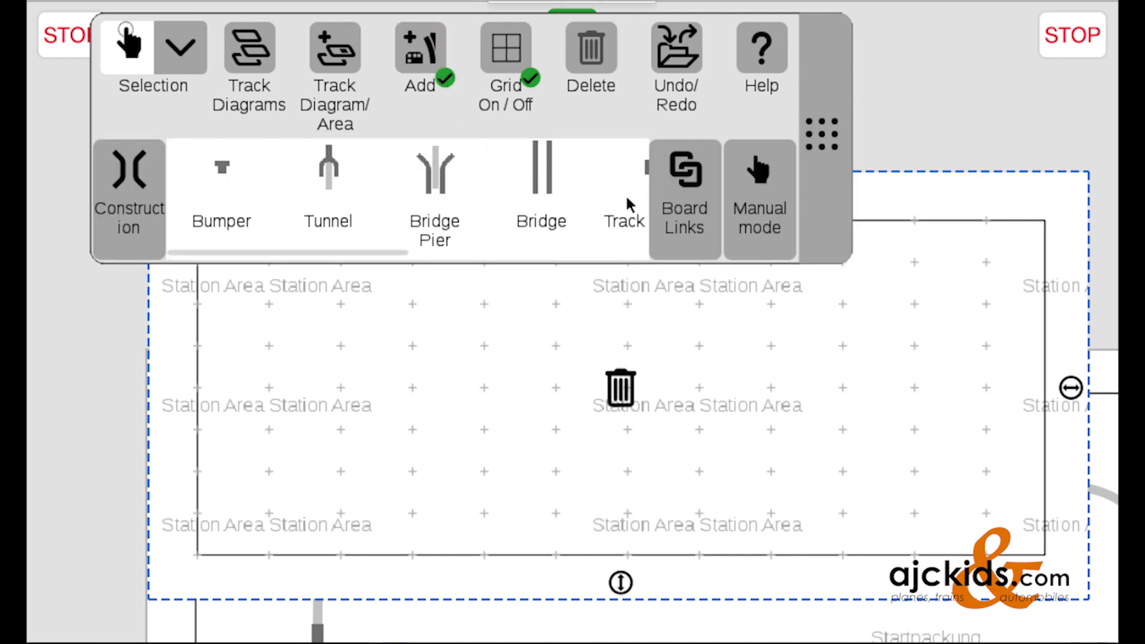
pyautogui.click(623, 190)
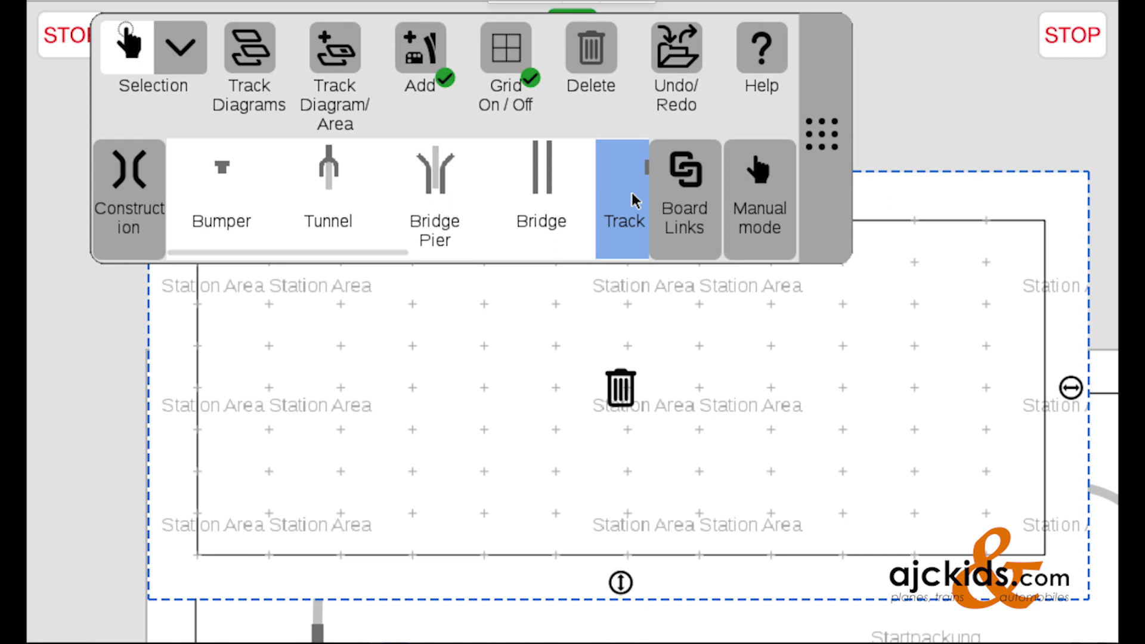
pyautogui.moveTo(473, 378)
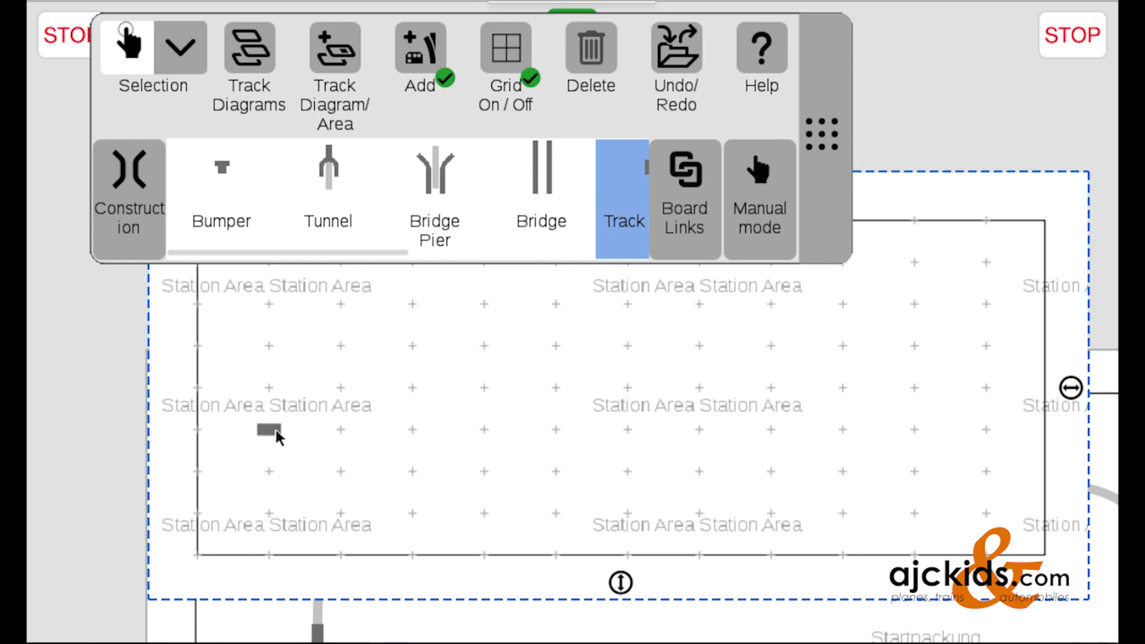
pyautogui.click(271, 433)
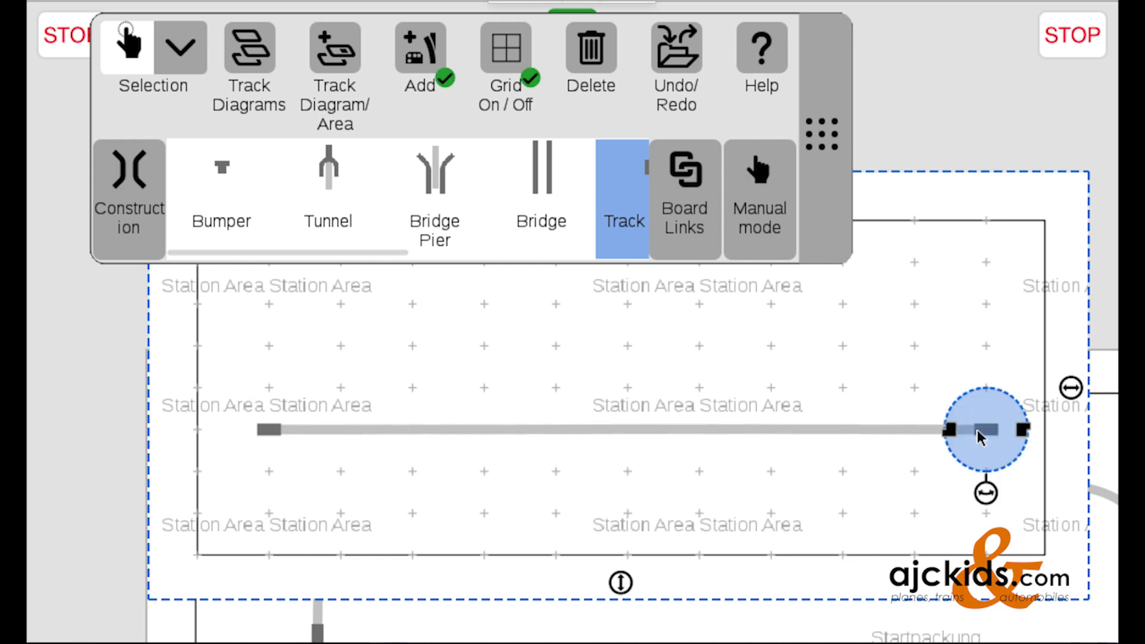
pyautogui.moveTo(785, 449)
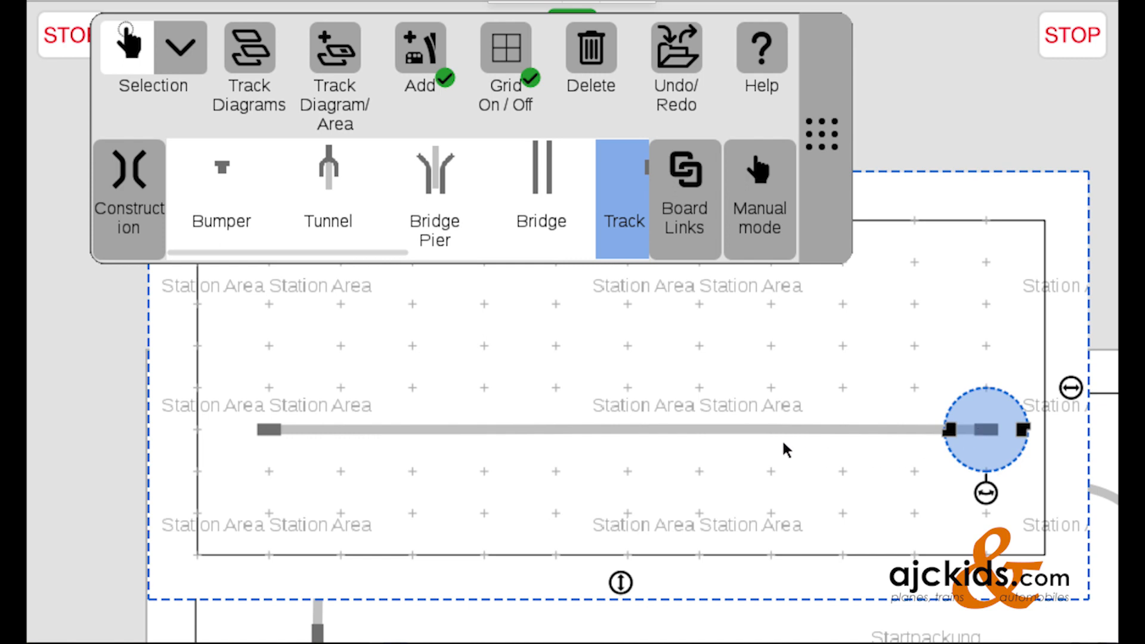
pyautogui.moveTo(734, 380)
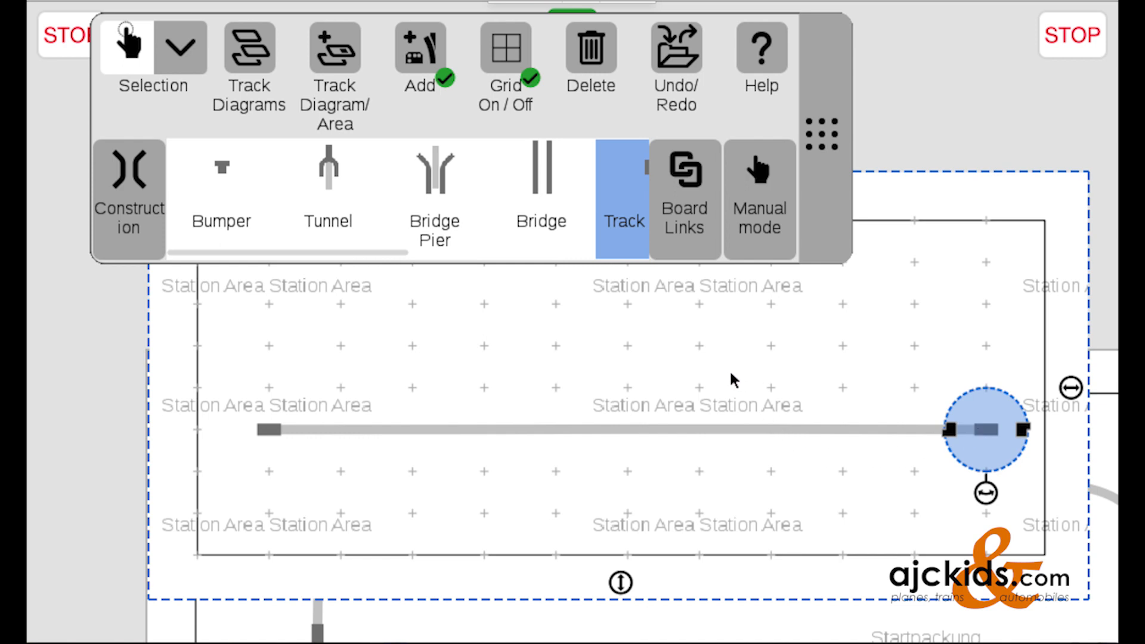
pyautogui.moveTo(742, 358)
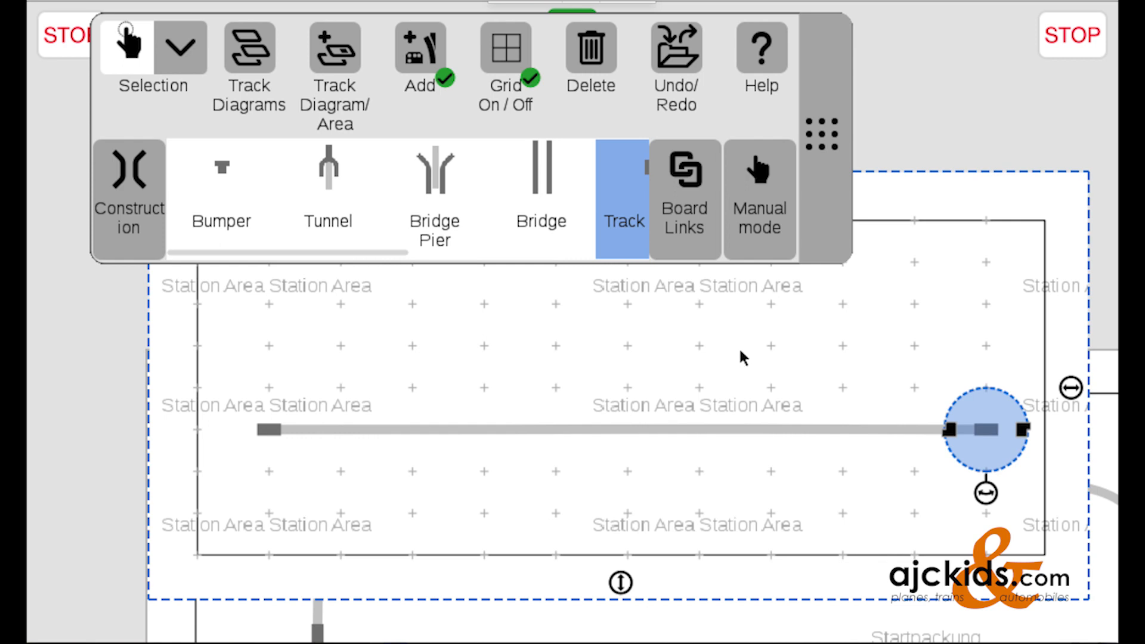
pyautogui.moveTo(774, 299)
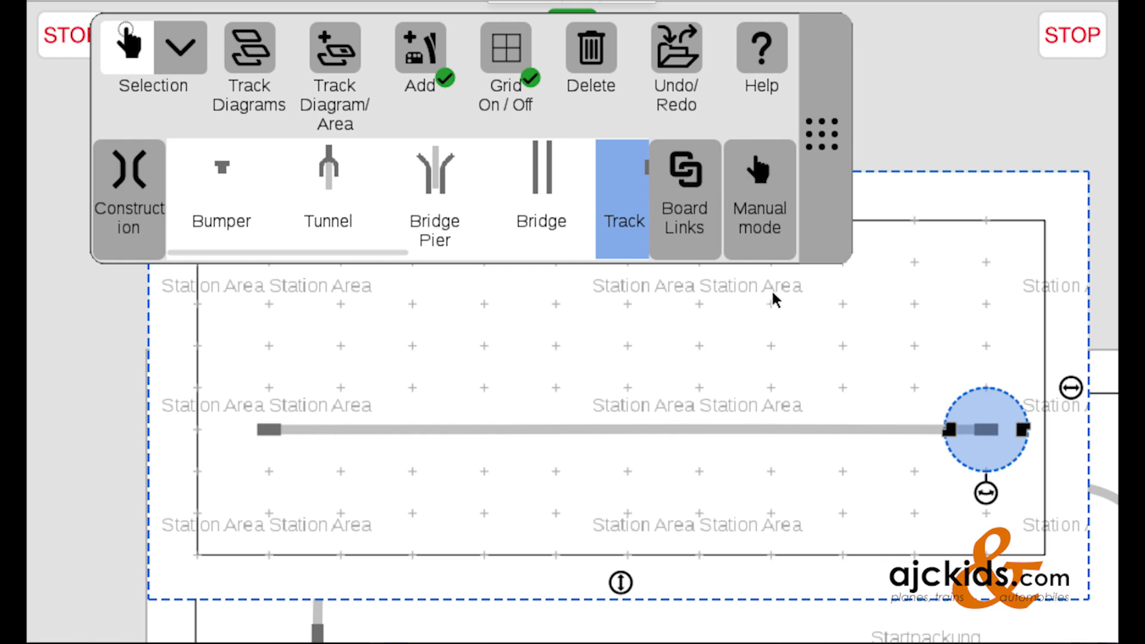
pyautogui.moveTo(826, 140)
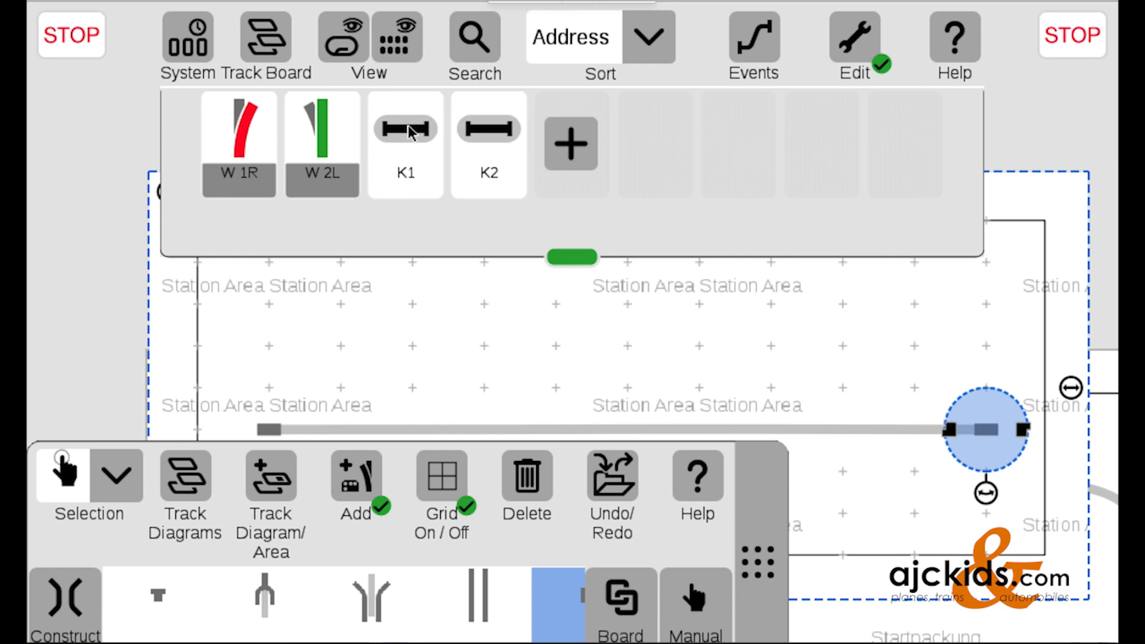
# - Place contact track K1 on the station track, then K2 at its left end
pyautogui.click(406, 129)
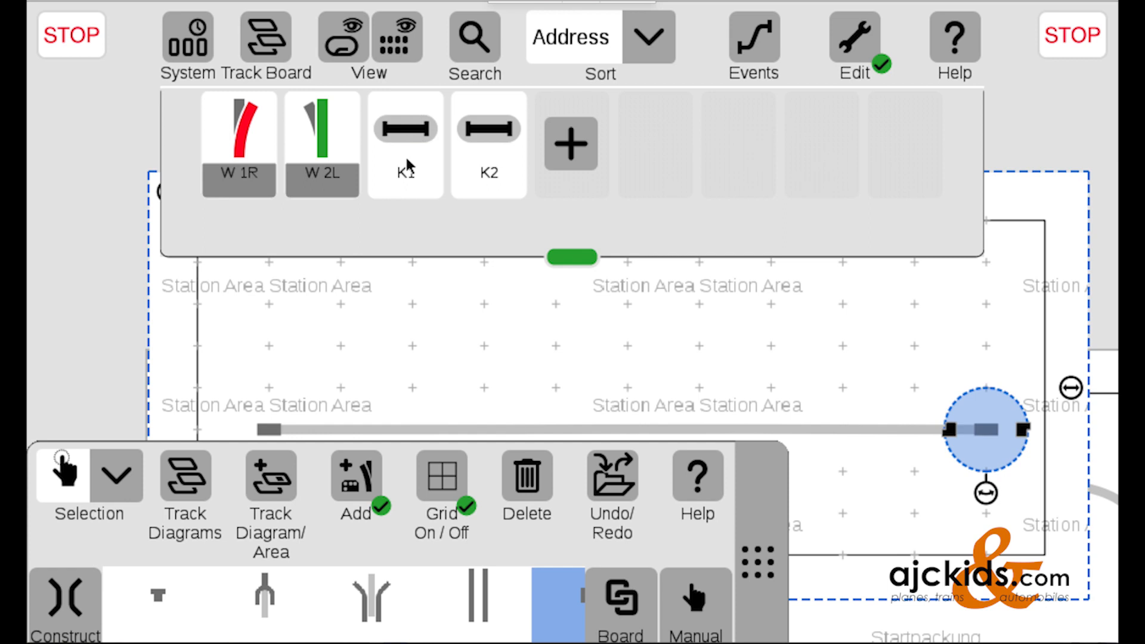
pyautogui.moveTo(429, 187)
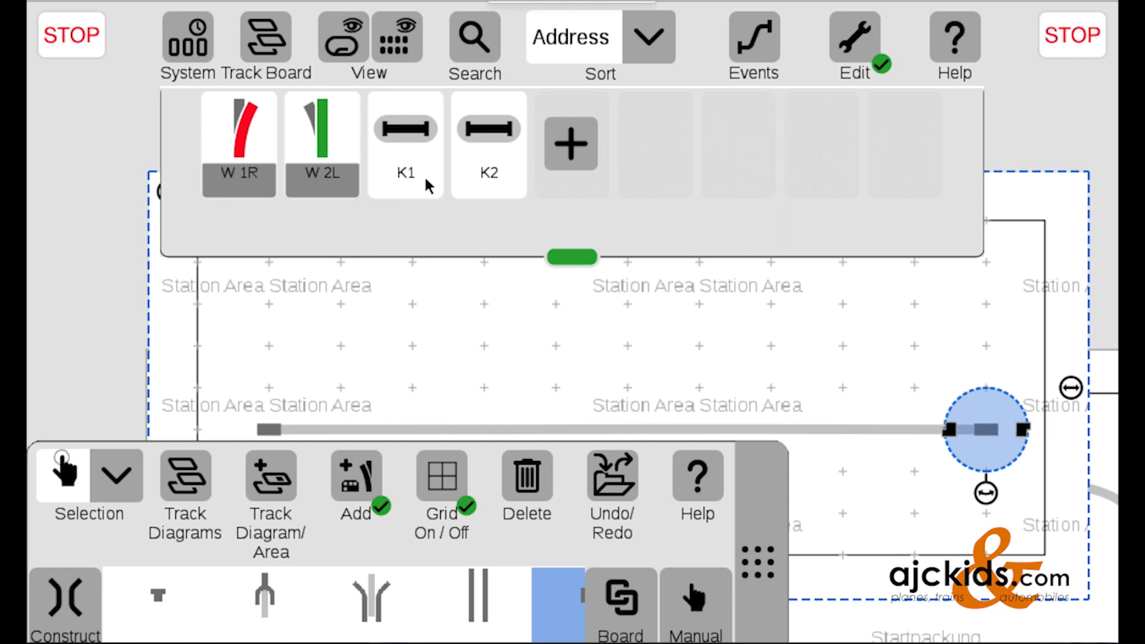
pyautogui.click(406, 128)
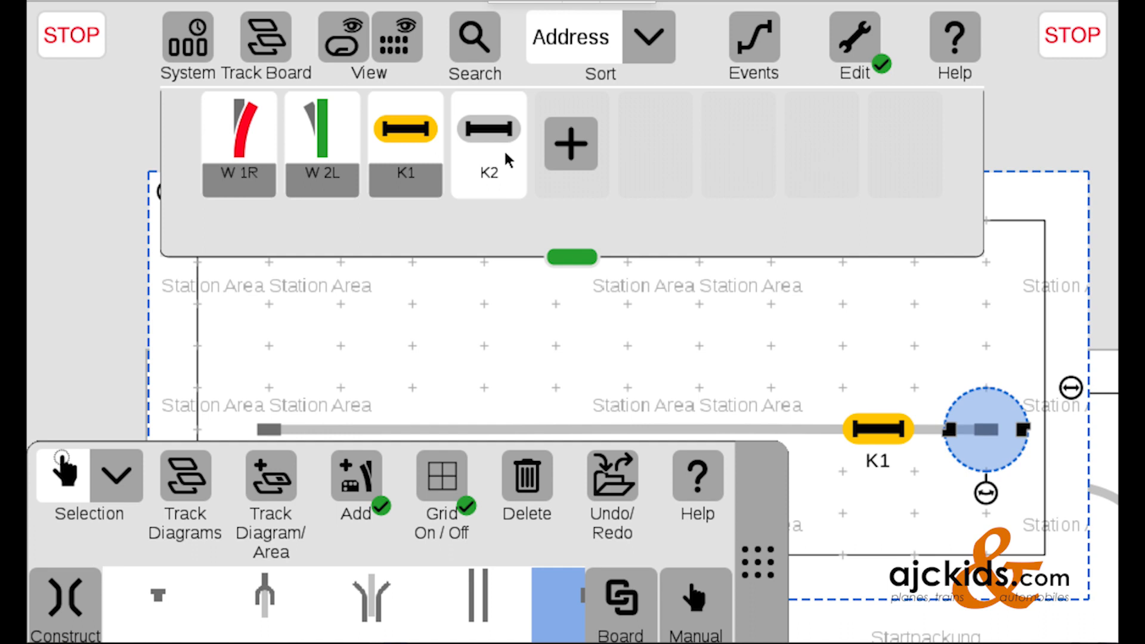
pyautogui.click(488, 129)
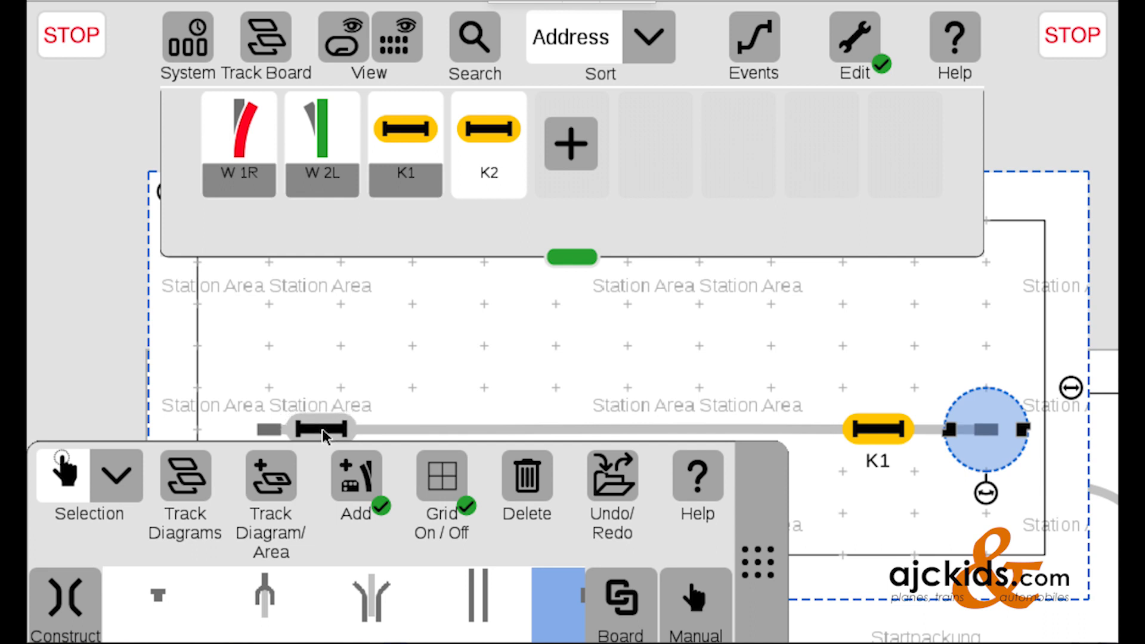
pyautogui.click(322, 427)
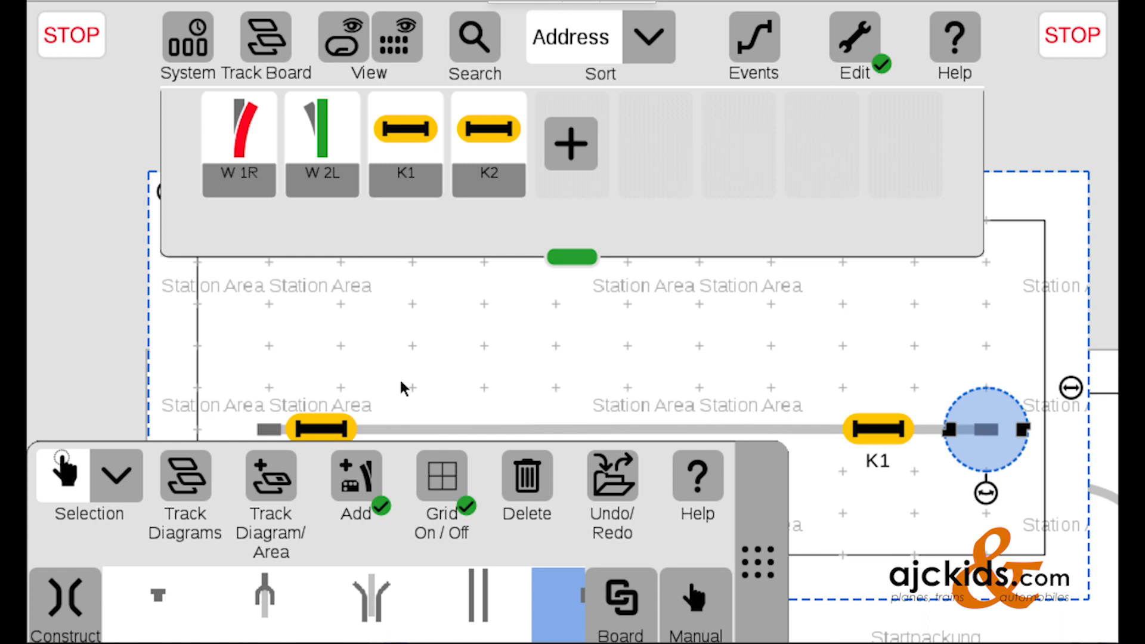
pyautogui.moveTo(426, 377)
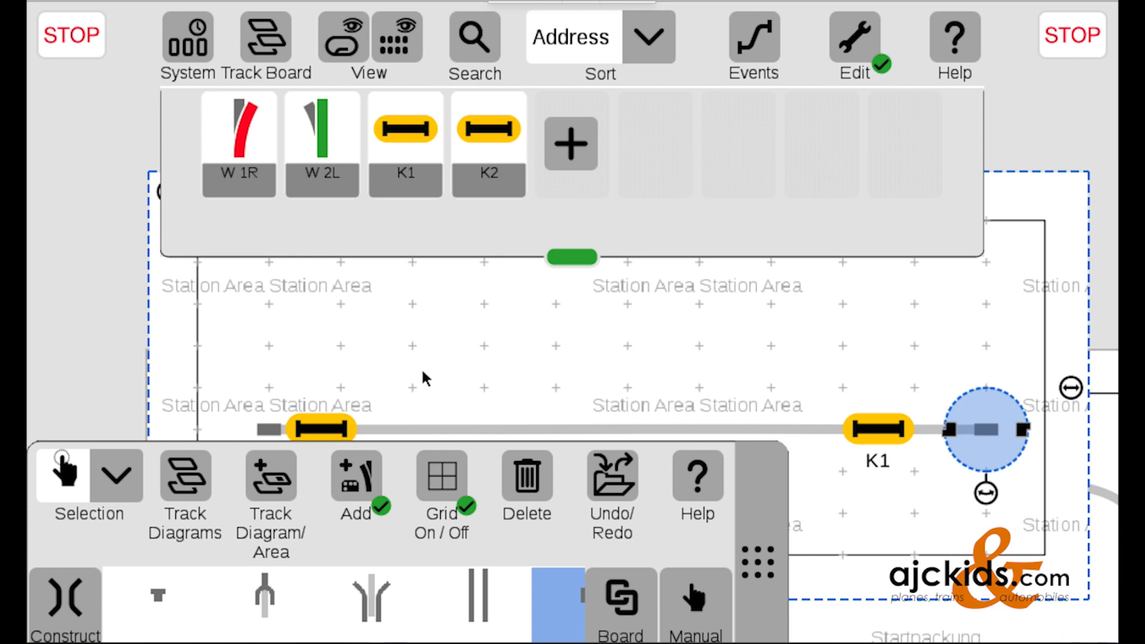
pyautogui.moveTo(570, 154)
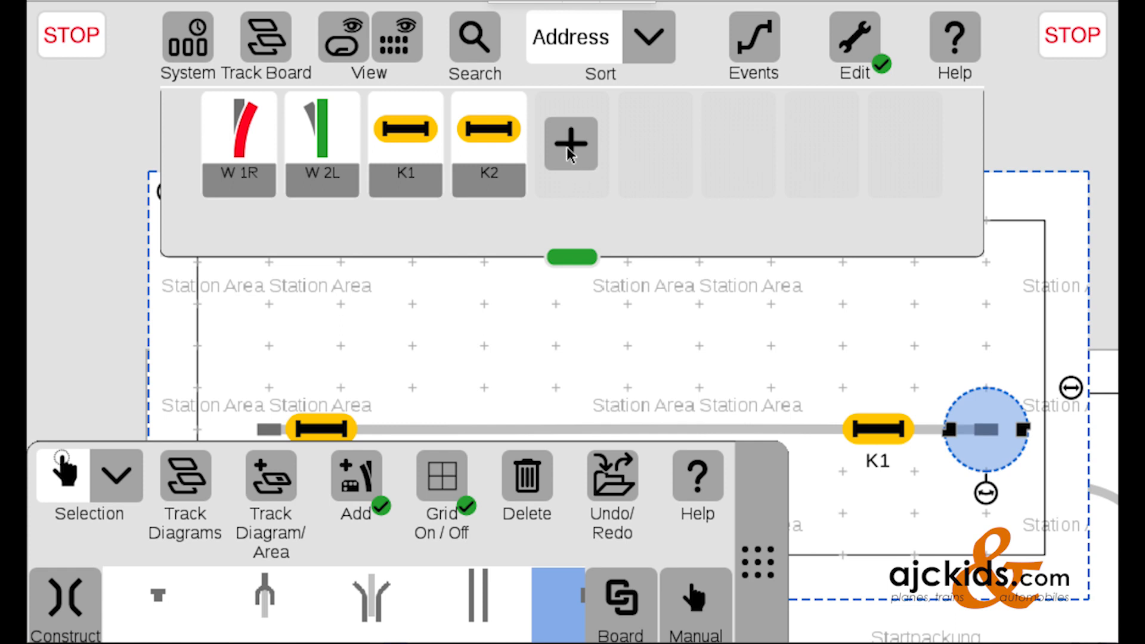
# - Add signal article S 1 at address 3, comparing semaphore and light signal types
pyautogui.click(570, 143)
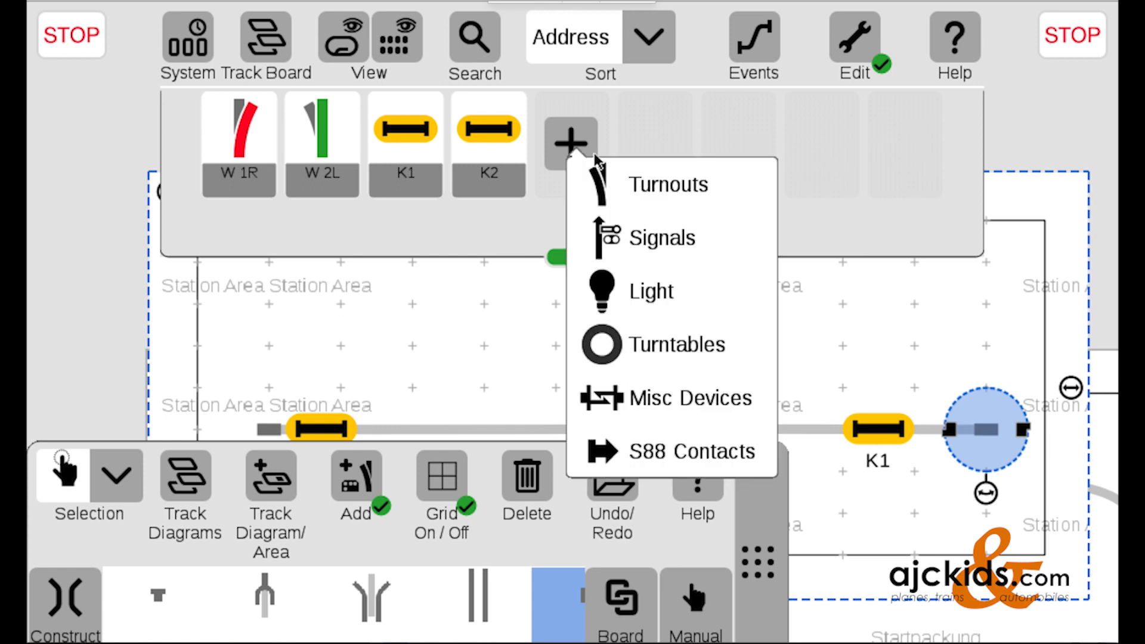
pyautogui.click(661, 237)
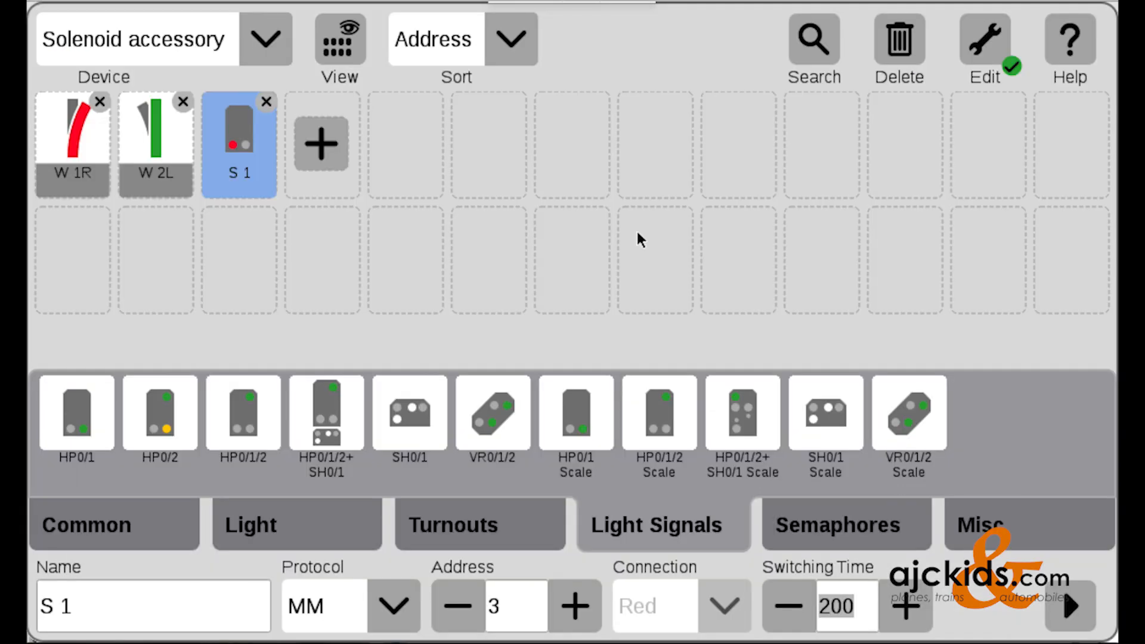
pyautogui.moveTo(240, 162)
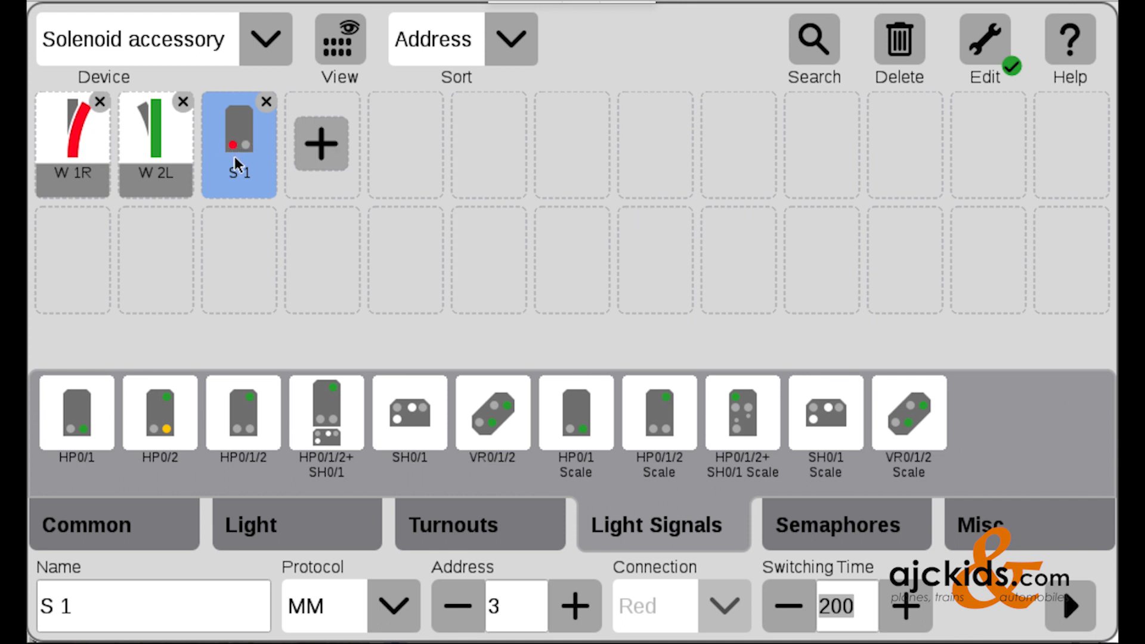
pyautogui.moveTo(97, 437)
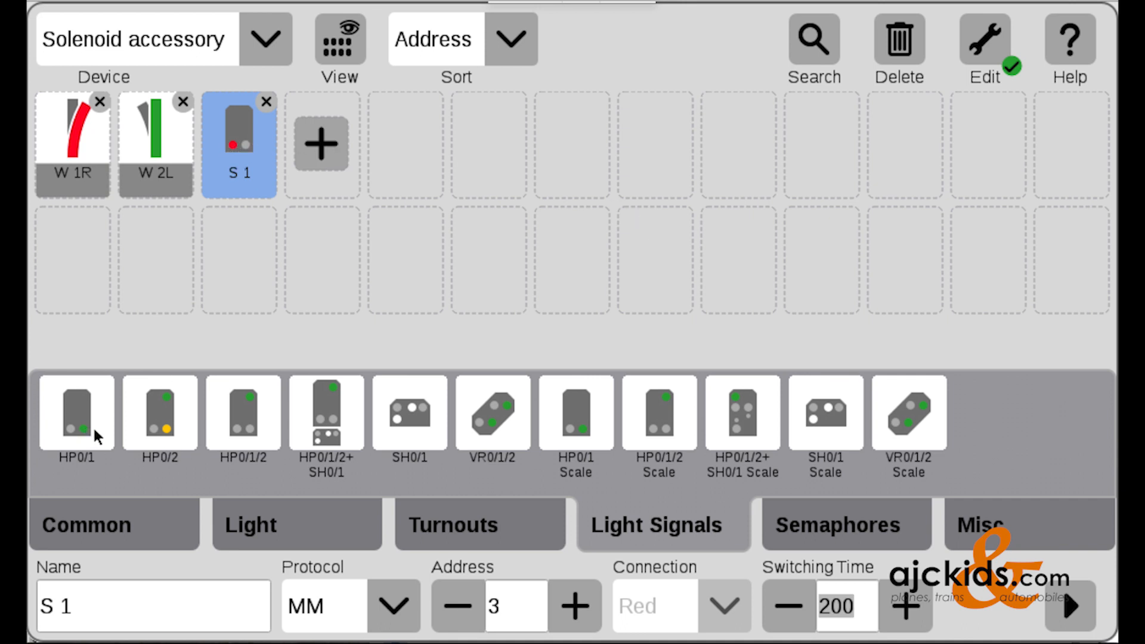
pyautogui.moveTo(403, 443)
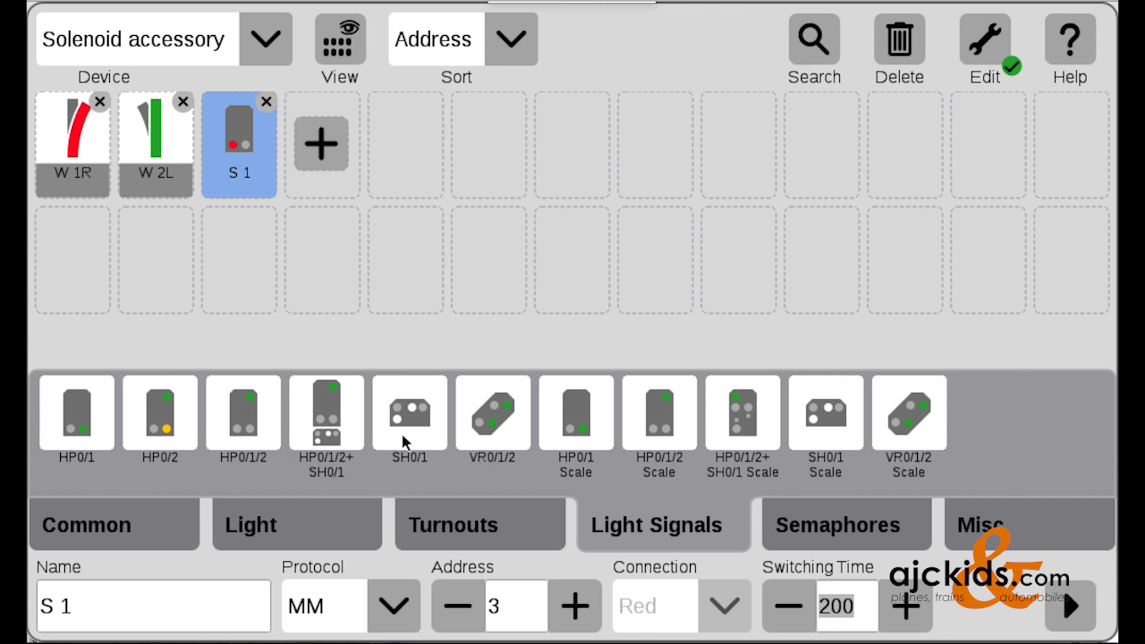
pyautogui.moveTo(813, 487)
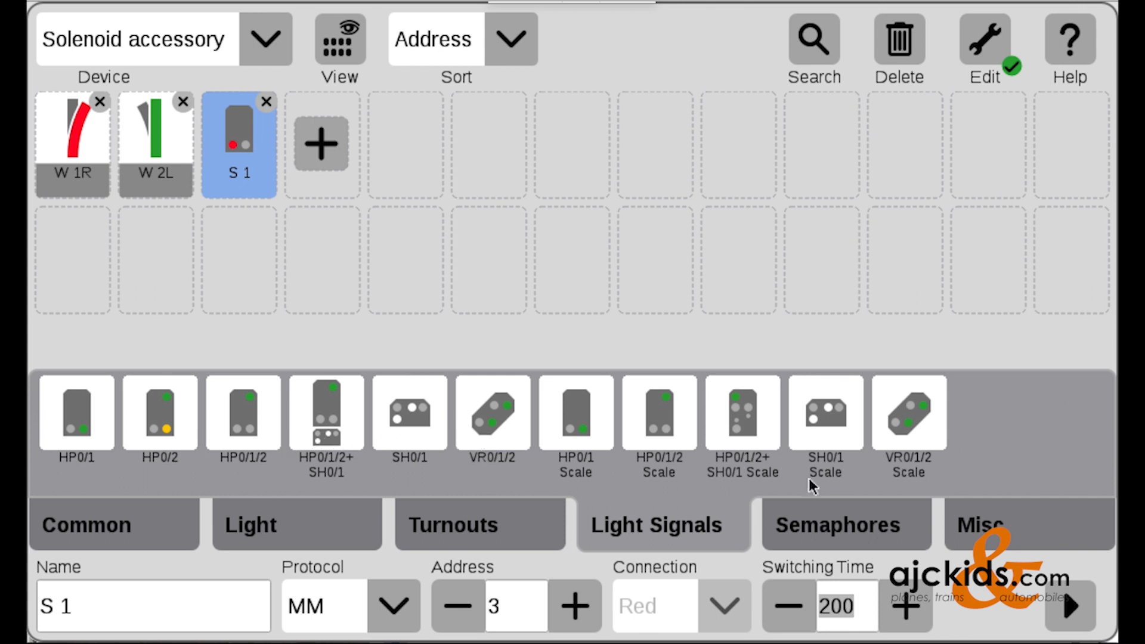
pyautogui.click(845, 524)
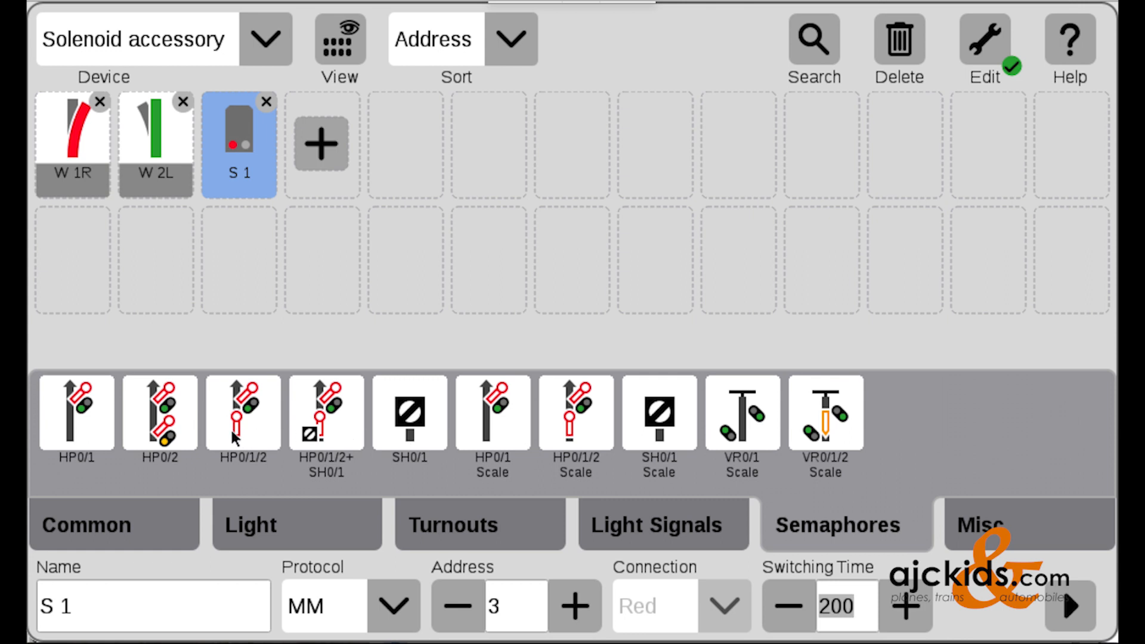
pyautogui.moveTo(631, 553)
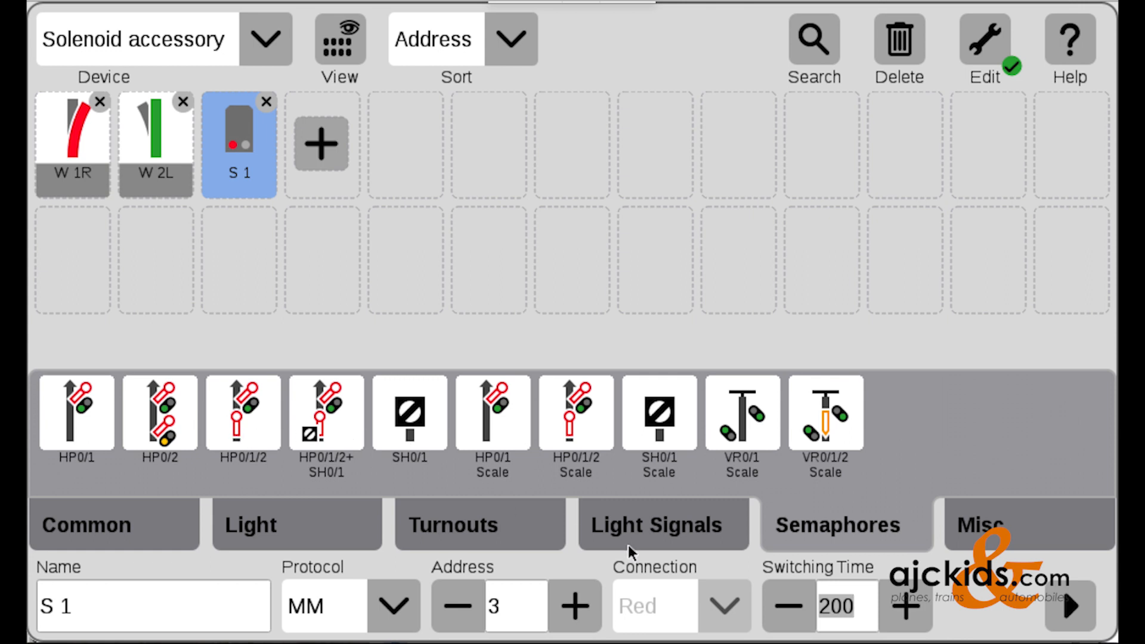
pyautogui.click(663, 525)
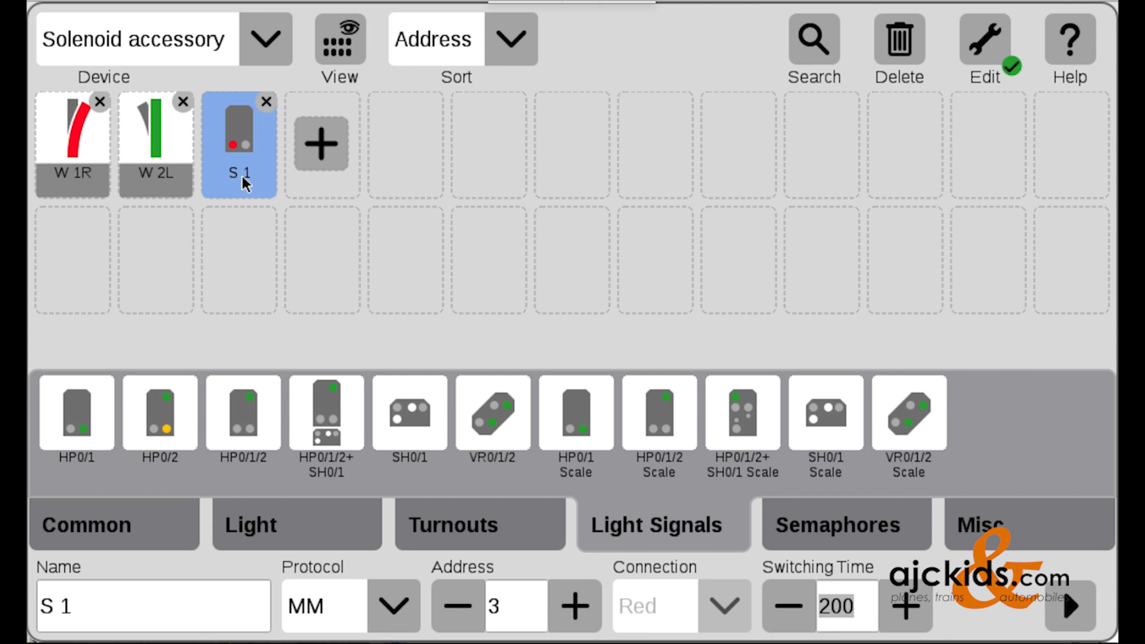
pyautogui.moveTo(810, 146)
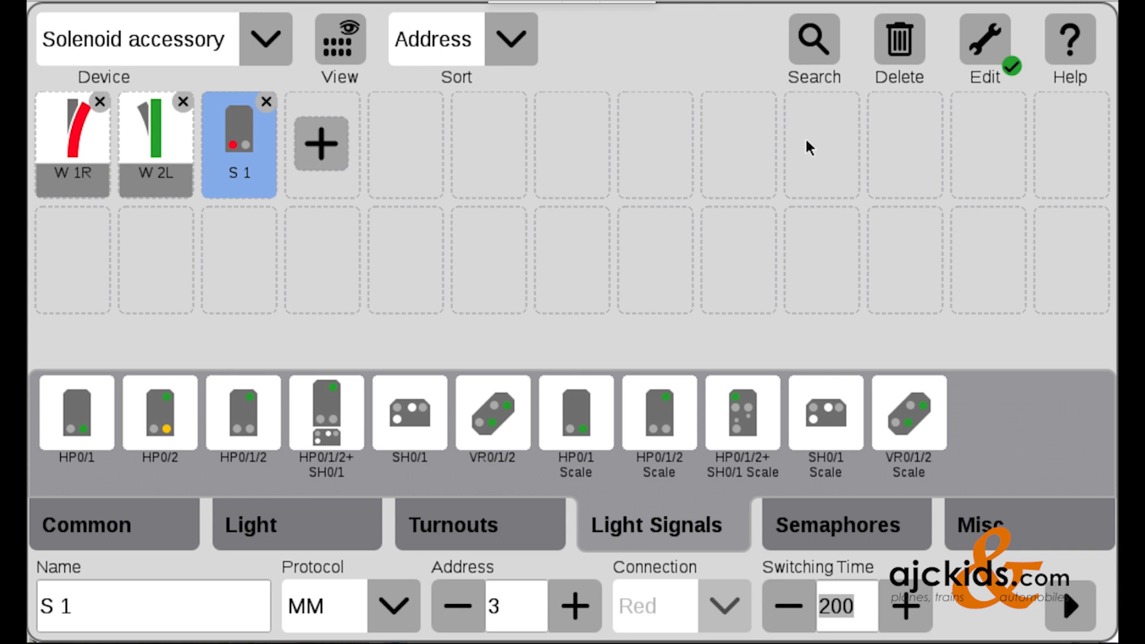
# - Drop signal S 1 between K2 and K1 and rotate it horizontally
pyautogui.click(266, 37)
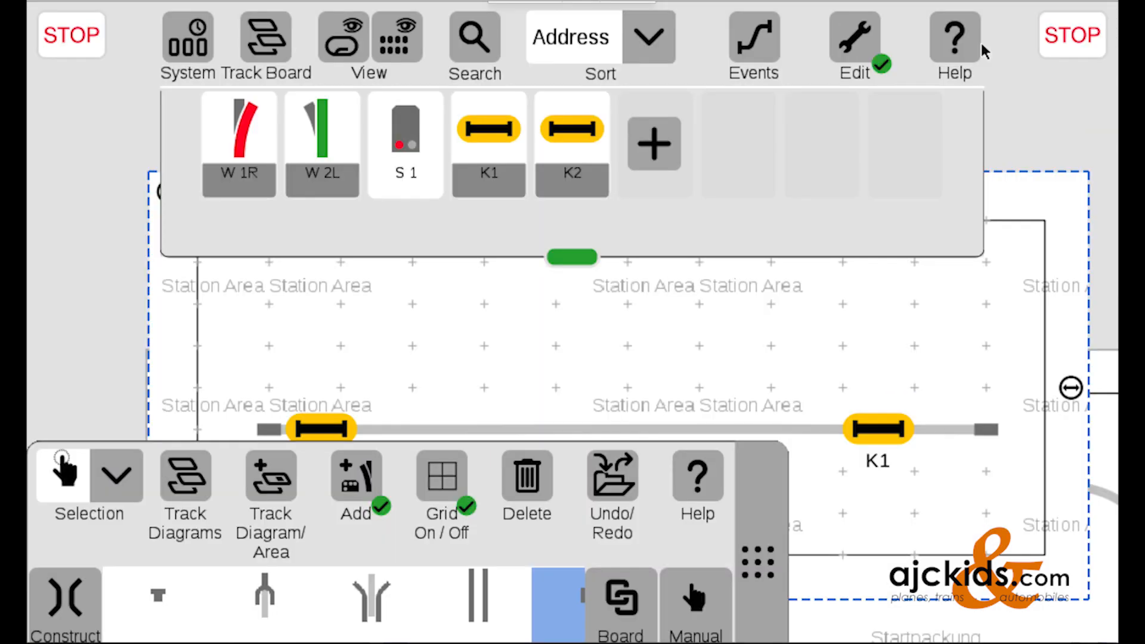
pyautogui.moveTo(963, 90)
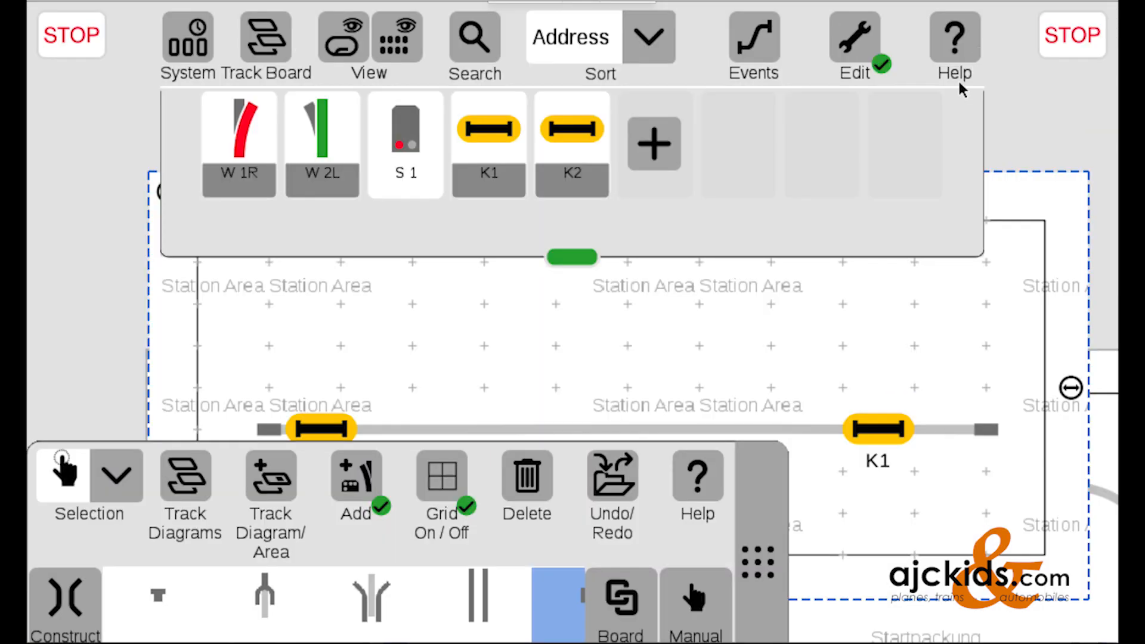
pyautogui.moveTo(409, 160)
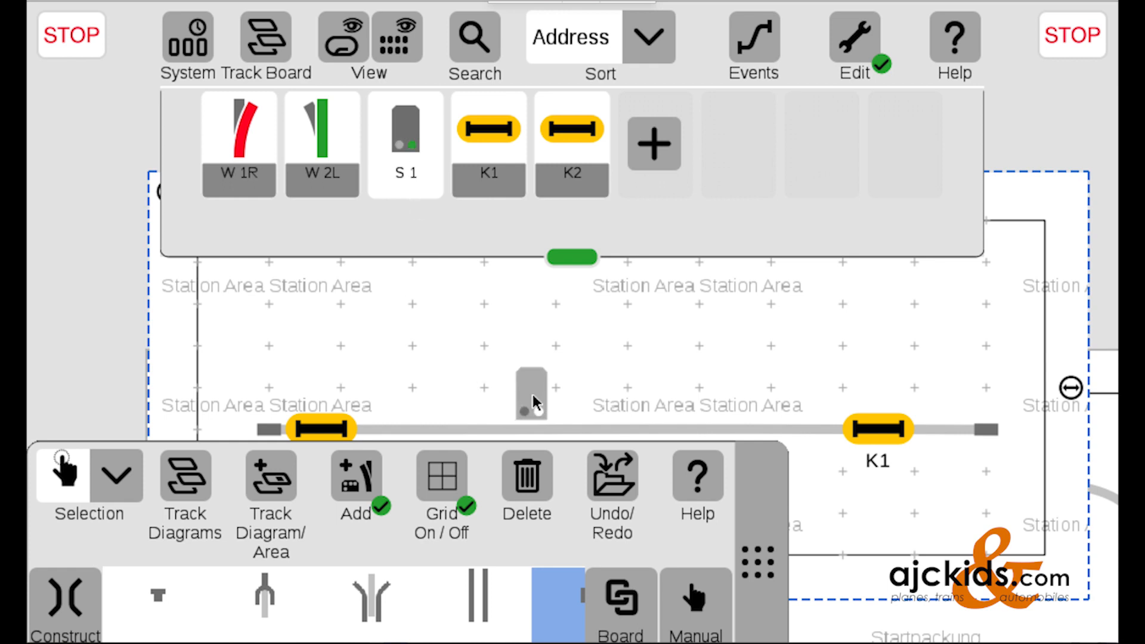
pyautogui.click(532, 395)
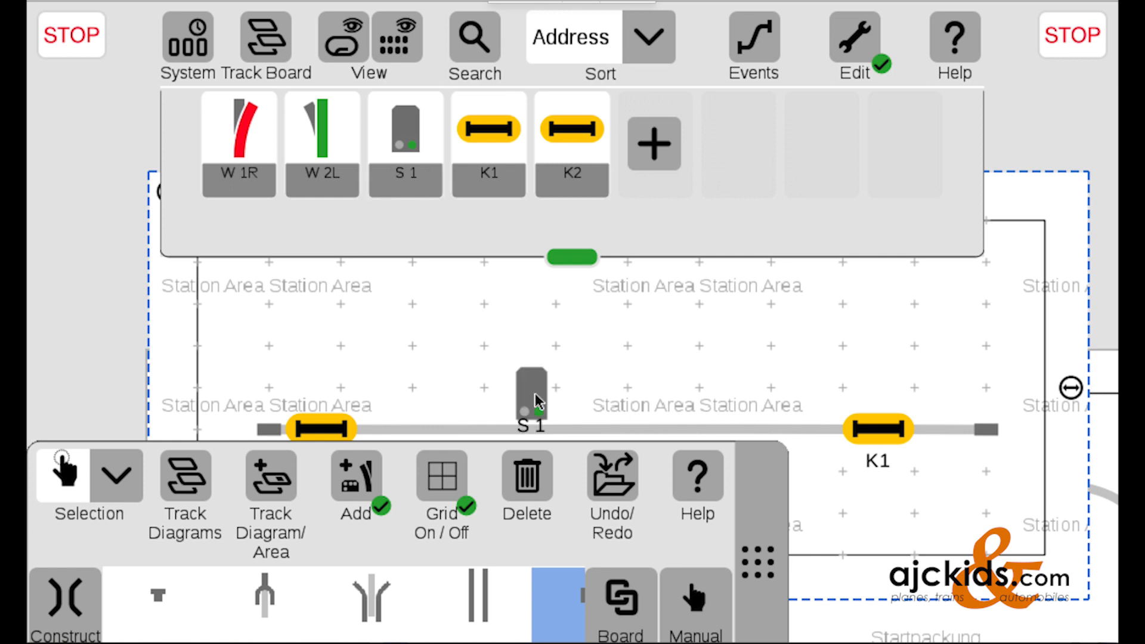
pyautogui.click(532, 391)
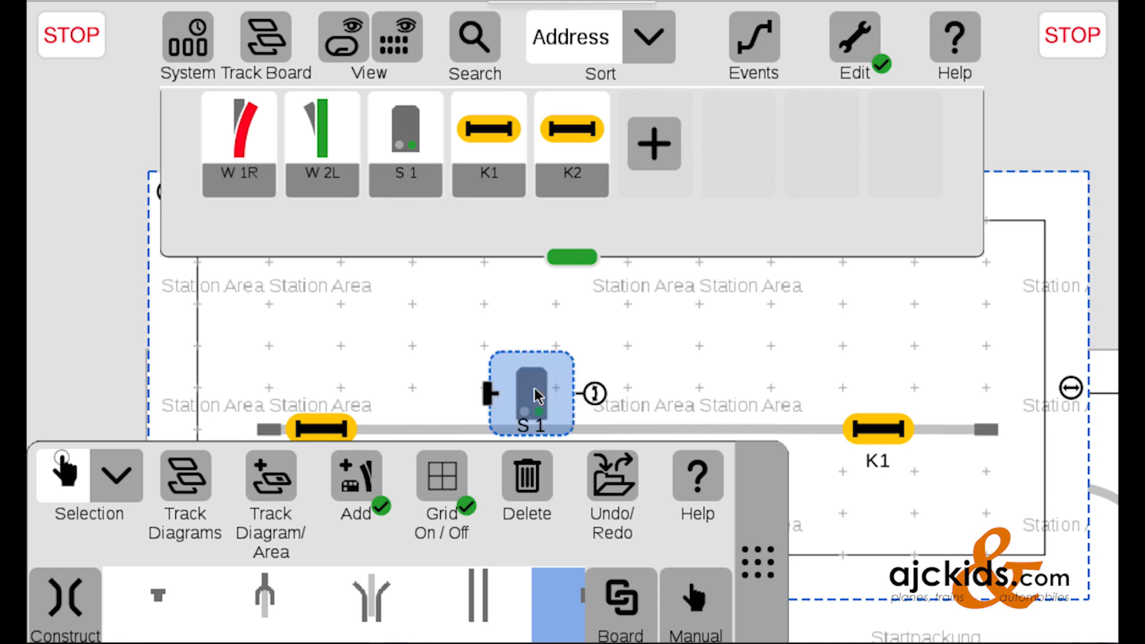
pyautogui.click(531, 392)
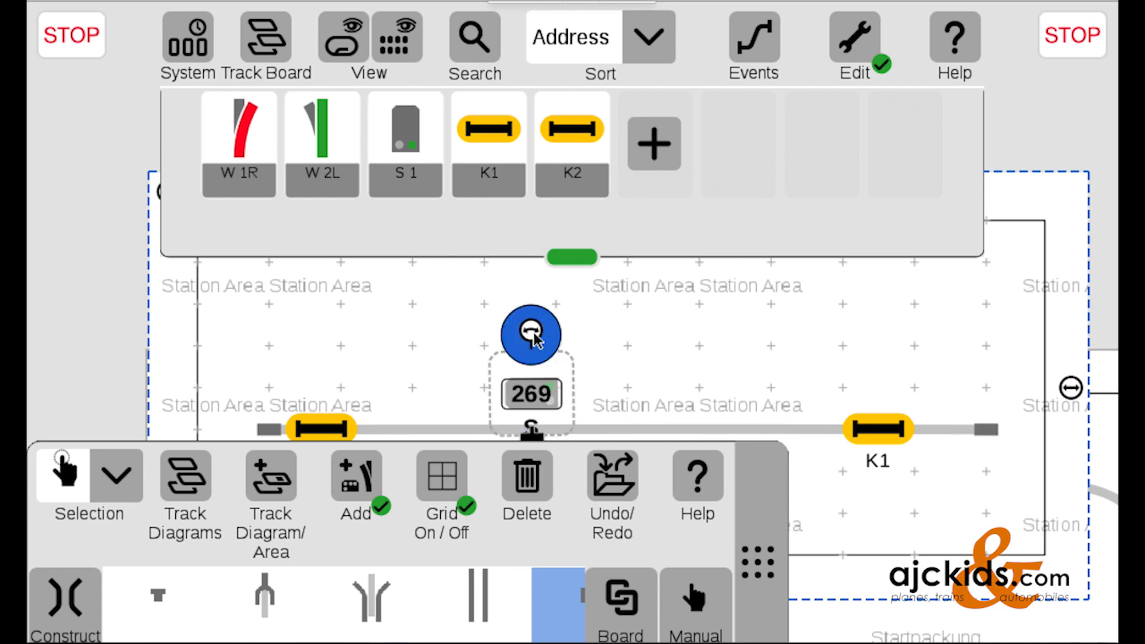
pyautogui.click(531, 334)
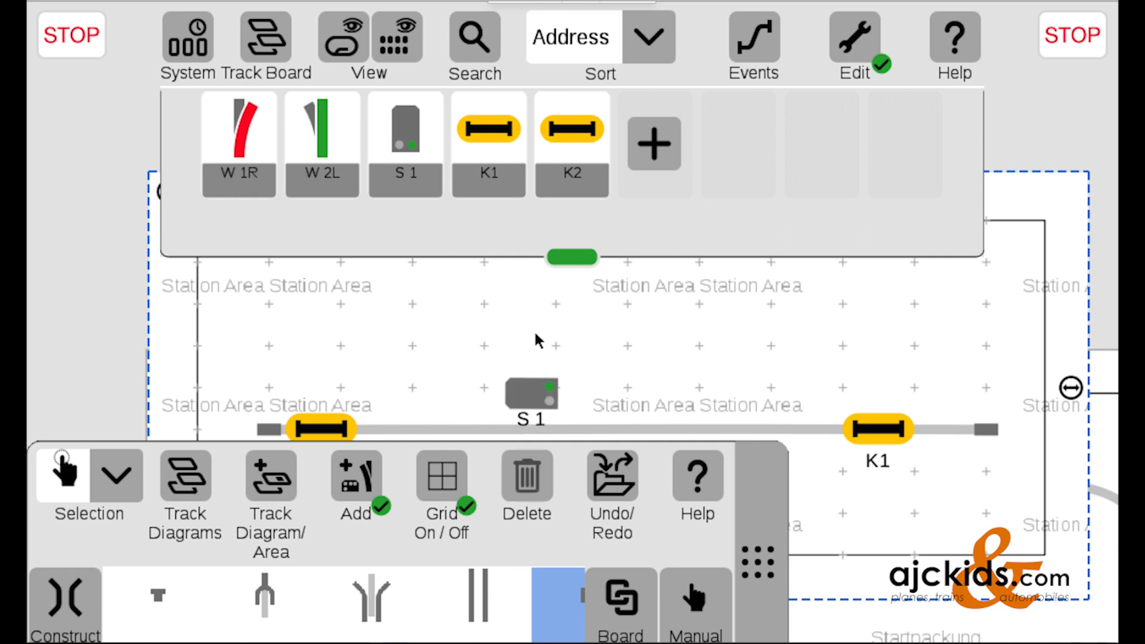
pyautogui.moveTo(534, 391)
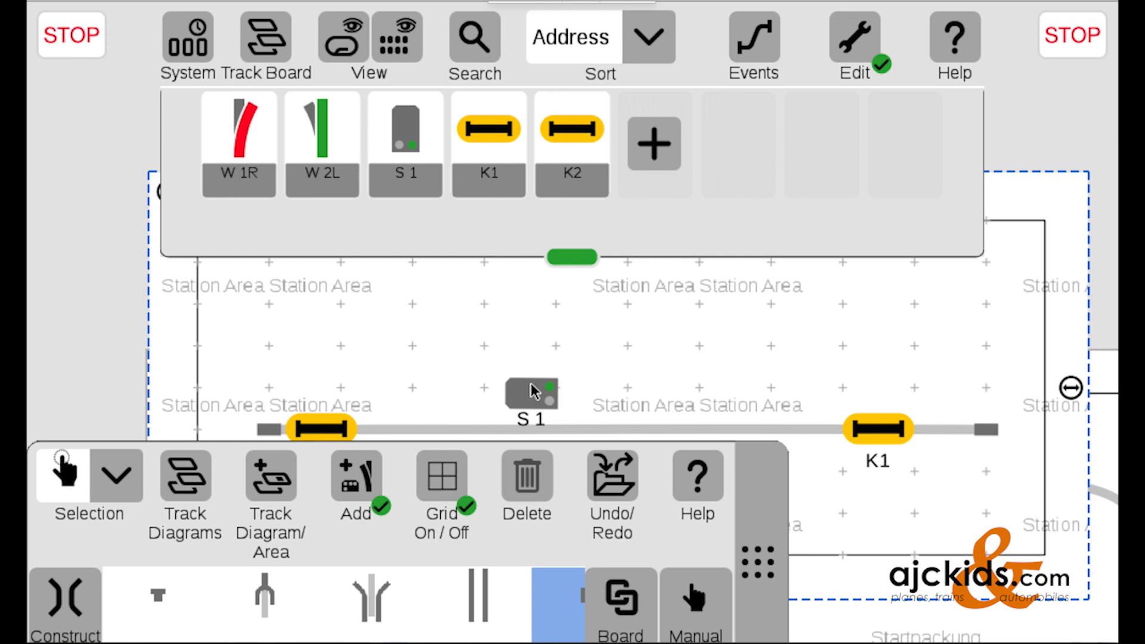
pyautogui.click(531, 394)
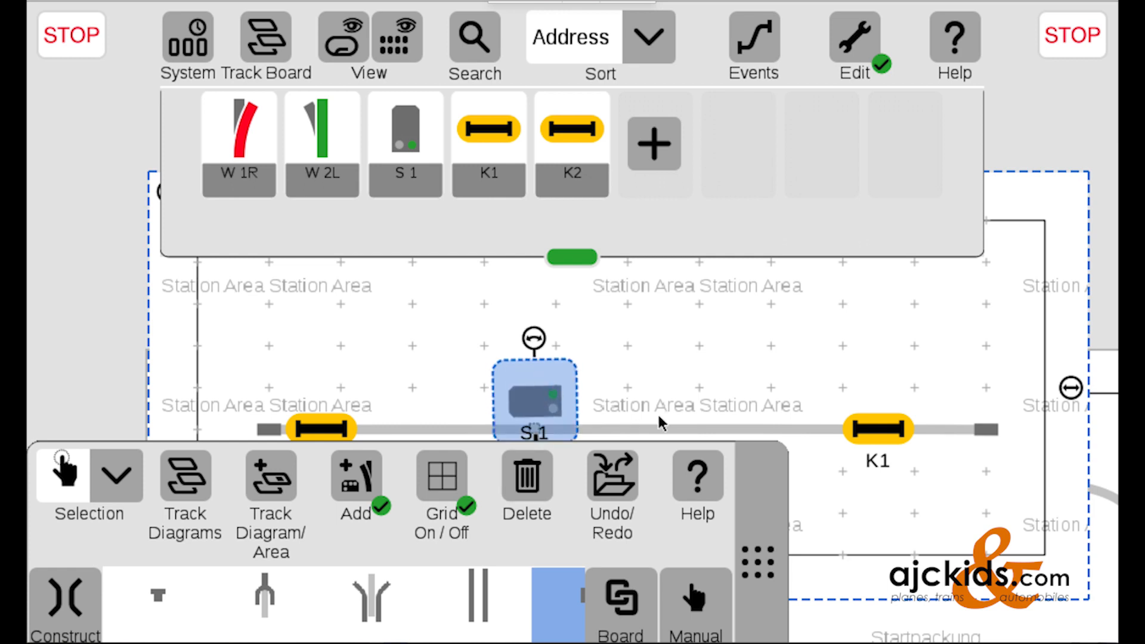
pyautogui.moveTo(589, 429)
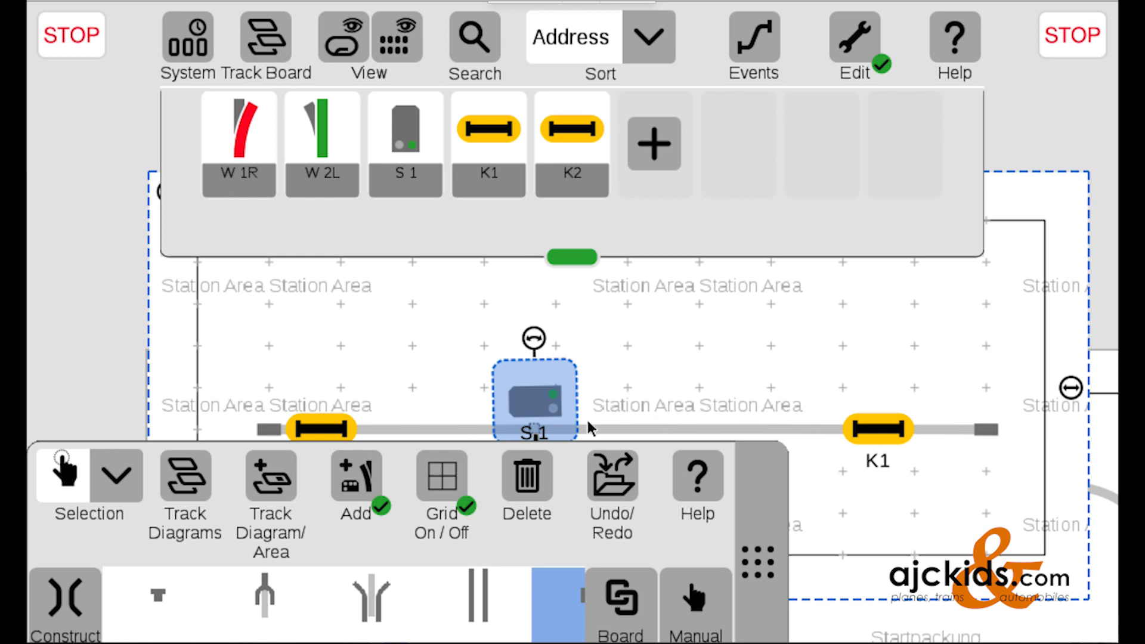
pyautogui.moveTo(1012, 440)
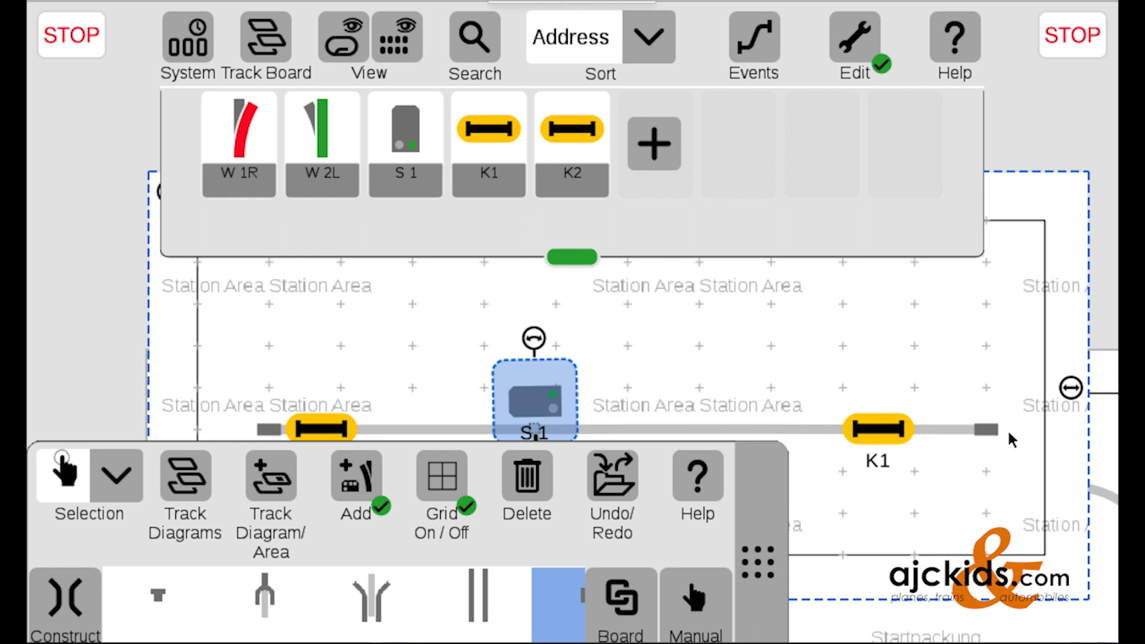
pyautogui.moveTo(953, 436)
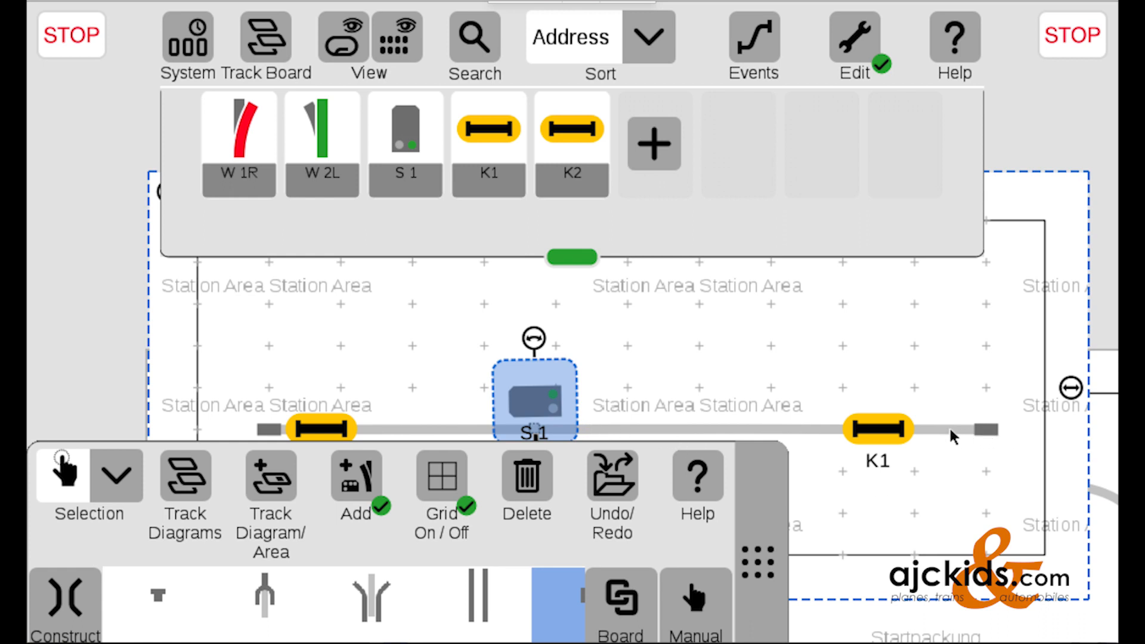
pyautogui.moveTo(797, 433)
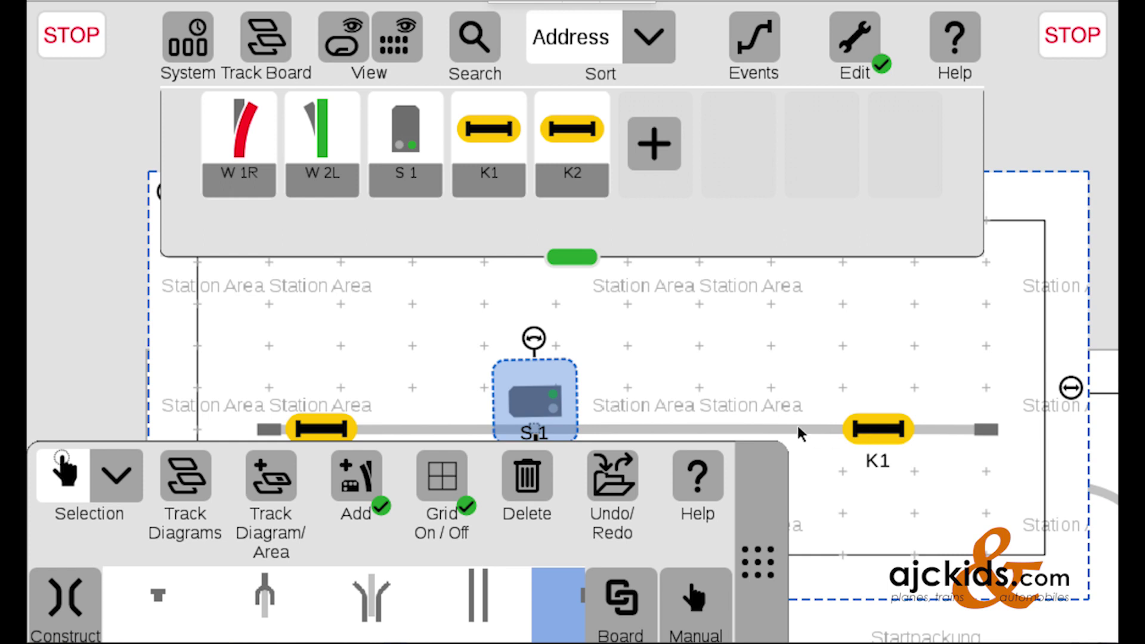
pyautogui.moveTo(572, 433)
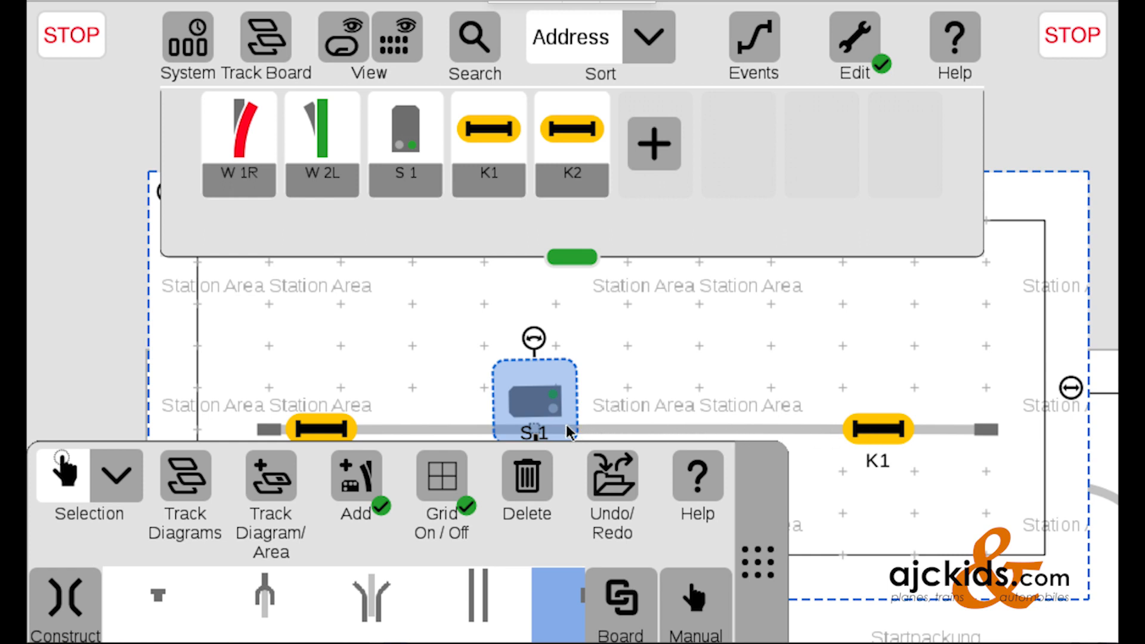
pyautogui.moveTo(336, 430)
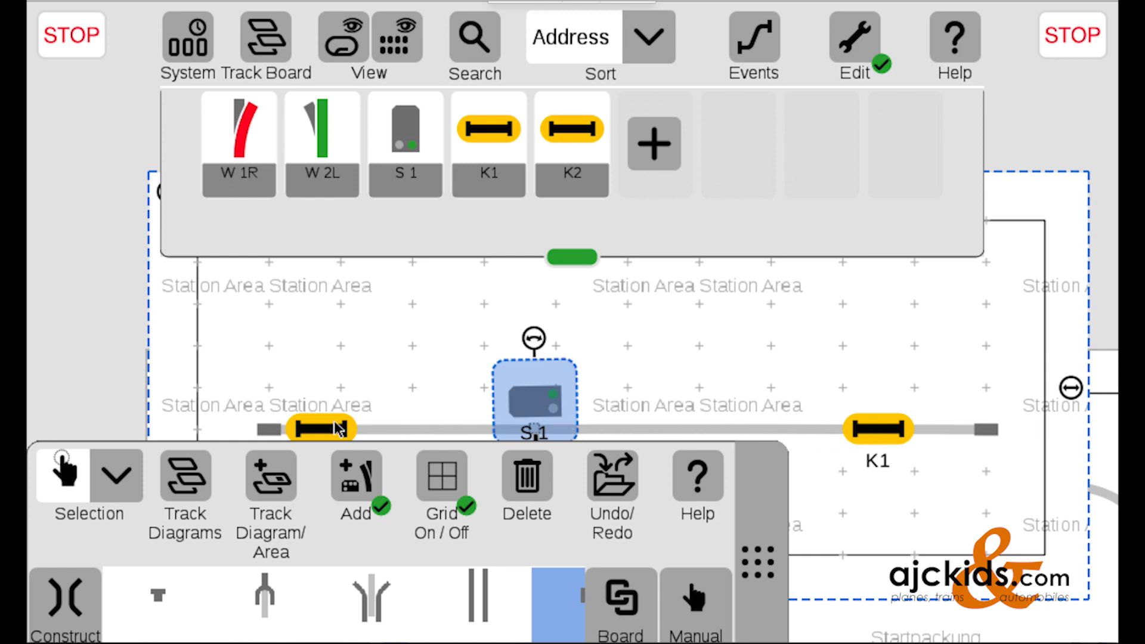
pyautogui.moveTo(579, 416)
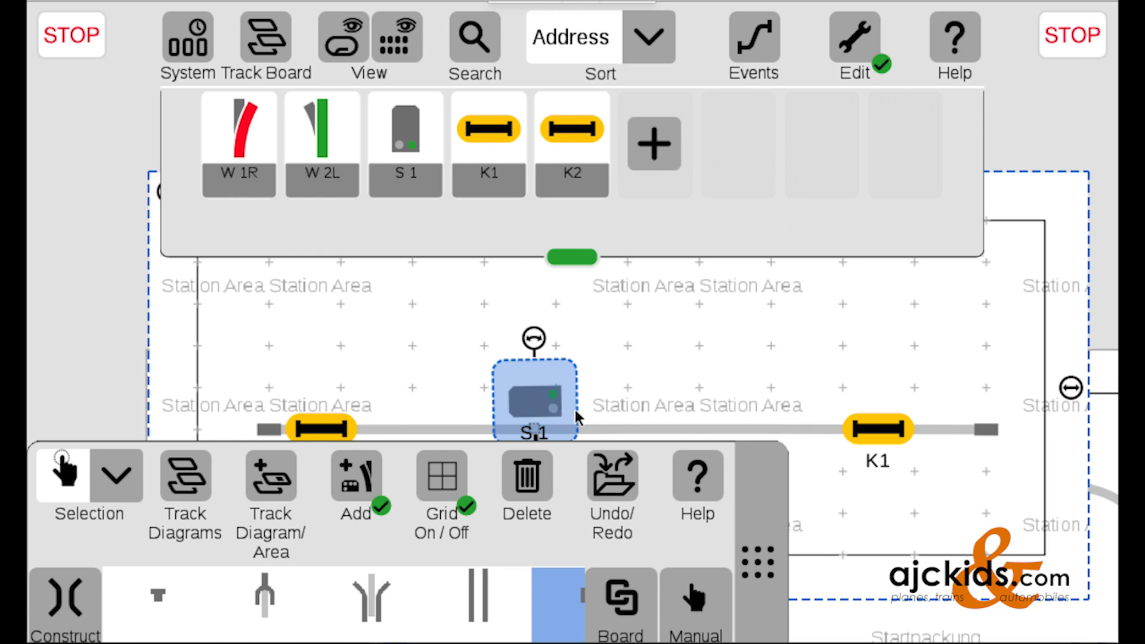
pyautogui.click(853, 36)
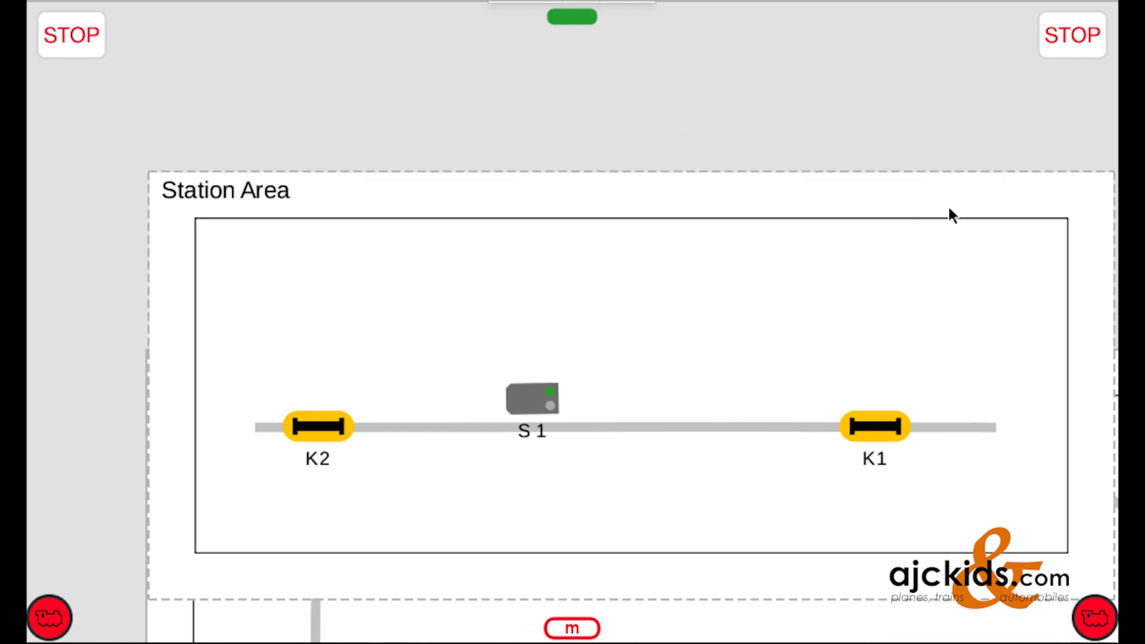
pyautogui.moveTo(1040, 431)
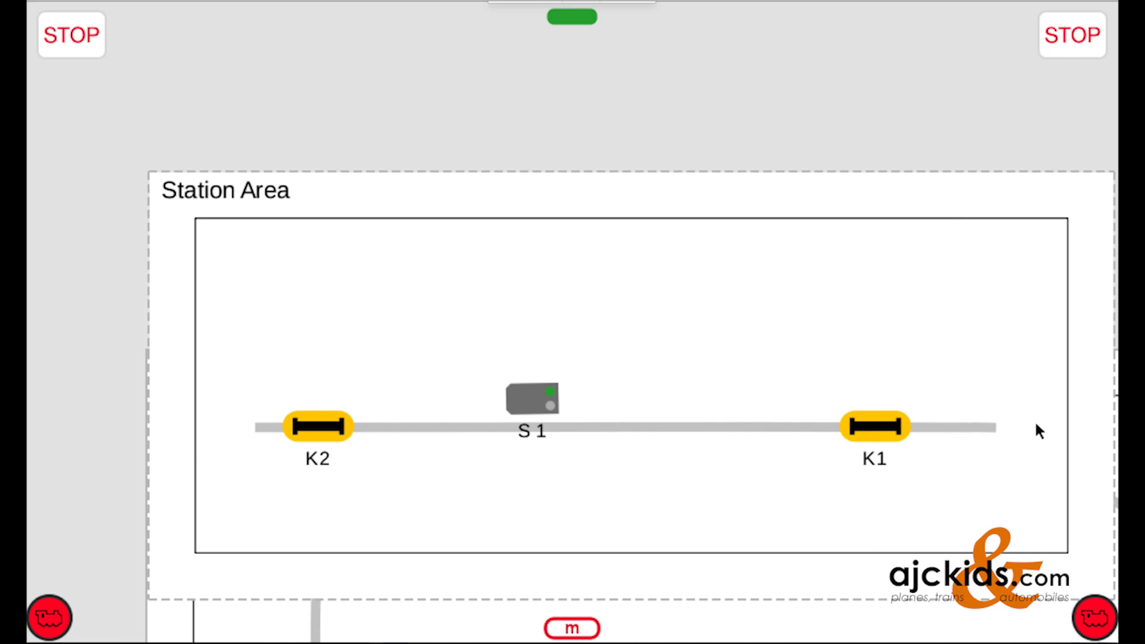
pyautogui.moveTo(580, 431)
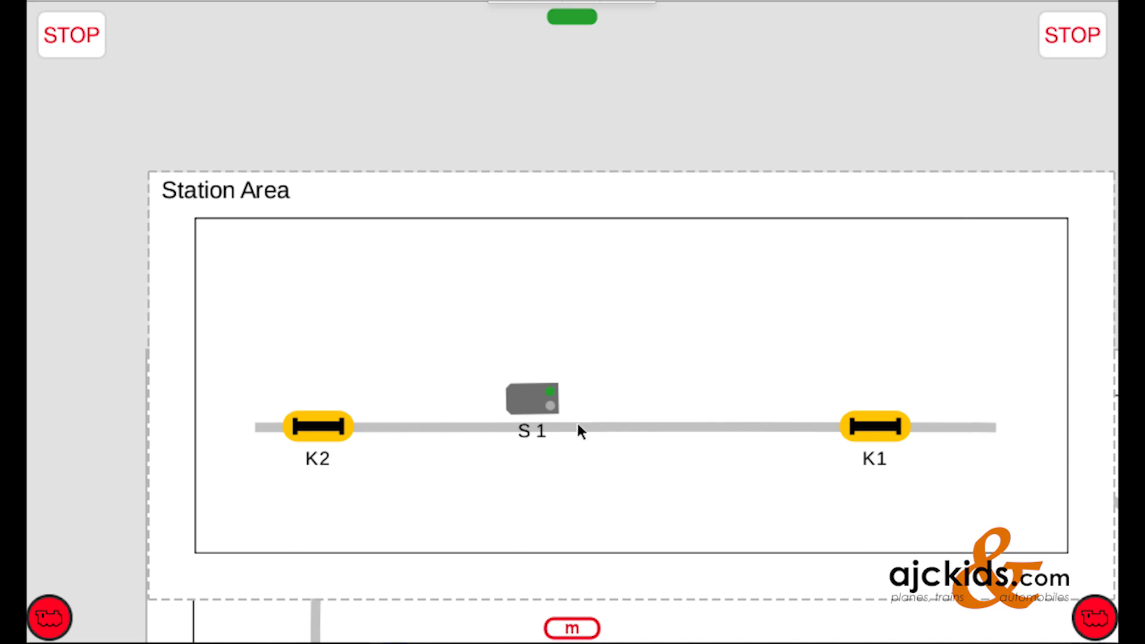
pyautogui.moveTo(590, 426)
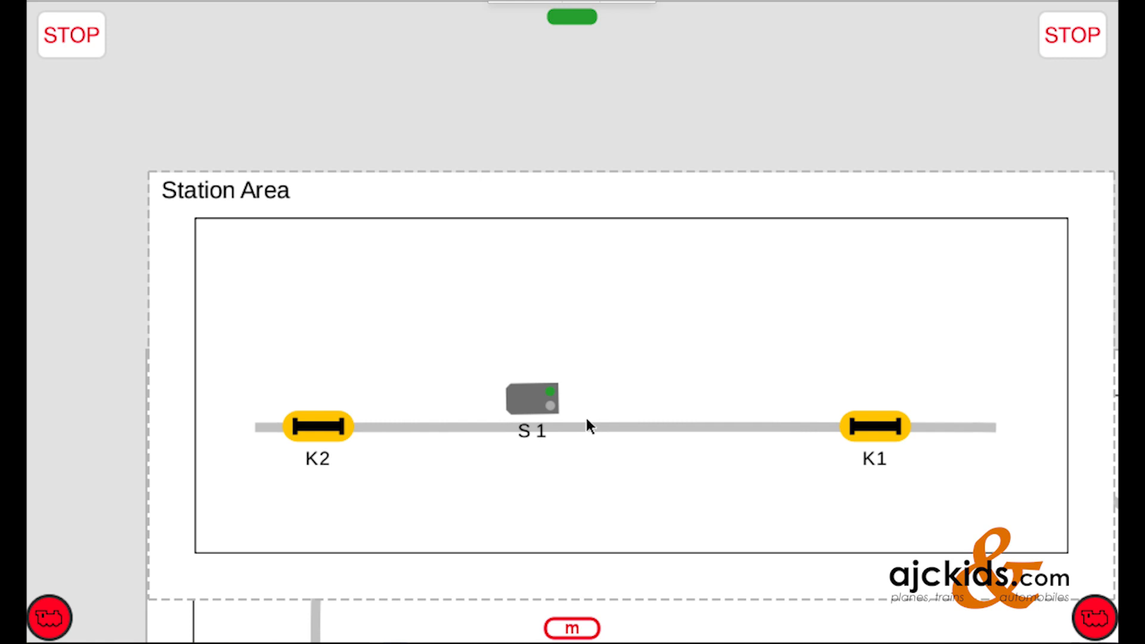
pyautogui.moveTo(623, 429)
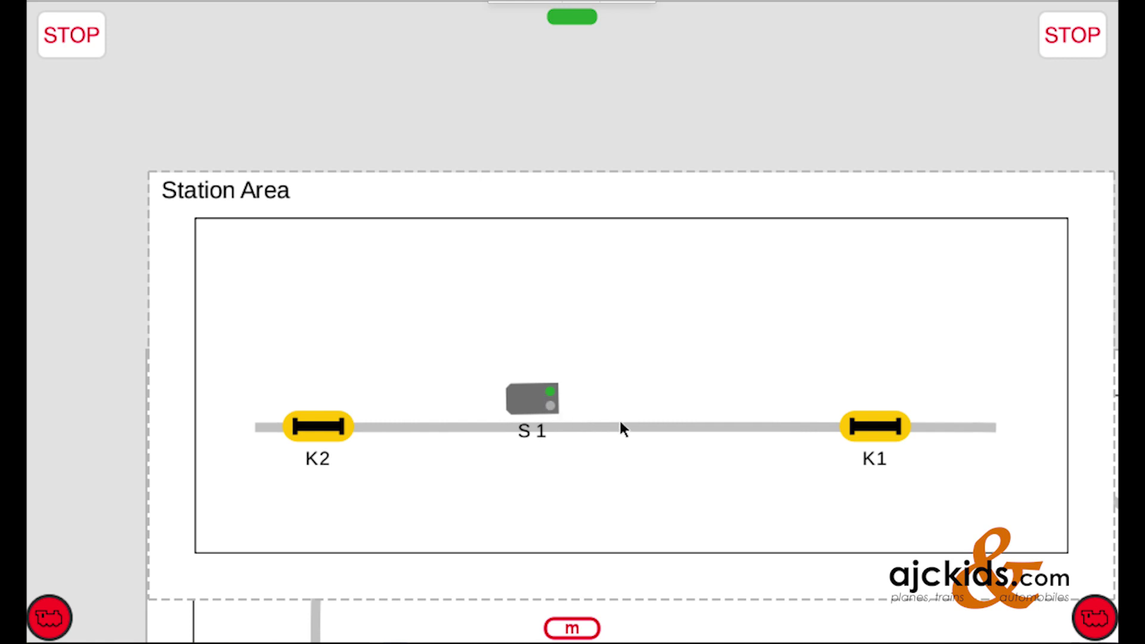
pyautogui.moveTo(592, 431)
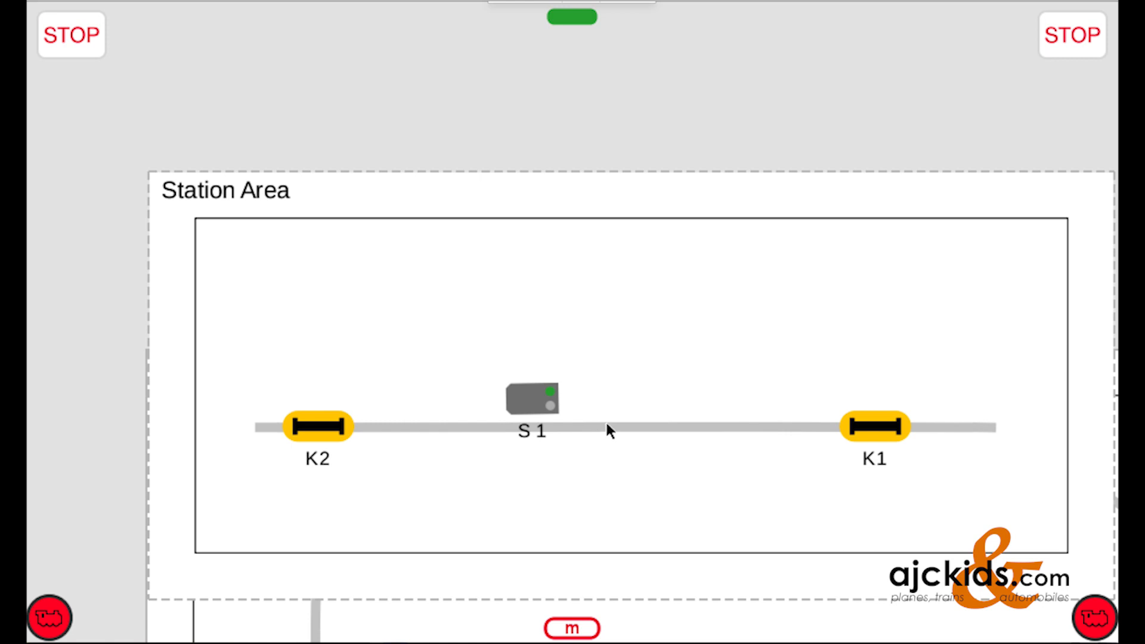
pyautogui.moveTo(979, 433)
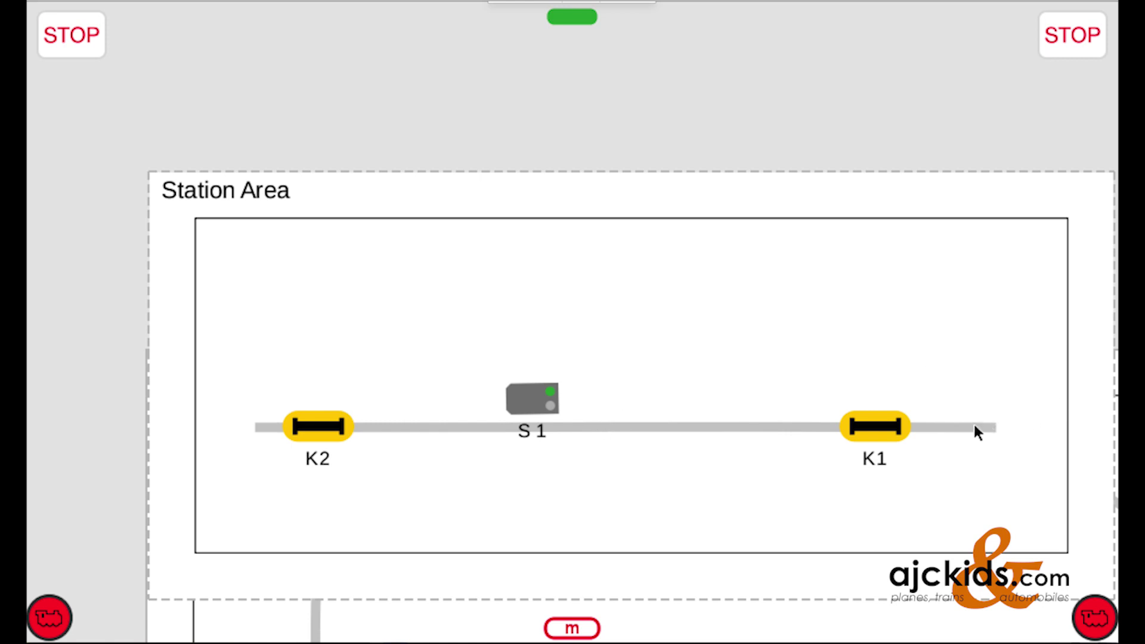
pyautogui.moveTo(887, 431)
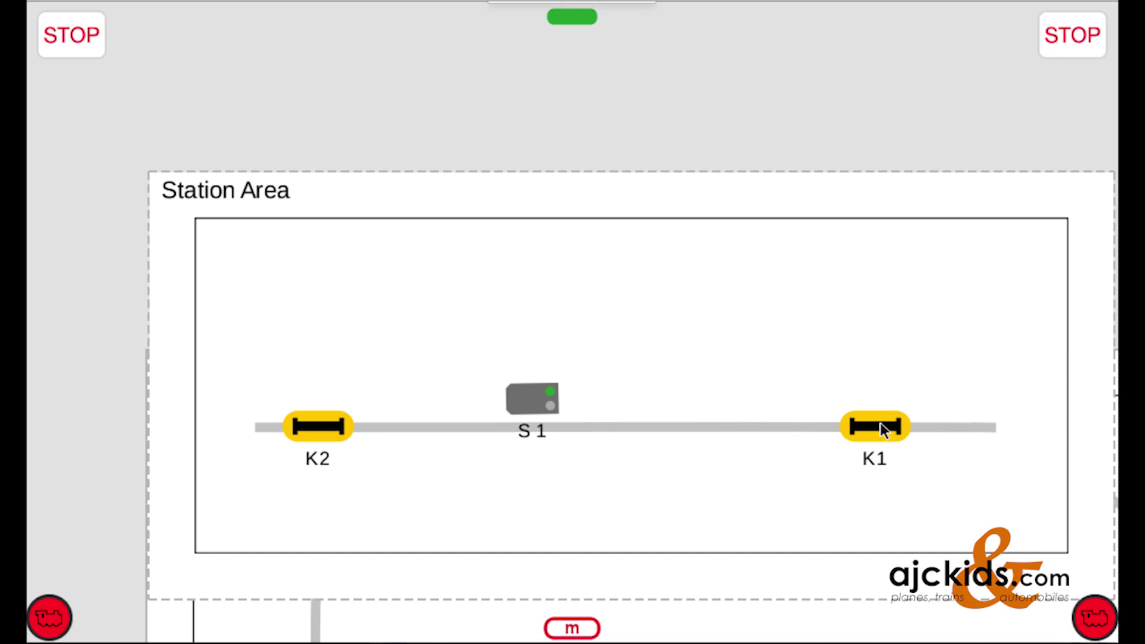
pyautogui.moveTo(511, 431)
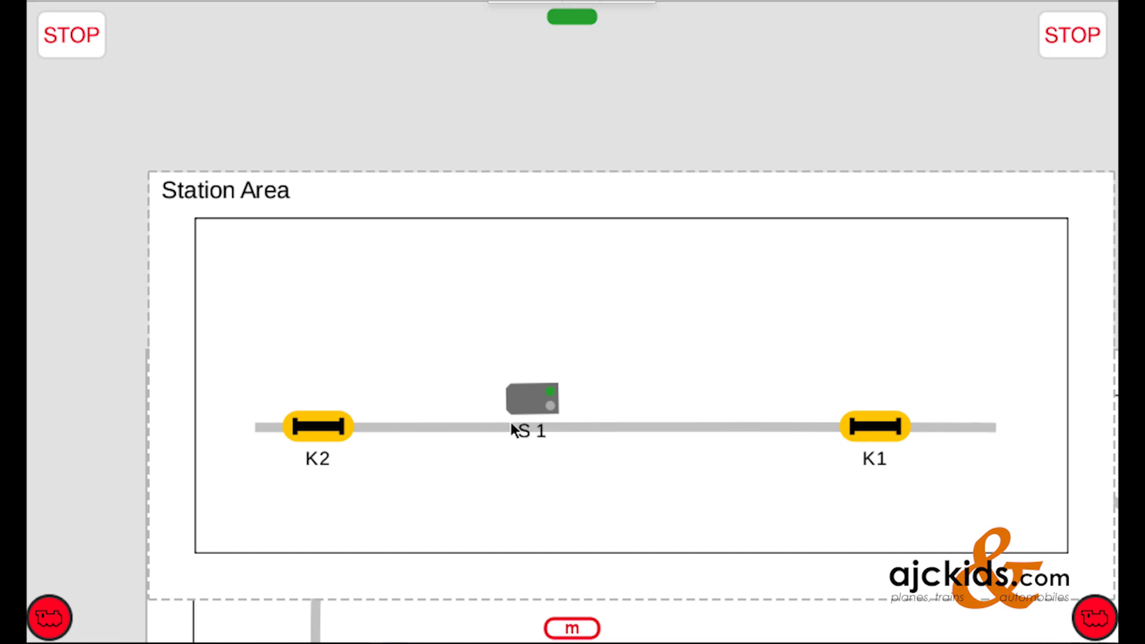
pyautogui.moveTo(426, 431)
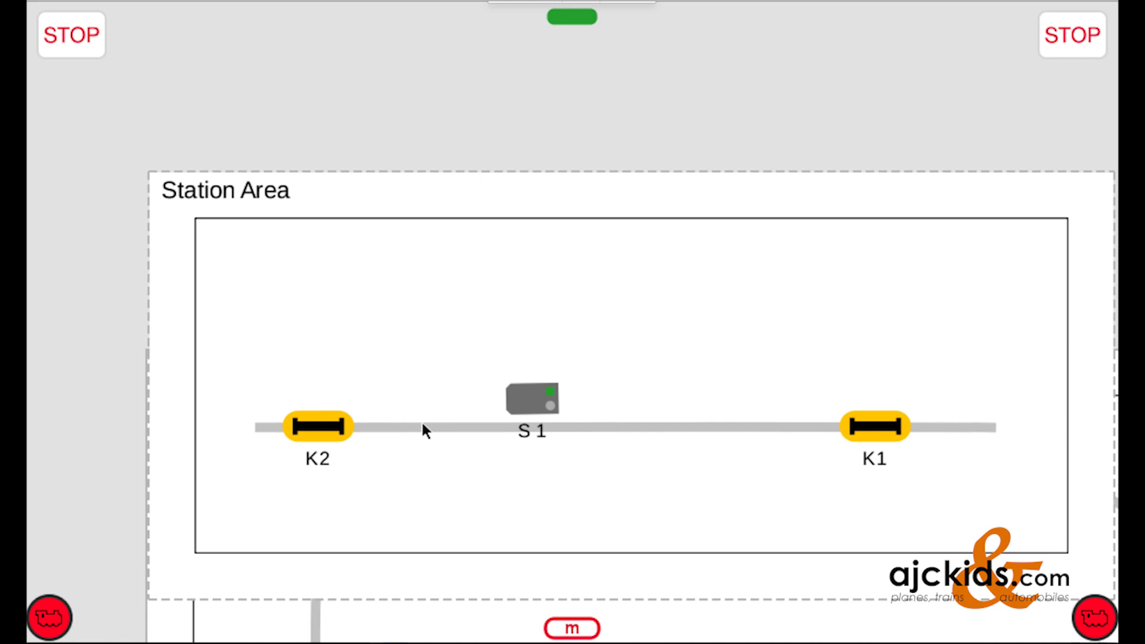
pyautogui.moveTo(423, 429)
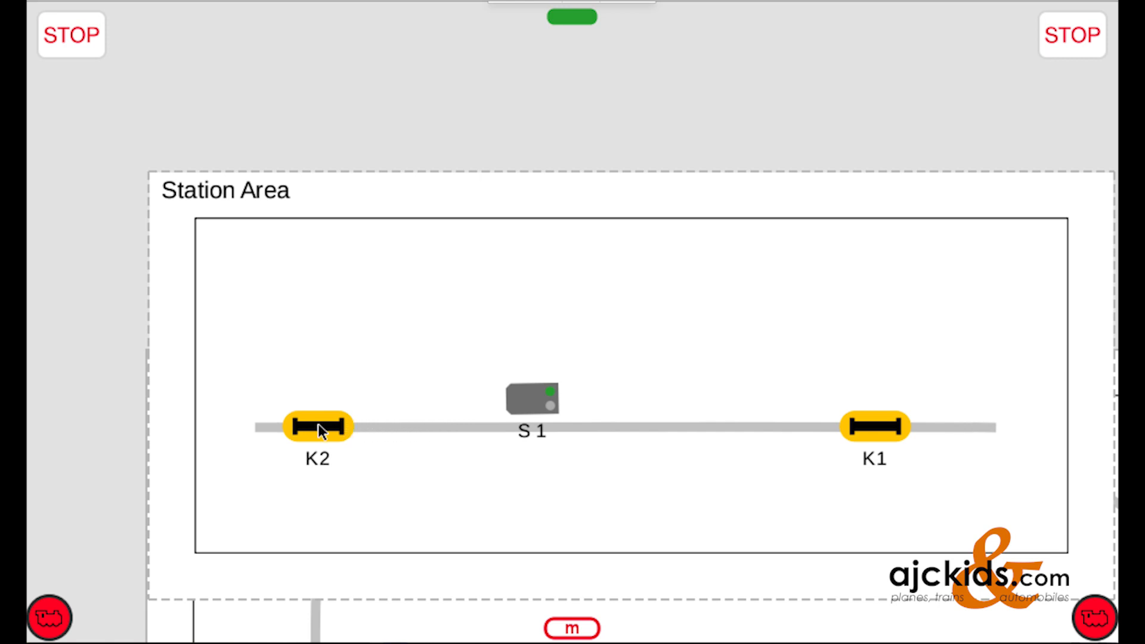
pyautogui.moveTo(527, 404)
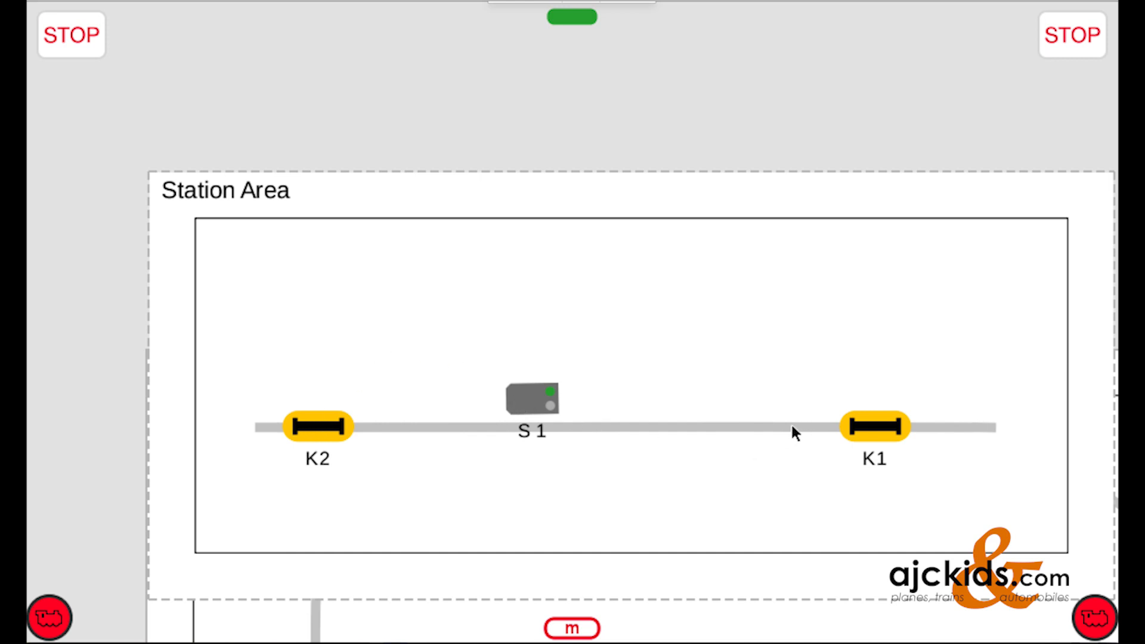
pyautogui.moveTo(625, 433)
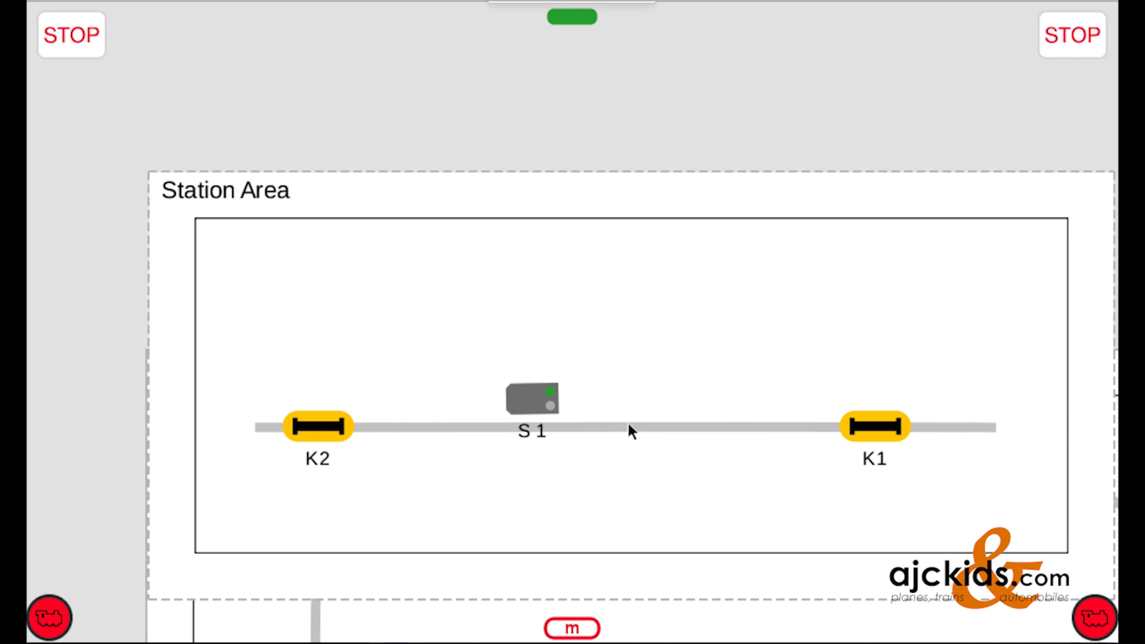
pyautogui.moveTo(573, 18)
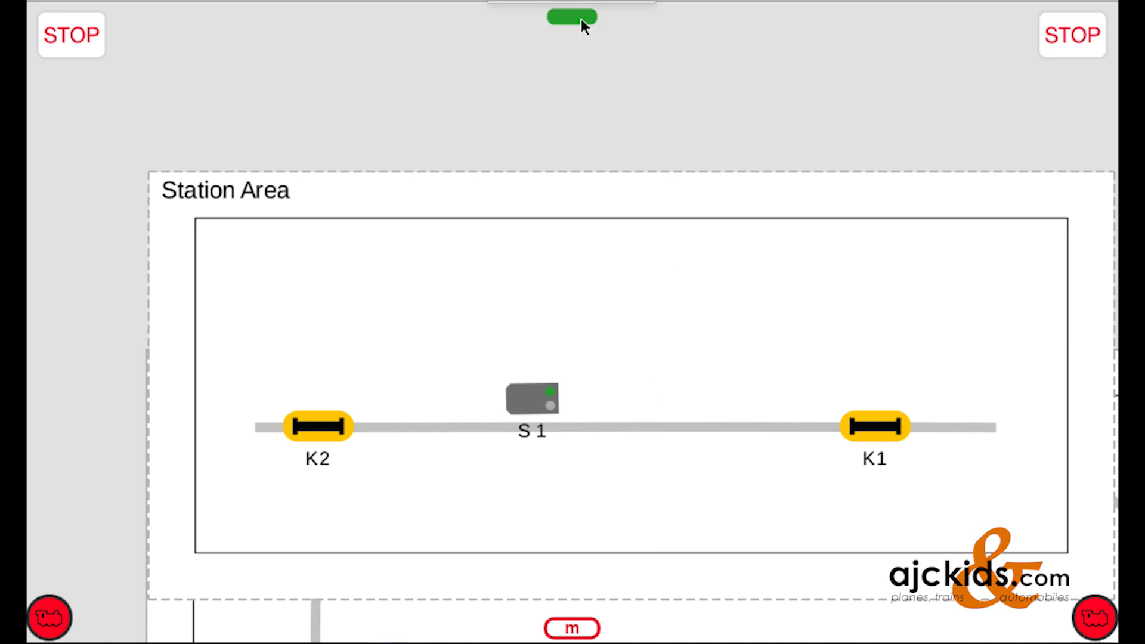
# - Open event editing and delete the block 1 and FS 2 events, confirming each
pyautogui.click(572, 17)
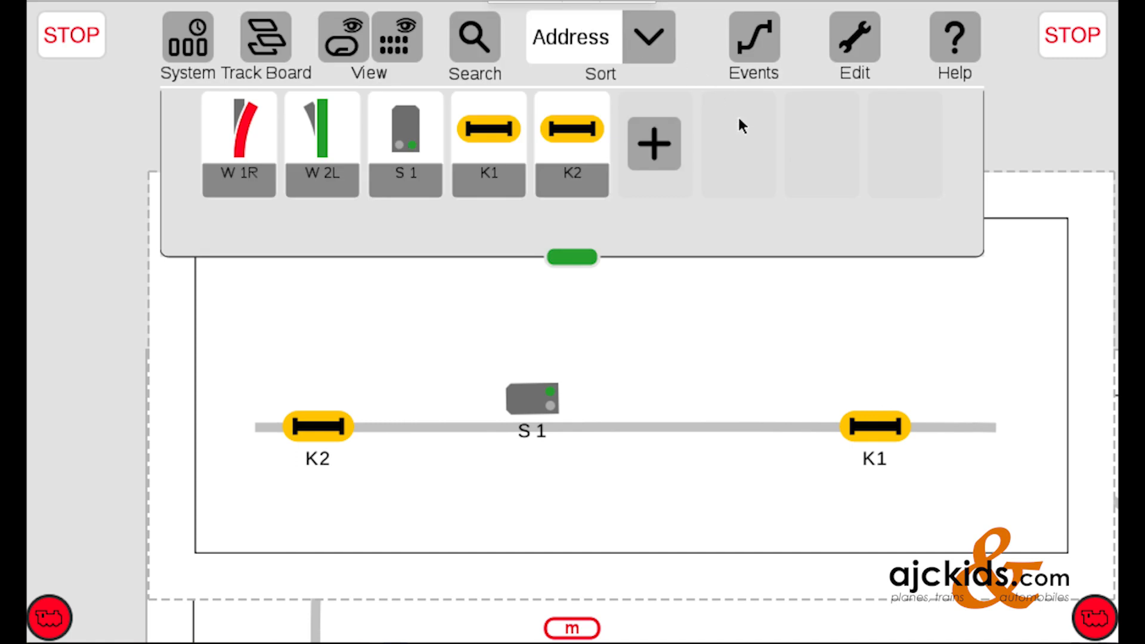
pyautogui.moveTo(759, 48)
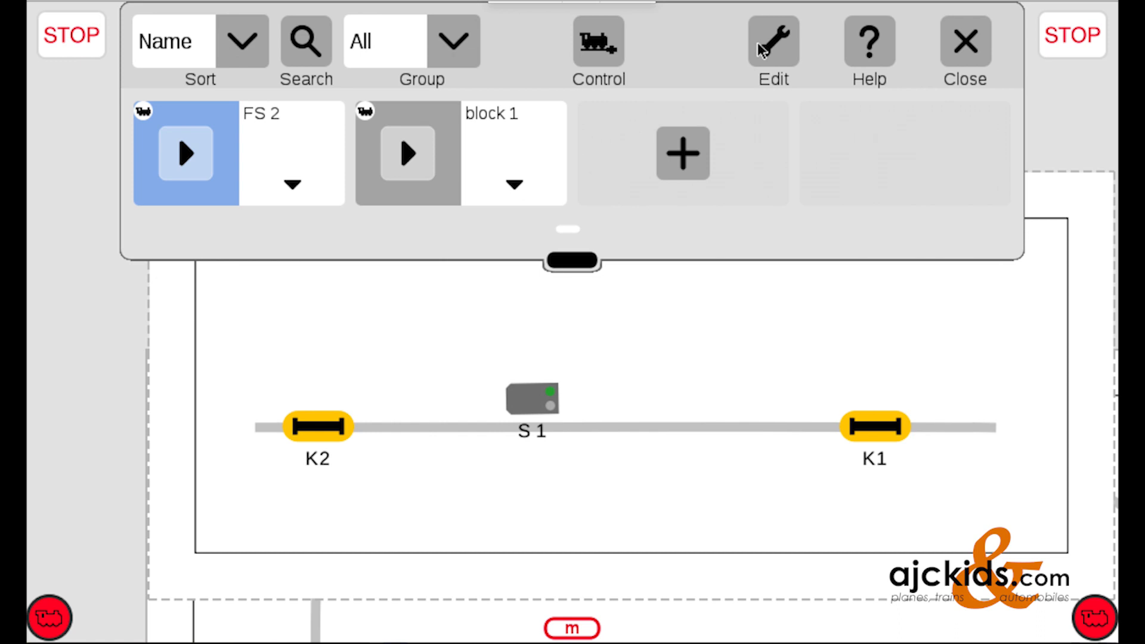
pyautogui.moveTo(284, 121)
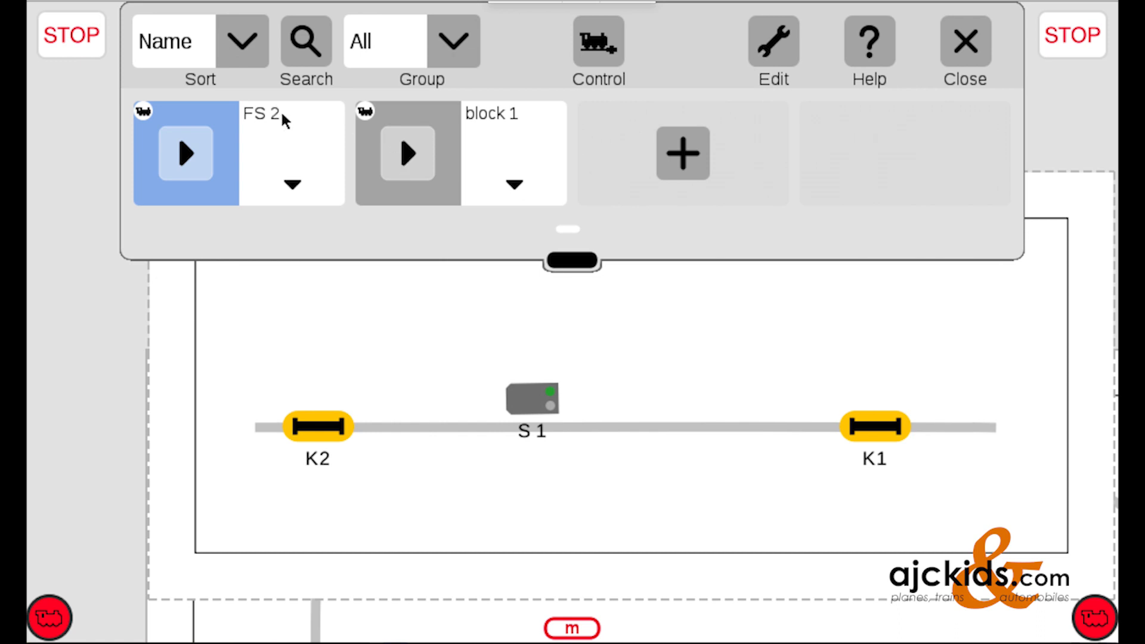
pyautogui.click(773, 42)
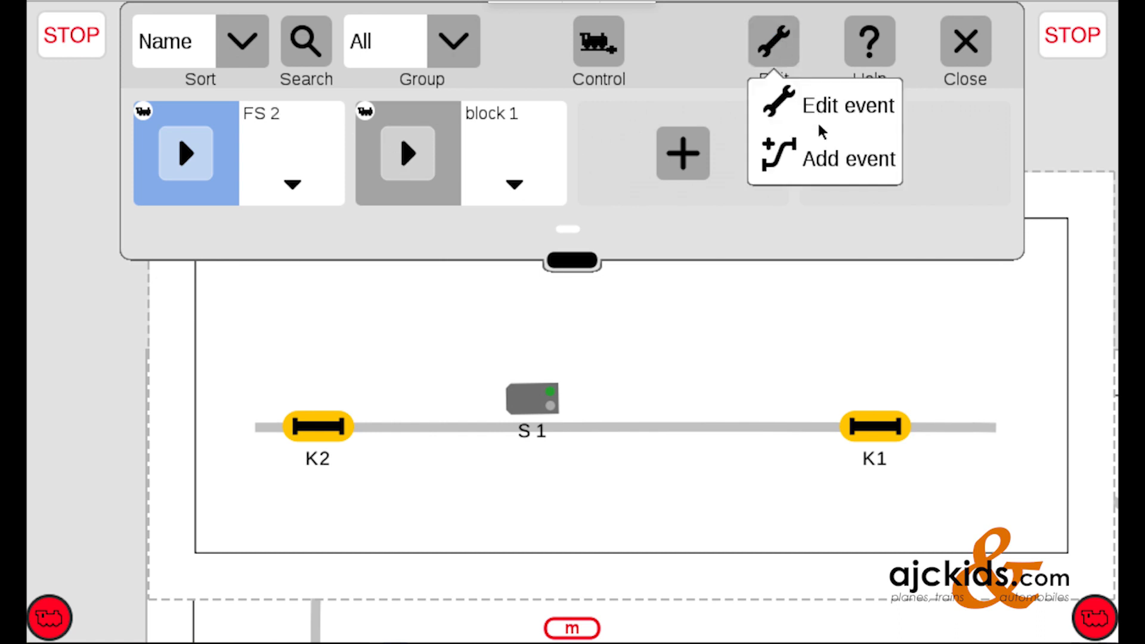
pyautogui.moveTo(825, 149)
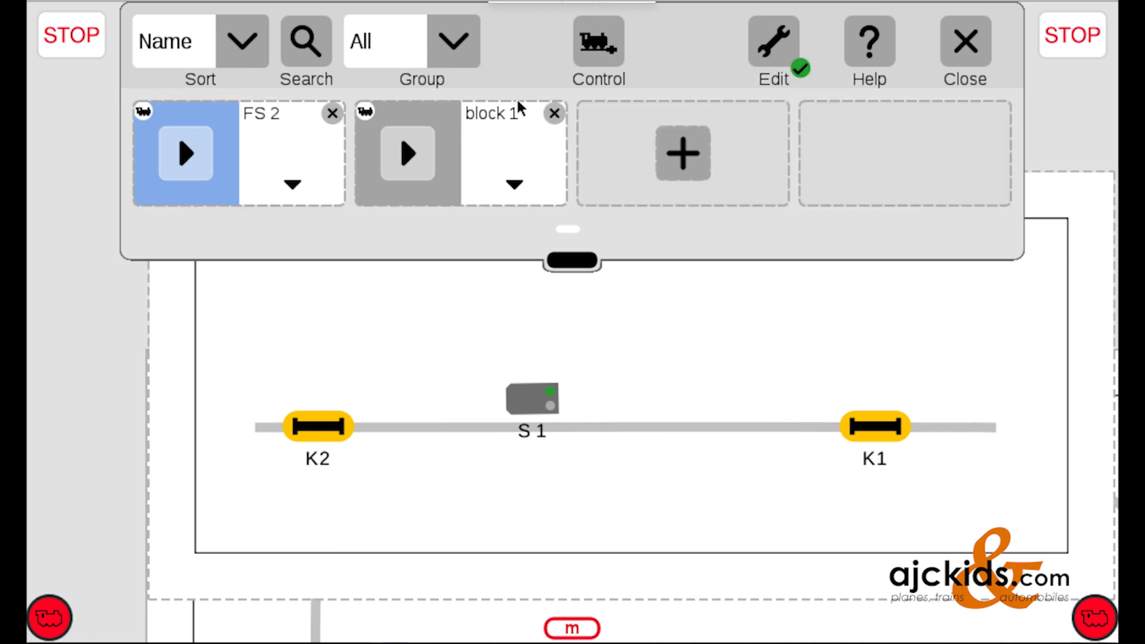
pyautogui.click(553, 114)
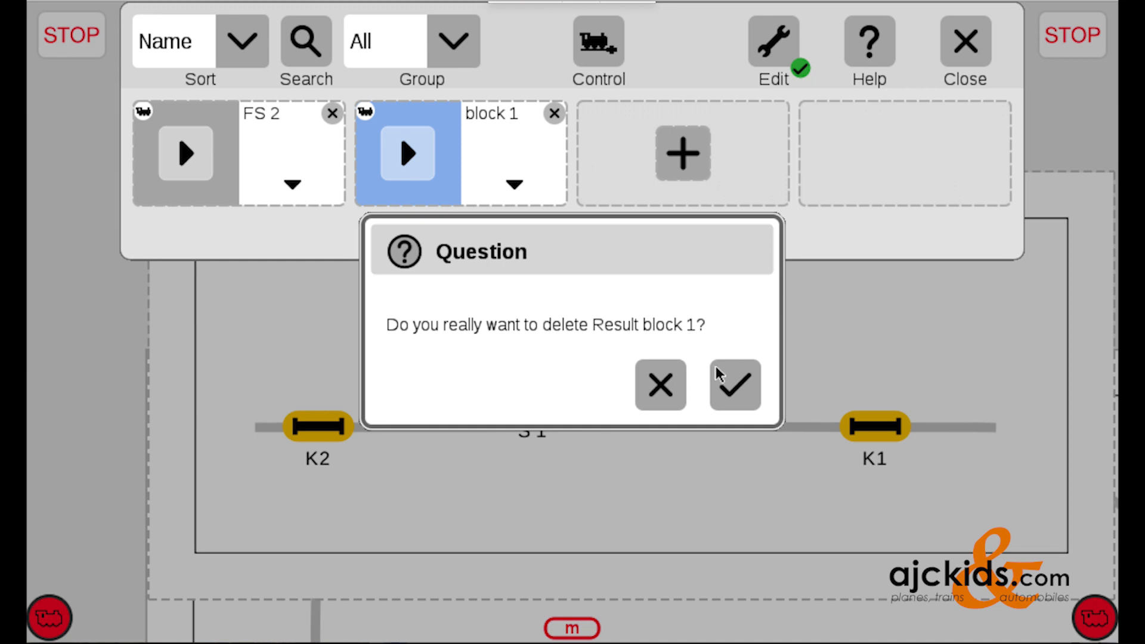
pyautogui.click(734, 384)
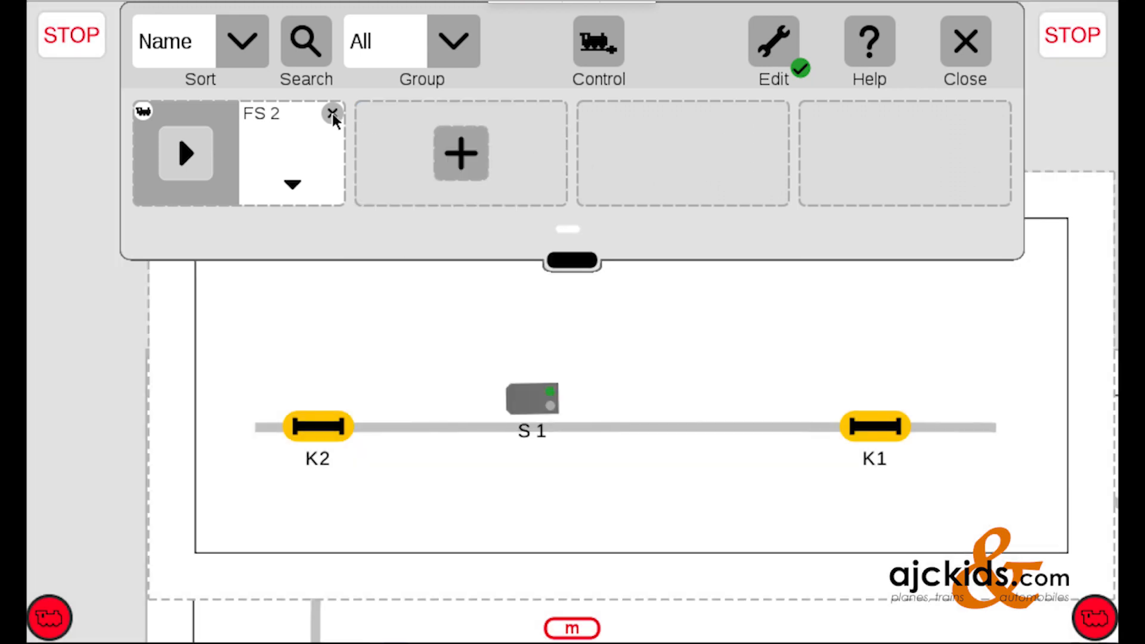
pyautogui.click(333, 114)
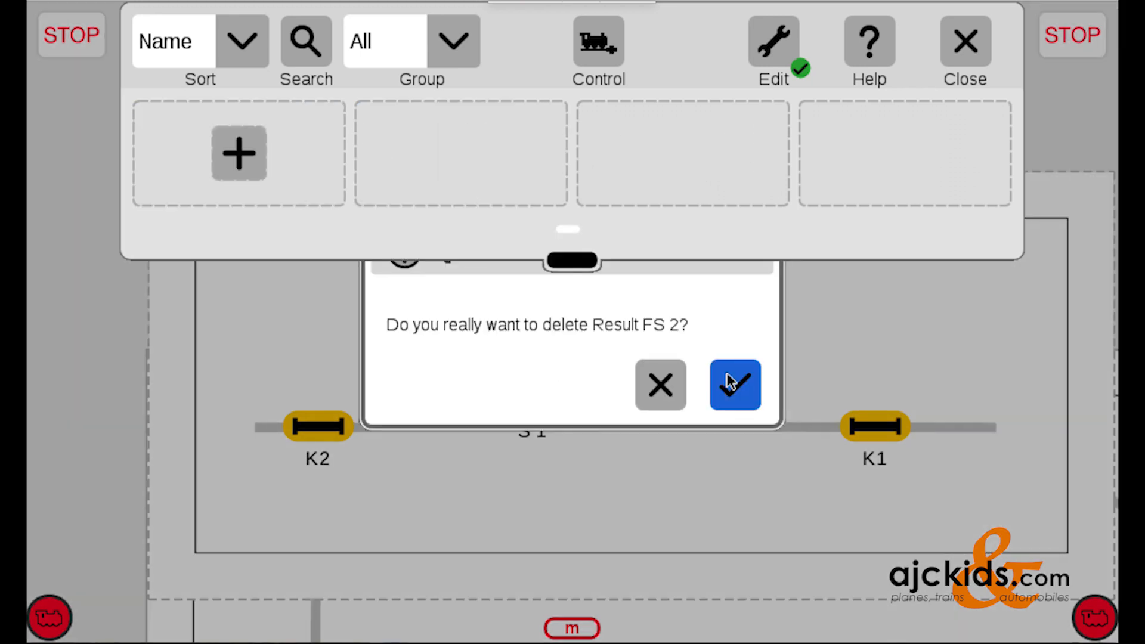
pyautogui.click(734, 385)
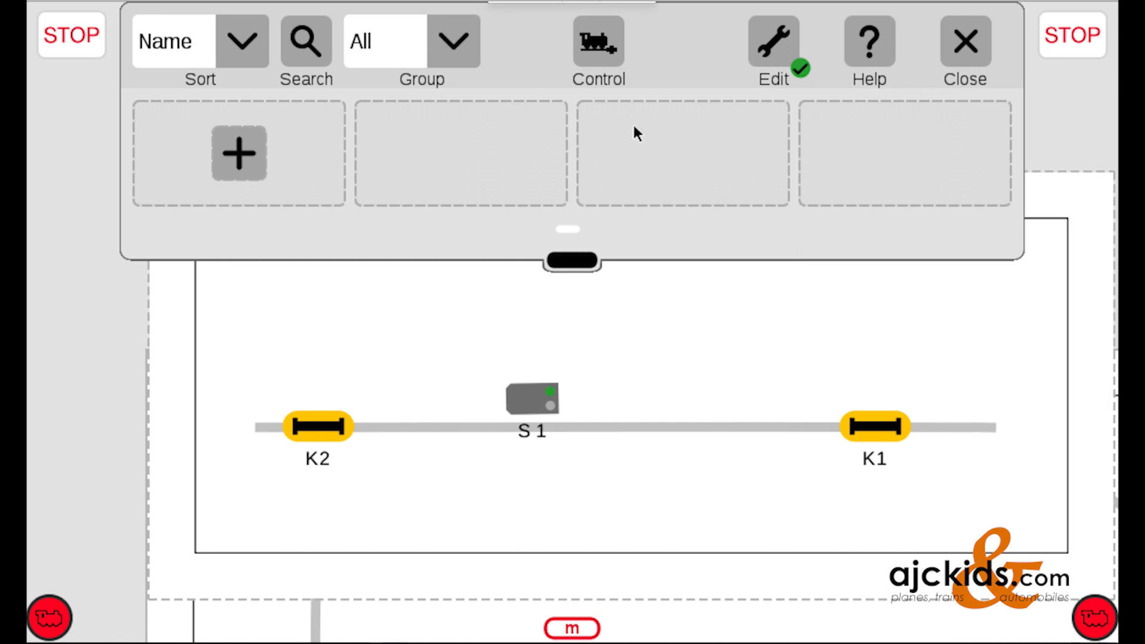
# - Add new event FS 1 and set contact track K1 as its trigger
pyautogui.click(238, 153)
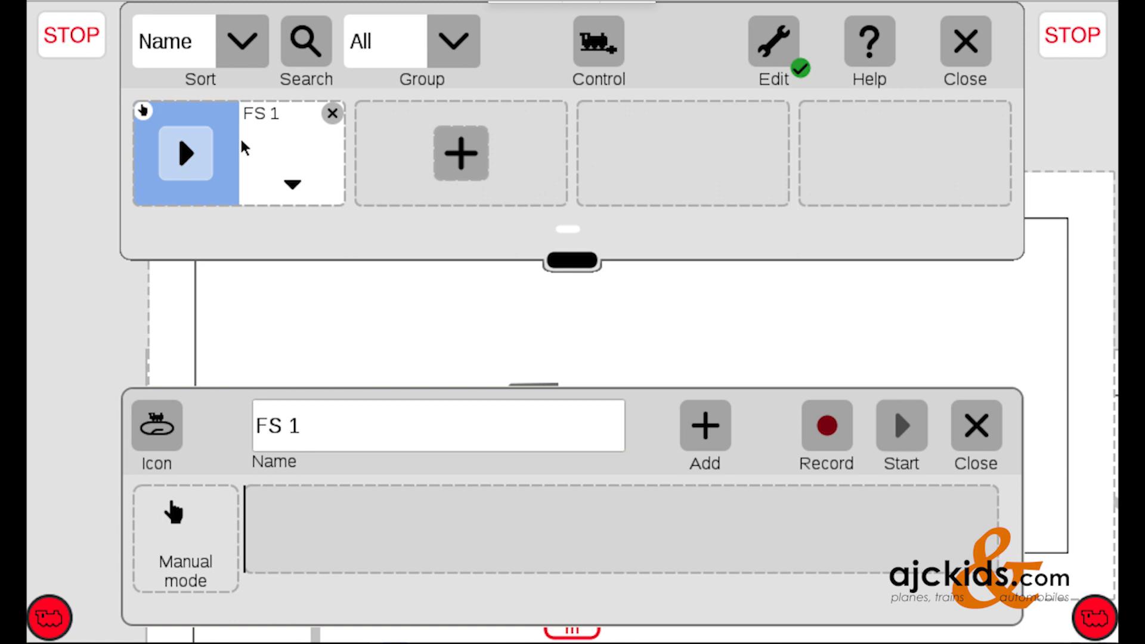
pyautogui.moveTo(651, 340)
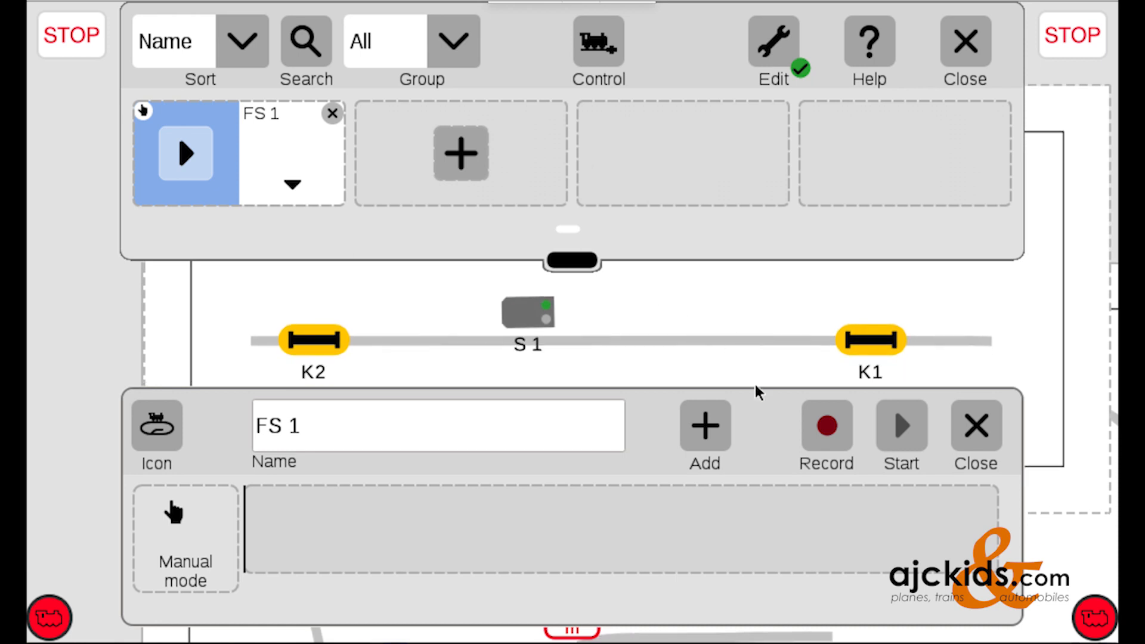
pyautogui.moveTo(205, 522)
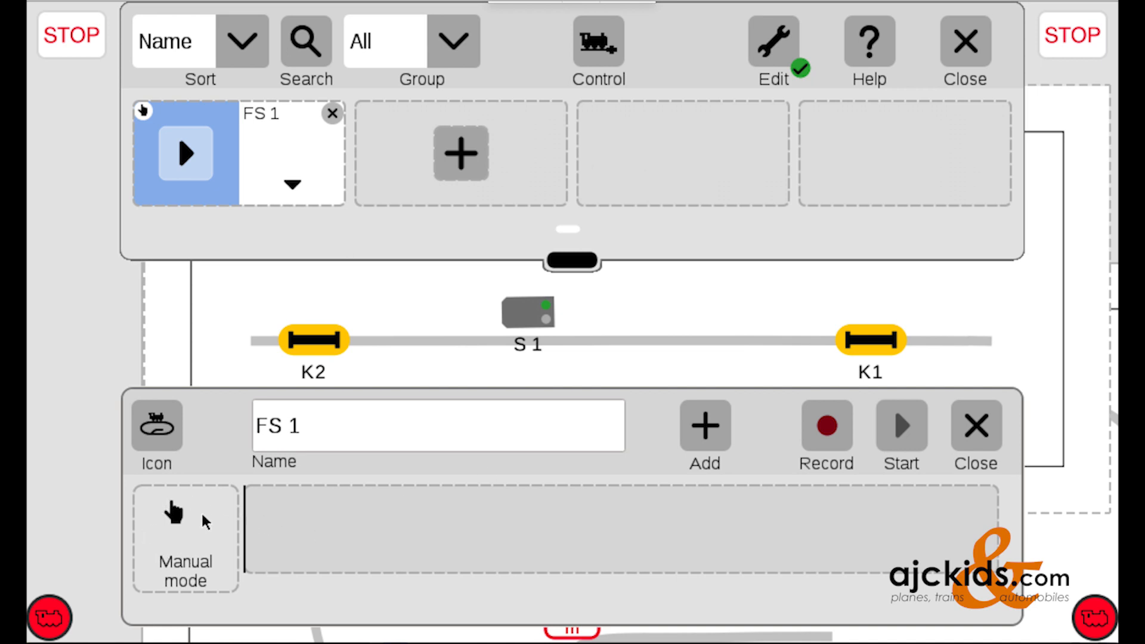
pyautogui.moveTo(404, 517)
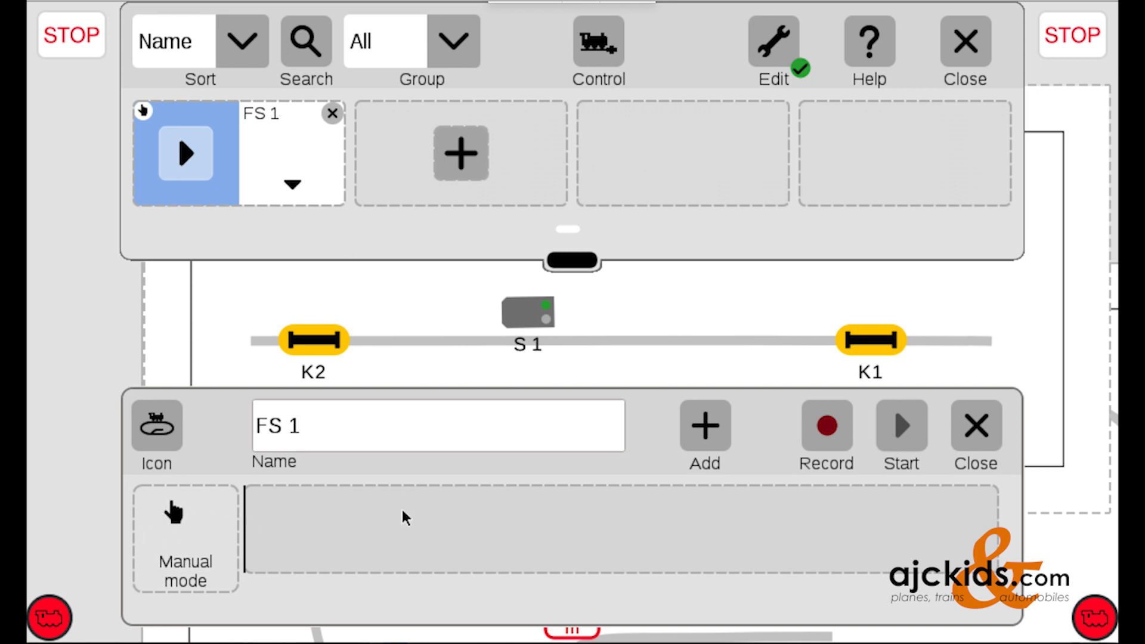
pyautogui.moveTo(876, 349)
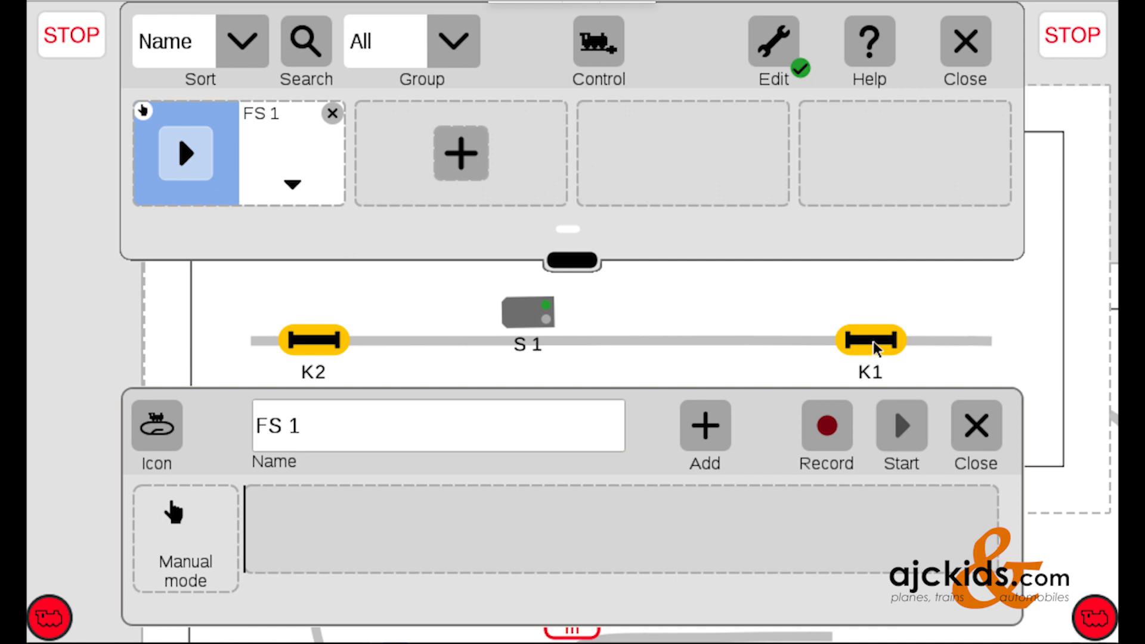
pyautogui.click(869, 339)
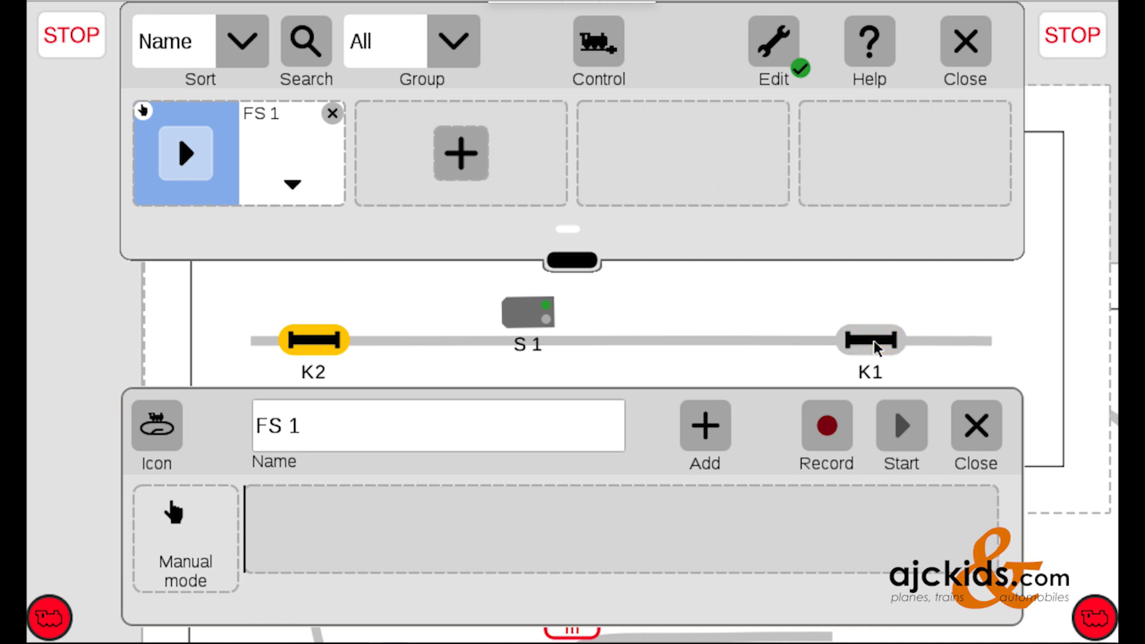
pyautogui.moveTo(185, 543)
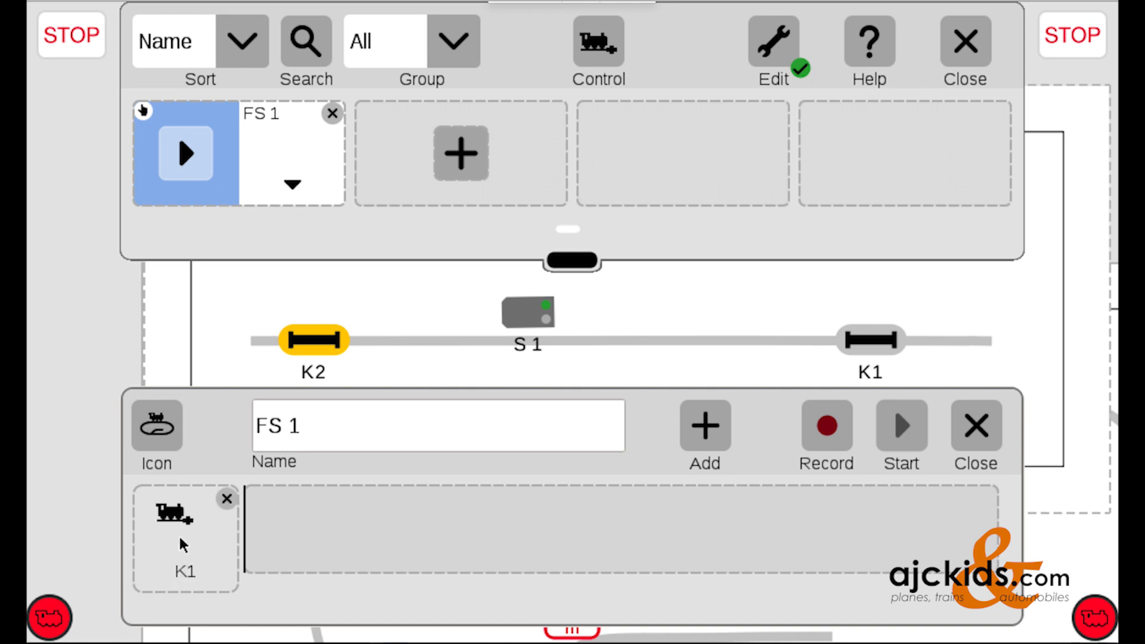
pyautogui.moveTo(197, 561)
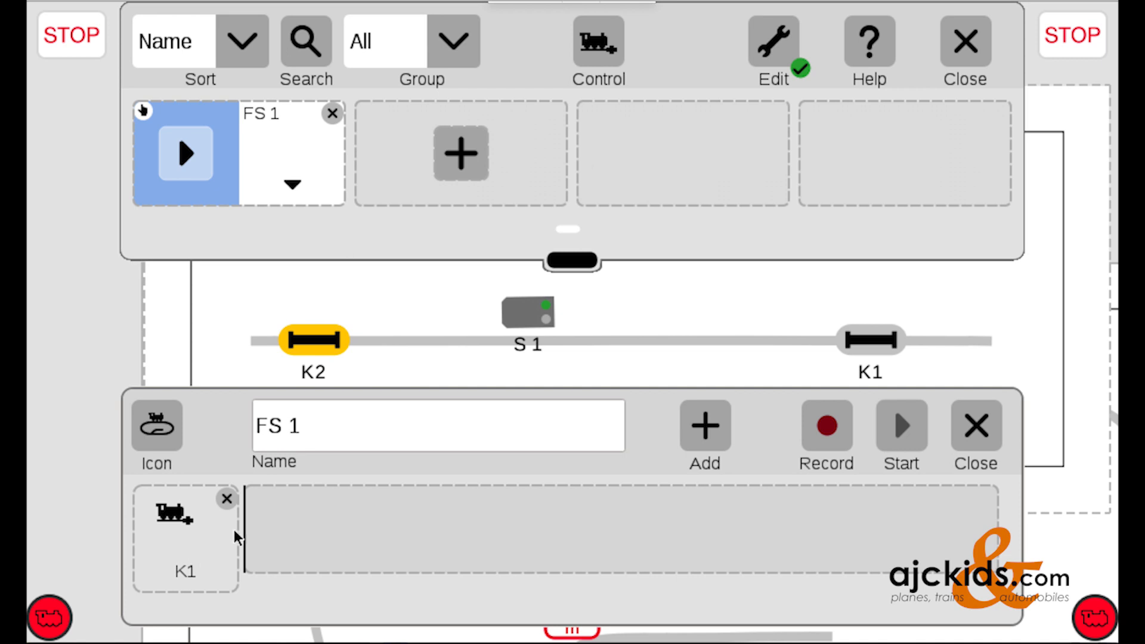
# - Rename the event to 'station entry', then switch contact track K1 again
pyautogui.click(438, 426)
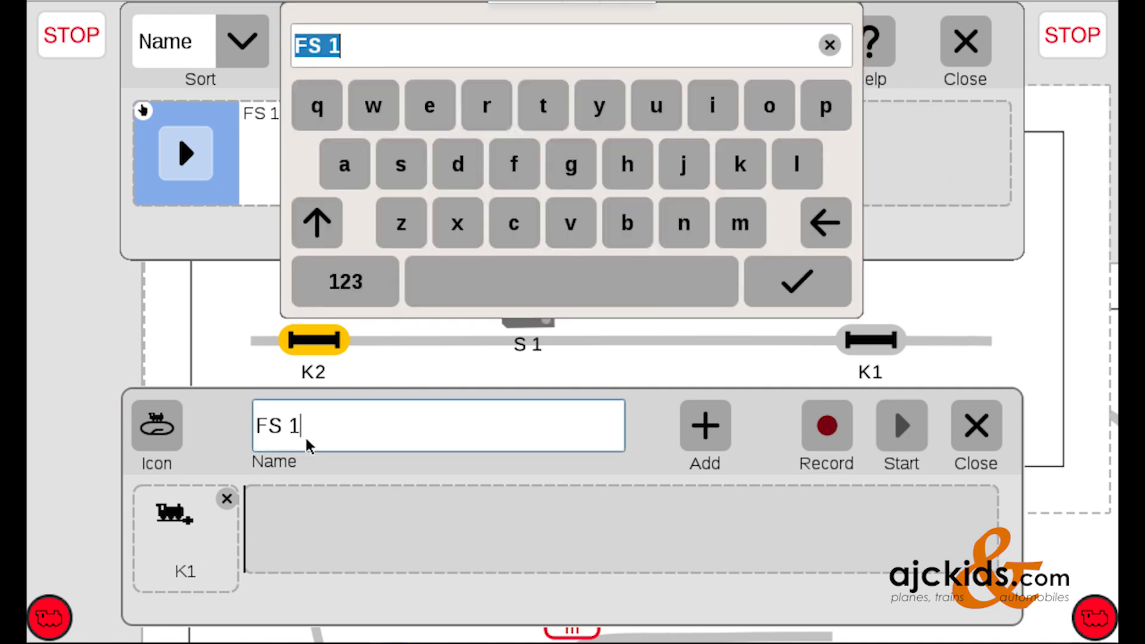
pyautogui.click(824, 223)
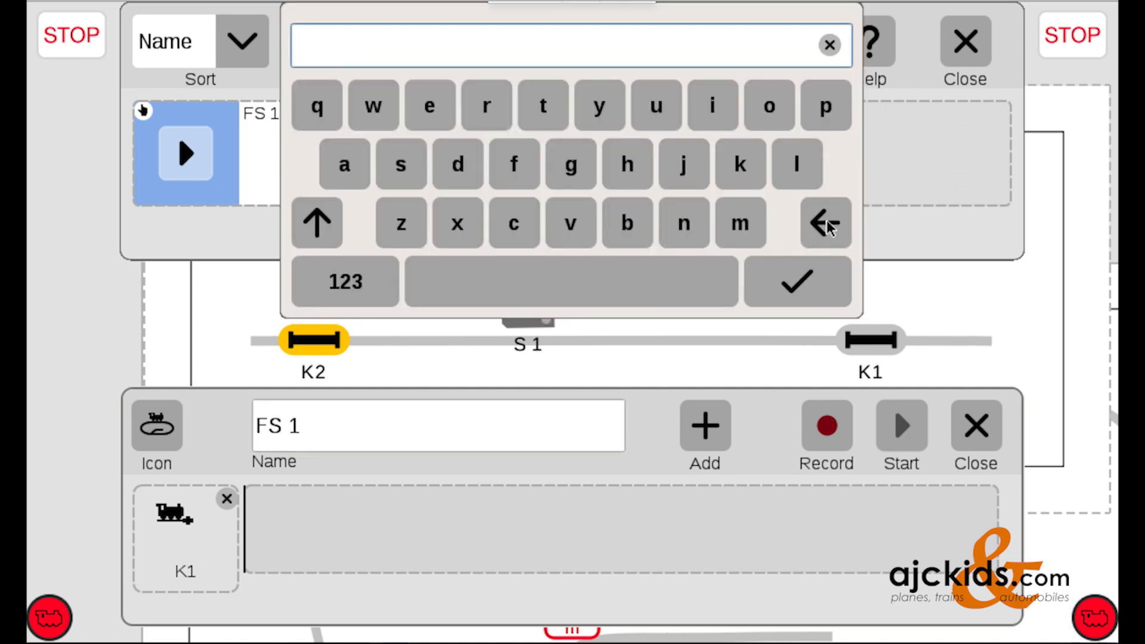
pyautogui.moveTo(419, 124)
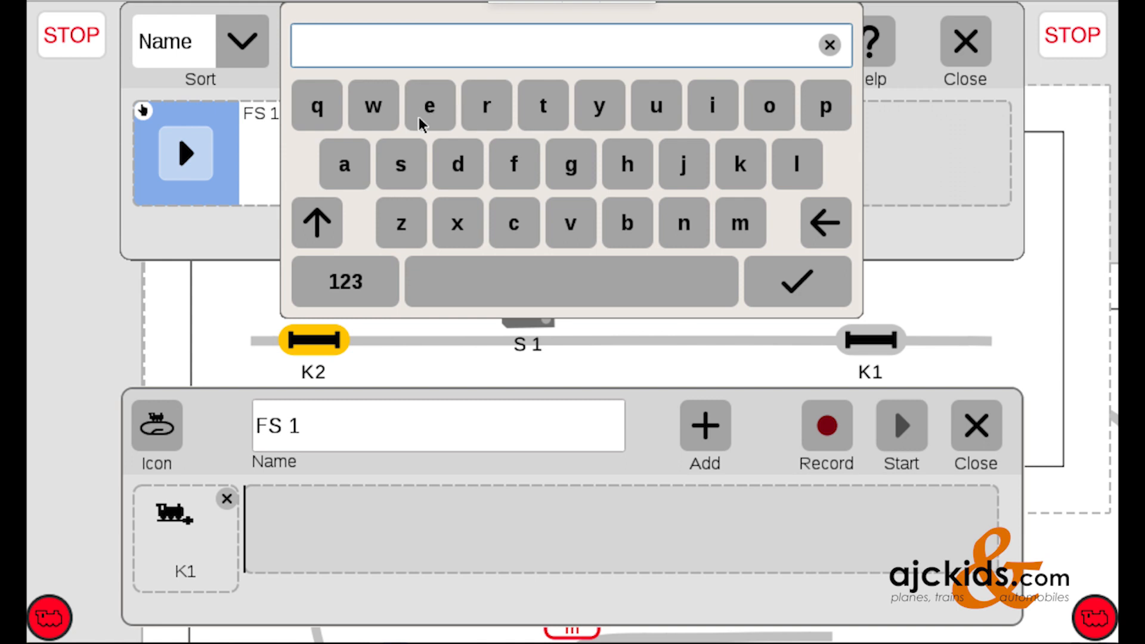
pyautogui.write('stati')
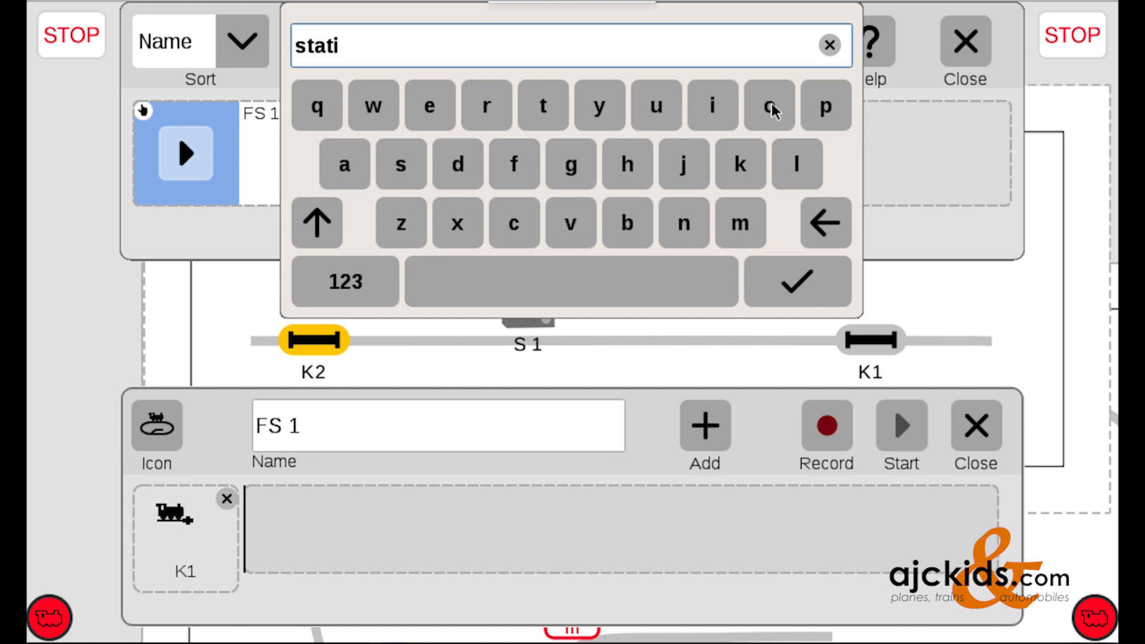
pyautogui.write('on en')
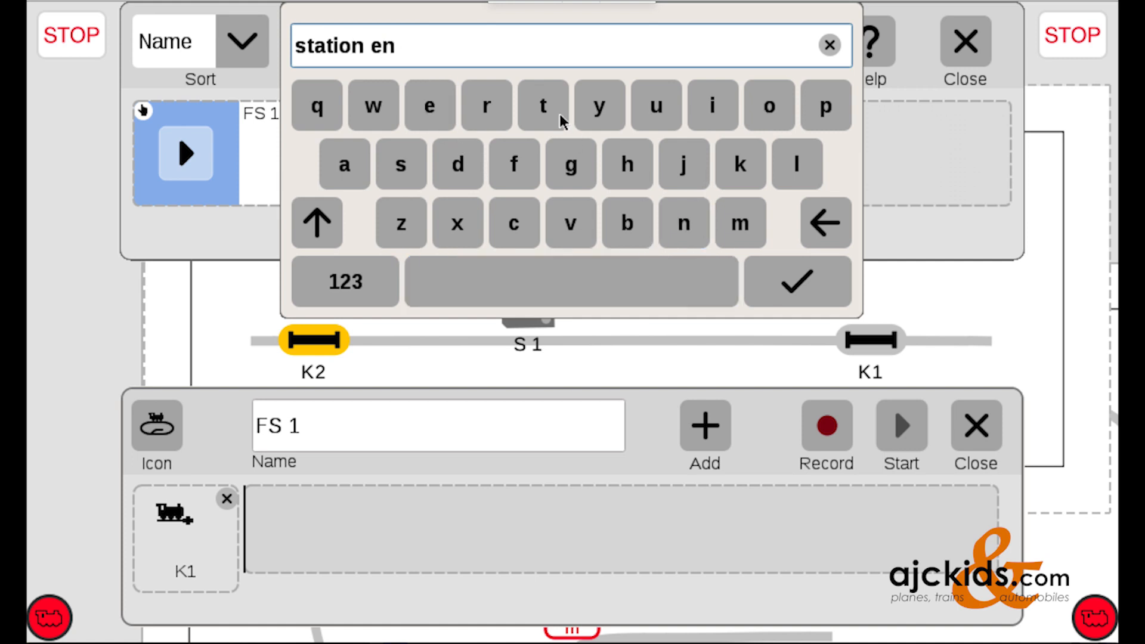
pyautogui.write('try')
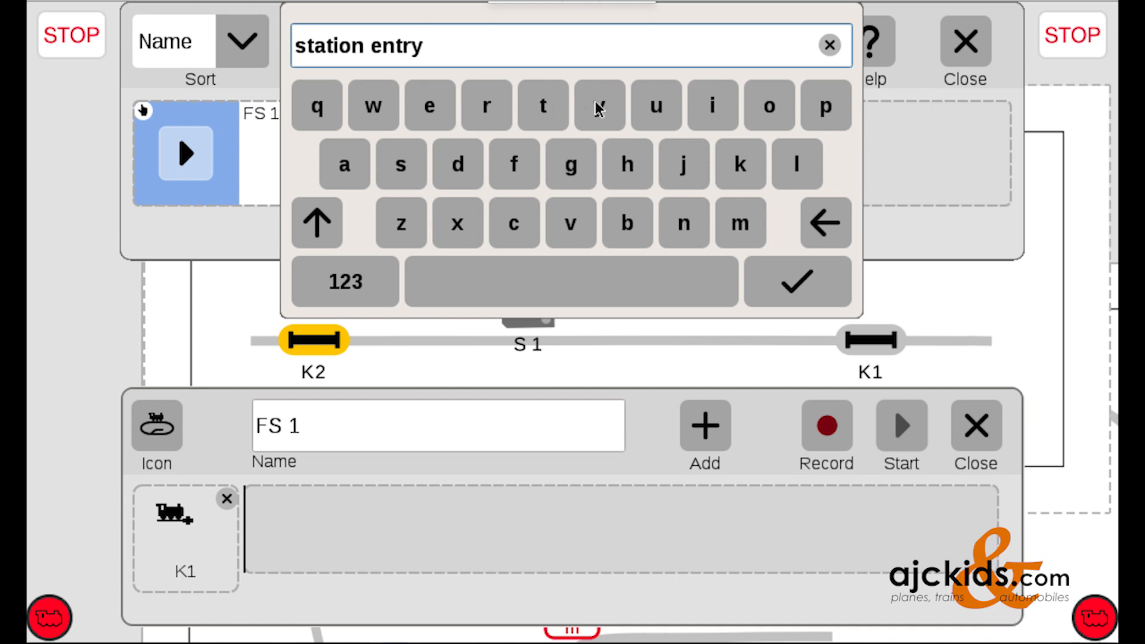
pyautogui.click(798, 280)
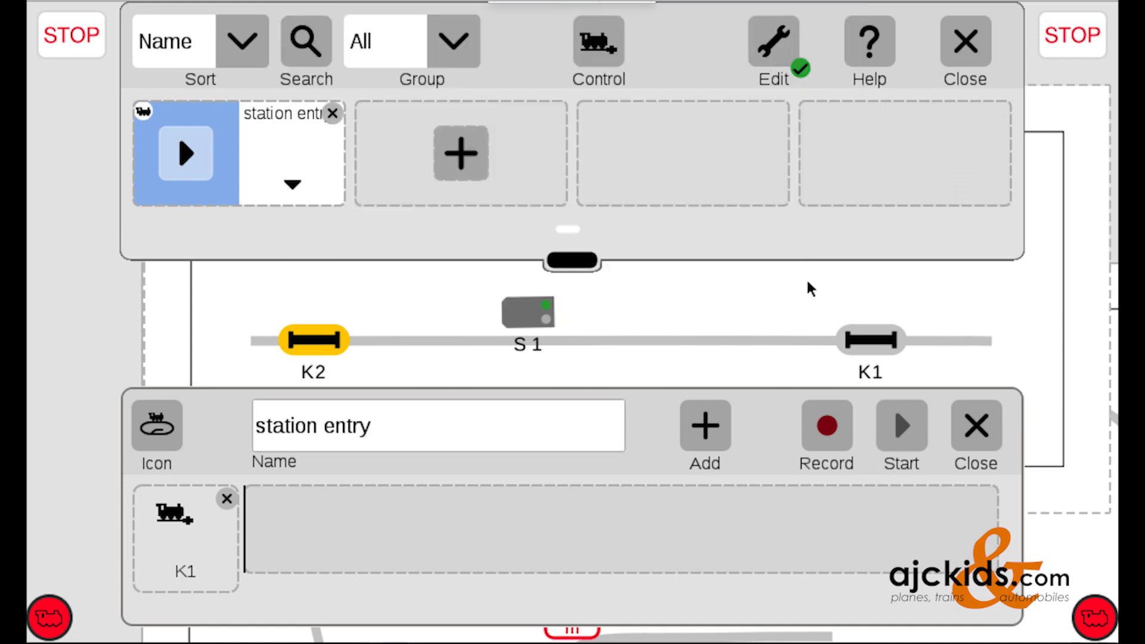
pyautogui.moveTo(489, 428)
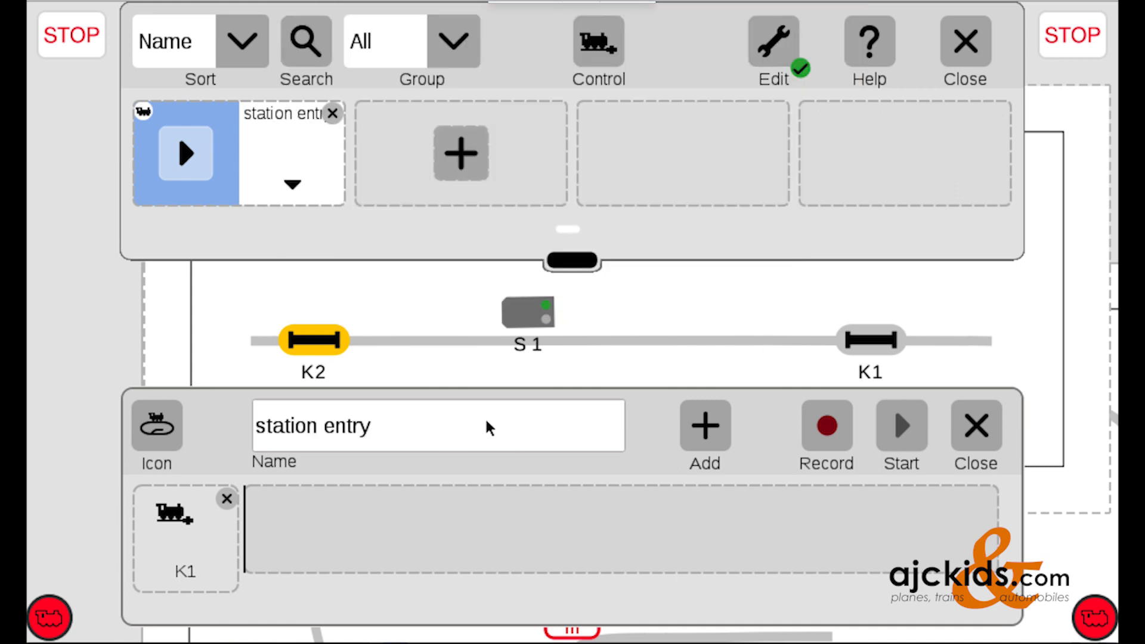
pyautogui.moveTo(909, 347)
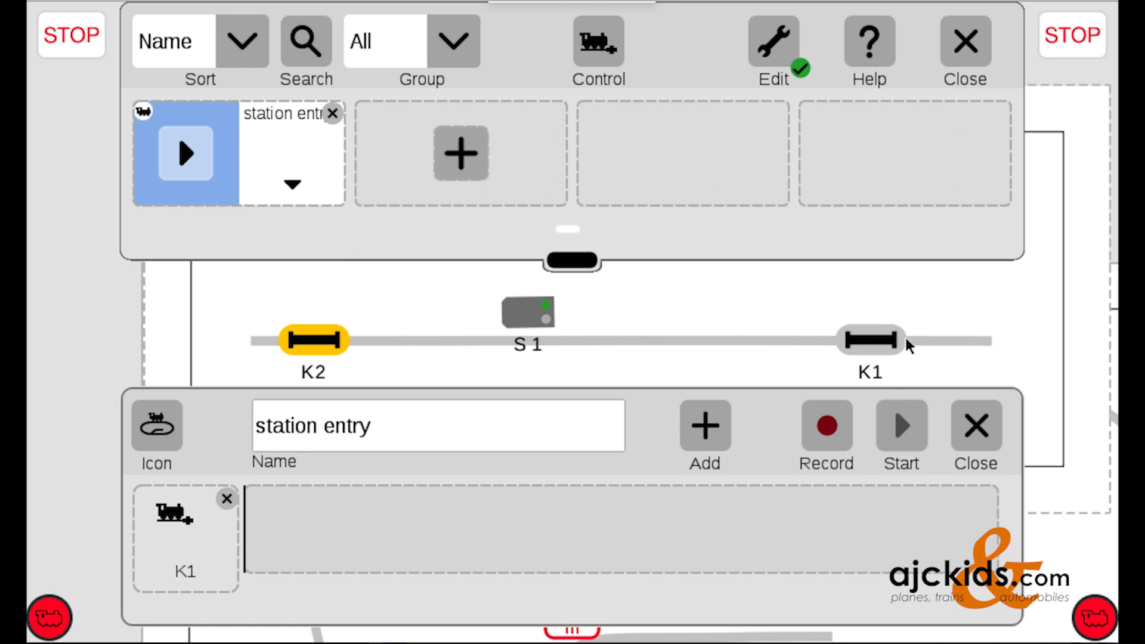
pyautogui.click(871, 339)
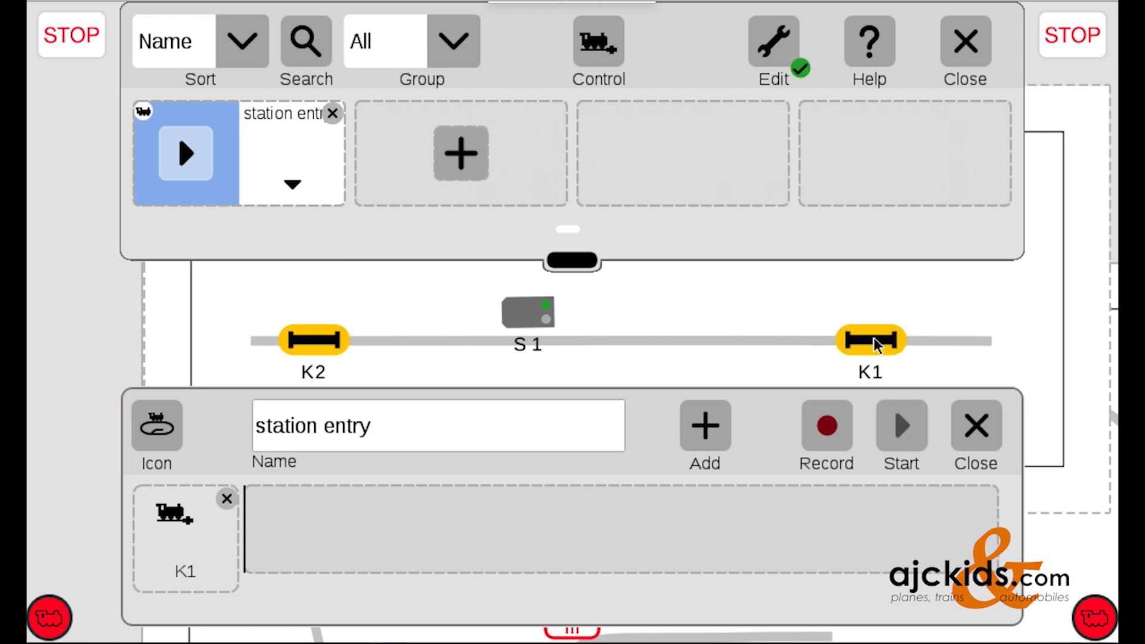
pyautogui.moveTo(400, 419)
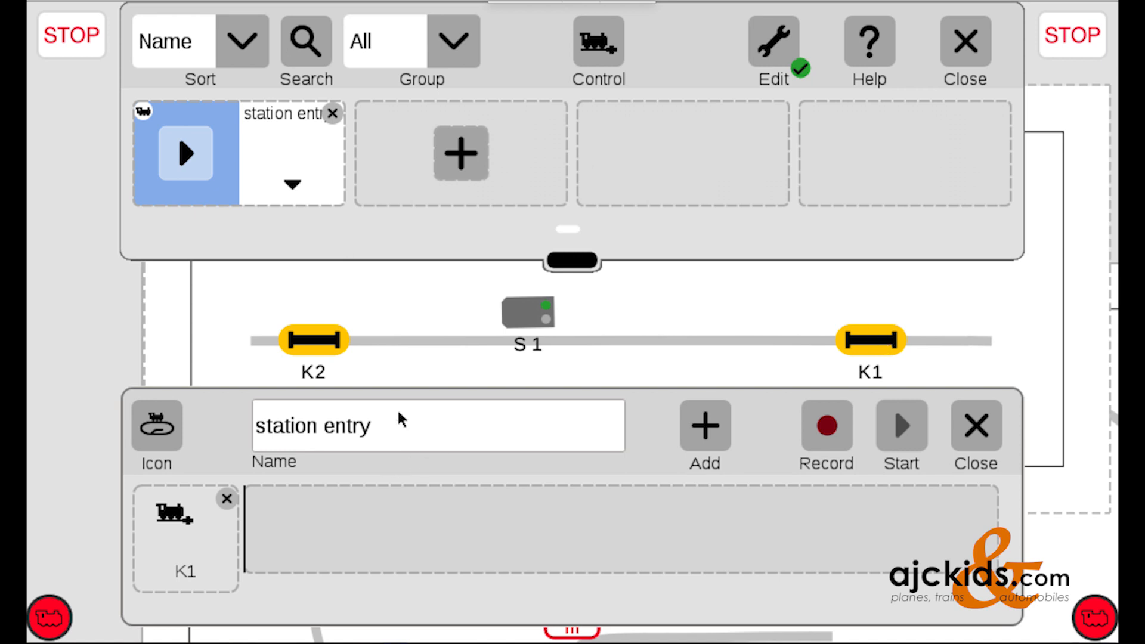
pyautogui.moveTo(350, 416)
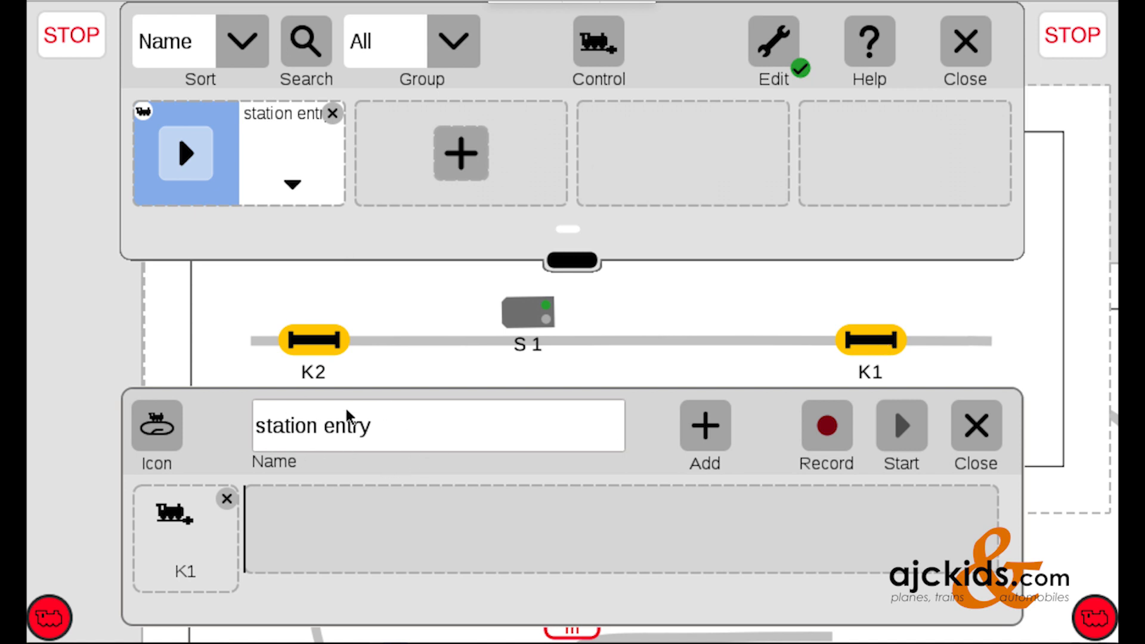
pyautogui.moveTo(537, 316)
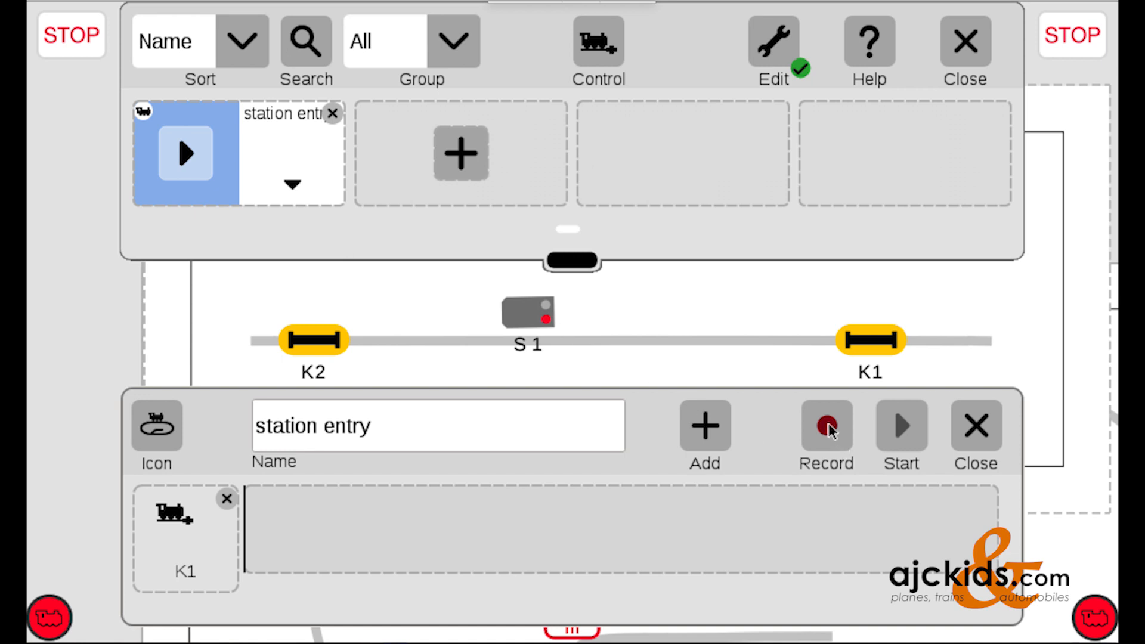
# - Record signal S1 switching to green as the station entry step after K1
pyautogui.click(826, 426)
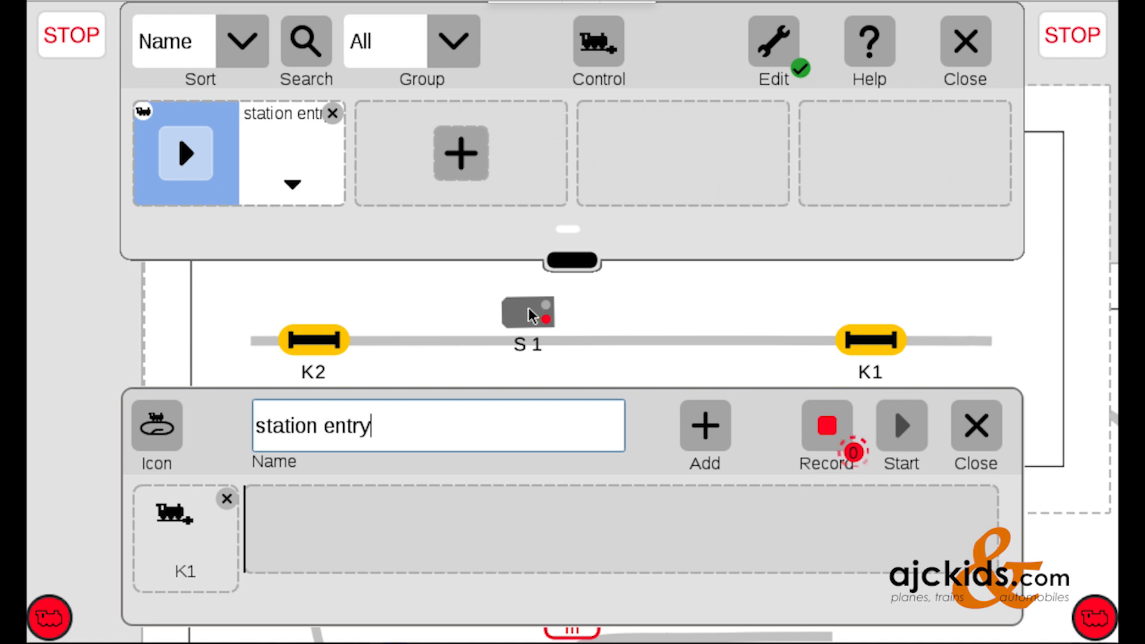
pyautogui.click(527, 313)
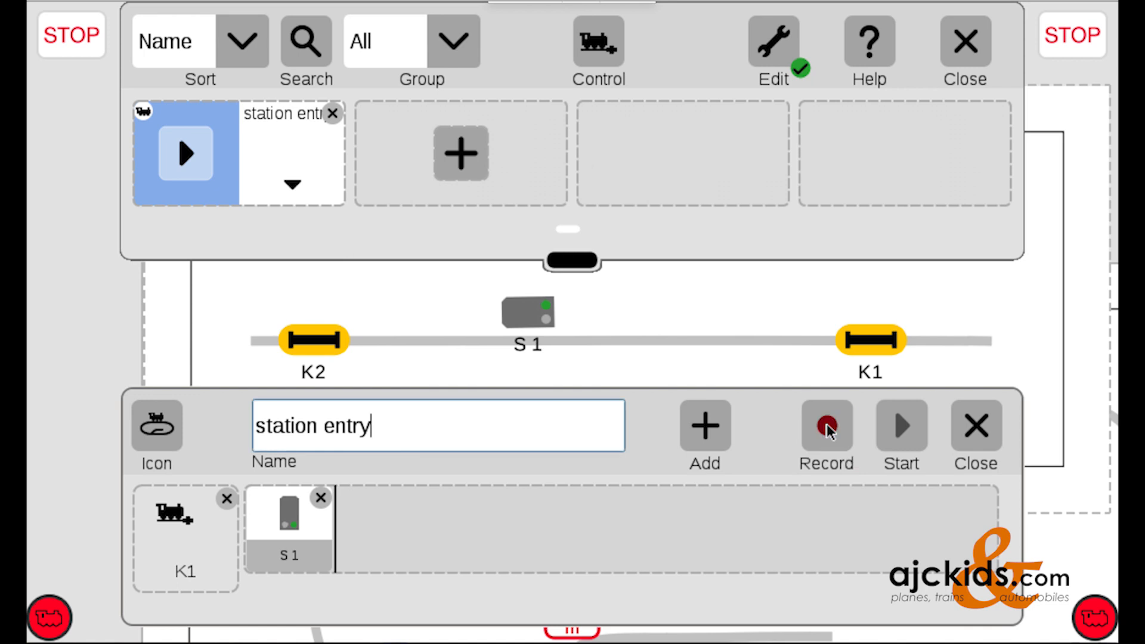
pyautogui.click(826, 426)
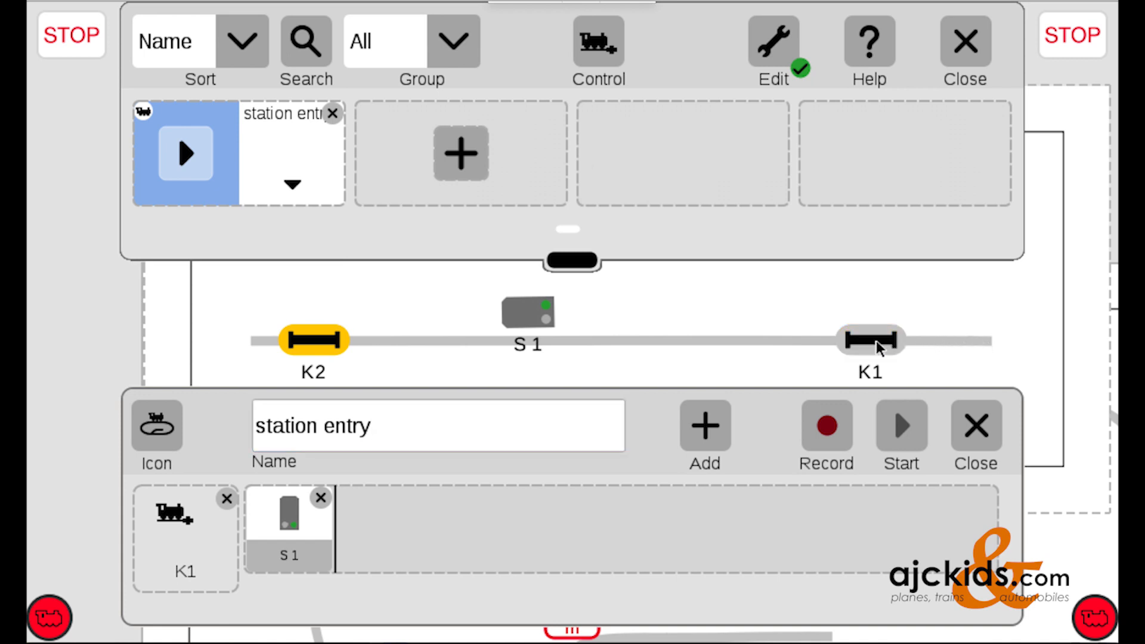
pyautogui.moveTo(577, 339)
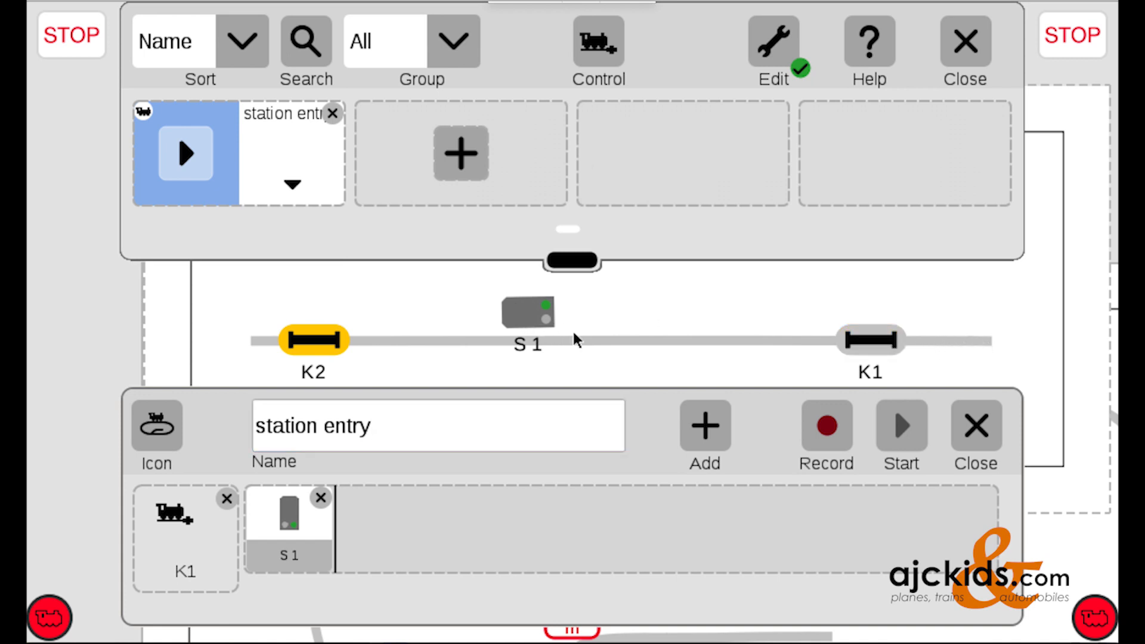
pyautogui.moveTo(582, 348)
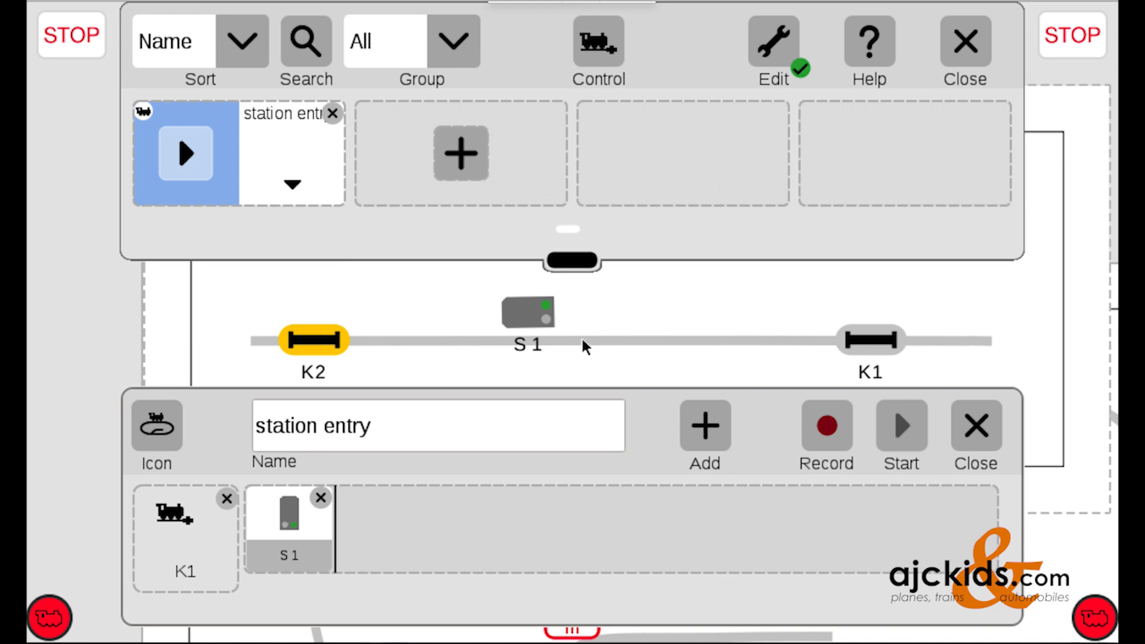
pyautogui.moveTo(553, 346)
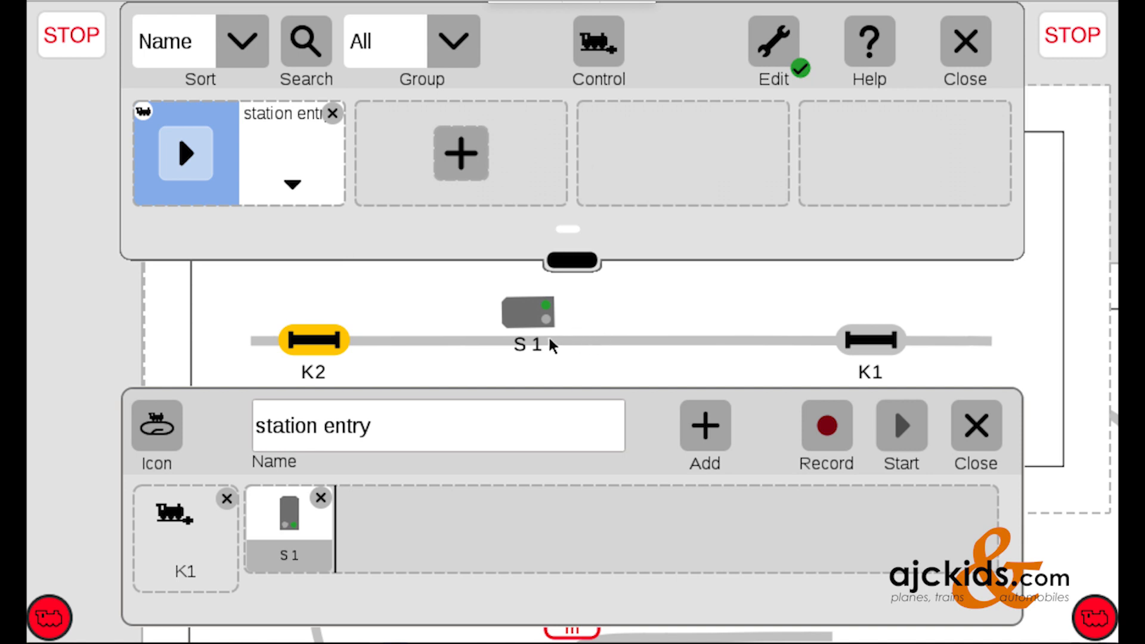
pyautogui.moveTo(419, 347)
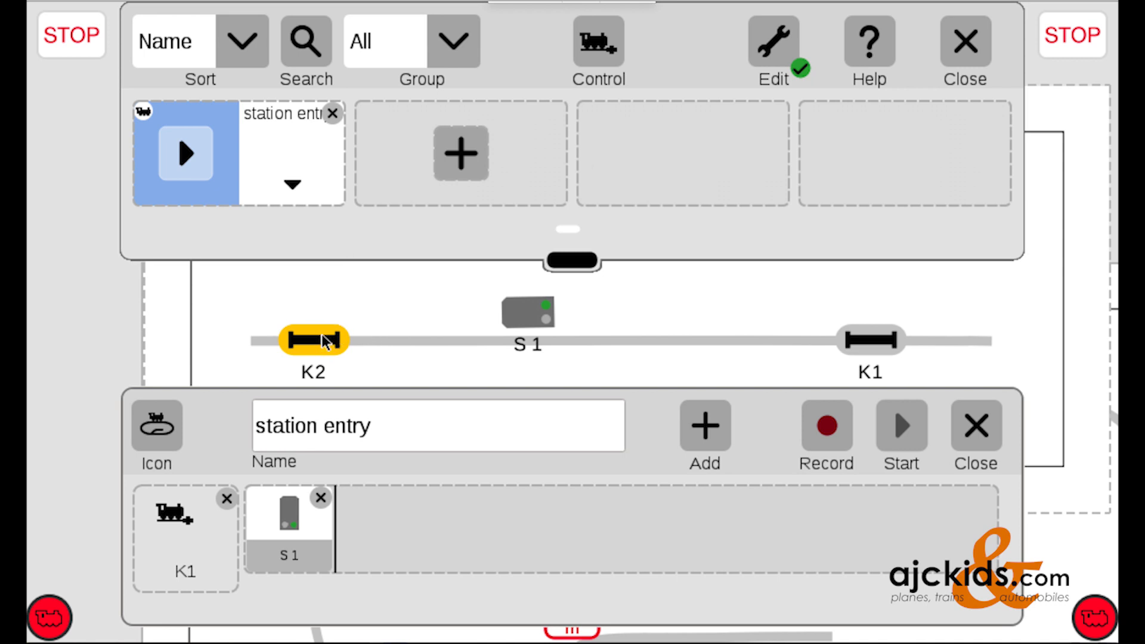
pyautogui.moveTo(462, 154)
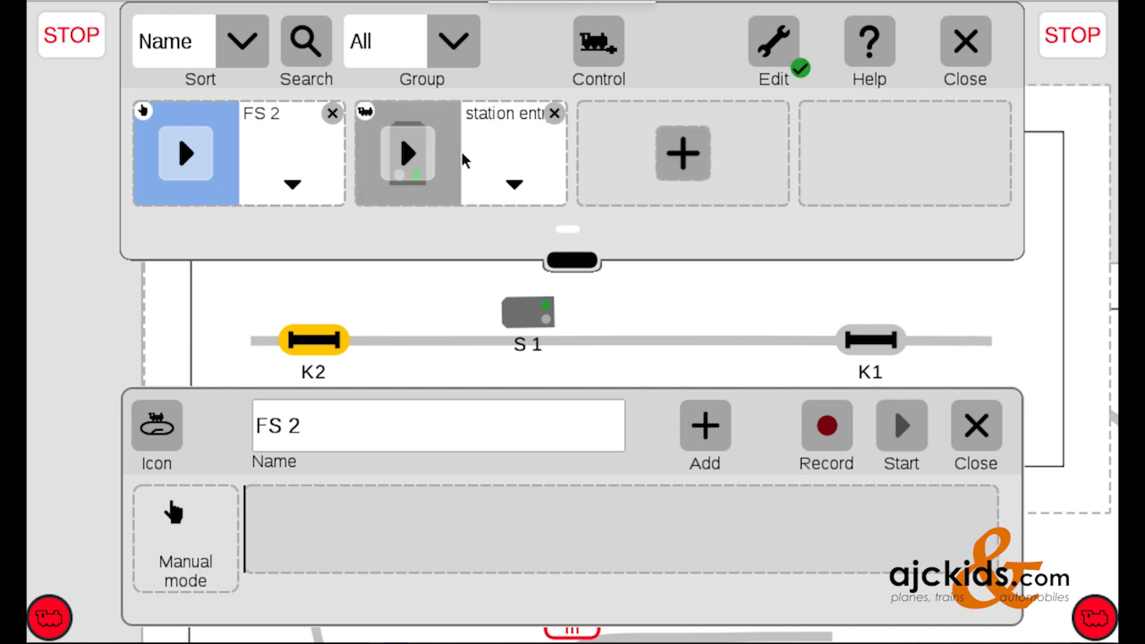
pyautogui.moveTo(305, 397)
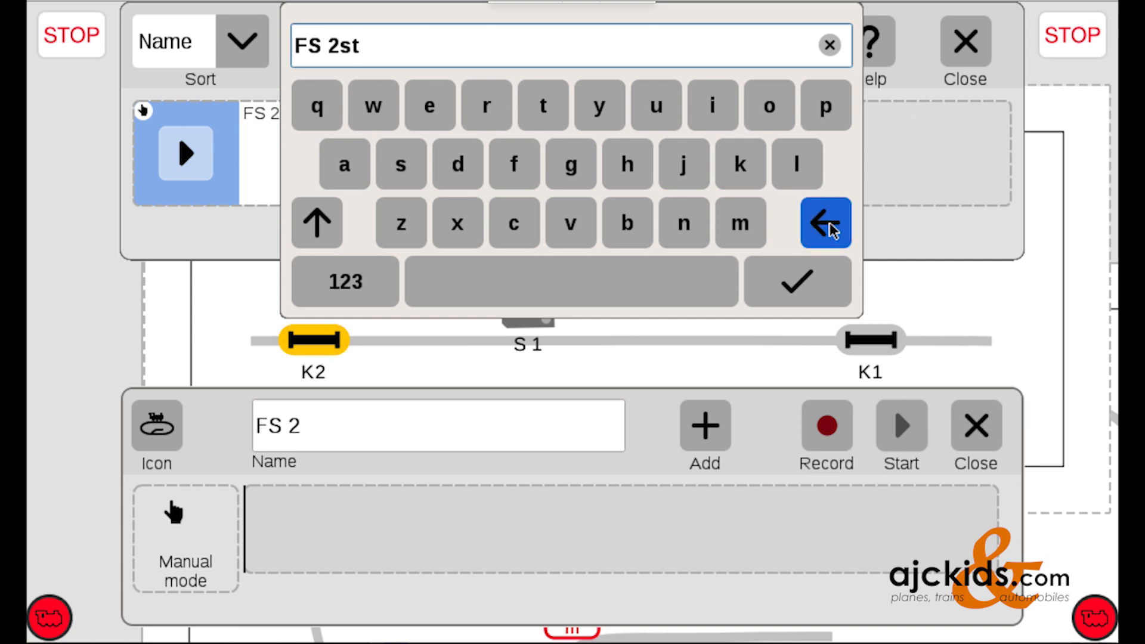
# - Rename the new event from 'FS 2' to 'station exit'
pyautogui.click(825, 222)
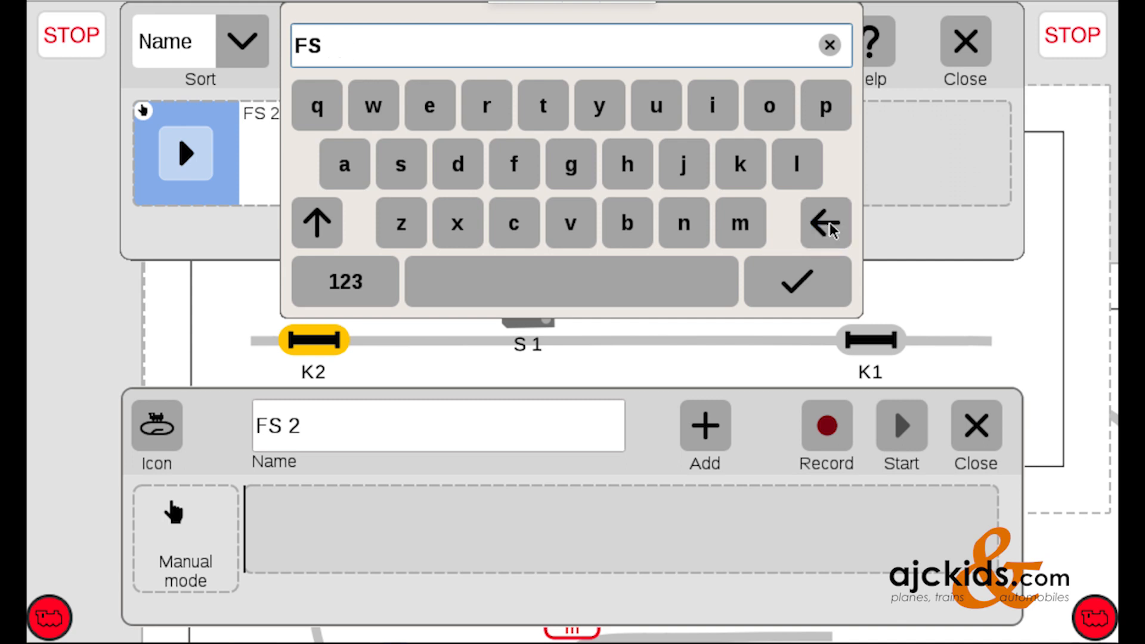
pyautogui.click(825, 223)
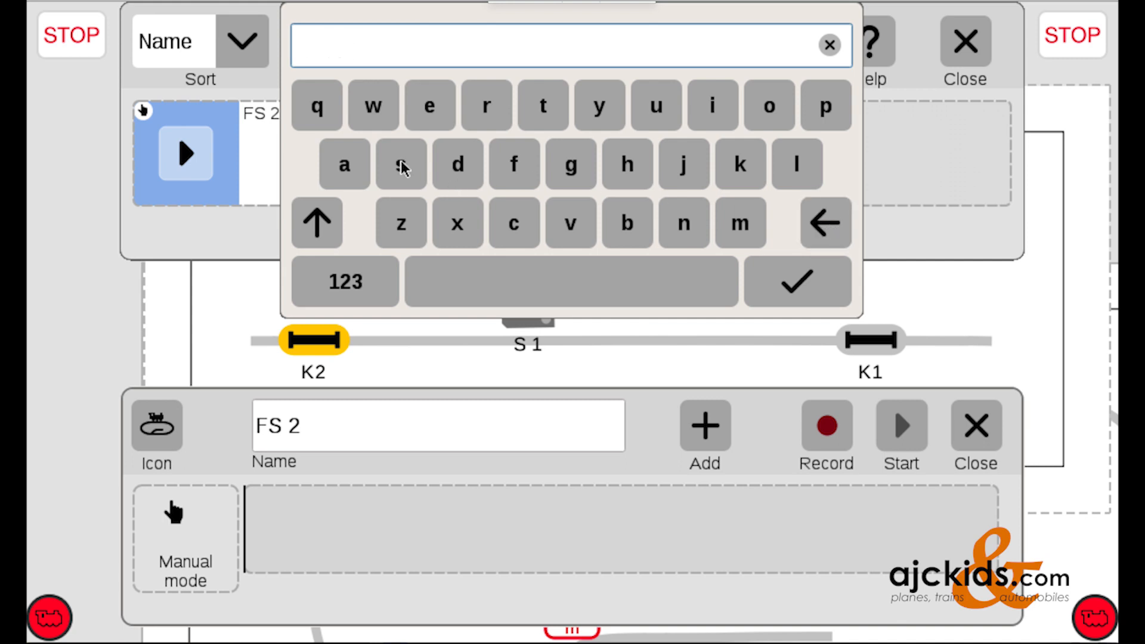
pyautogui.write('sta')
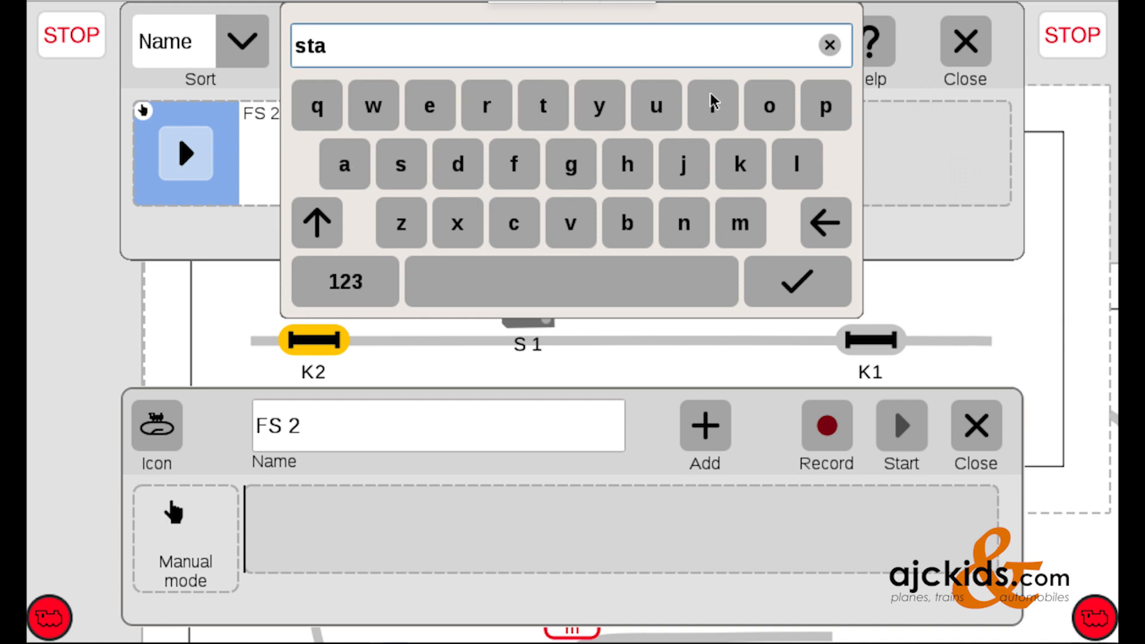
pyautogui.click(712, 104)
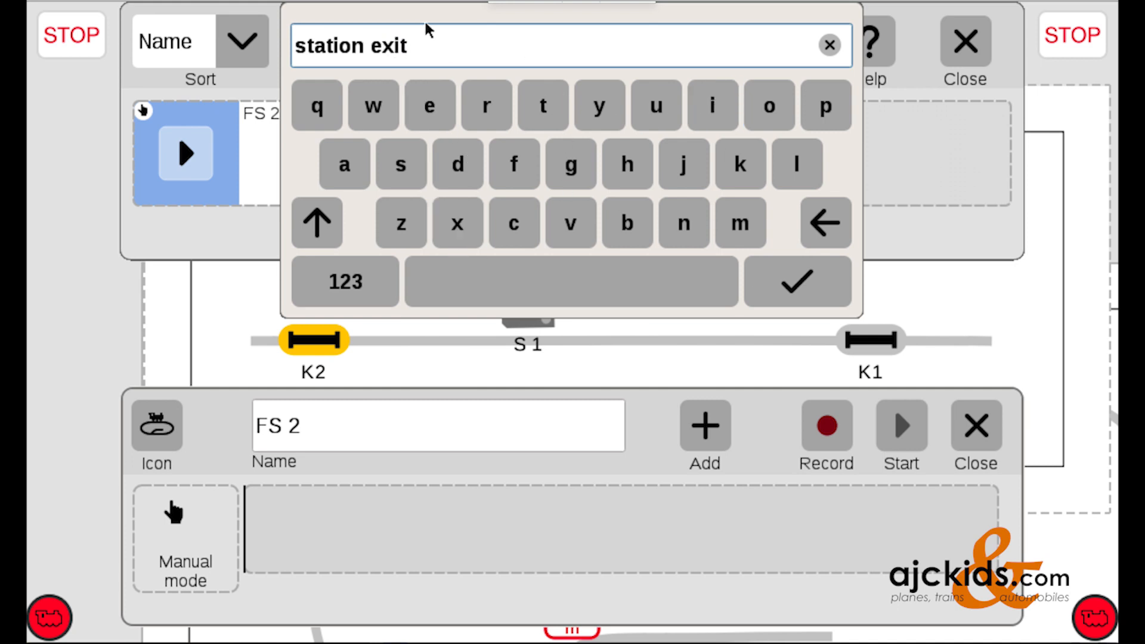
pyautogui.click(798, 282)
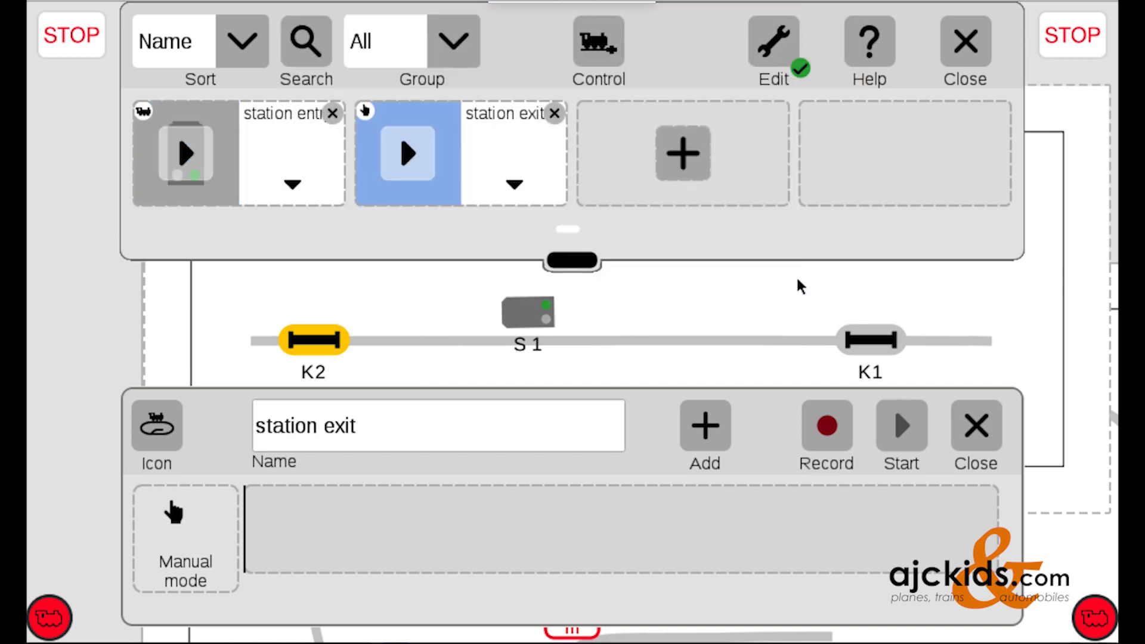
pyautogui.moveTo(333, 415)
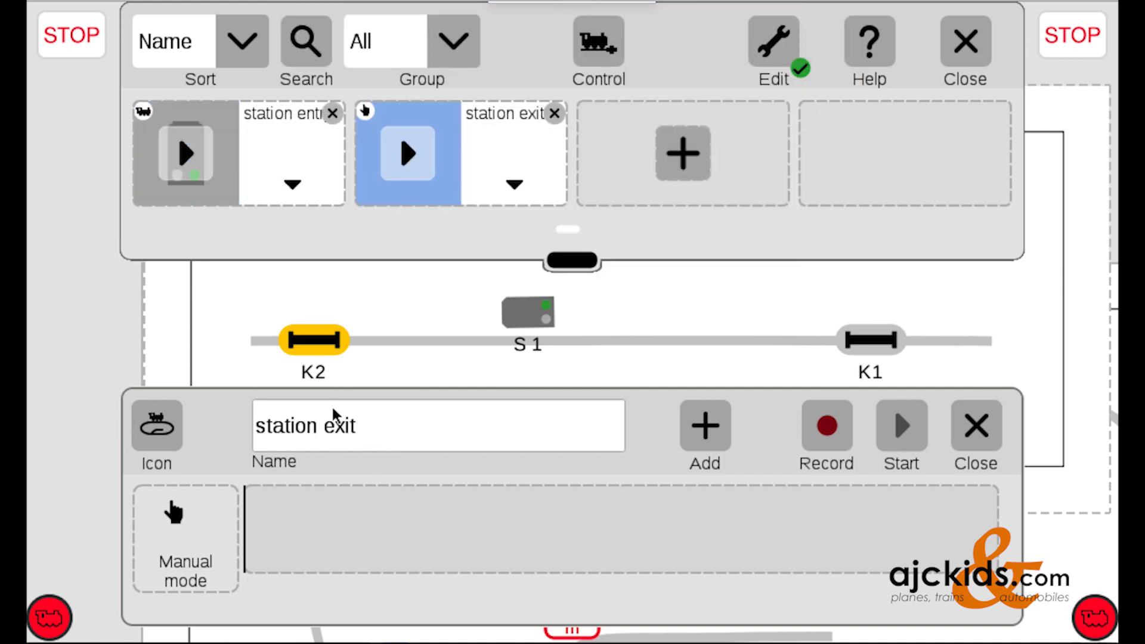
pyautogui.moveTo(221, 568)
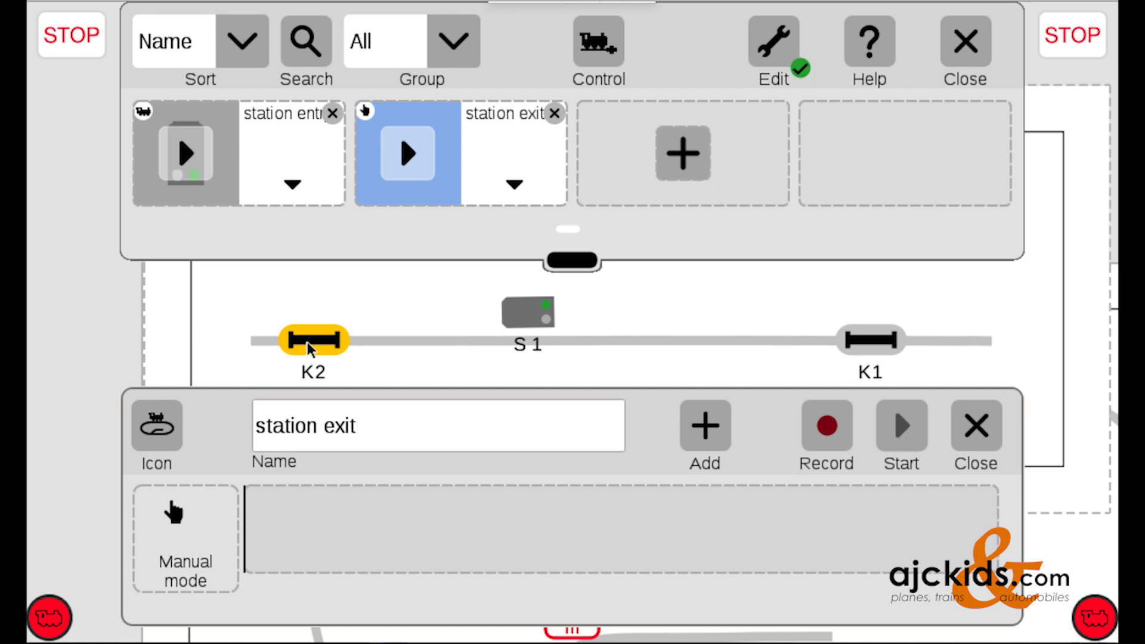
# - Assign contact track K2 as the station exit trigger, replacing manual mode
pyautogui.click(312, 340)
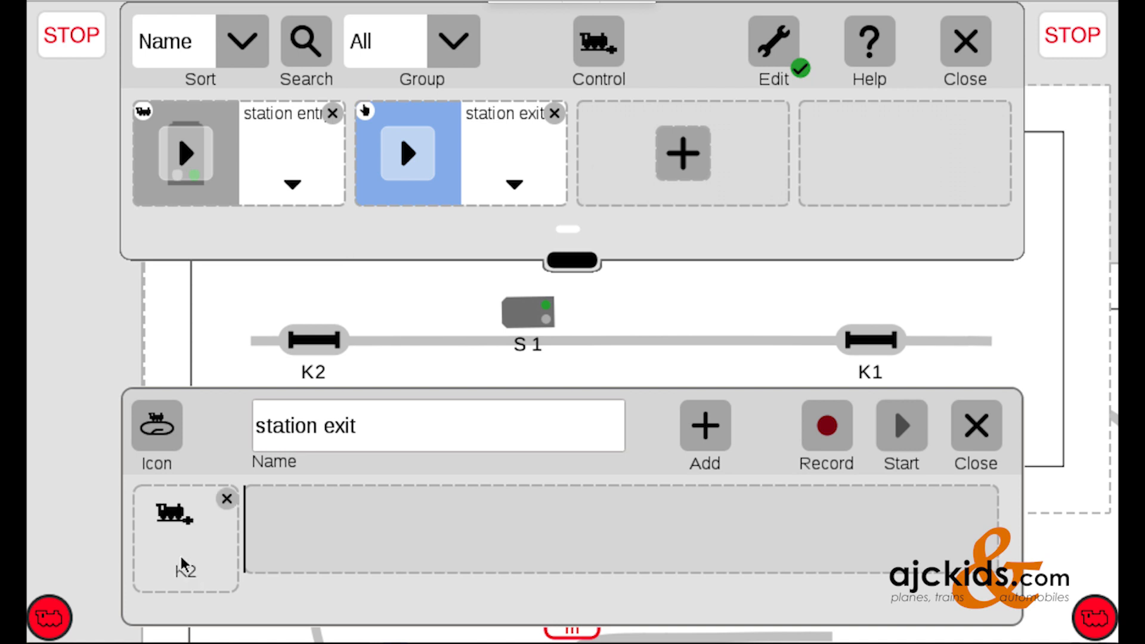
pyautogui.moveTo(195, 530)
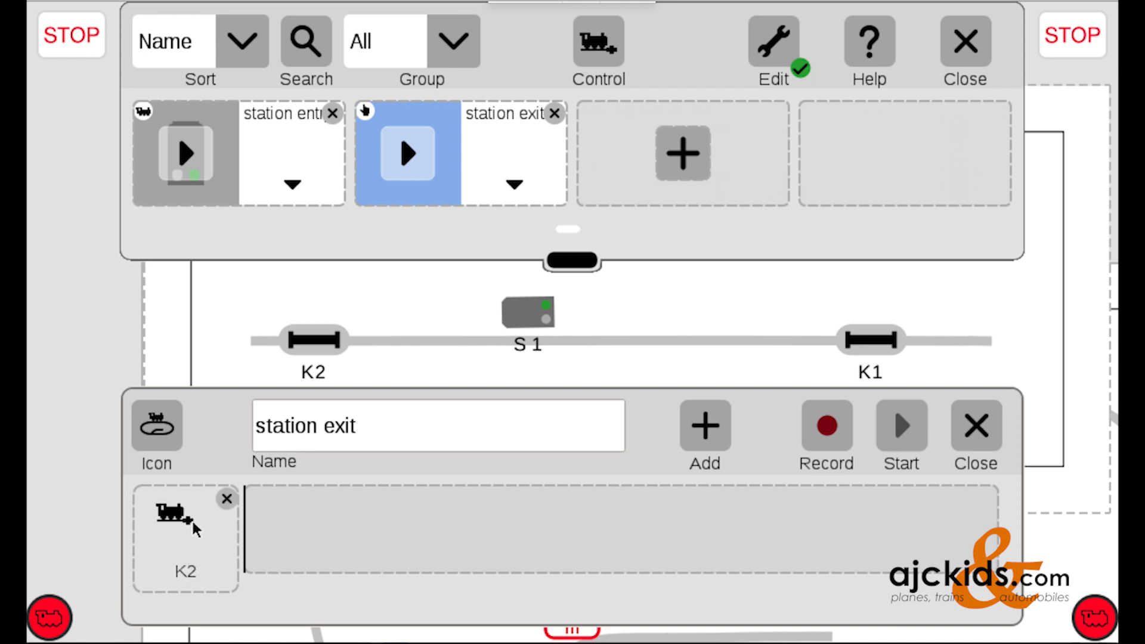
pyautogui.moveTo(192, 577)
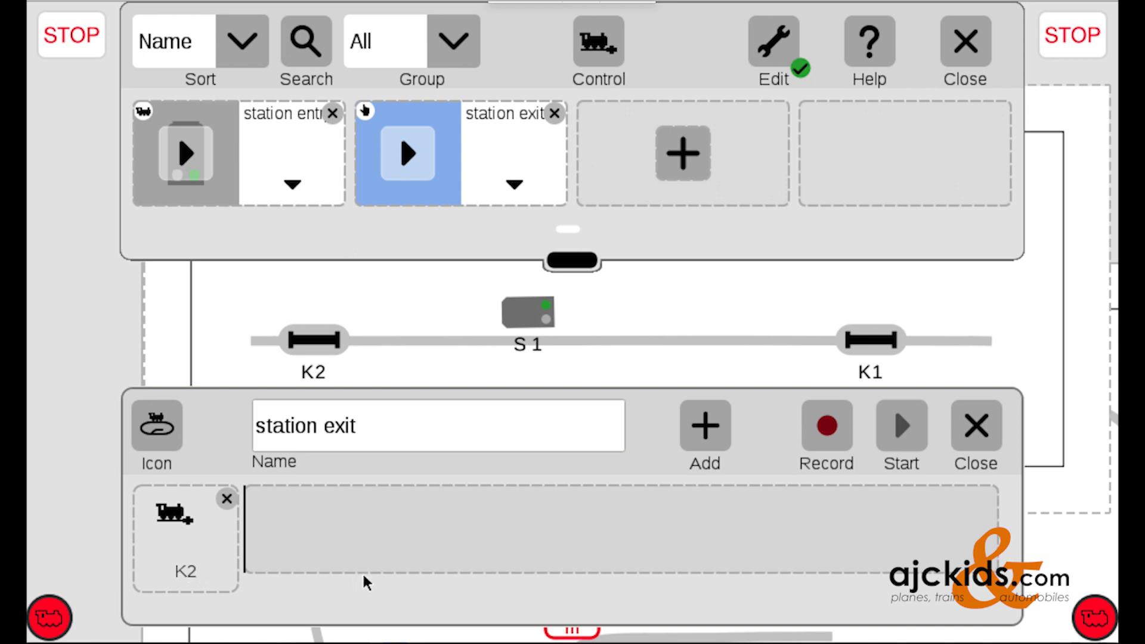
pyautogui.moveTo(788, 459)
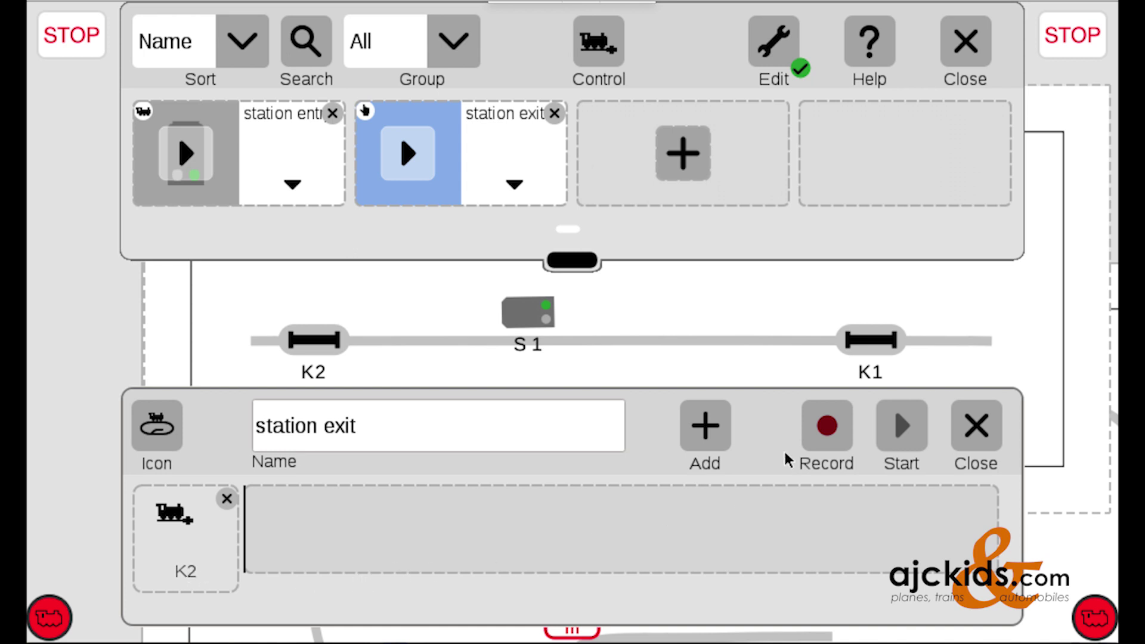
# - Record signal S1 turning red after K2 in station exit, then close the editor
pyautogui.click(827, 426)
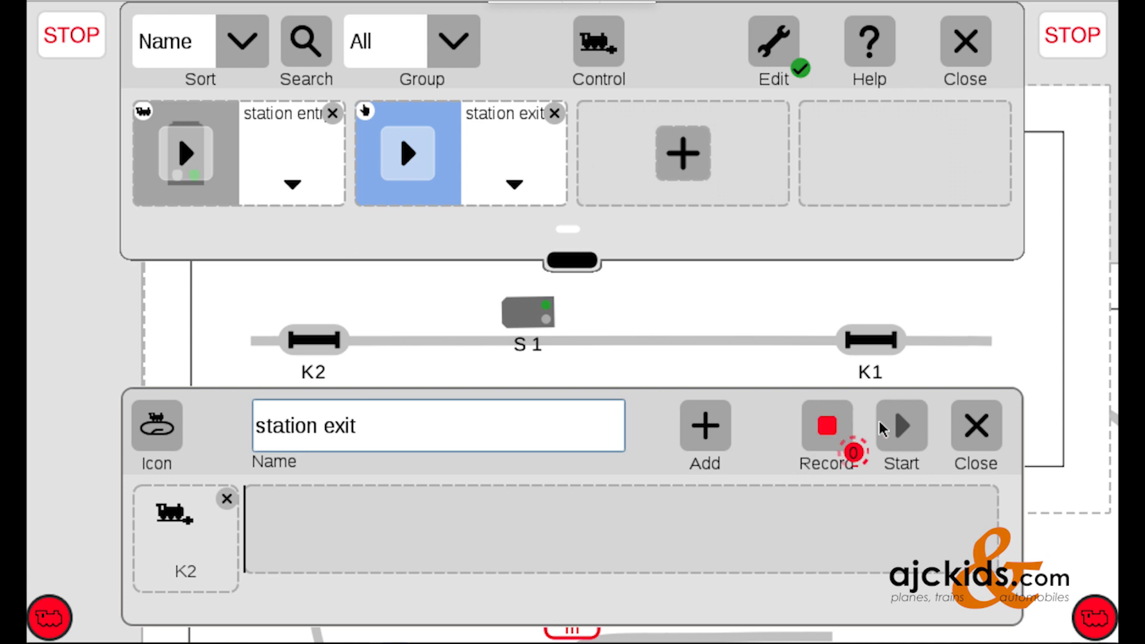
pyautogui.moveTo(860, 464)
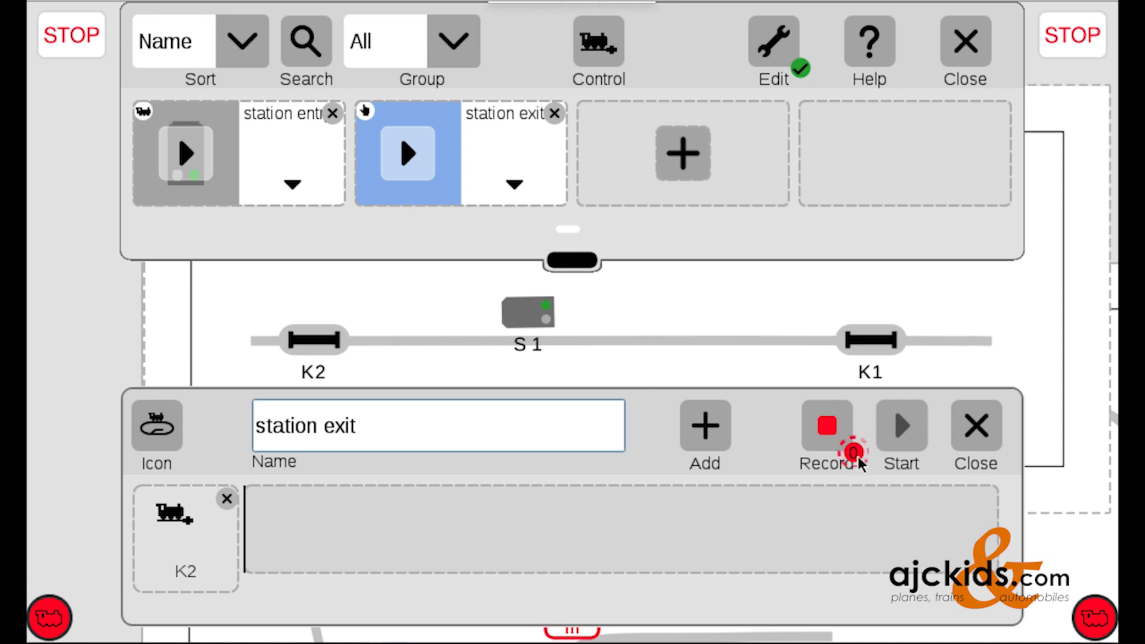
pyautogui.moveTo(863, 494)
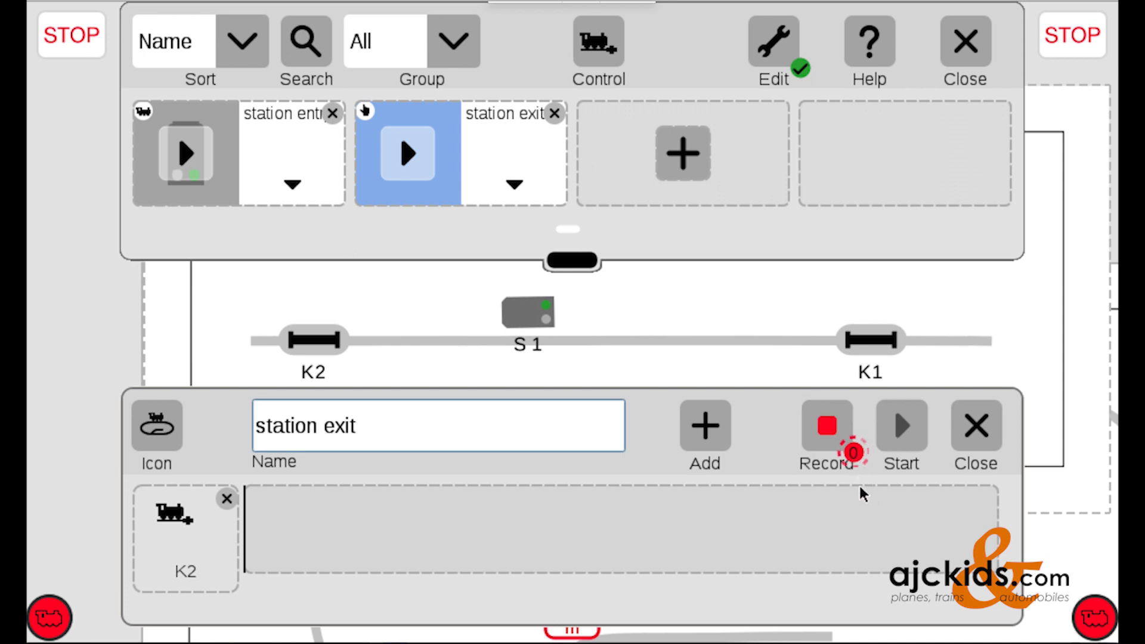
pyautogui.moveTo(534, 320)
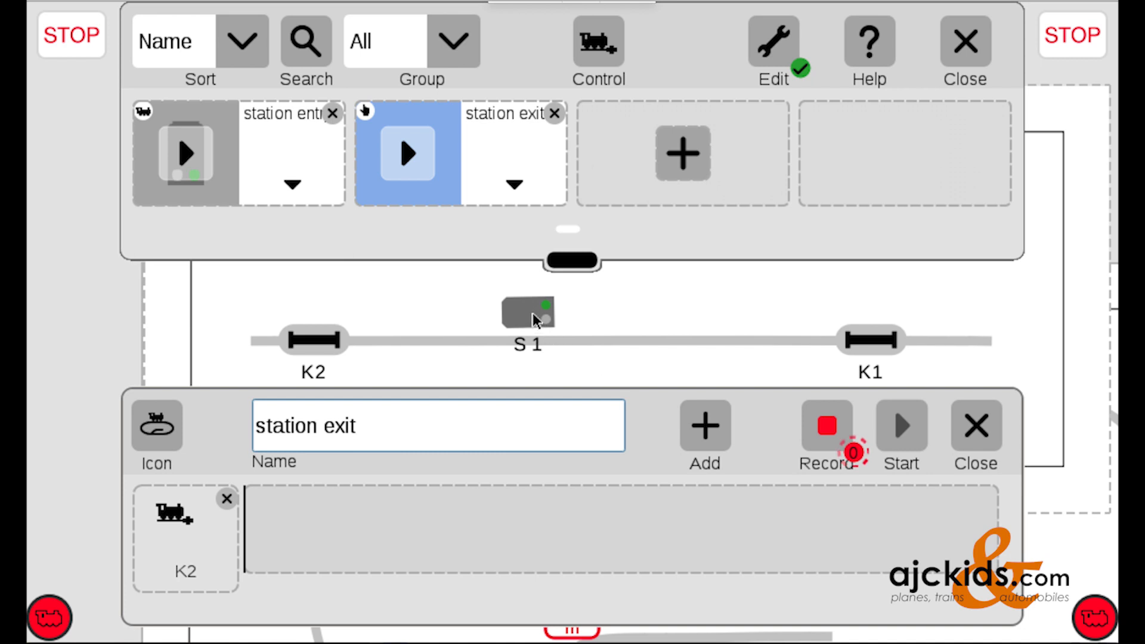
pyautogui.click(530, 314)
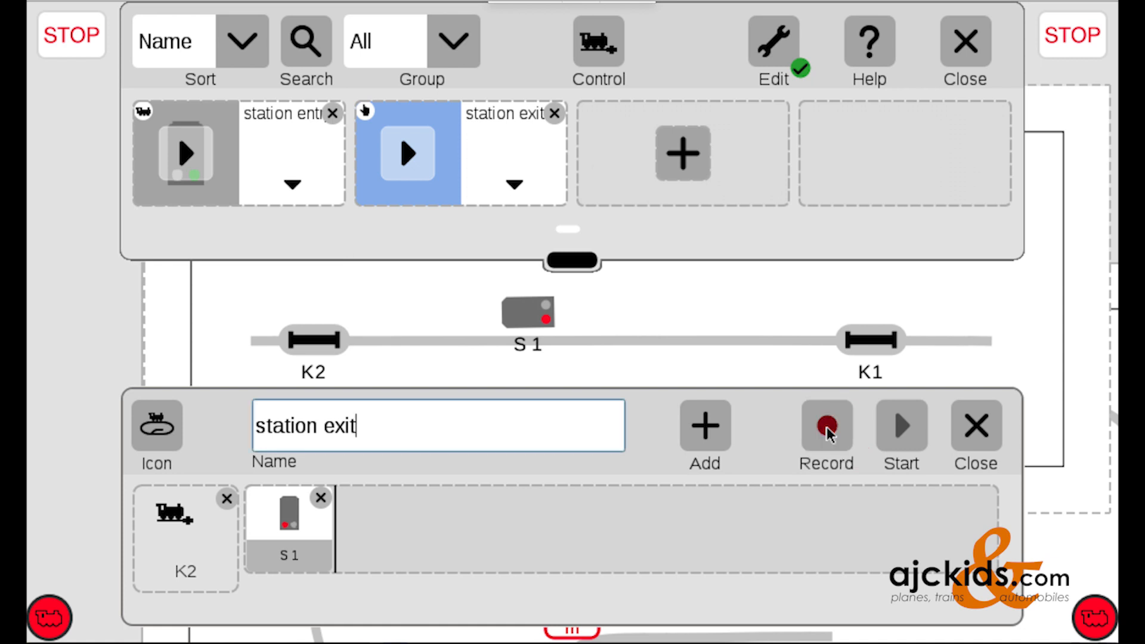
pyautogui.moveTo(977, 449)
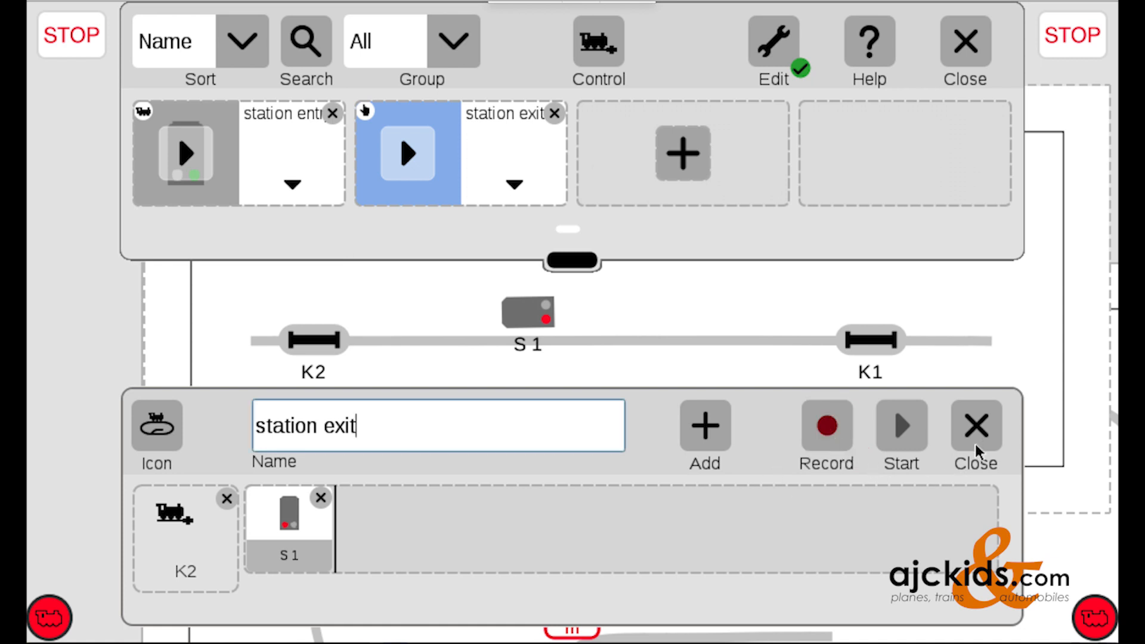
pyautogui.click(976, 425)
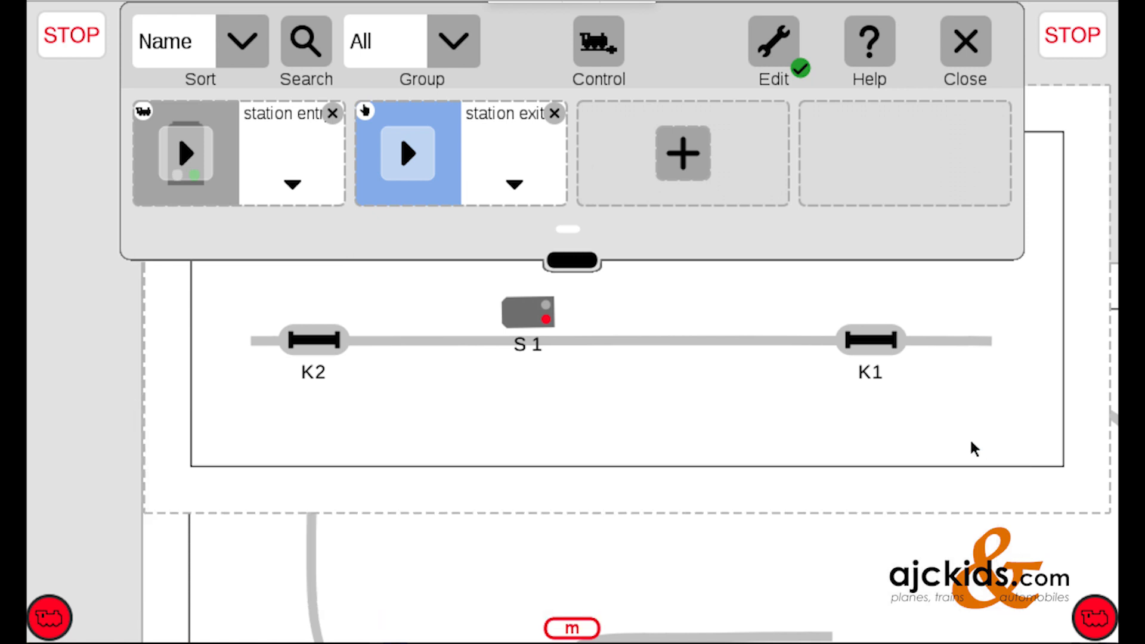
pyautogui.moveTo(269, 156)
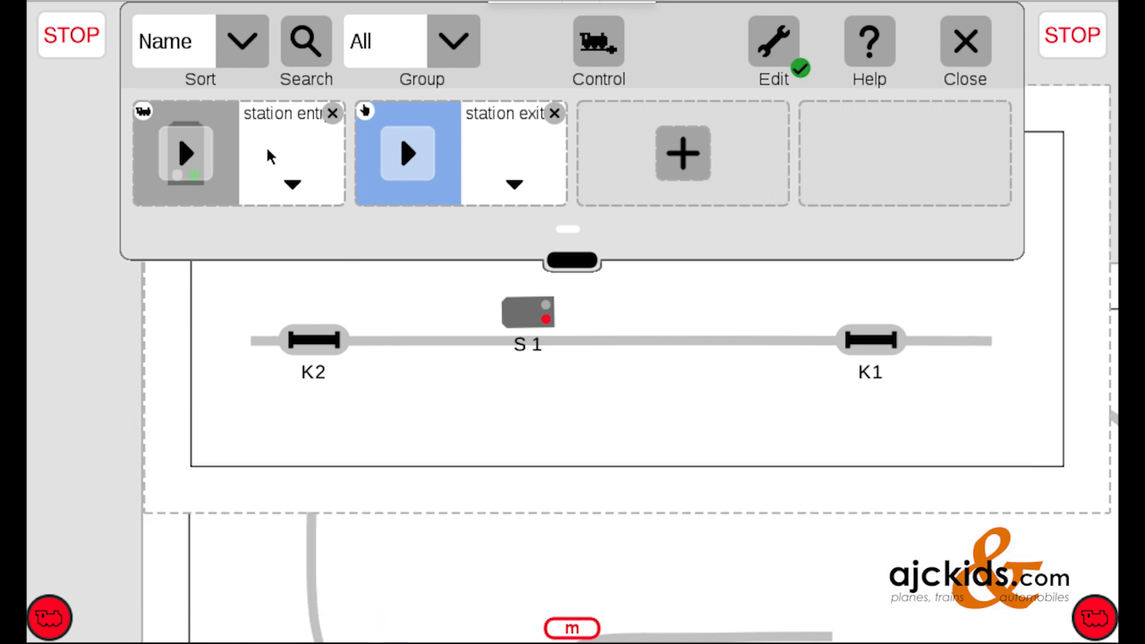
pyautogui.moveTo(441, 163)
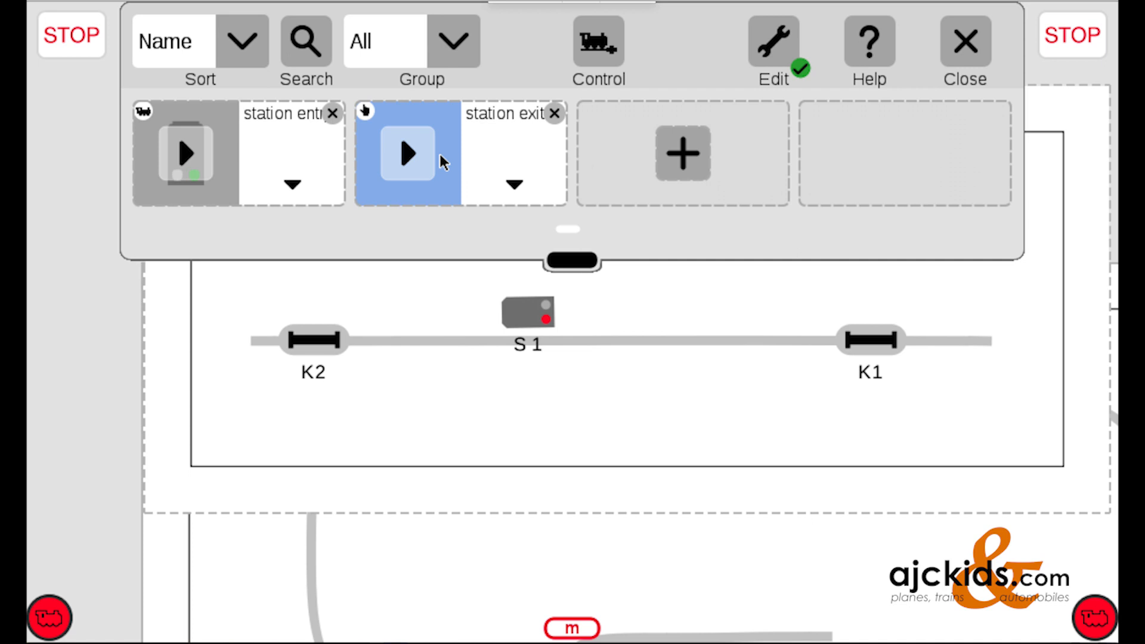
pyautogui.moveTo(493, 172)
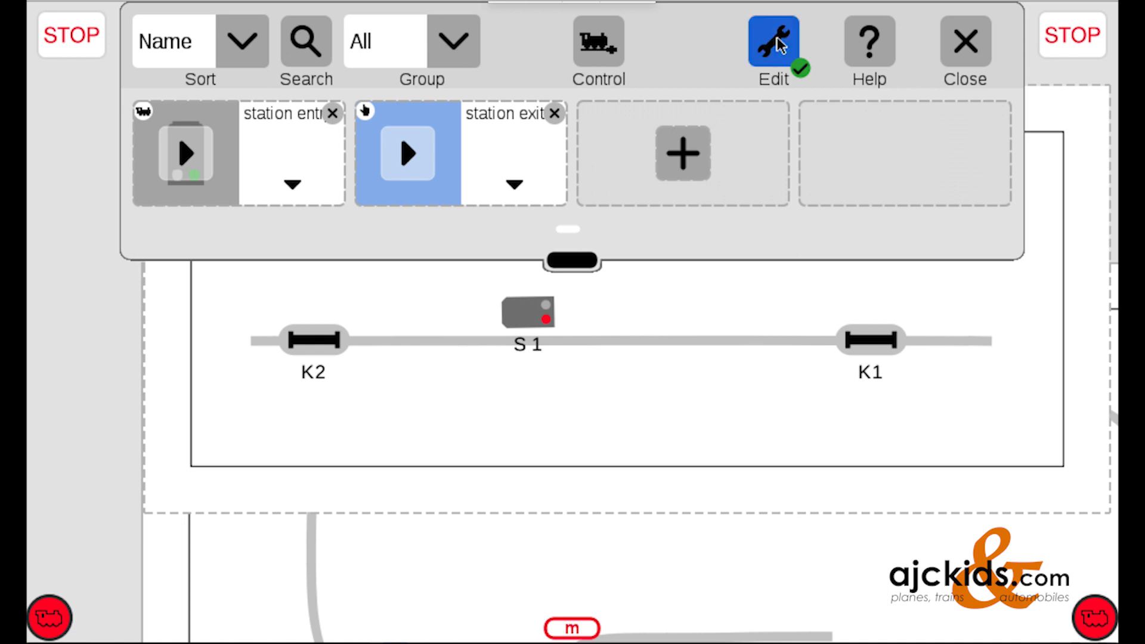
# - Leave event edit mode and collapse the accessory panel to reveal the Station Area diagram
pyautogui.click(771, 42)
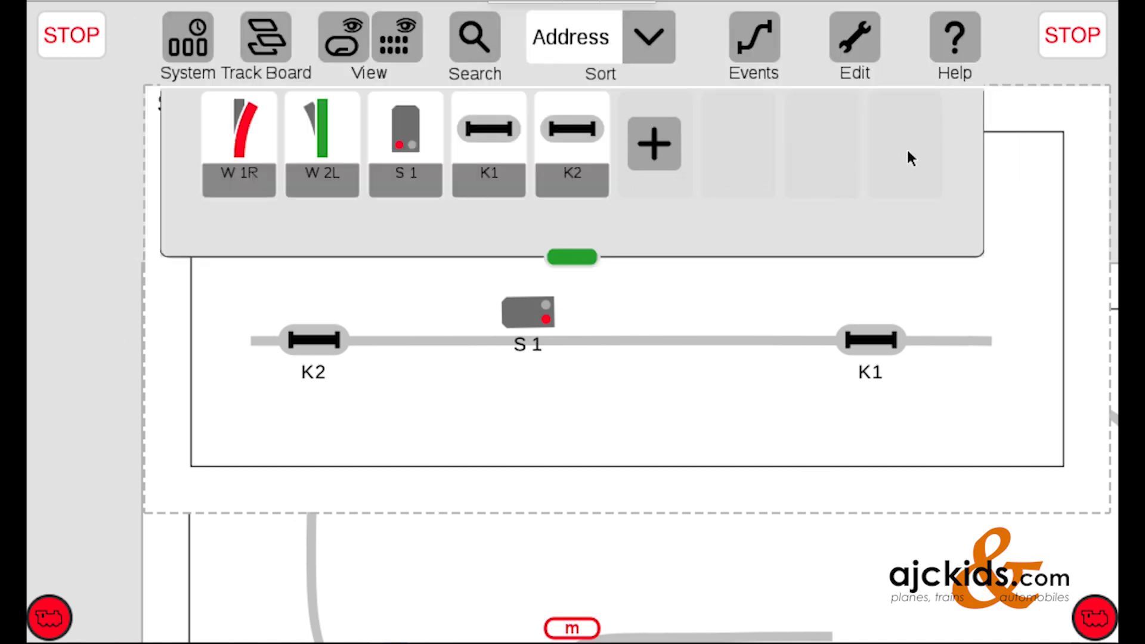
pyautogui.moveTo(572, 261)
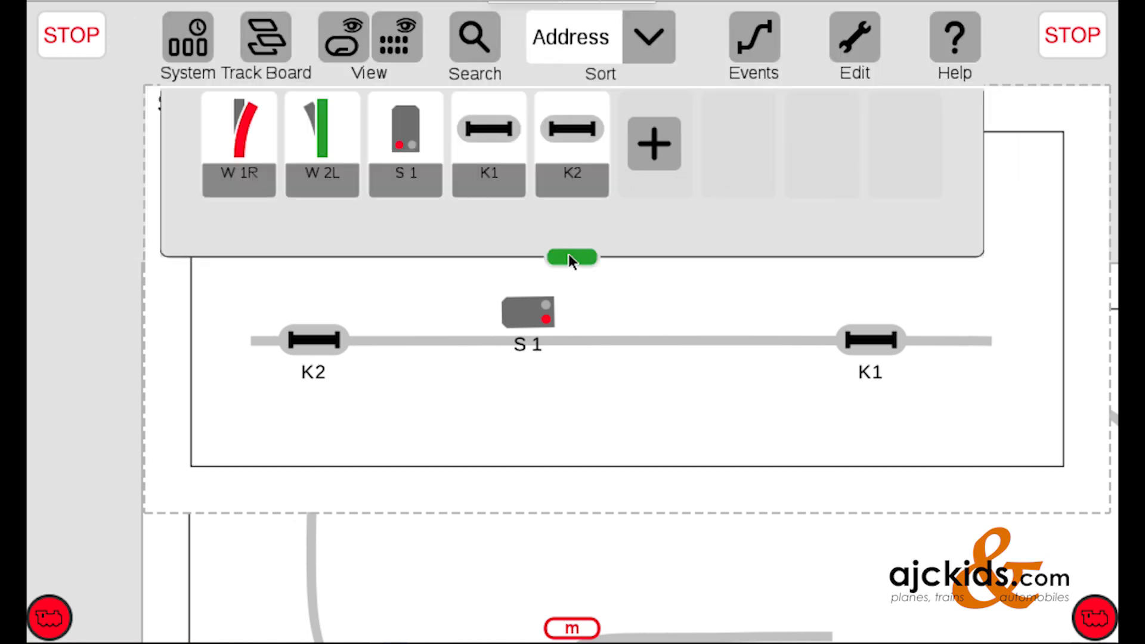
pyautogui.click(572, 257)
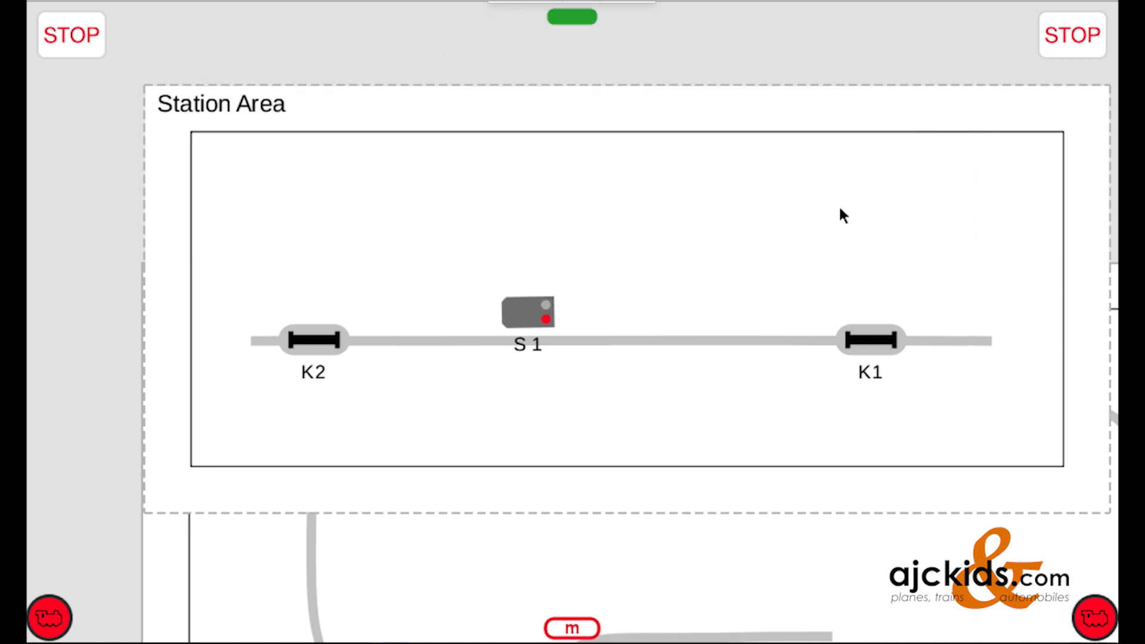
pyautogui.moveTo(609, 327)
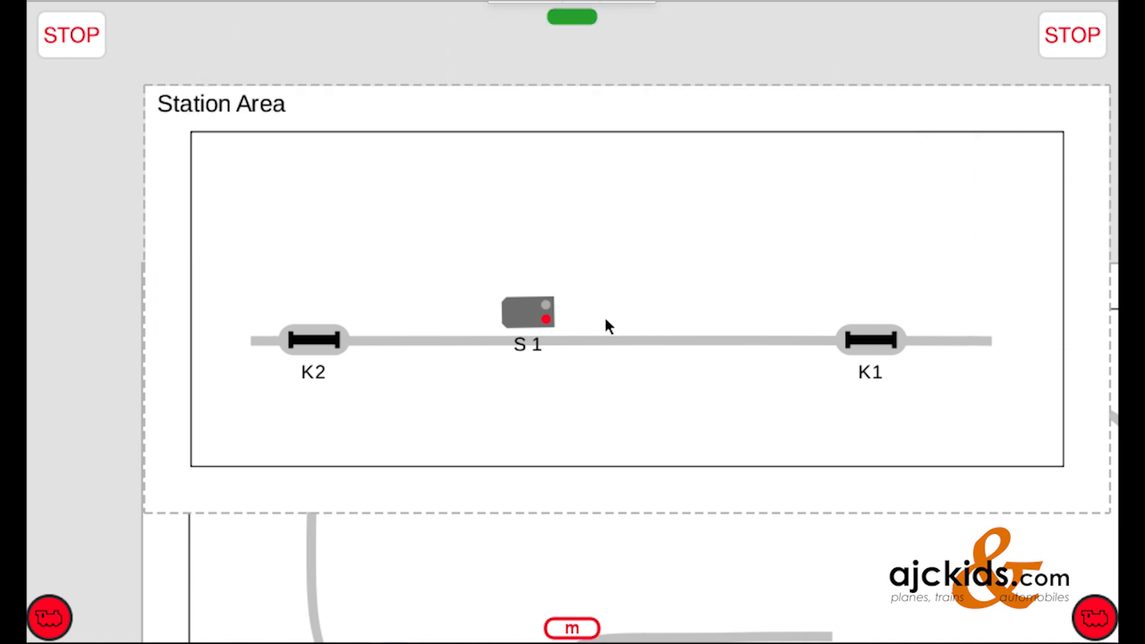
pyautogui.moveTo(582, 344)
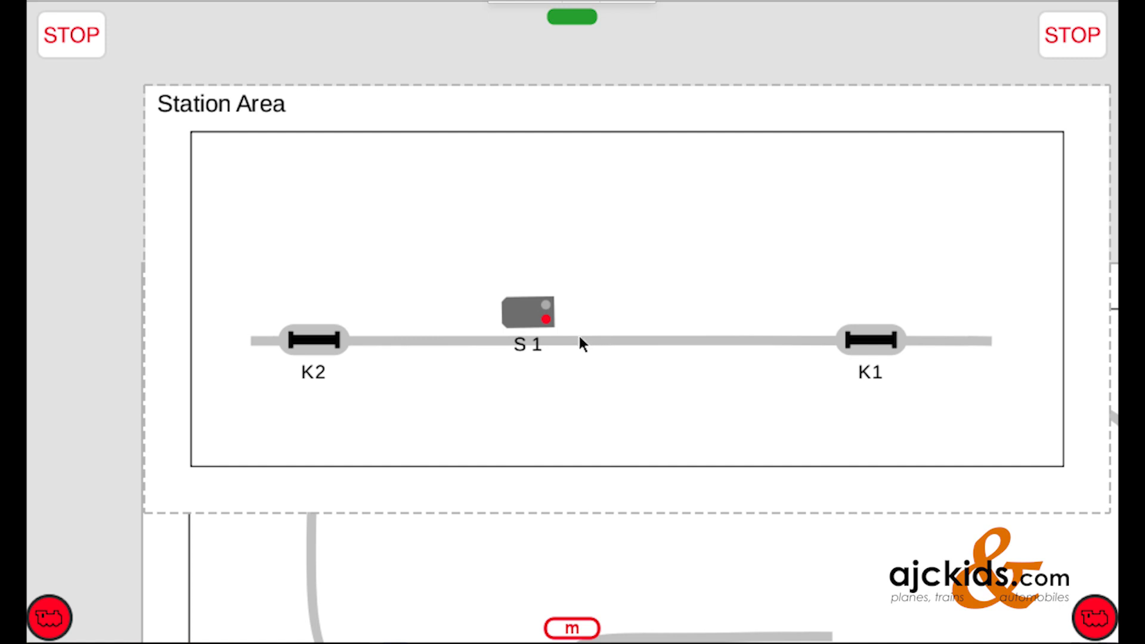
pyautogui.moveTo(1042, 327)
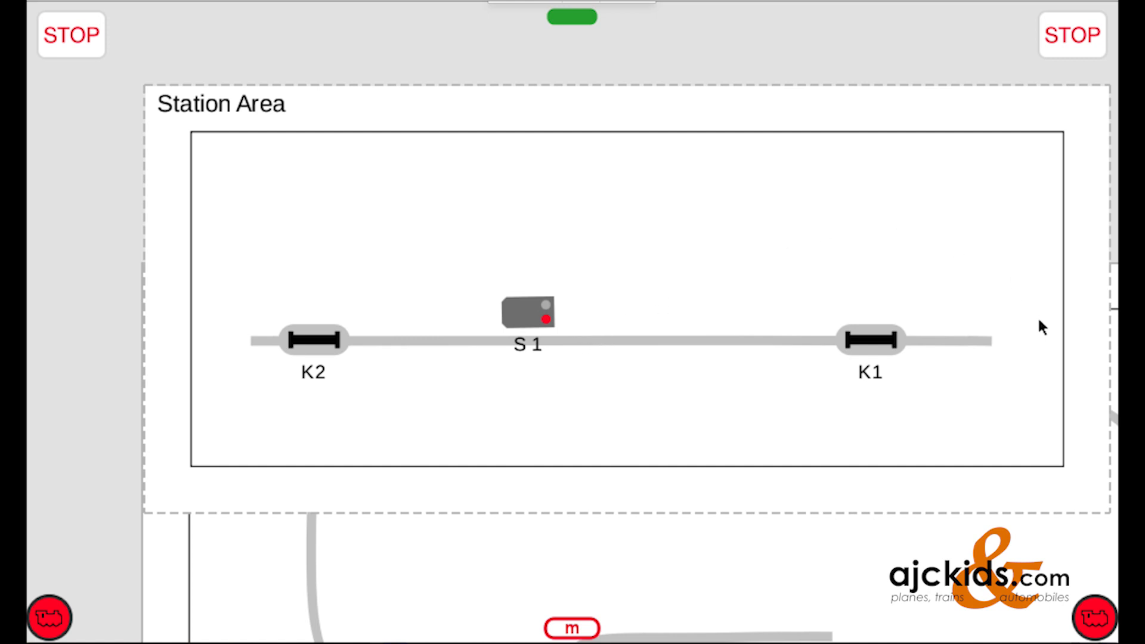
pyautogui.moveTo(957, 343)
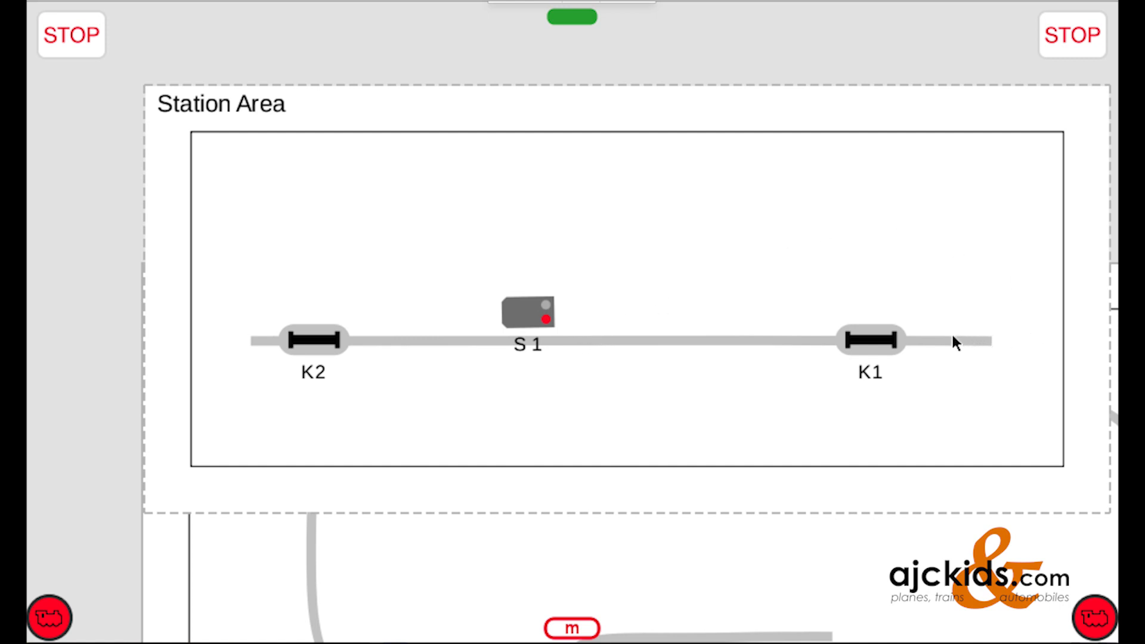
pyautogui.moveTo(876, 344)
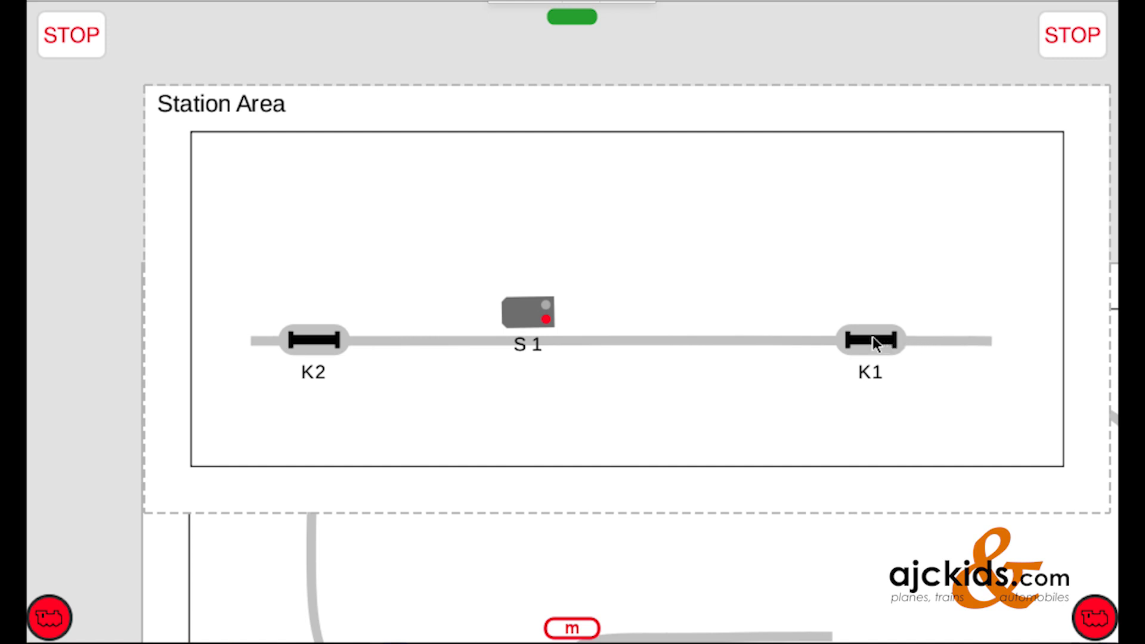
# - Trigger K1 so S1 turns green, release K1, then trigger K2 so S1 turns red
pyautogui.click(869, 340)
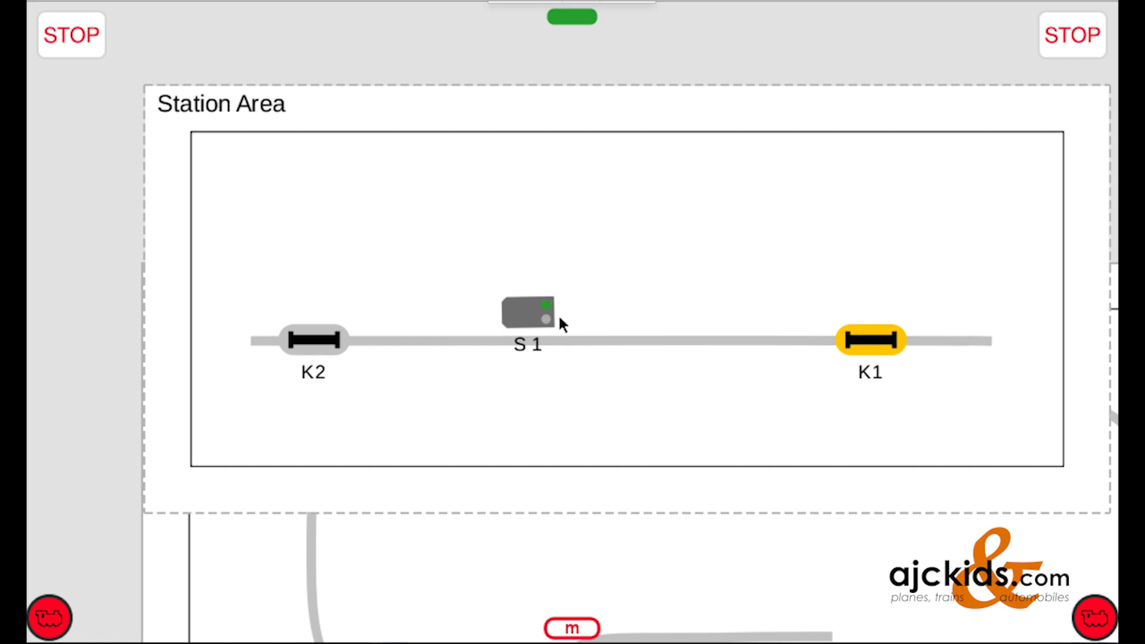
pyautogui.moveTo(606, 347)
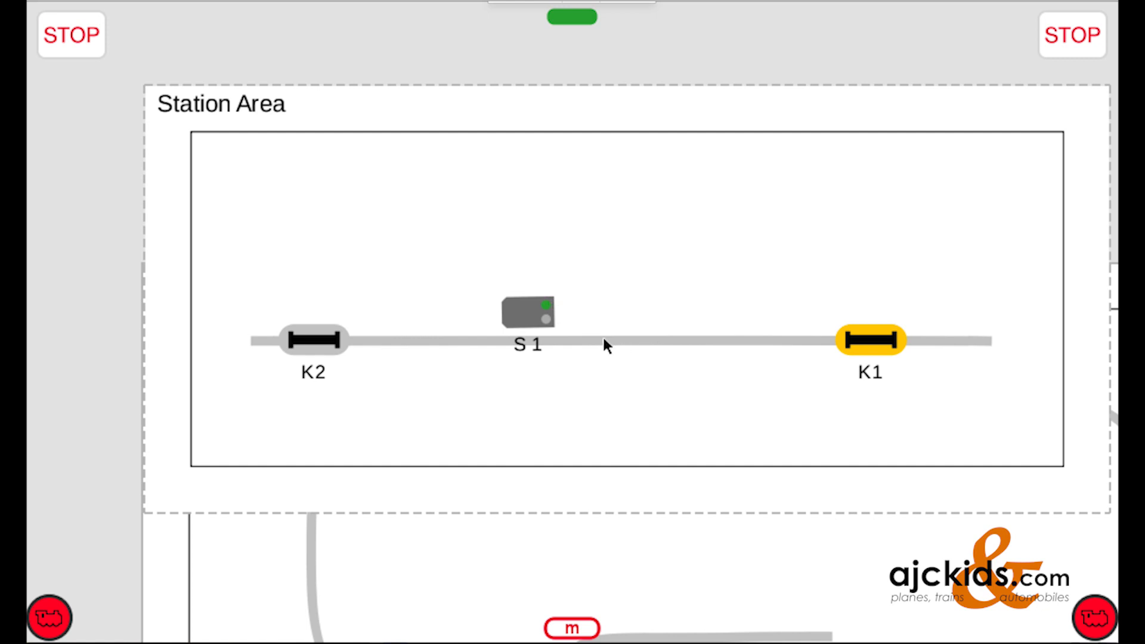
pyautogui.moveTo(599, 374)
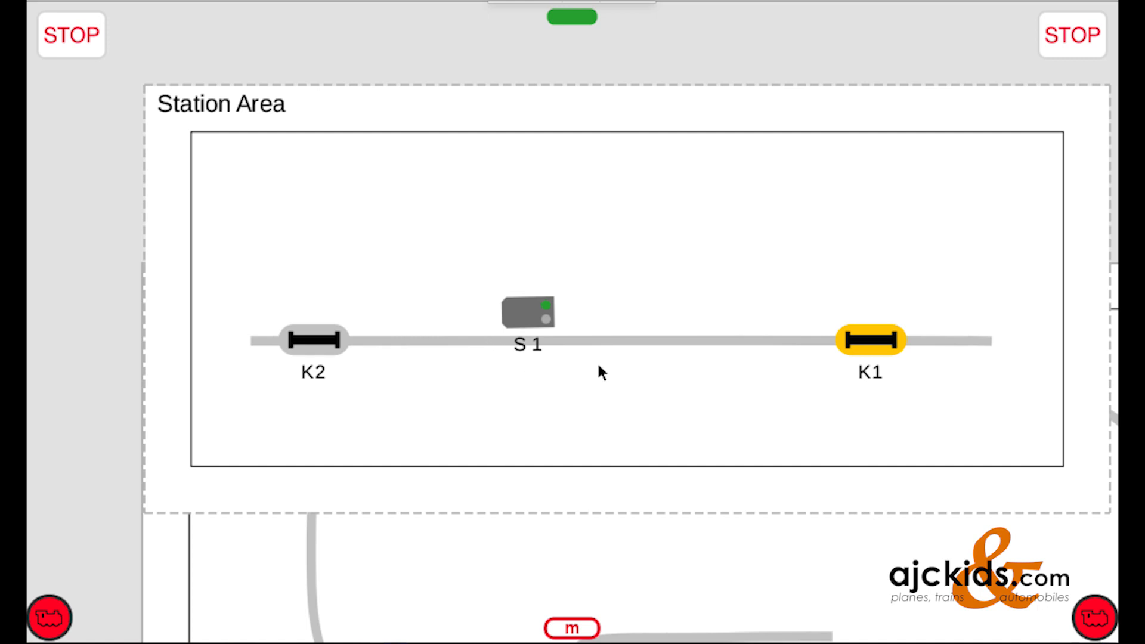
pyautogui.moveTo(876, 350)
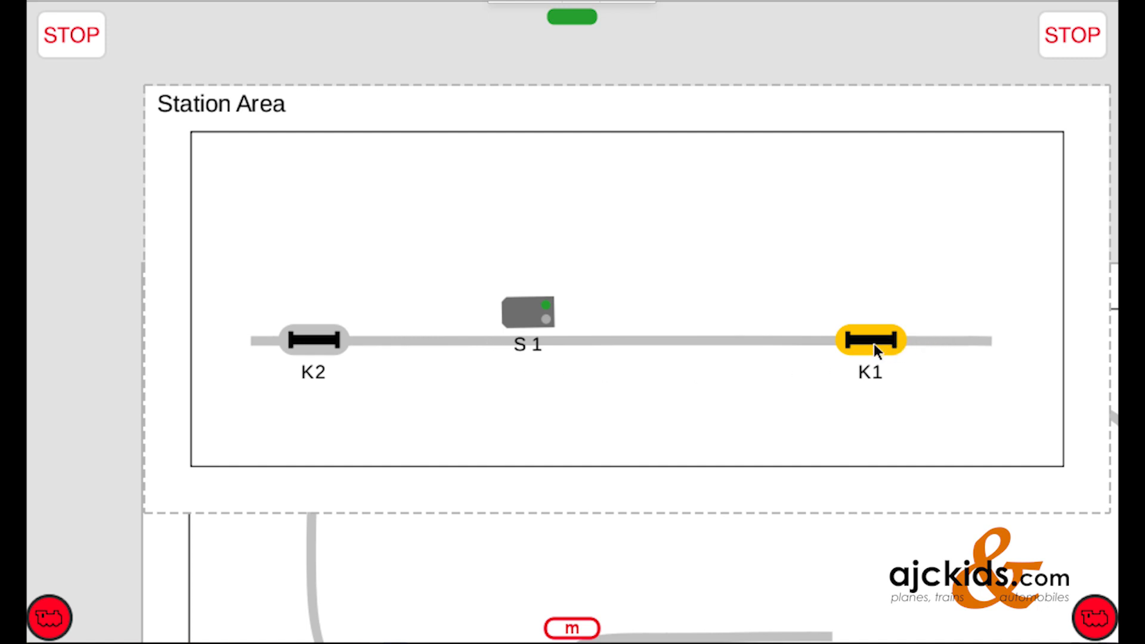
pyautogui.click(871, 340)
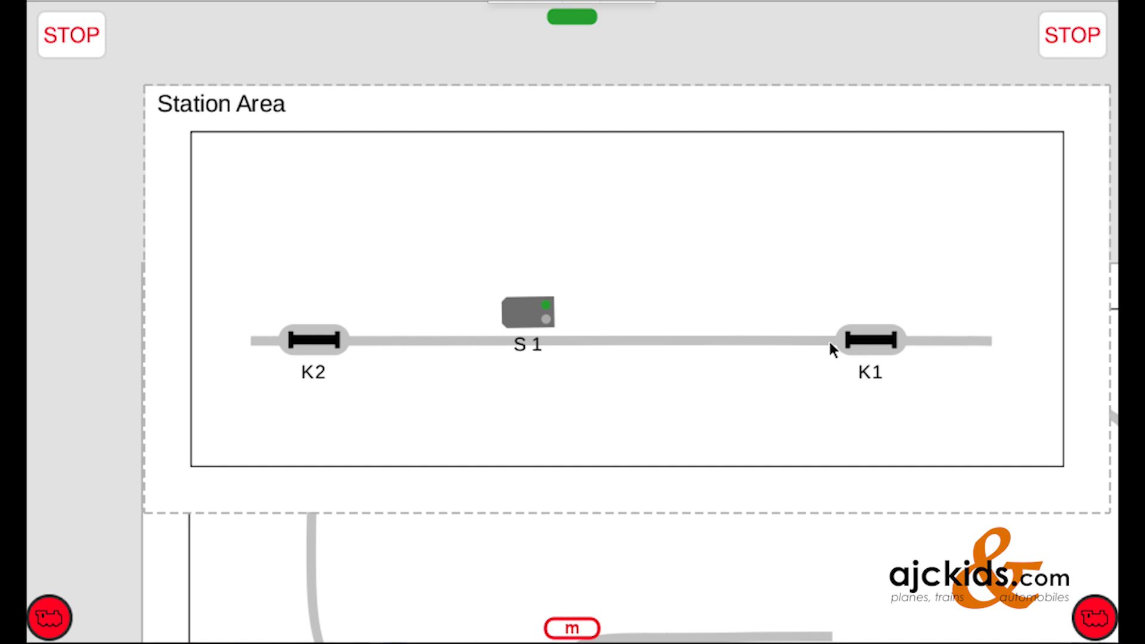
pyautogui.moveTo(714, 348)
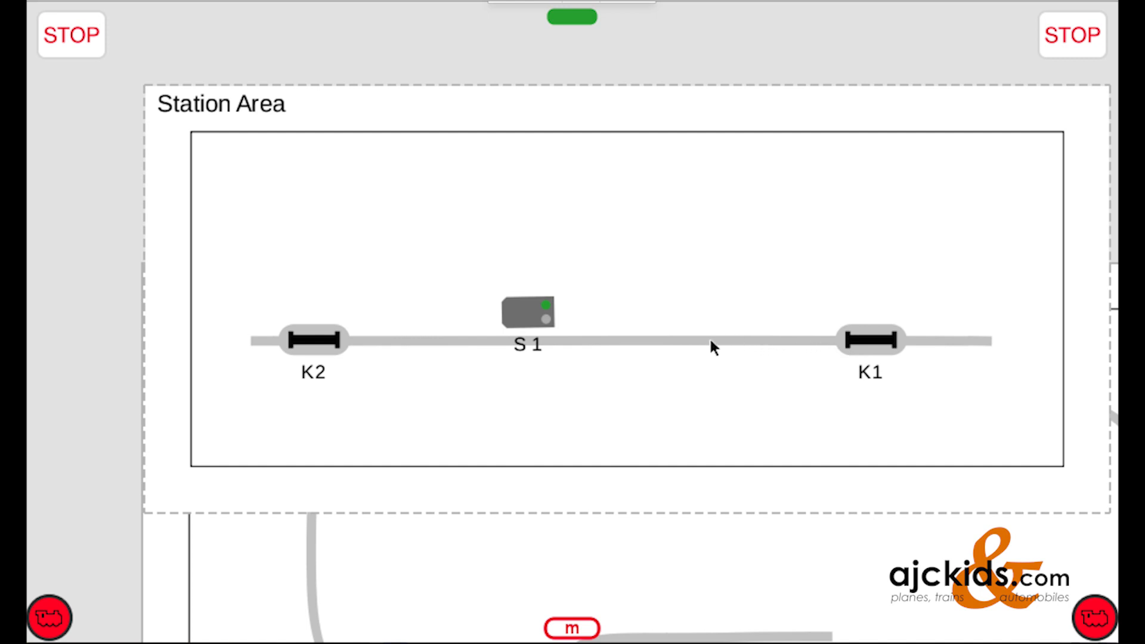
pyautogui.moveTo(550, 349)
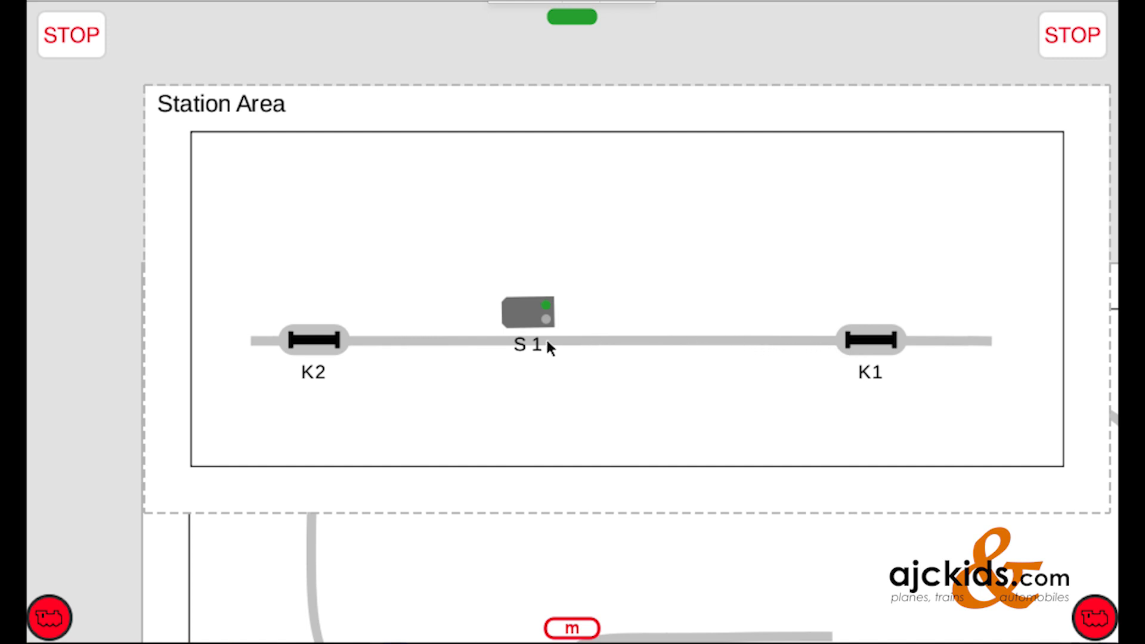
pyautogui.moveTo(462, 348)
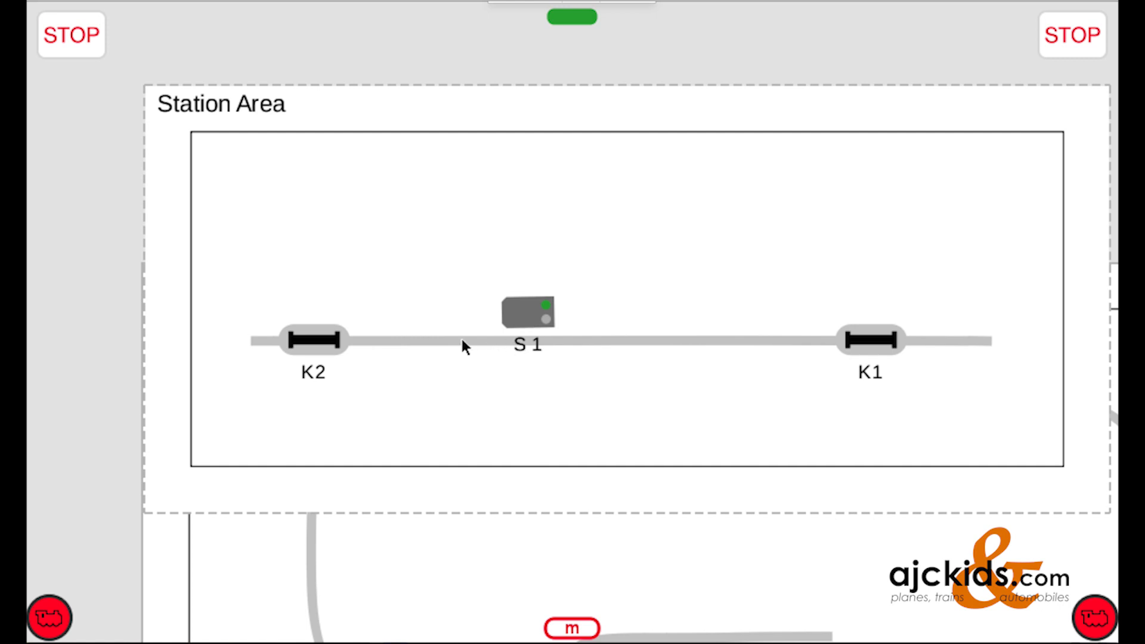
pyautogui.moveTo(321, 343)
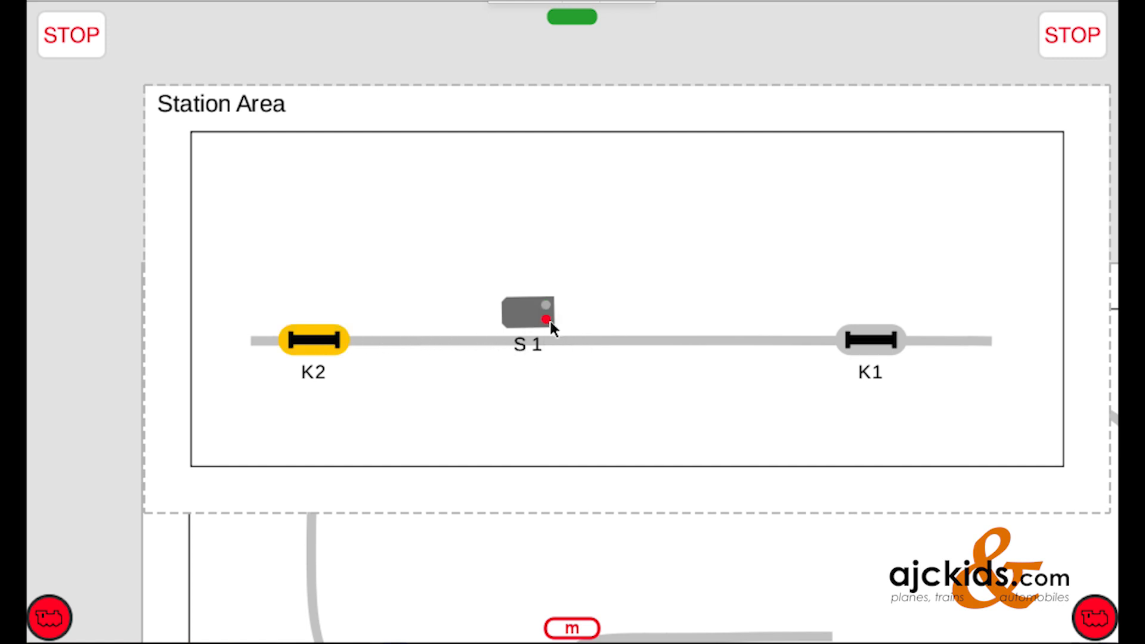
pyautogui.click(313, 340)
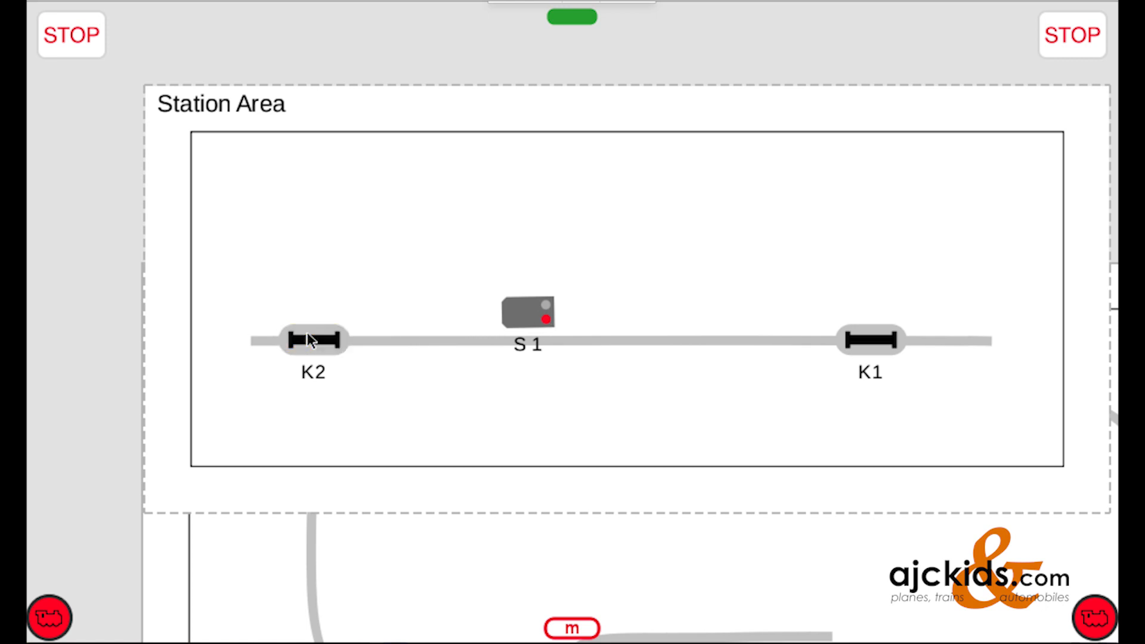
pyautogui.moveTo(183, 342)
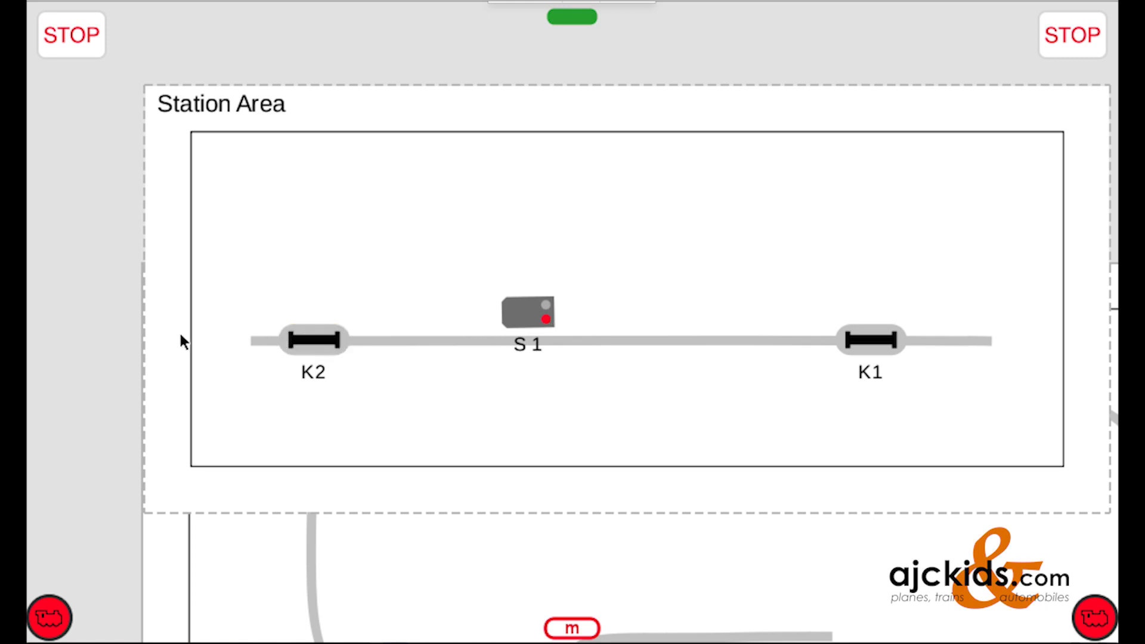
pyautogui.moveTo(752, 346)
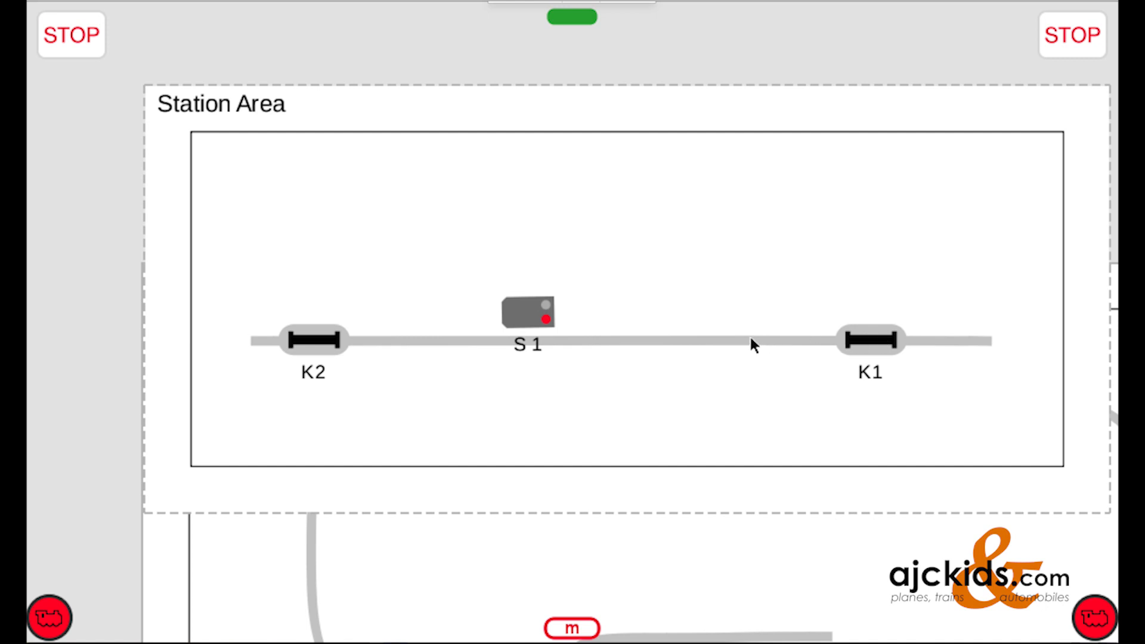
pyautogui.moveTo(530, 349)
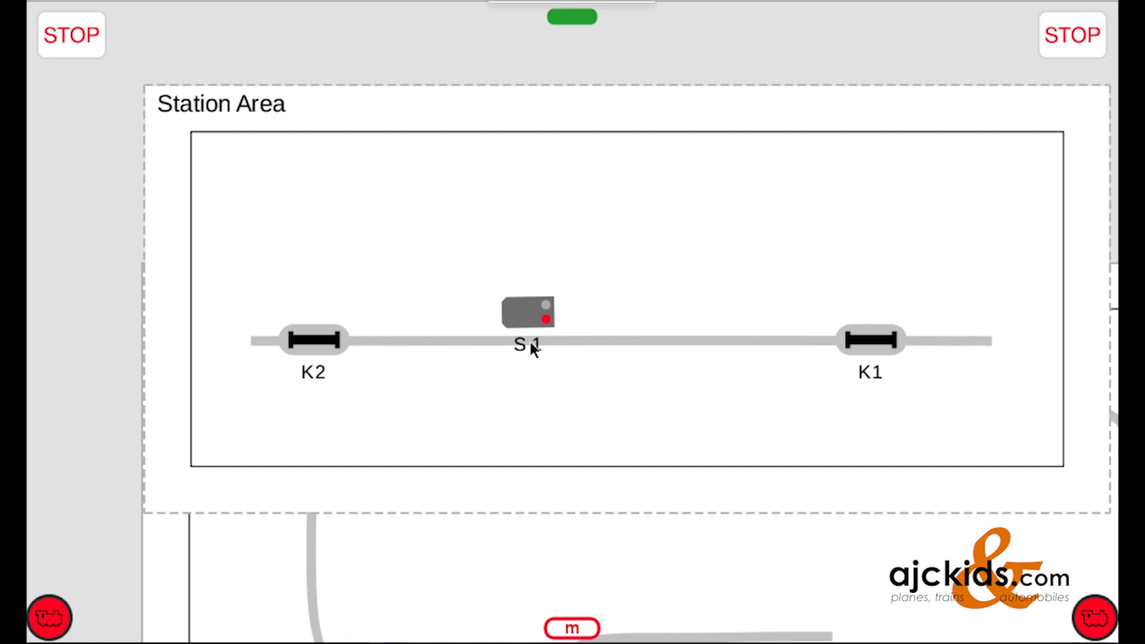
pyautogui.moveTo(362, 351)
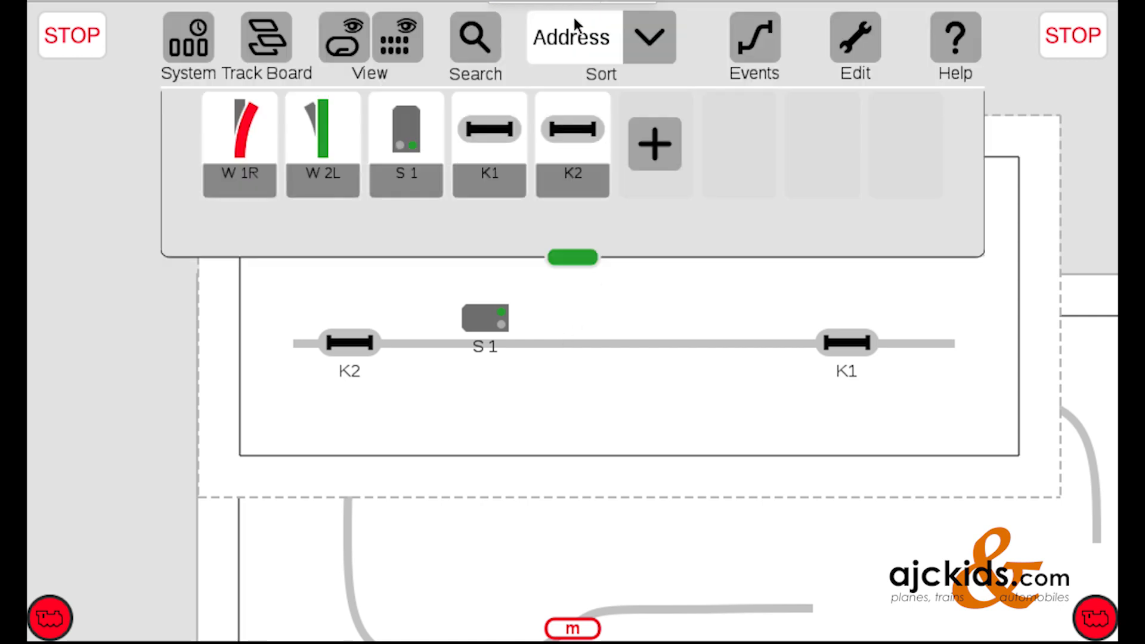
pyautogui.click(654, 143)
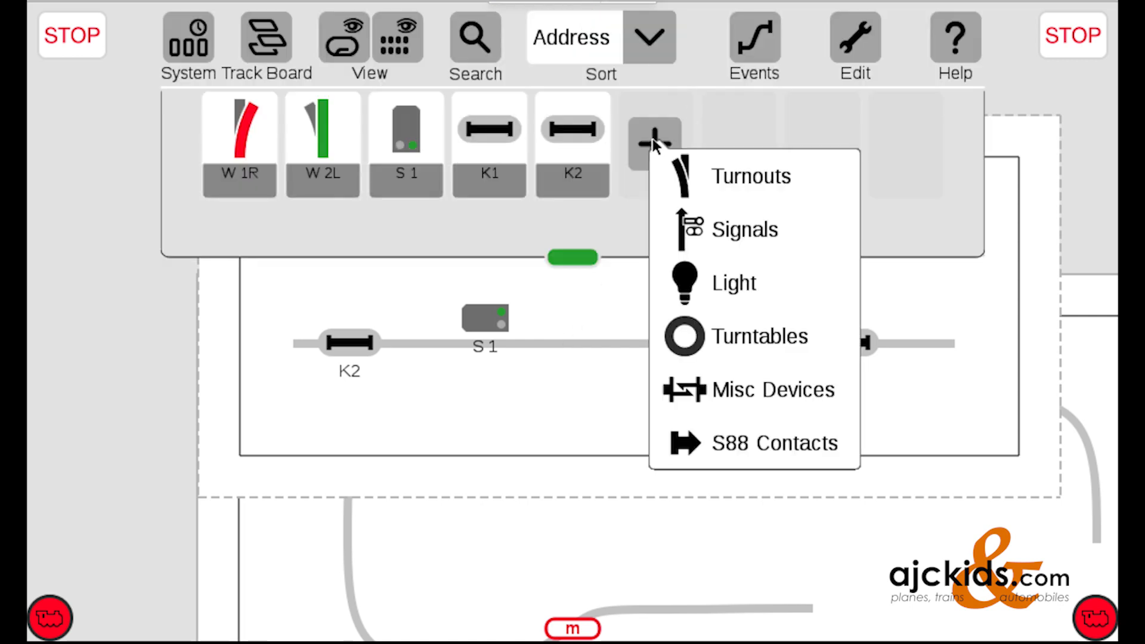
pyautogui.click(744, 229)
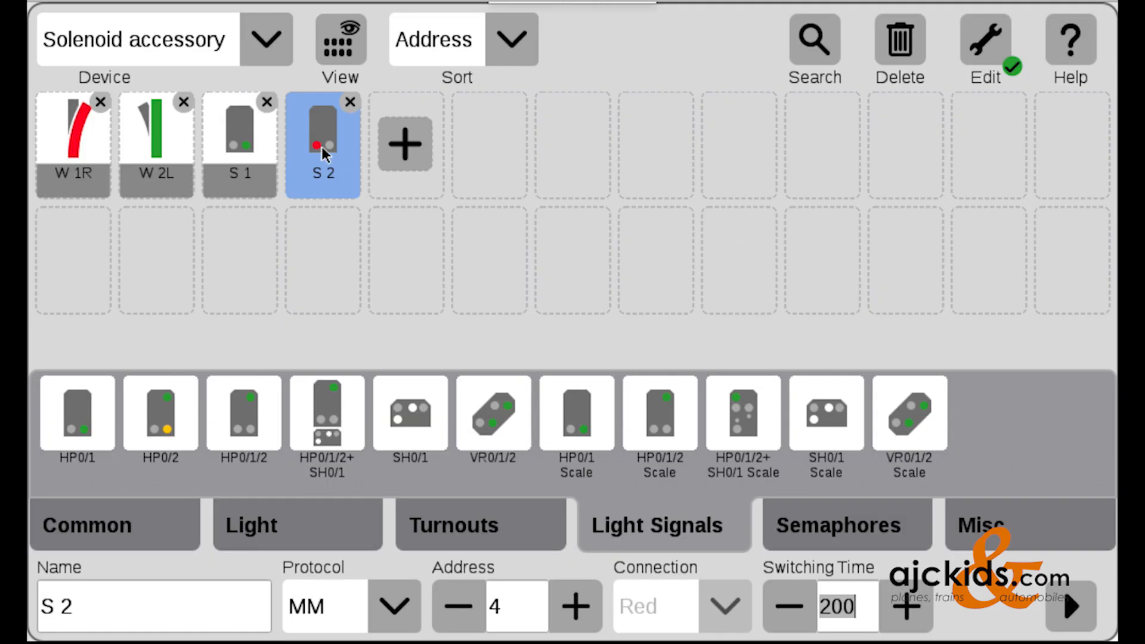
pyautogui.moveTo(938, 102)
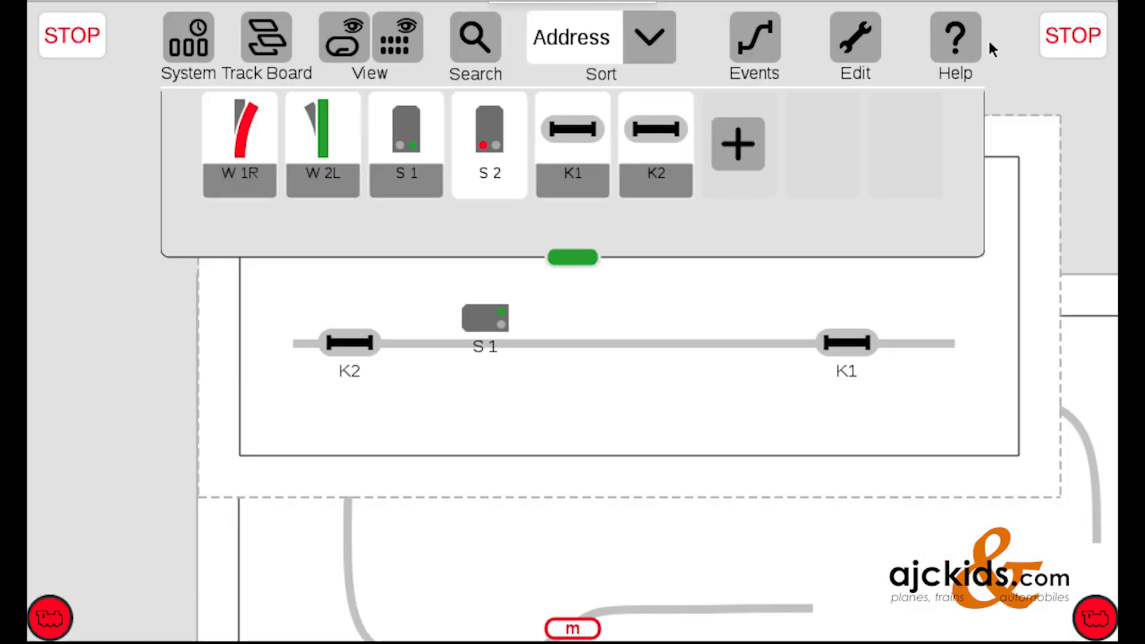
pyautogui.moveTo(573, 261)
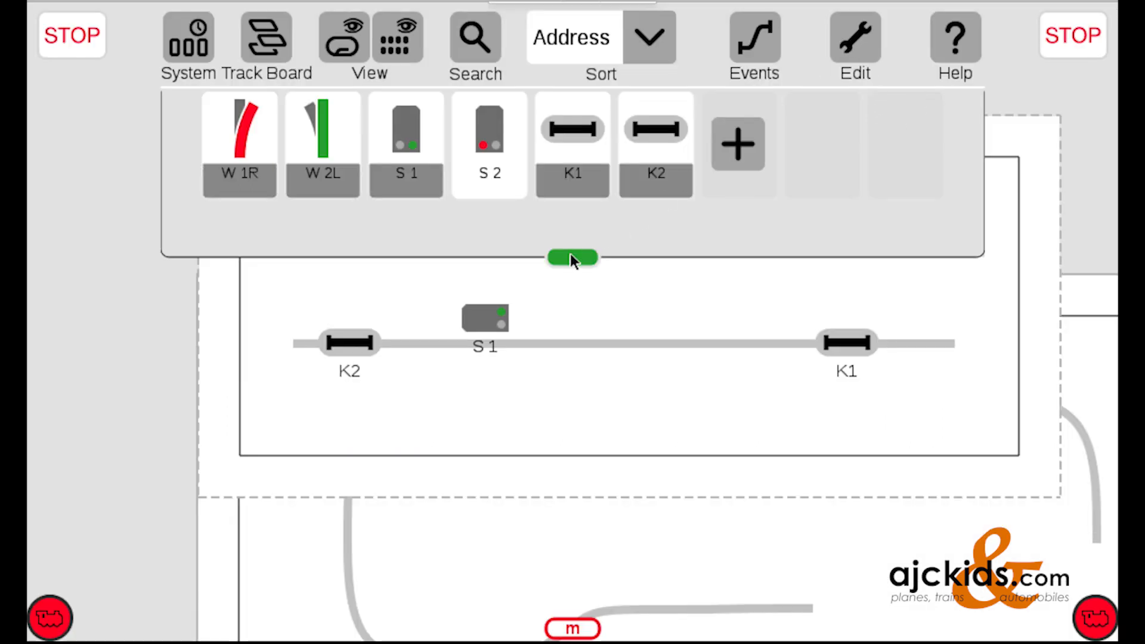
# - Enter track diagram edit mode and show the palette of pieces to add
pyautogui.click(573, 258)
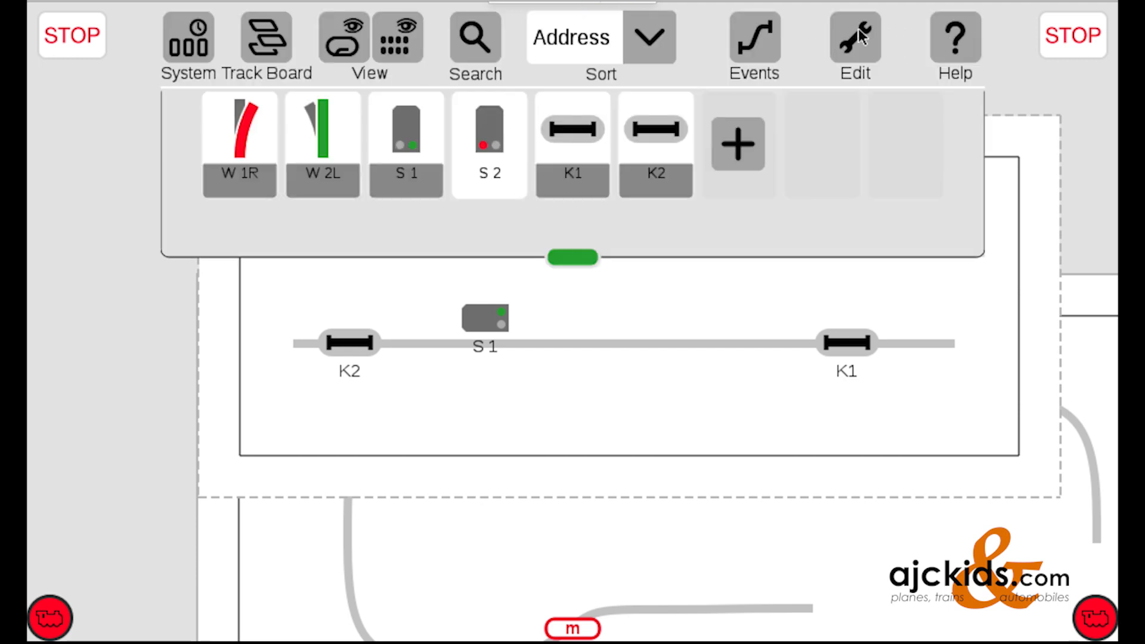
pyautogui.click(854, 36)
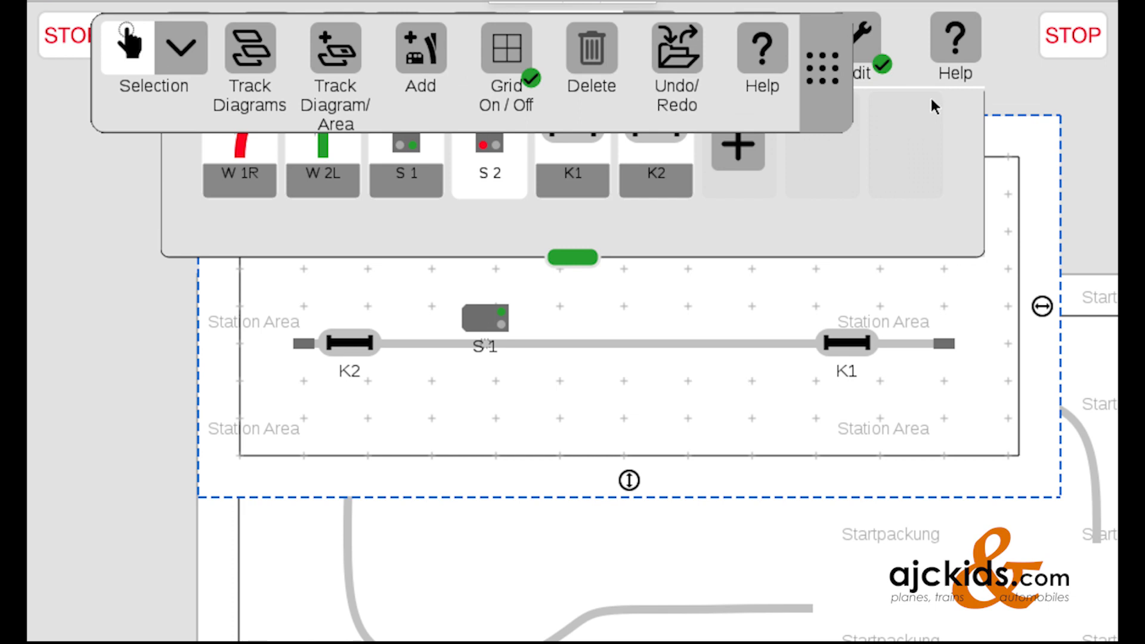
pyautogui.moveTo(430, 57)
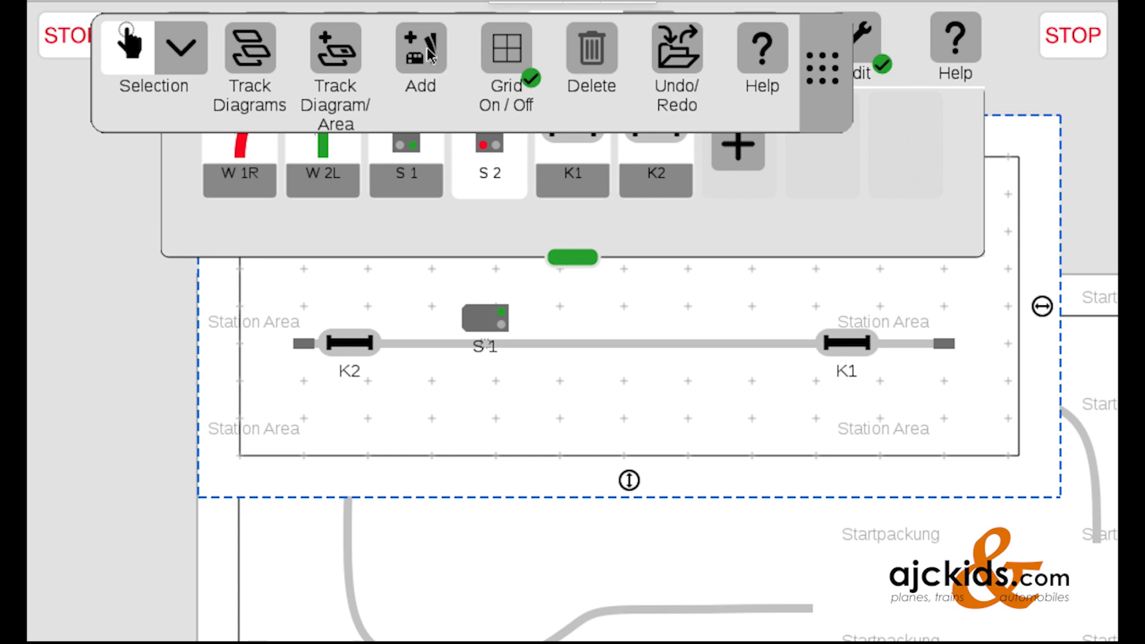
pyautogui.moveTo(426, 66)
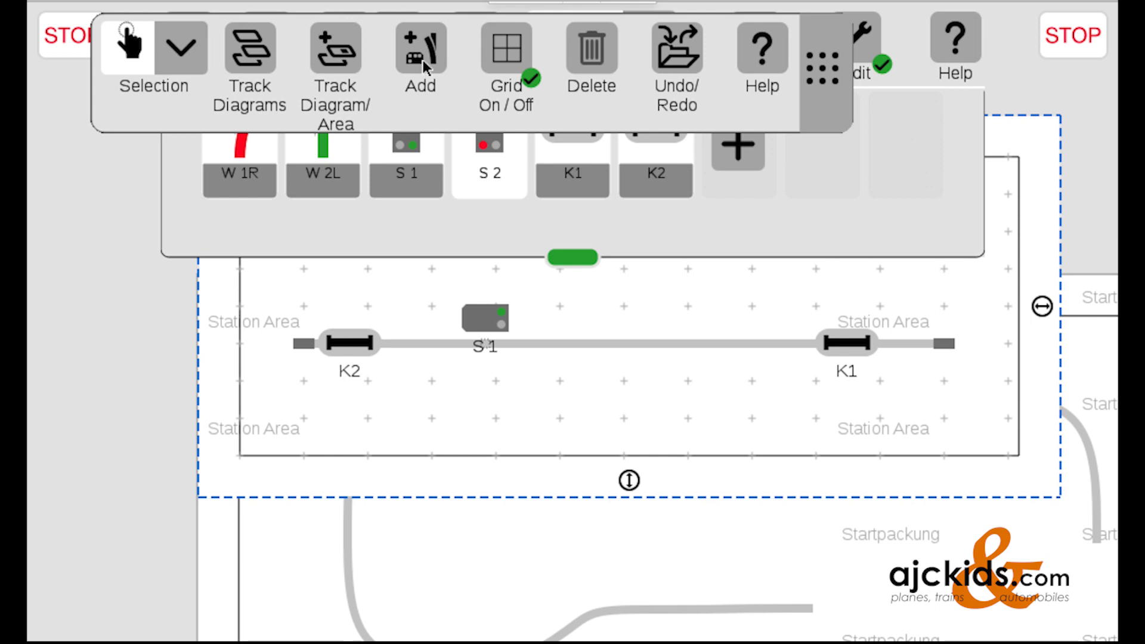
pyautogui.click(421, 47)
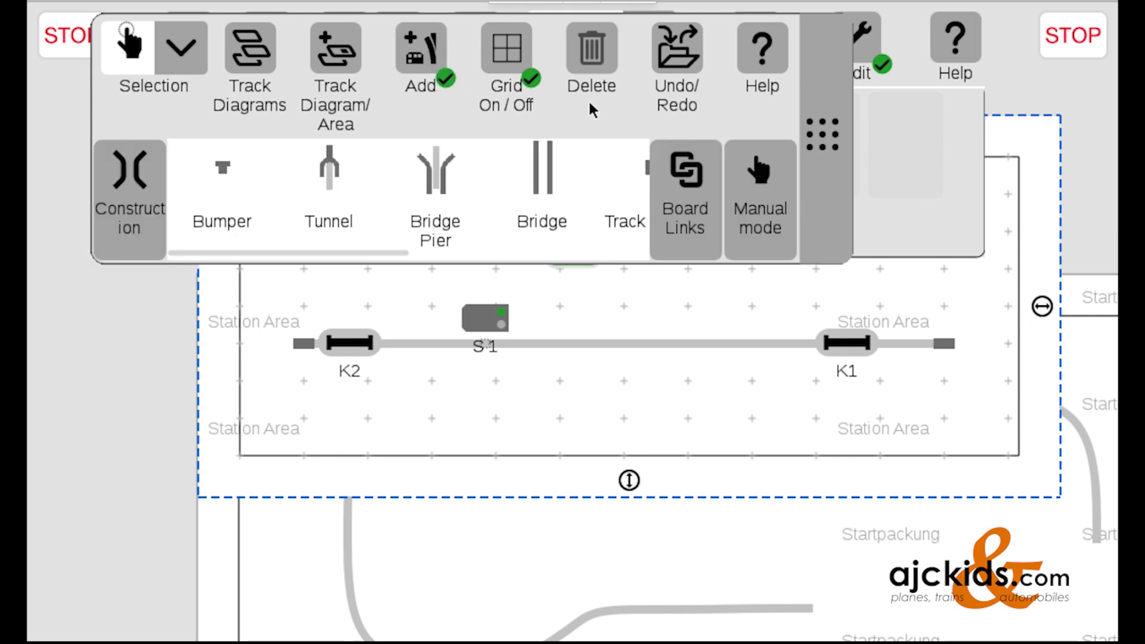
pyautogui.moveTo(826, 148)
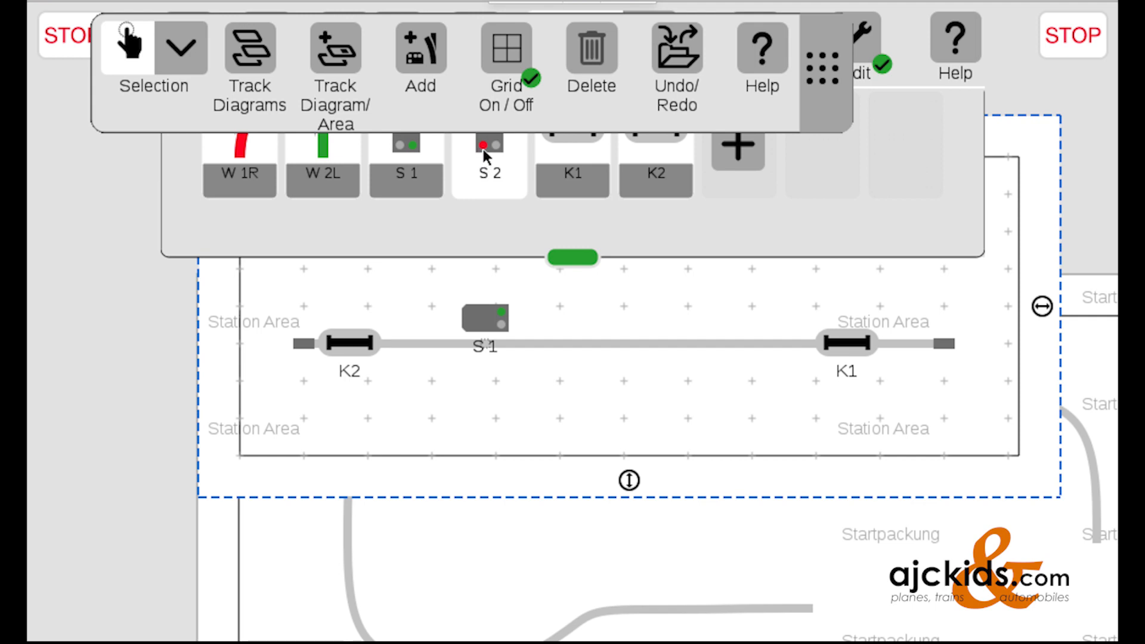
# - Place signal S2 horizontally beside K1 and move S1 left toward K2
pyautogui.click(482, 144)
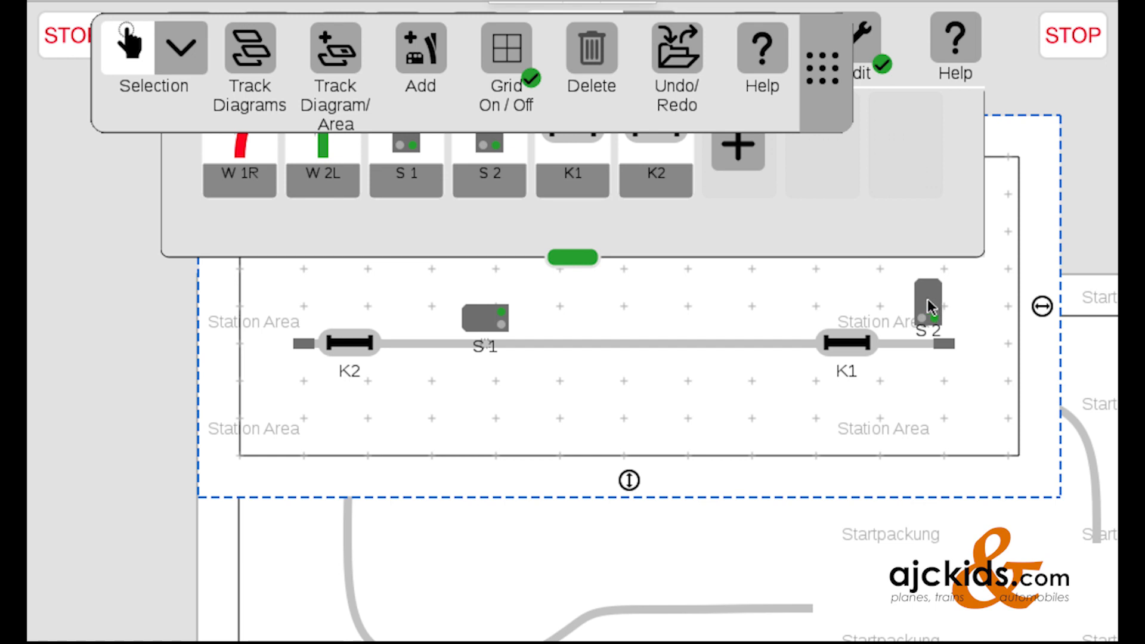
pyautogui.moveTo(713, 413)
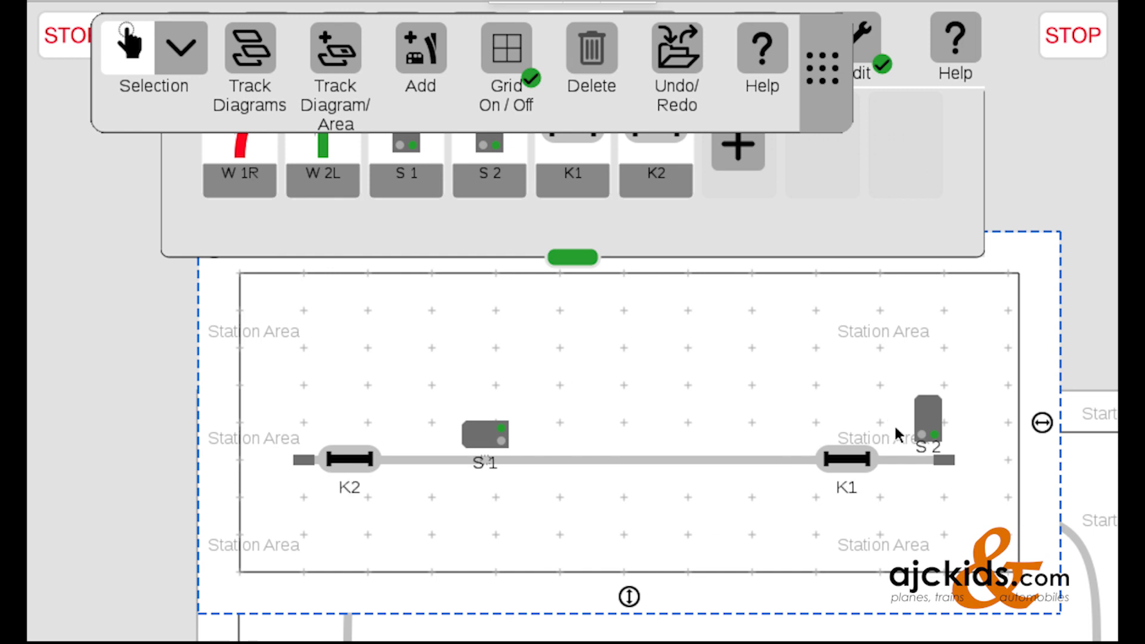
pyautogui.click(927, 418)
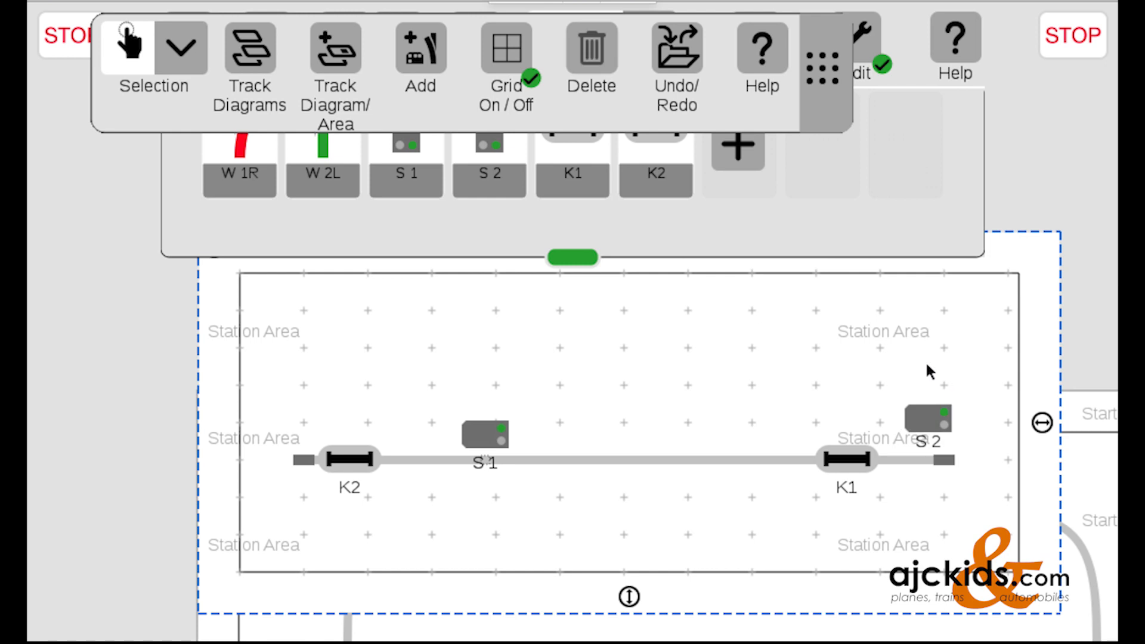
pyautogui.moveTo(494, 433)
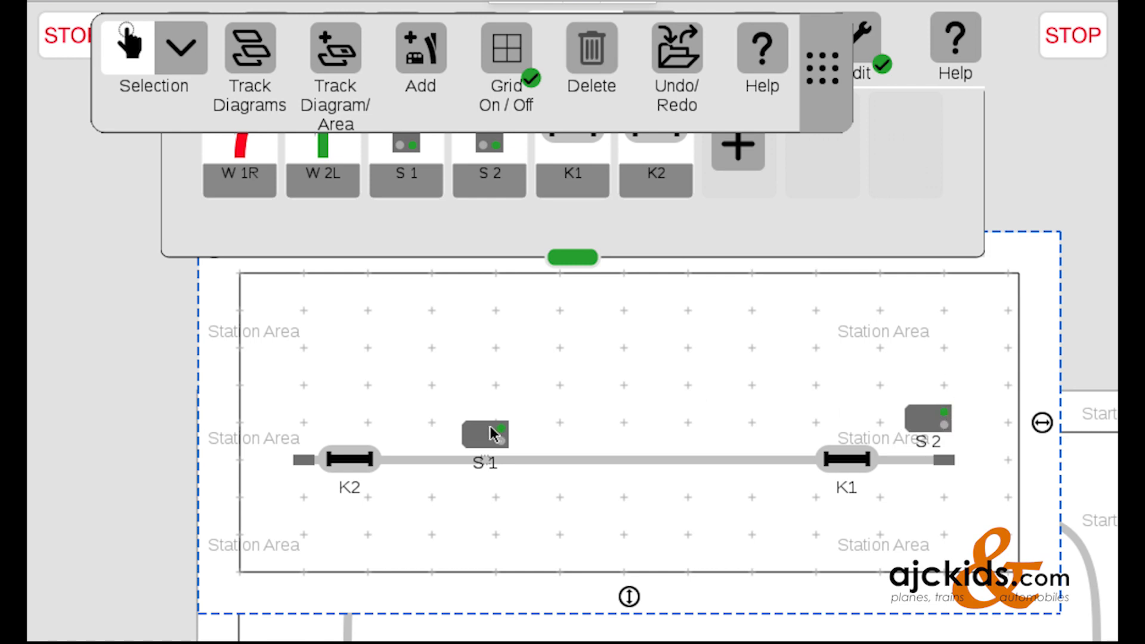
pyautogui.click(481, 434)
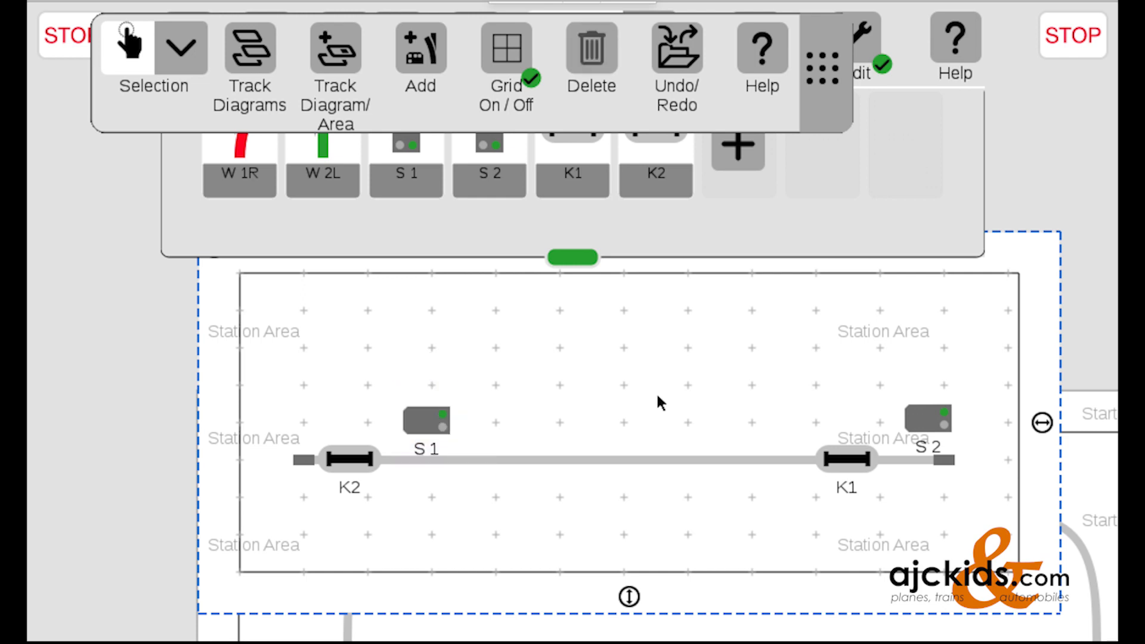
pyautogui.moveTo(458, 436)
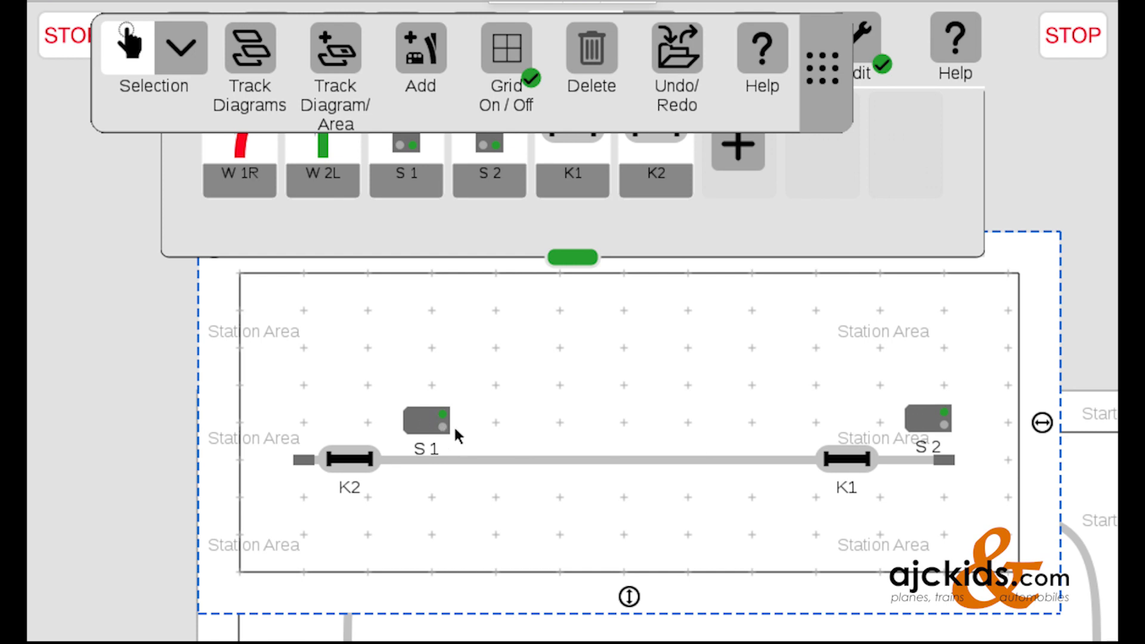
pyautogui.moveTo(835, 478)
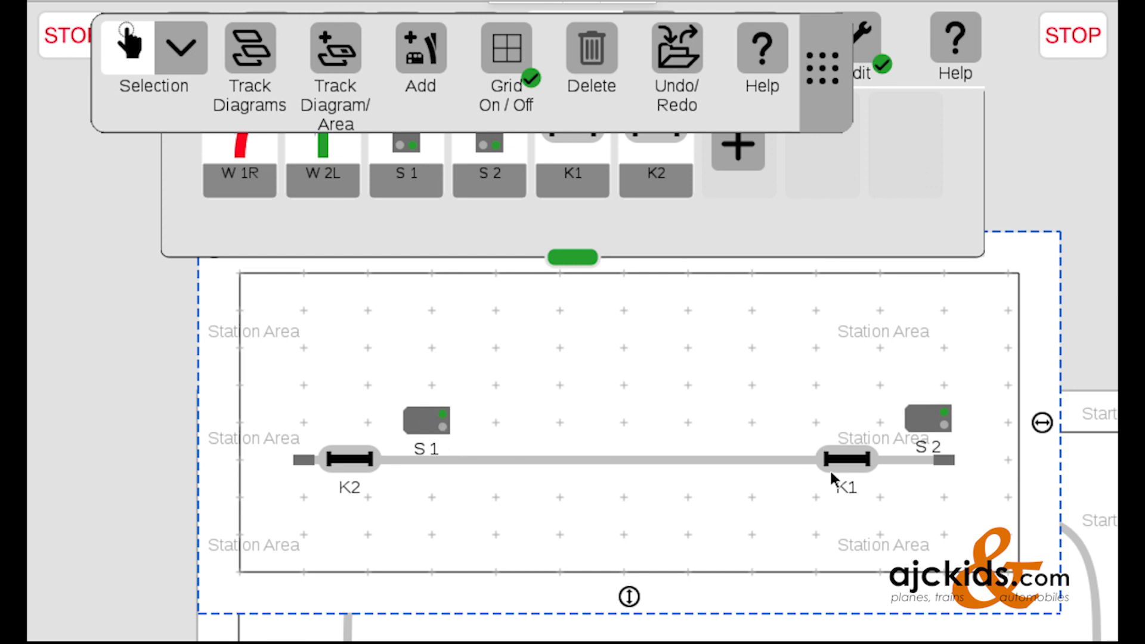
pyautogui.moveTo(609, 486)
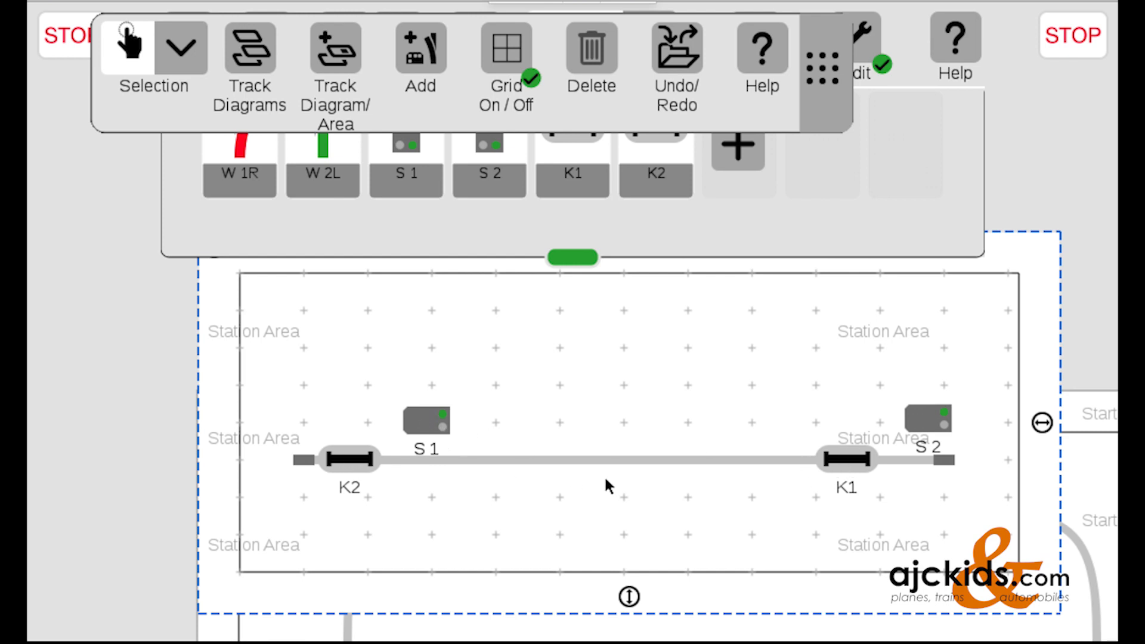
pyautogui.moveTo(895, 124)
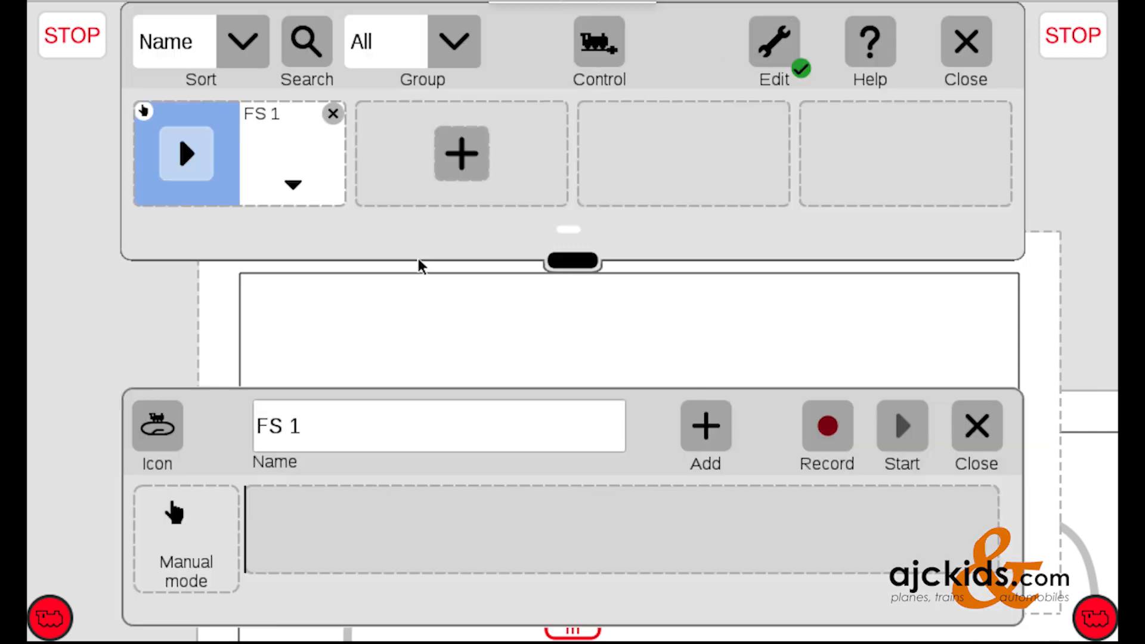
# - Rename event FS 1 to 'block 1' using the on-screen keyboard
pyautogui.click(438, 426)
pyautogui.write('bloc')
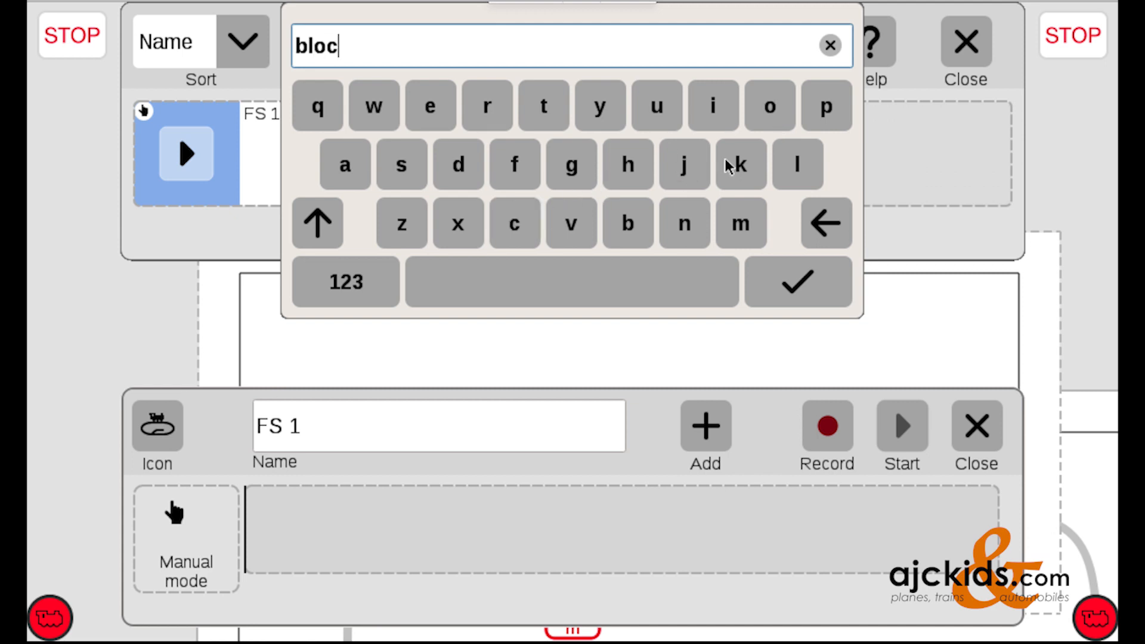
pyautogui.click(740, 165)
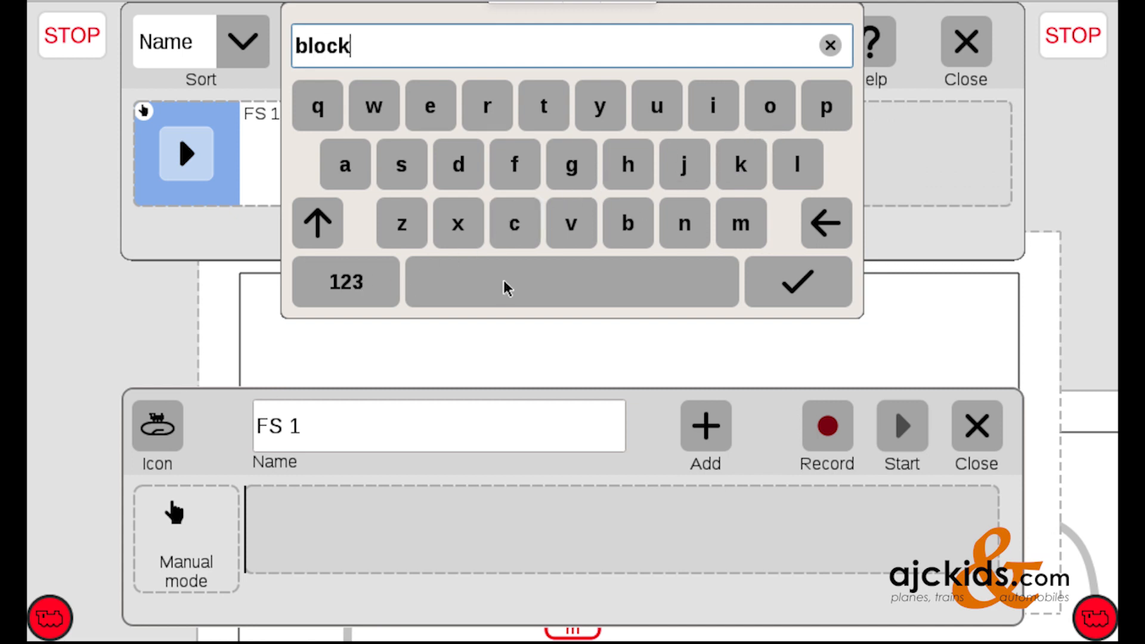
pyautogui.click(345, 283)
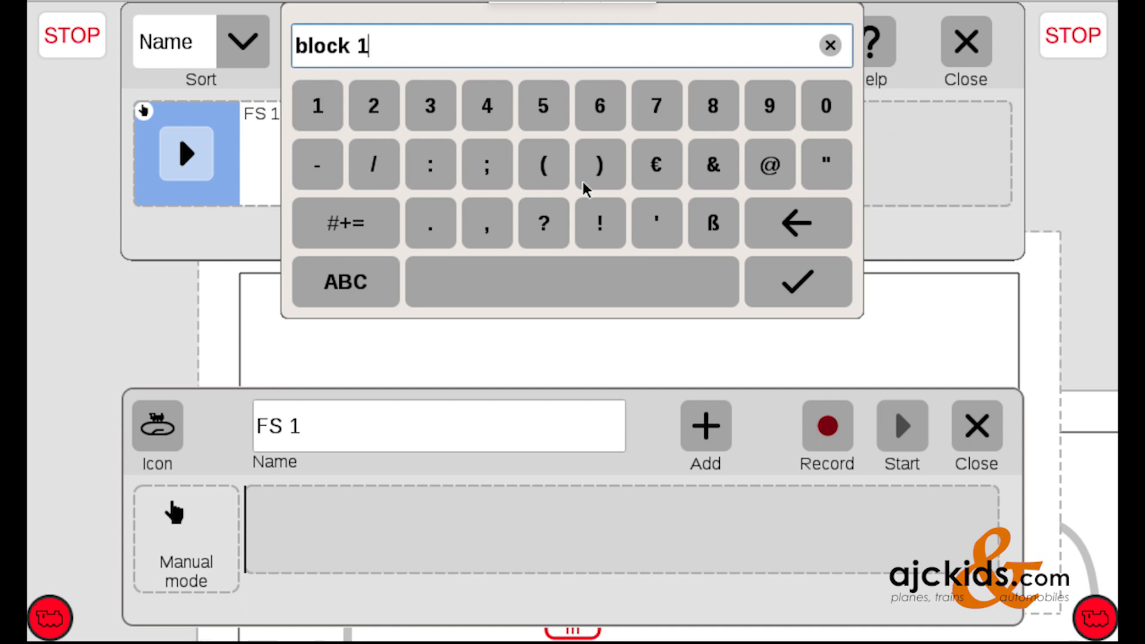
pyautogui.click(796, 282)
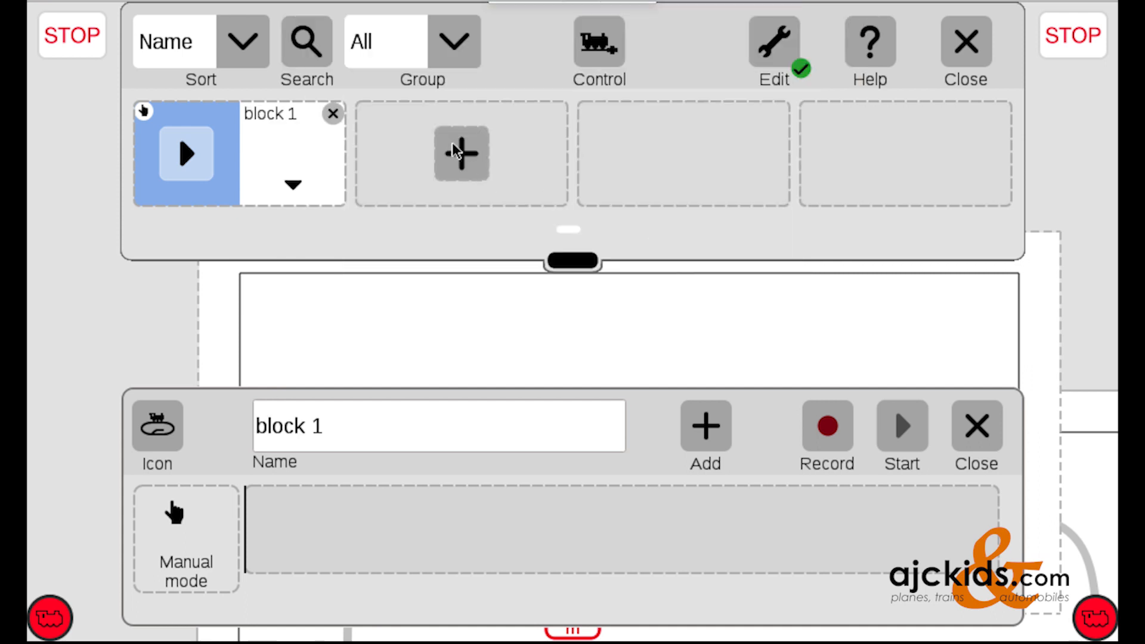
# - Add a second event and rename it from 'FS 2' to 'block 2'
pyautogui.click(459, 154)
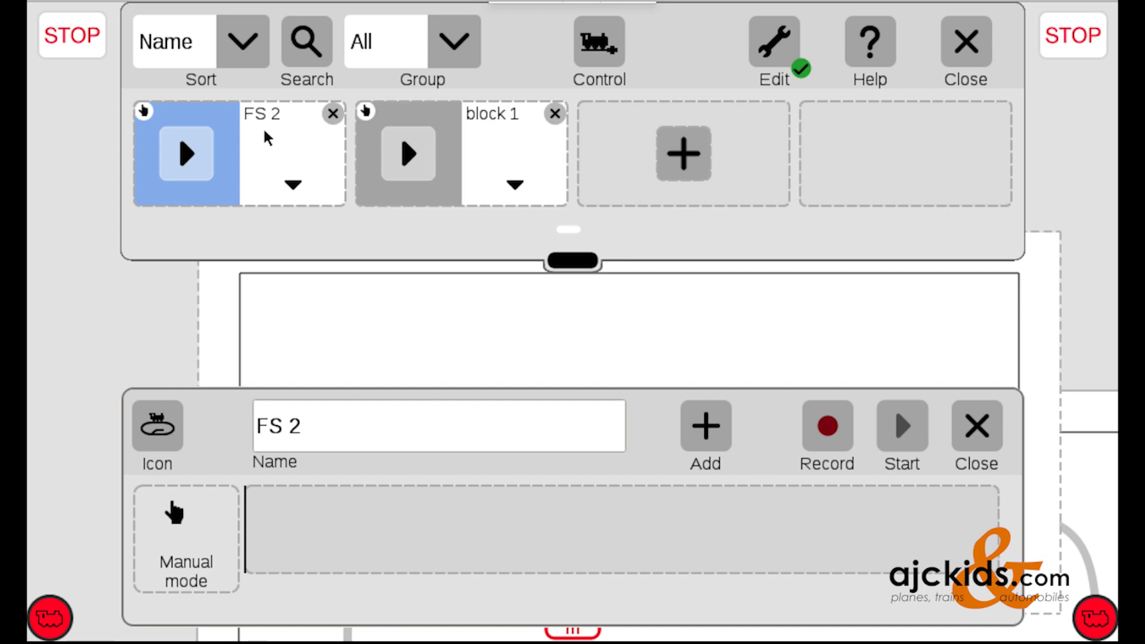
pyautogui.moveTo(325, 425)
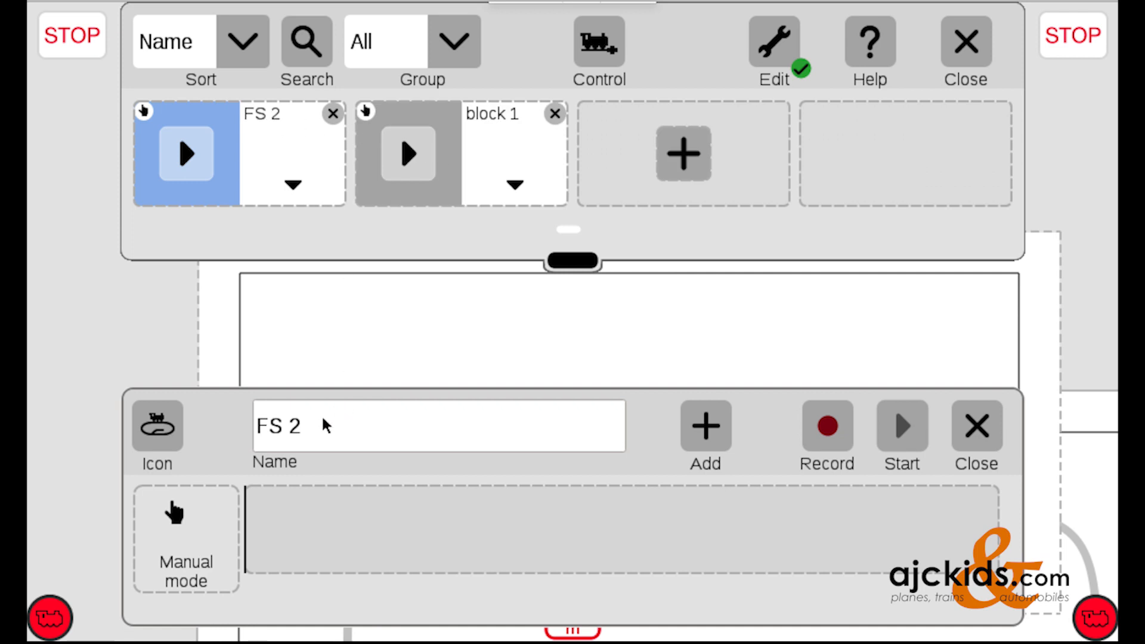
pyautogui.click(439, 426)
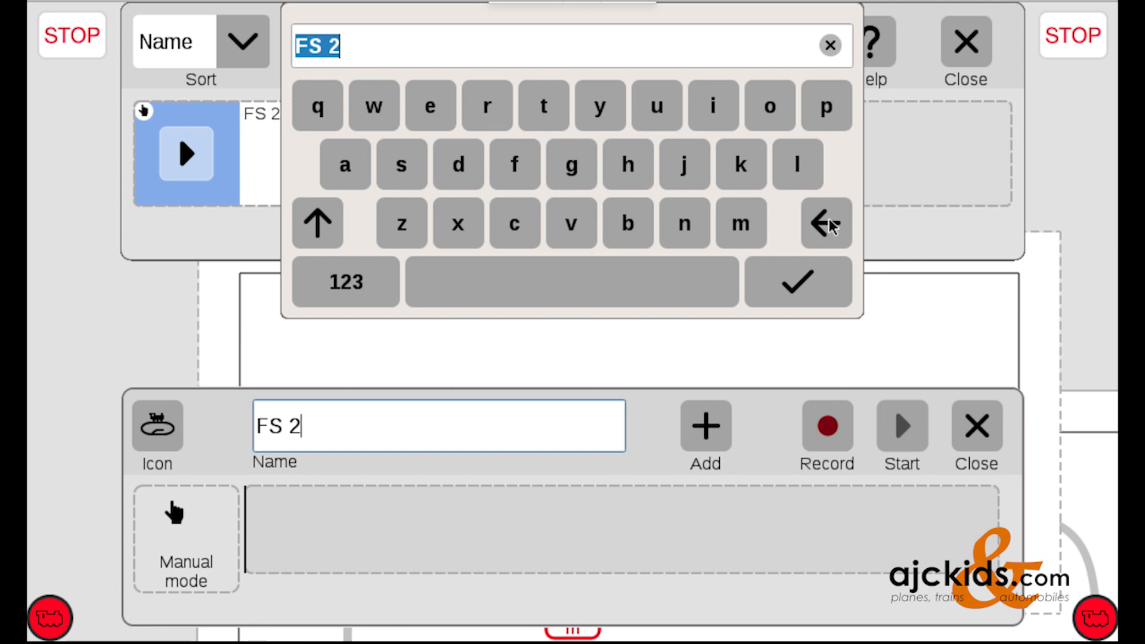
pyautogui.click(625, 224)
pyautogui.write('bloc')
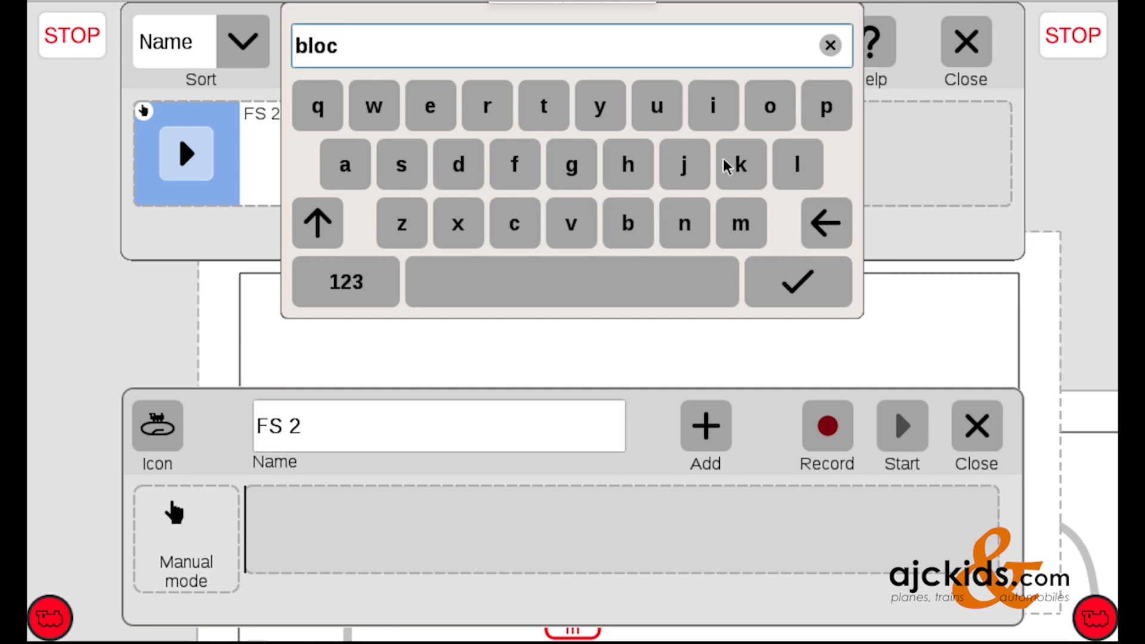
pyautogui.click(740, 164)
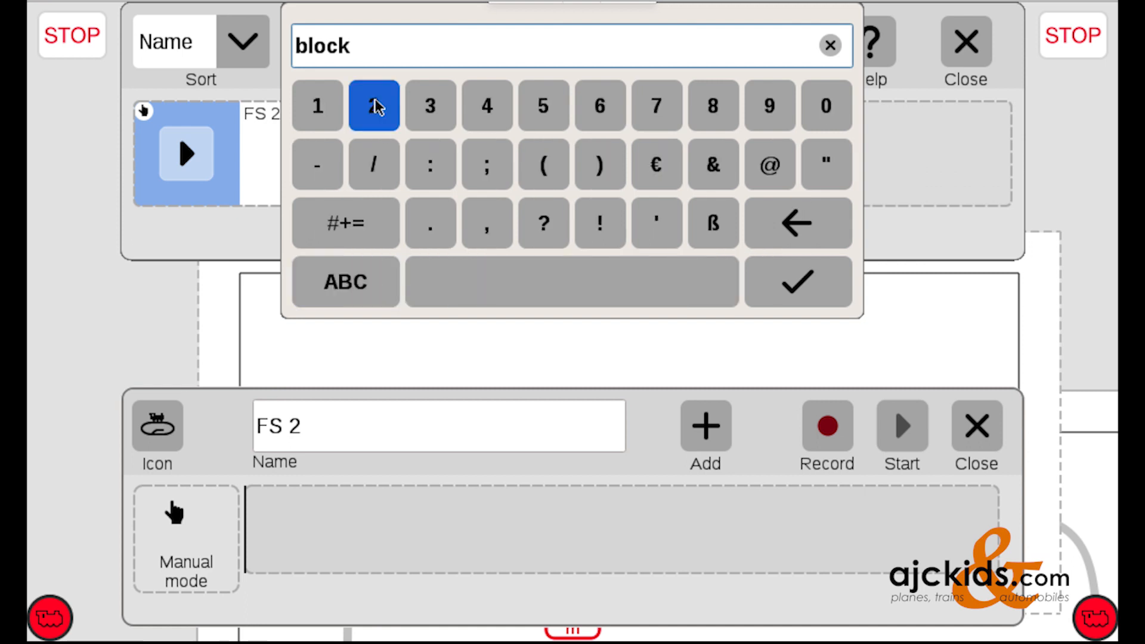
pyautogui.click(797, 280)
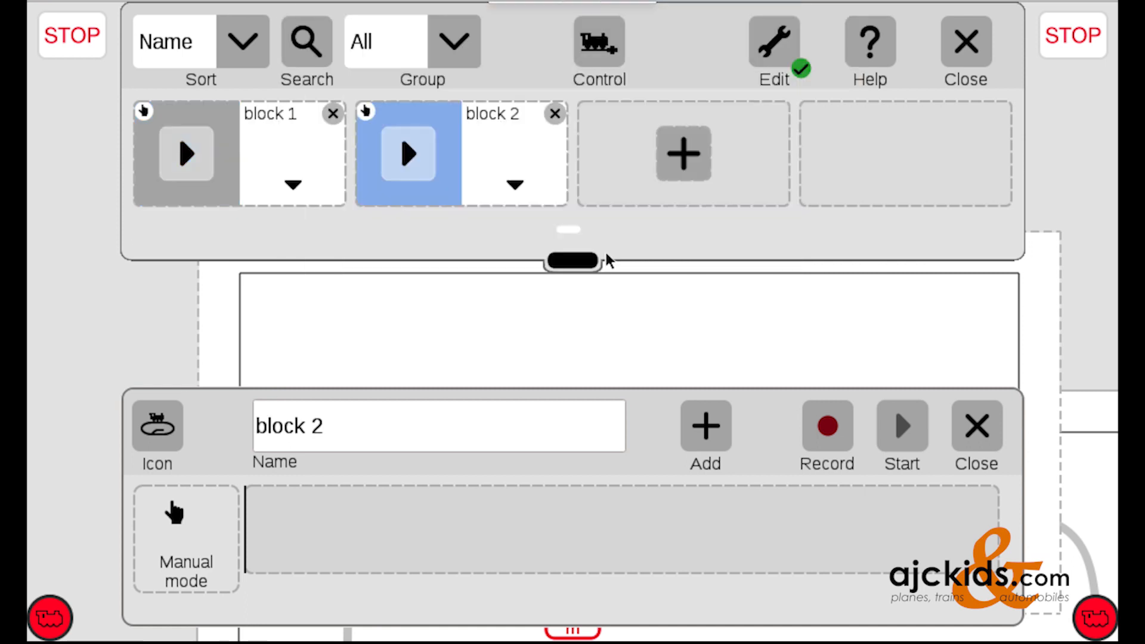
pyautogui.moveTo(264, 156)
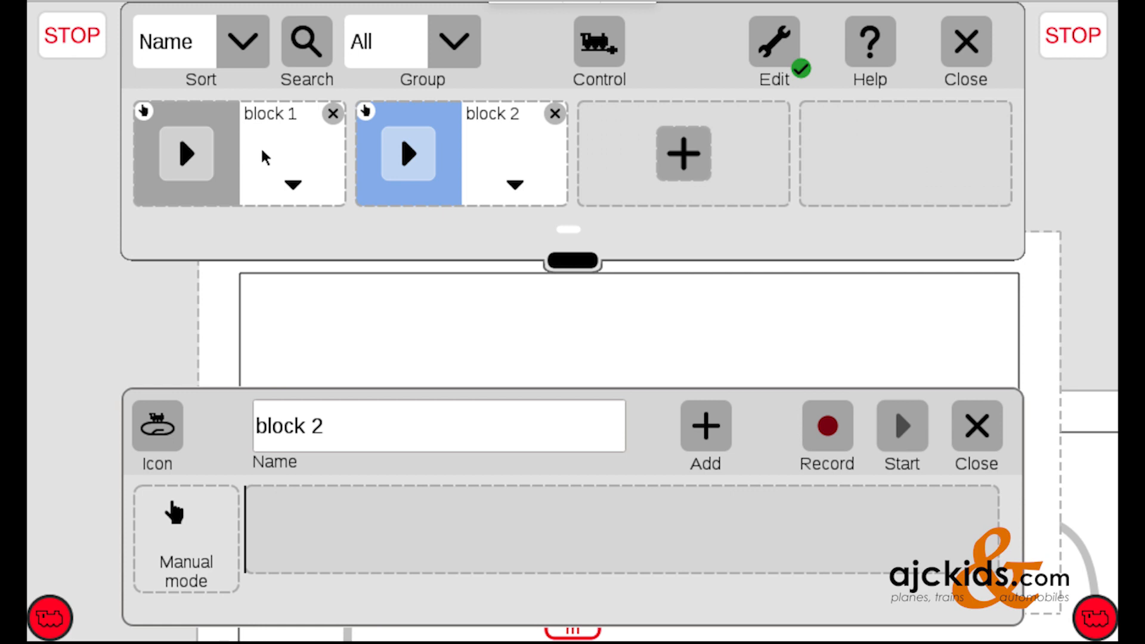
pyautogui.moveTo(562, 341)
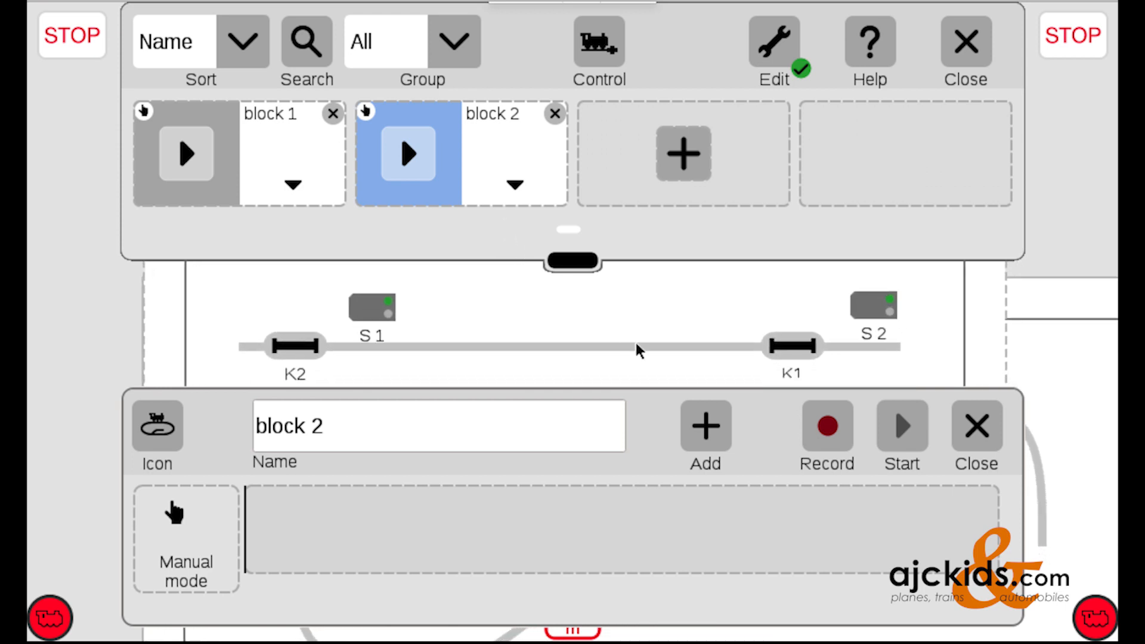
pyautogui.moveTo(297, 156)
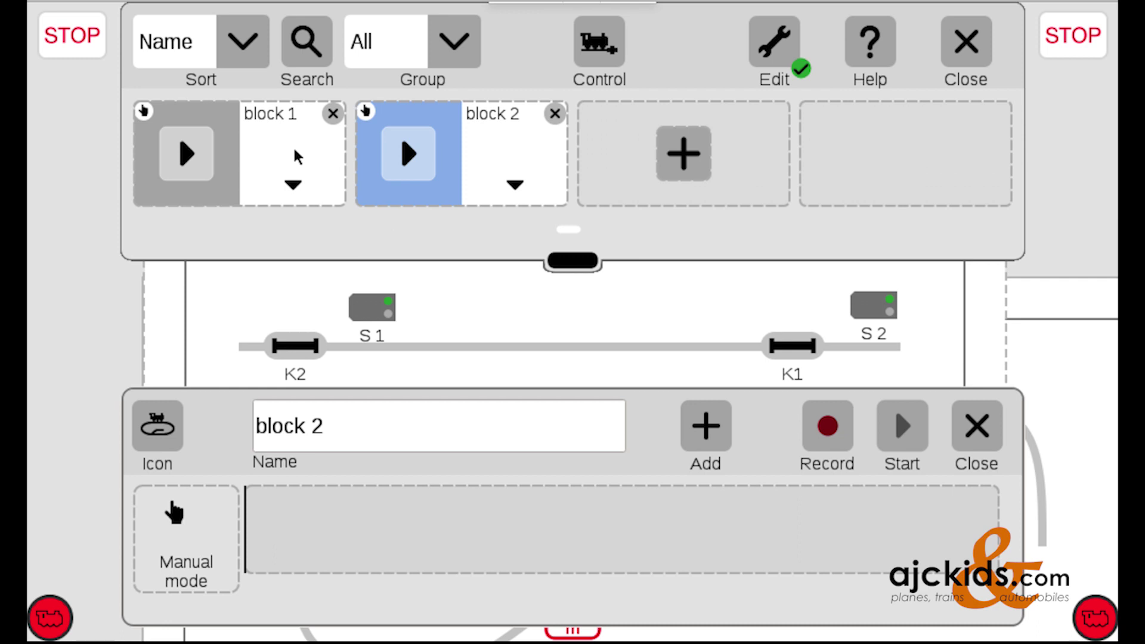
# - Make contact track K1 the trigger of the block 1 event
pyautogui.click(186, 154)
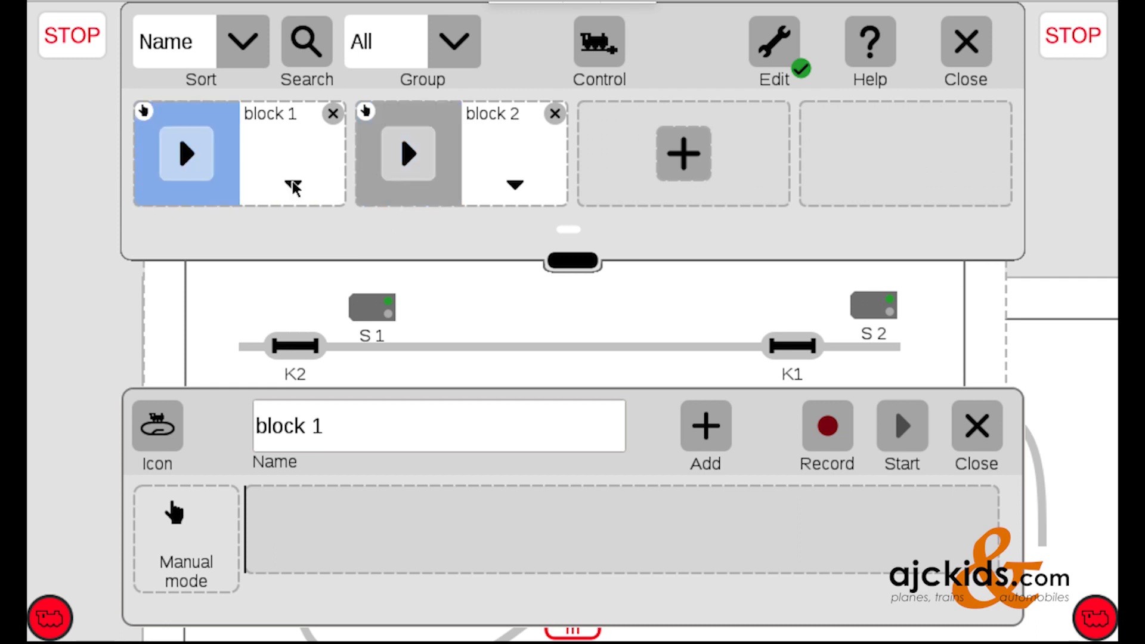
pyautogui.moveTo(256, 513)
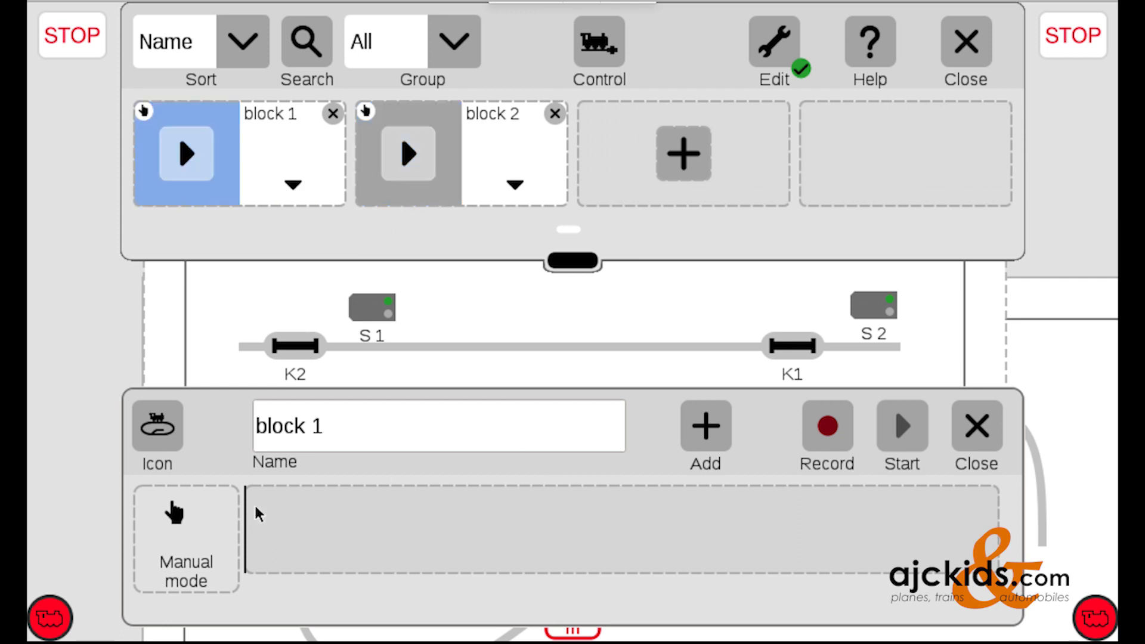
pyautogui.moveTo(795, 351)
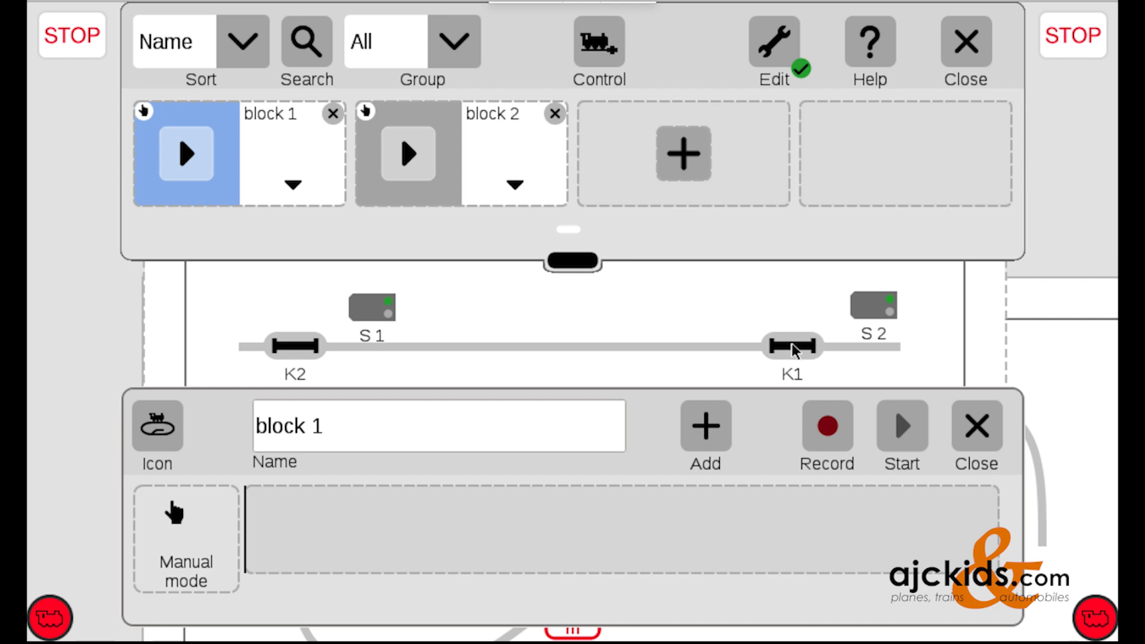
pyautogui.click(792, 345)
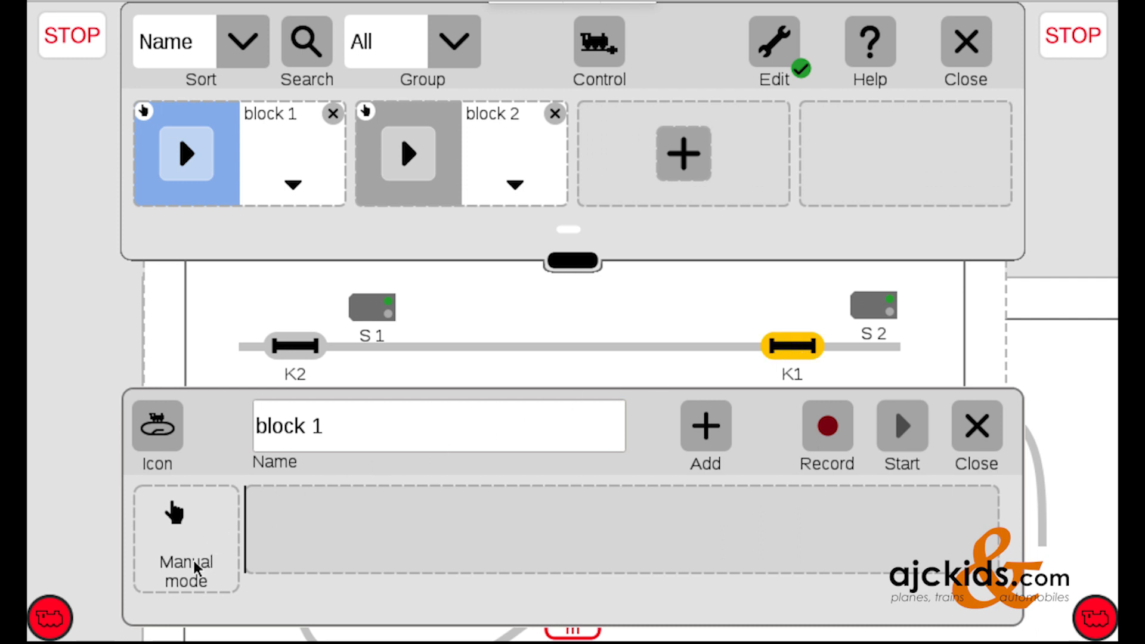
pyautogui.click(185, 540)
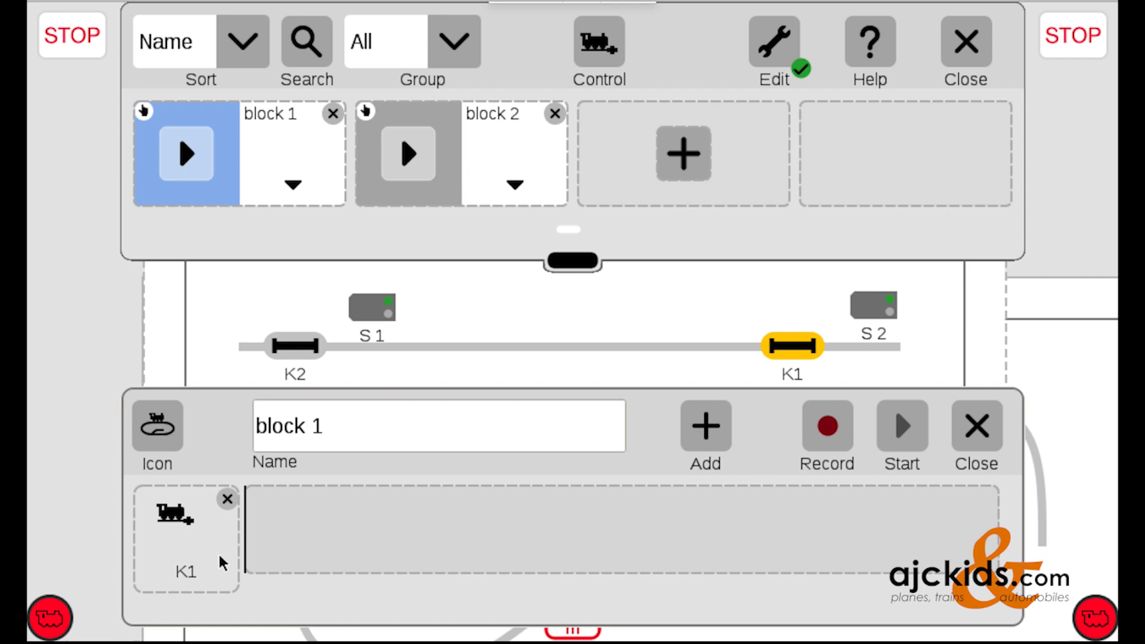
pyautogui.click(790, 346)
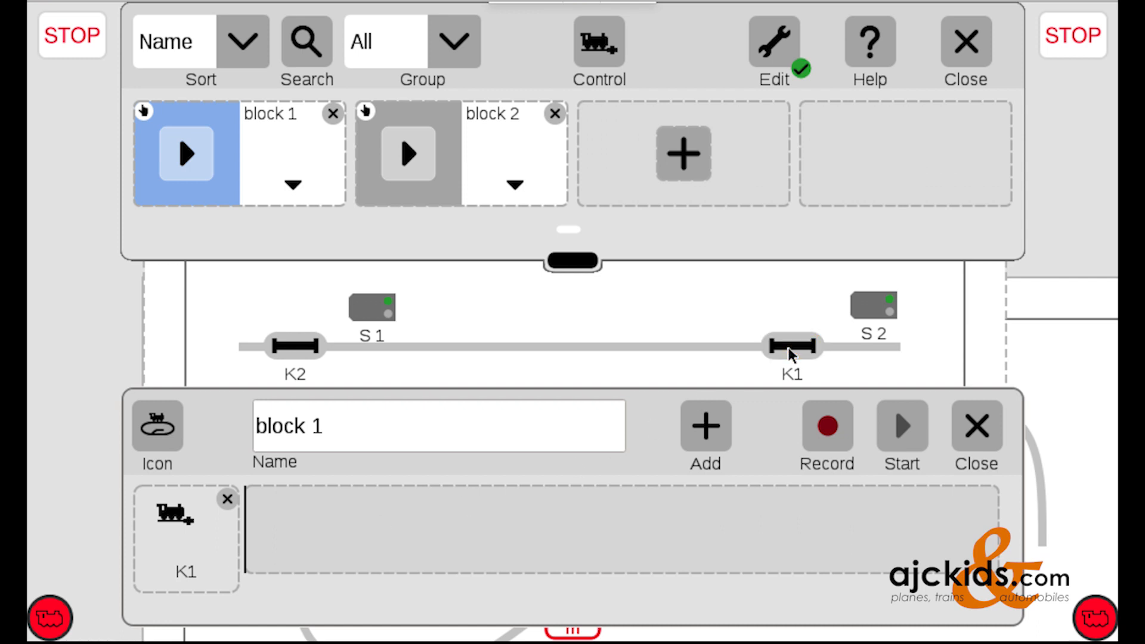
pyautogui.moveTo(857, 348)
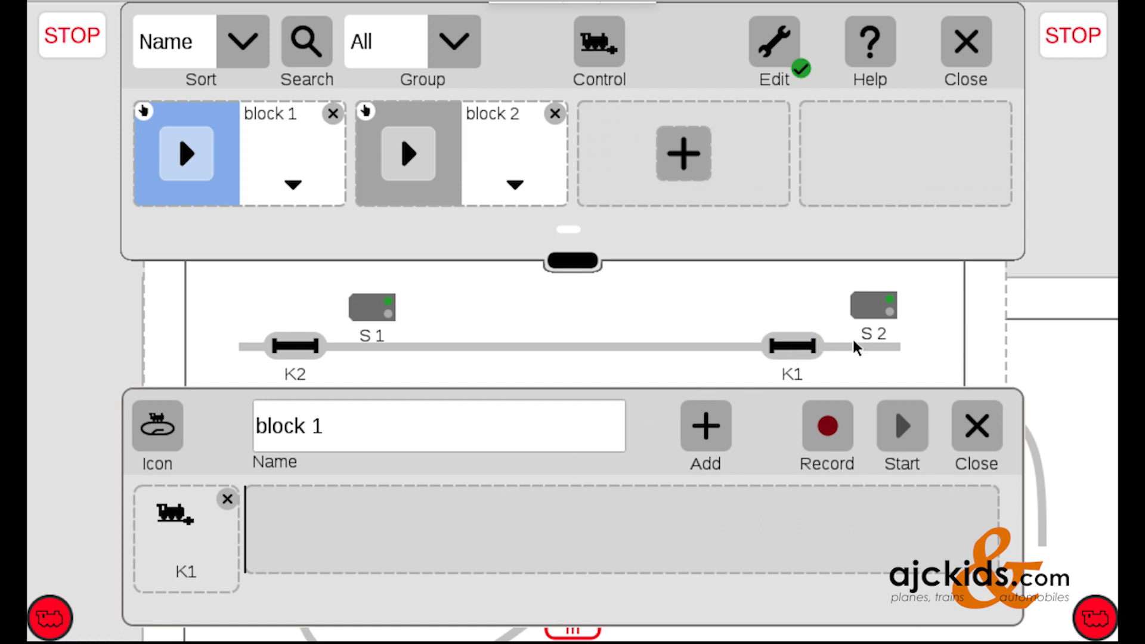
# - Record signal S2 switching to red in block 1 and close the editor
pyautogui.click(826, 426)
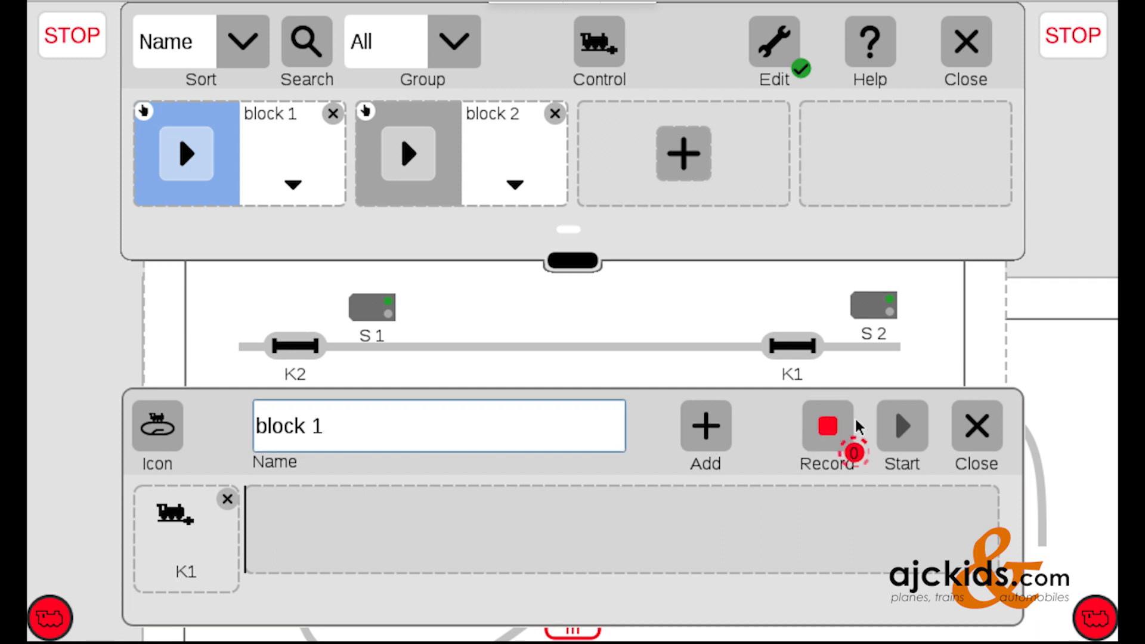
pyautogui.moveTo(876, 307)
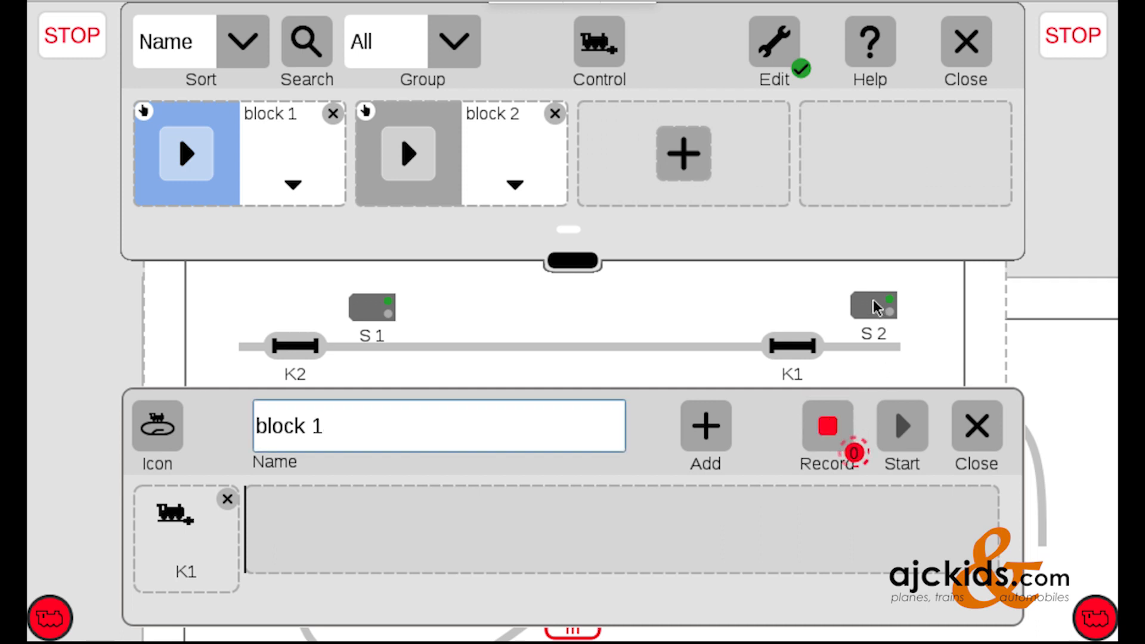
pyautogui.click(873, 305)
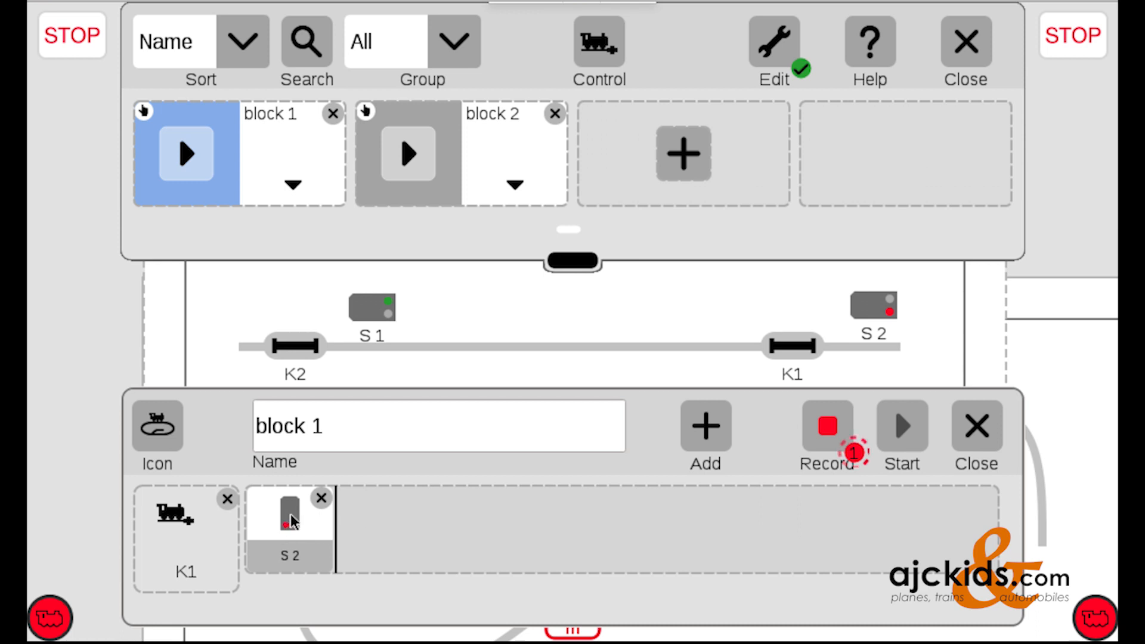
pyautogui.moveTo(985, 437)
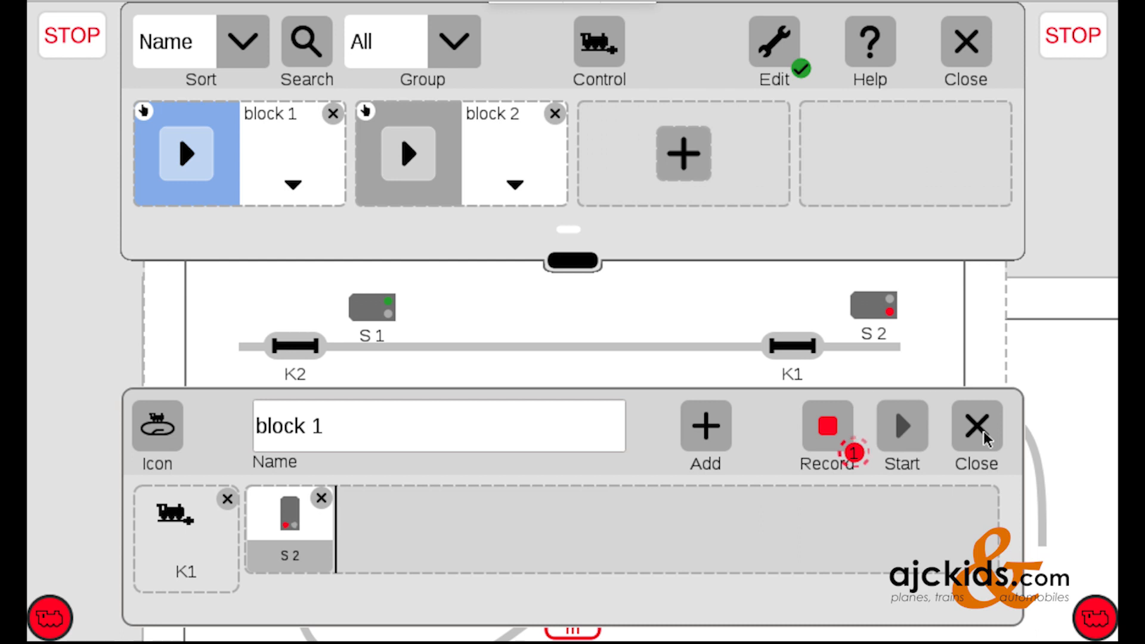
pyautogui.click(975, 426)
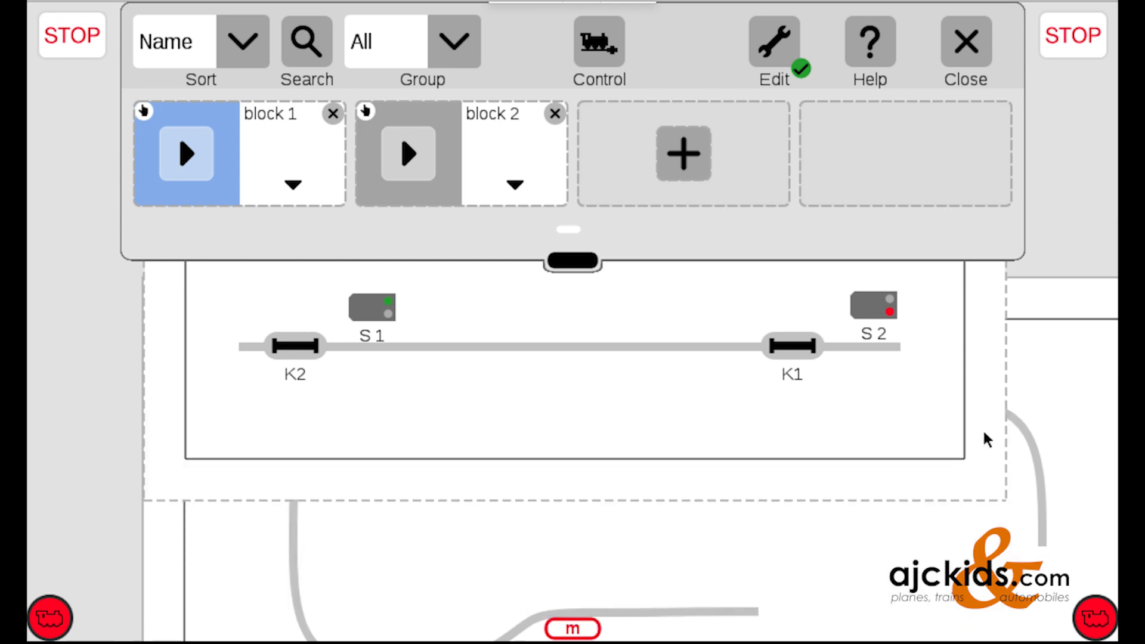
pyautogui.moveTo(355, 234)
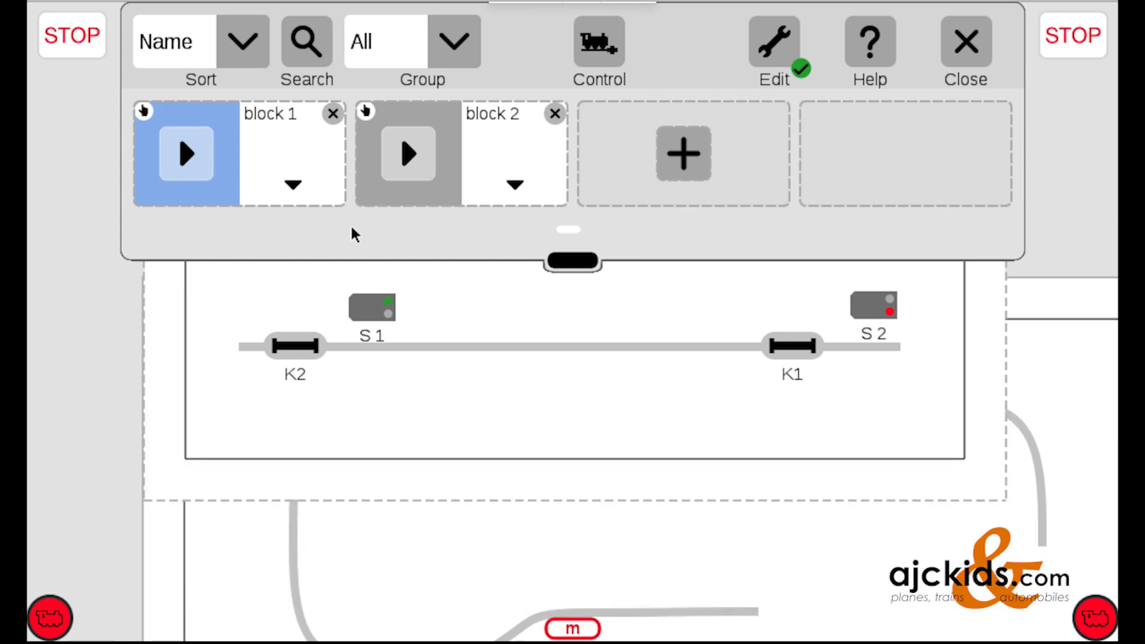
# - Reopen and close block 1's event editor, then select the block 2 tile
pyautogui.click(186, 153)
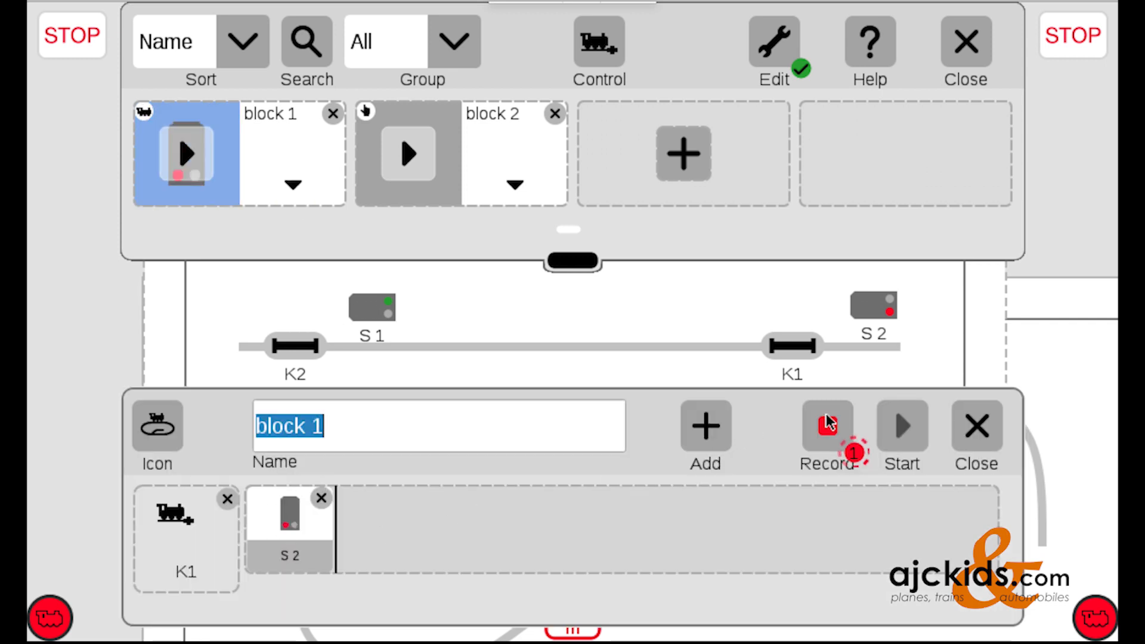
pyautogui.click(976, 426)
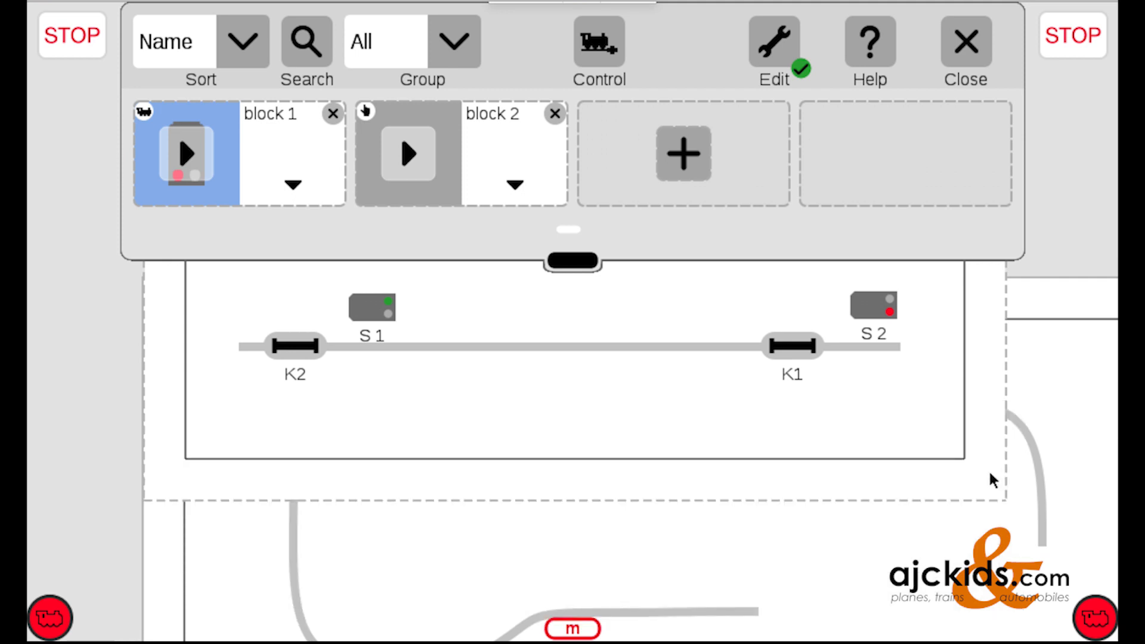
pyautogui.moveTo(550, 166)
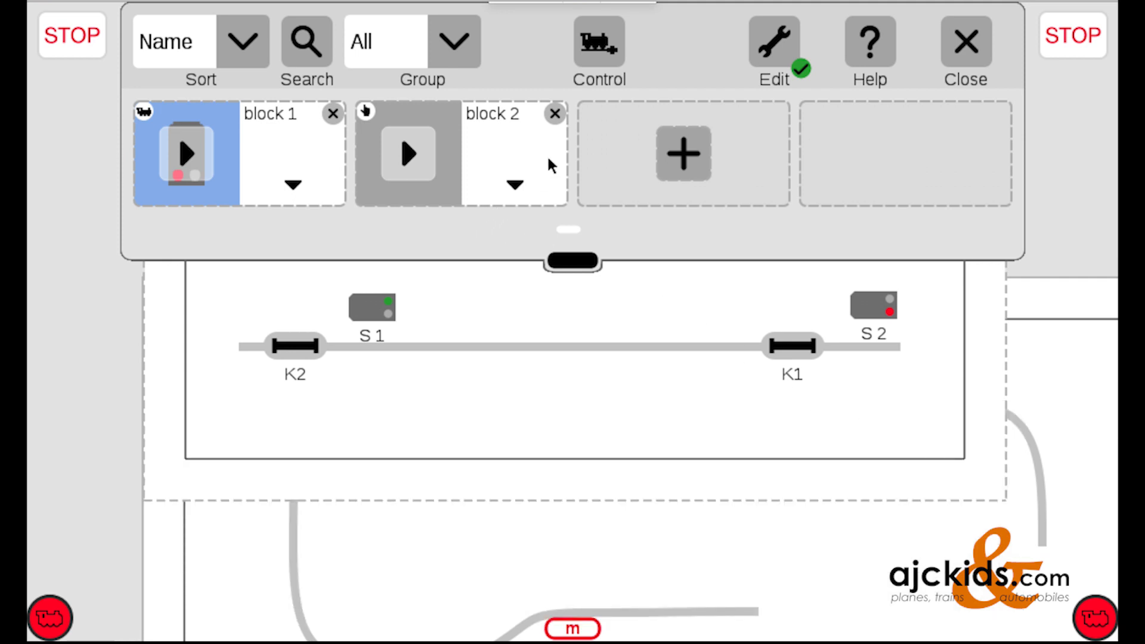
pyautogui.moveTo(509, 162)
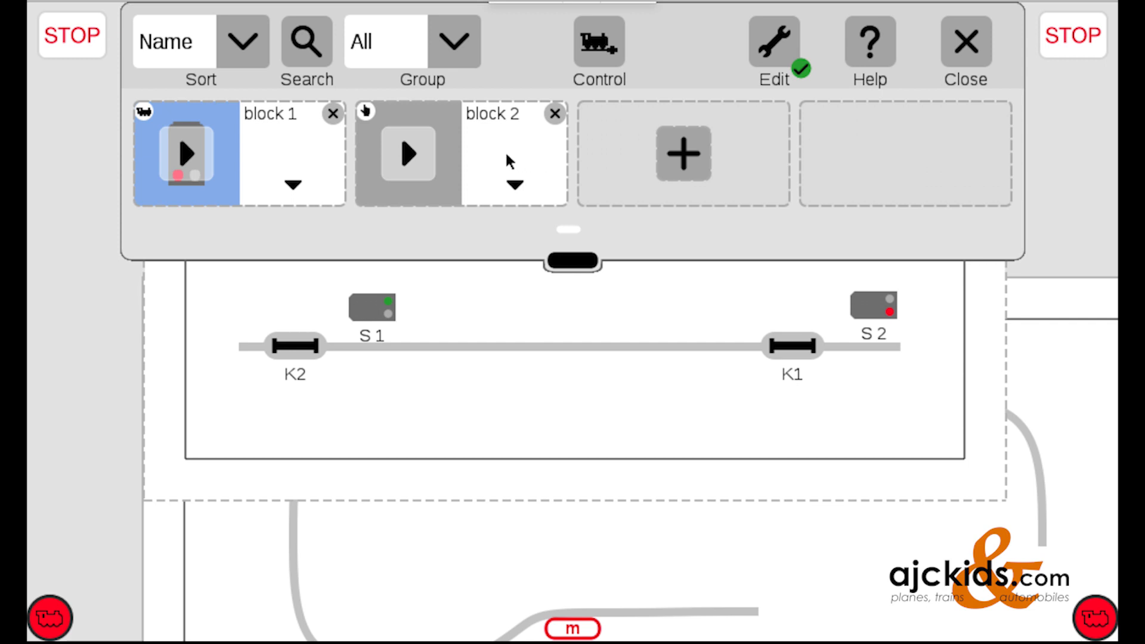
pyautogui.click(407, 154)
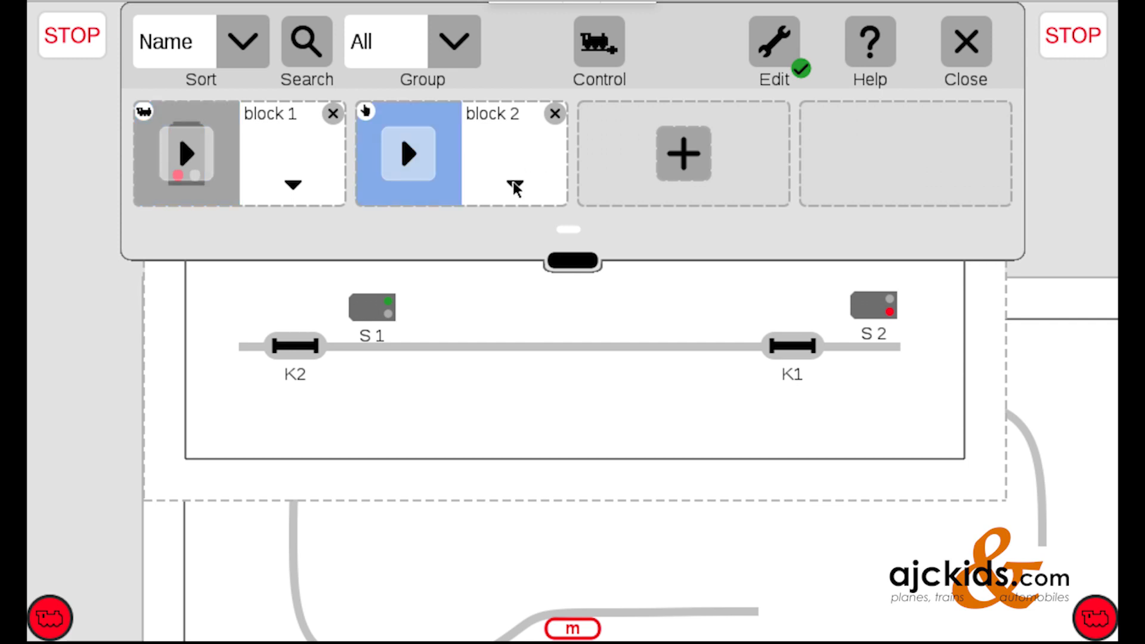
# - In block 2's event editor, set contact K2 as trigger and record S1 red, S2 green
pyautogui.click(514, 185)
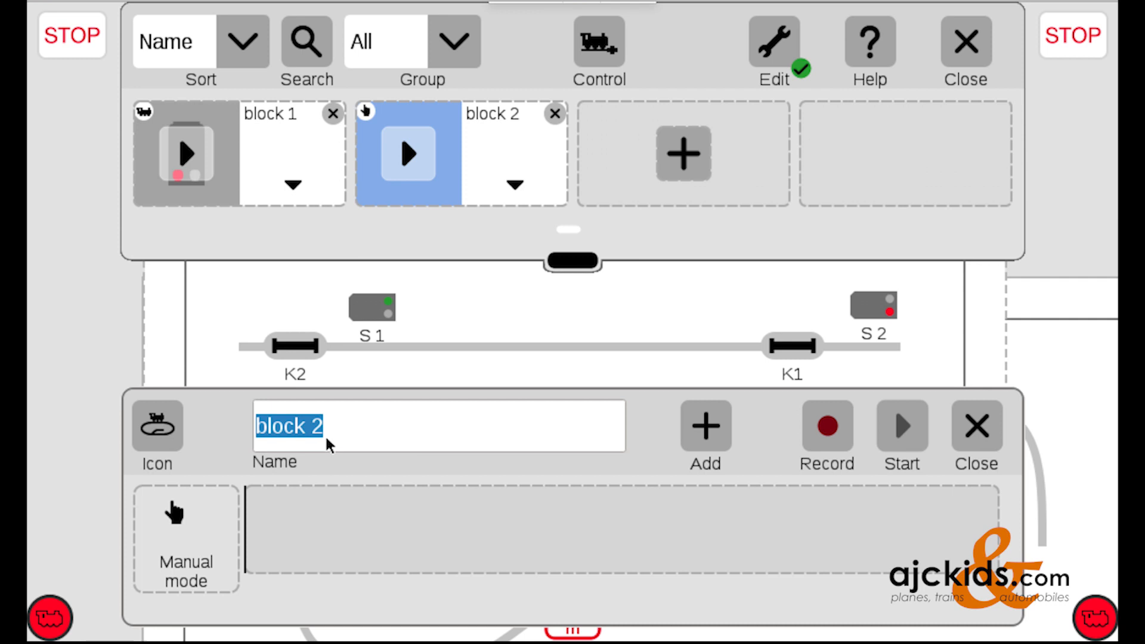
pyautogui.click(295, 346)
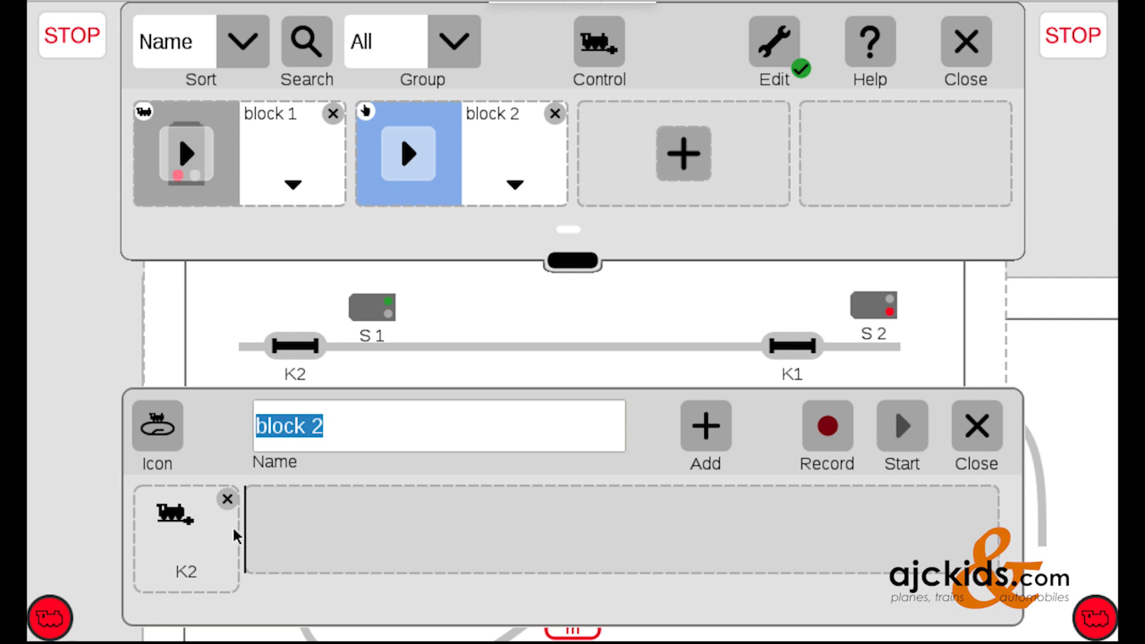
pyautogui.moveTo(204, 537)
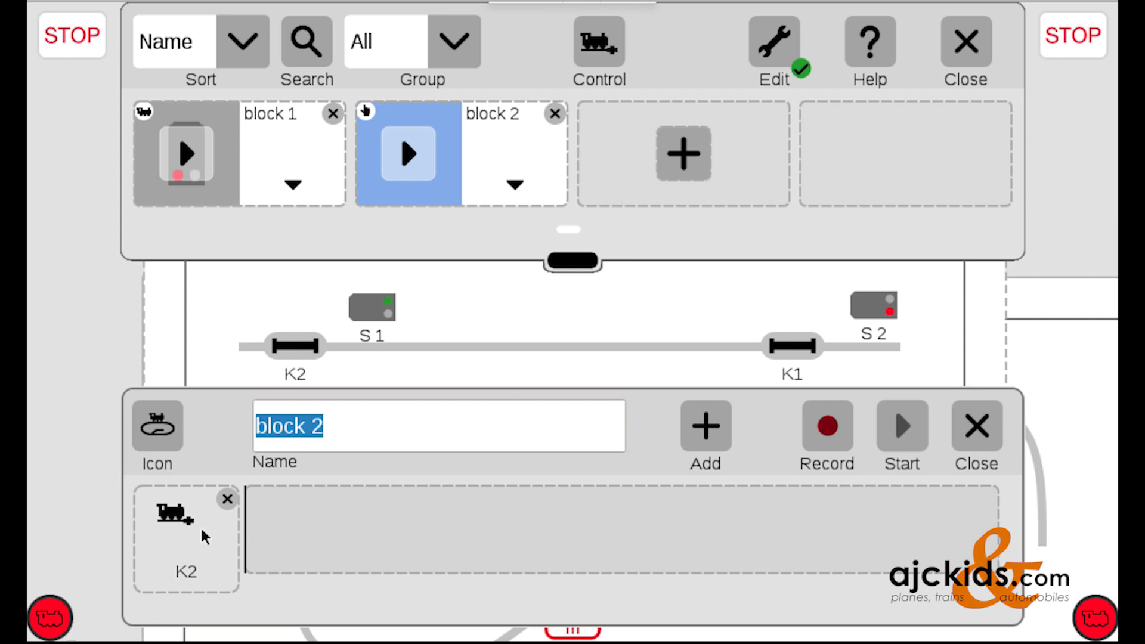
pyautogui.moveTo(737, 472)
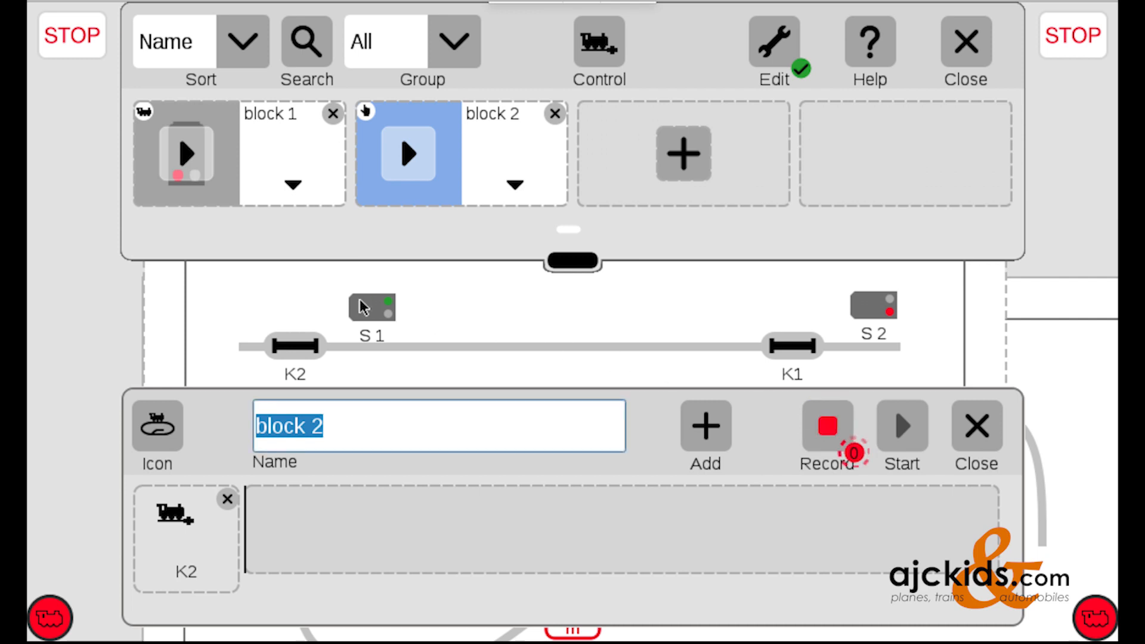
pyautogui.click(371, 307)
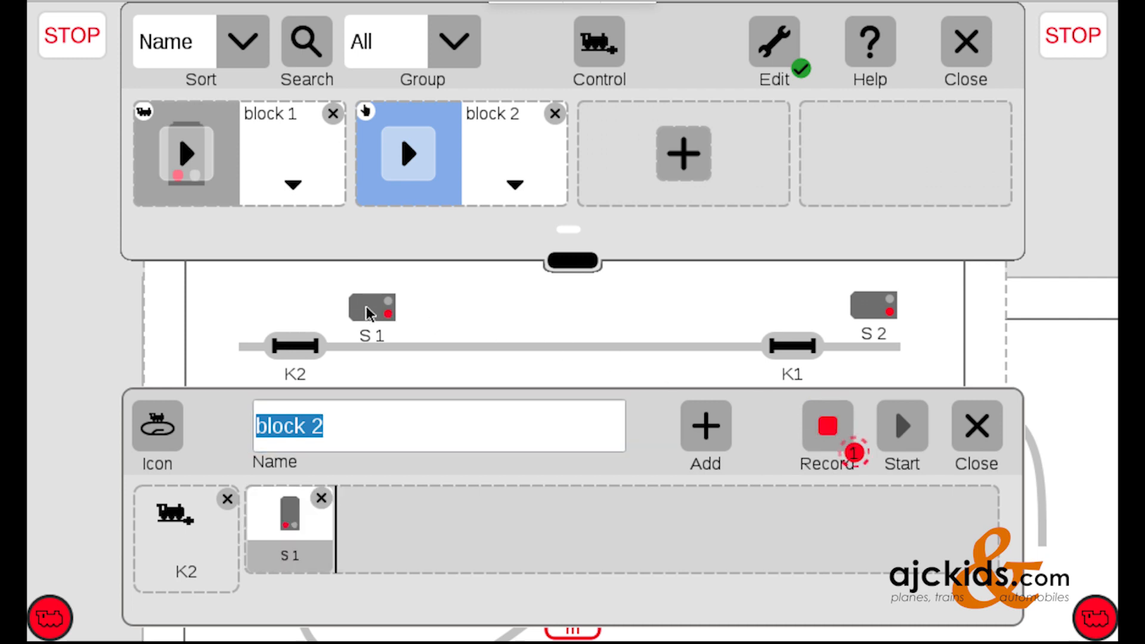
pyautogui.moveTo(380, 482)
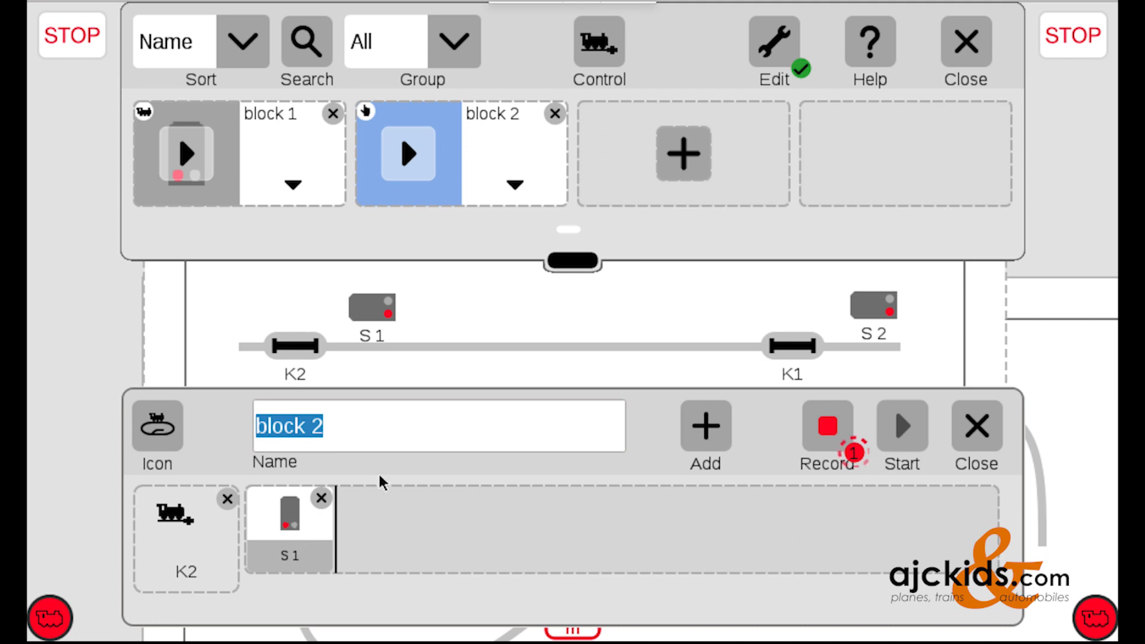
pyautogui.click(872, 305)
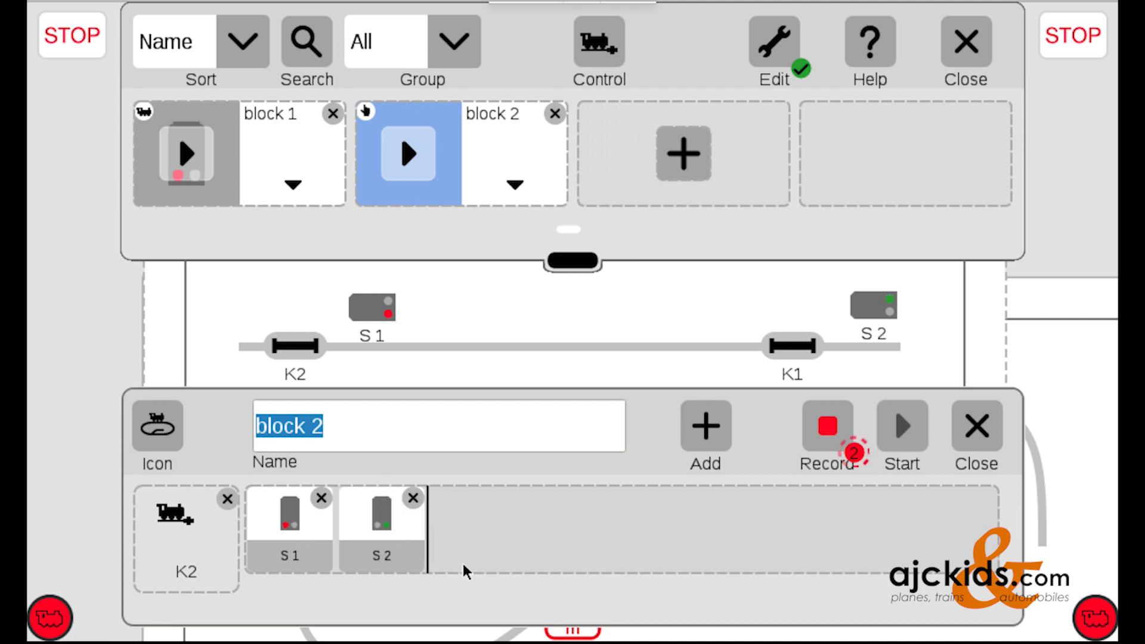
pyautogui.moveTo(824, 451)
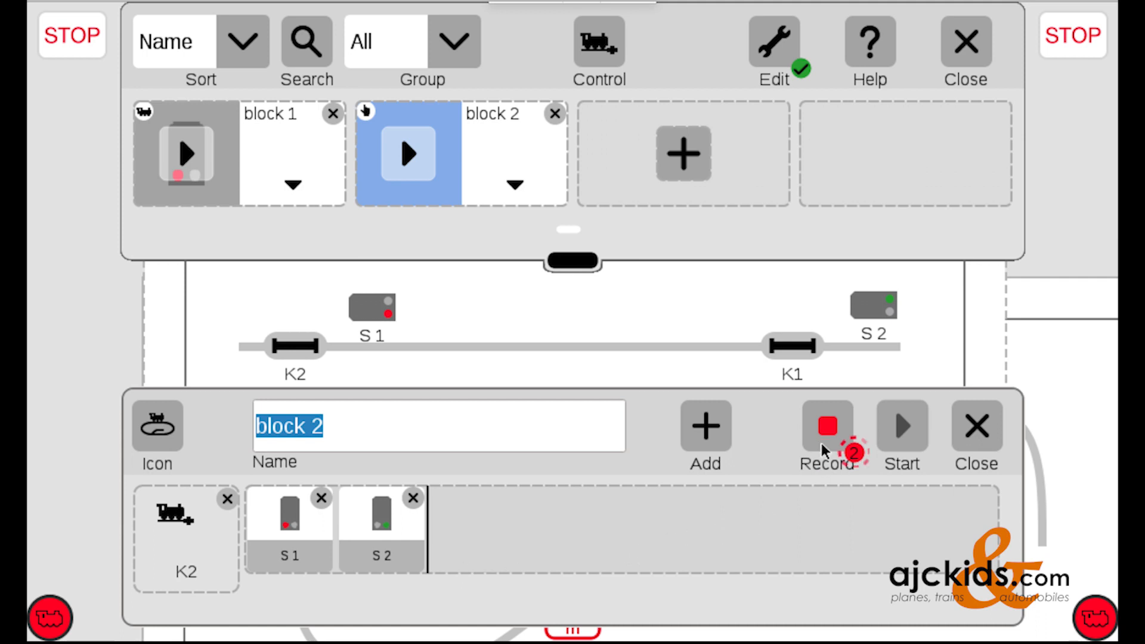
# - Stop recording block 2's K2 trigger and signal steps
pyautogui.click(826, 427)
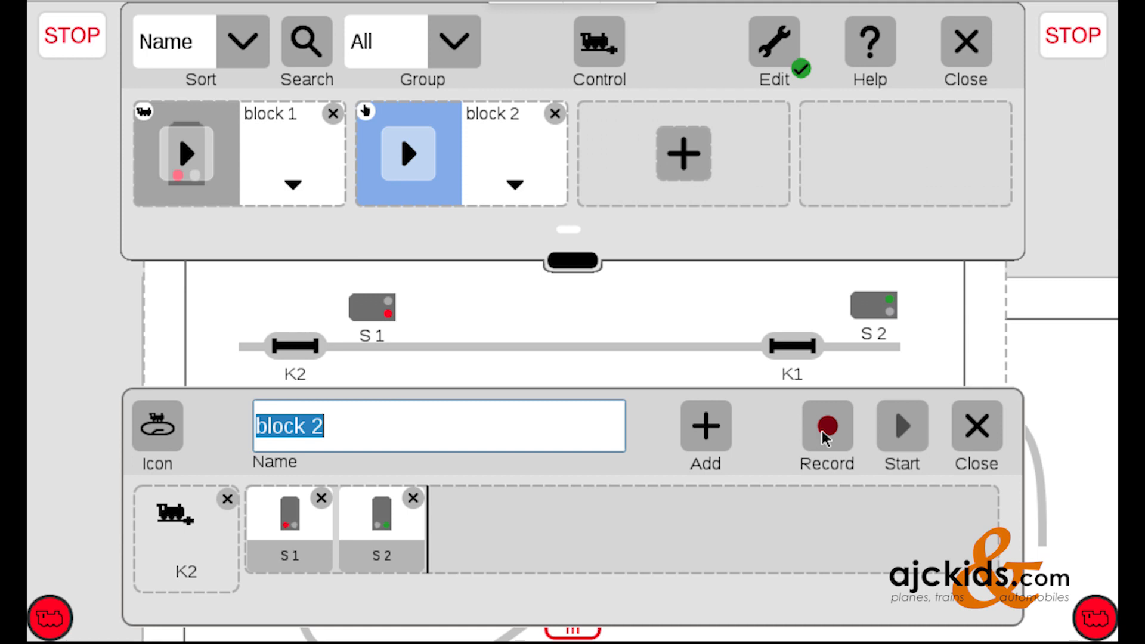
pyautogui.moveTo(468, 467)
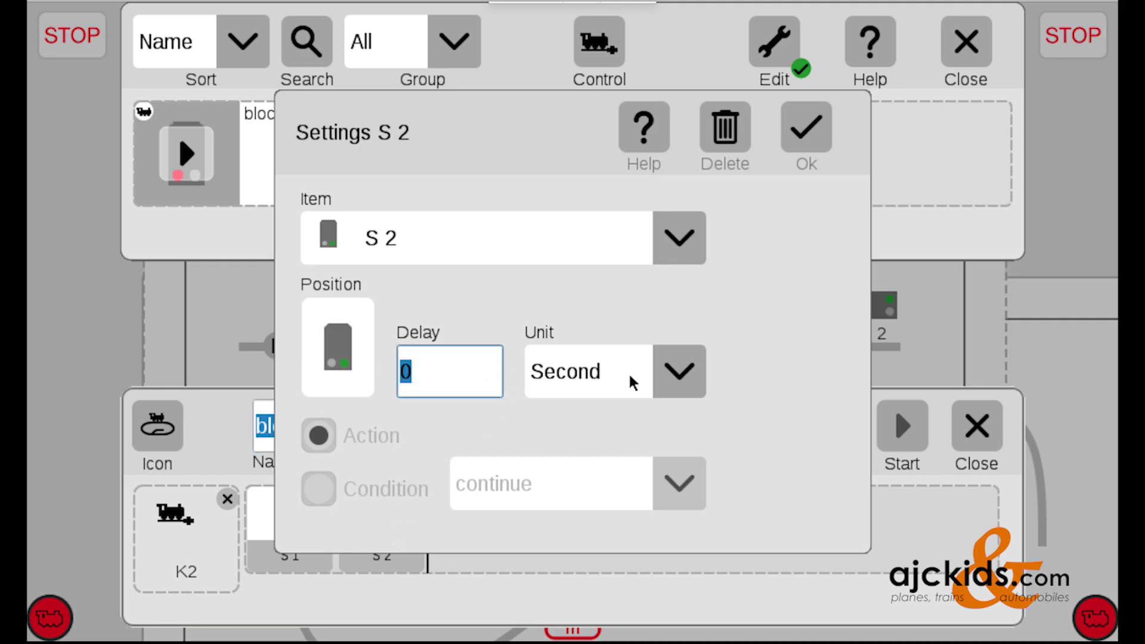
# - Confirm block 2's S2 step stays green with no delay, then close its settings
pyautogui.click(678, 370)
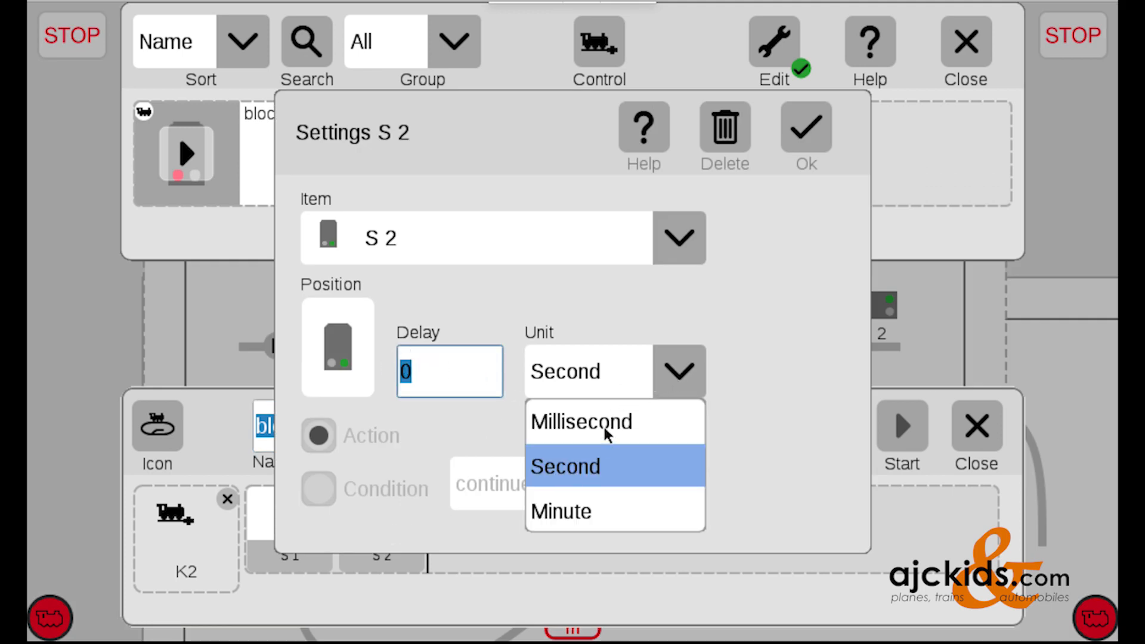
pyautogui.moveTo(533, 298)
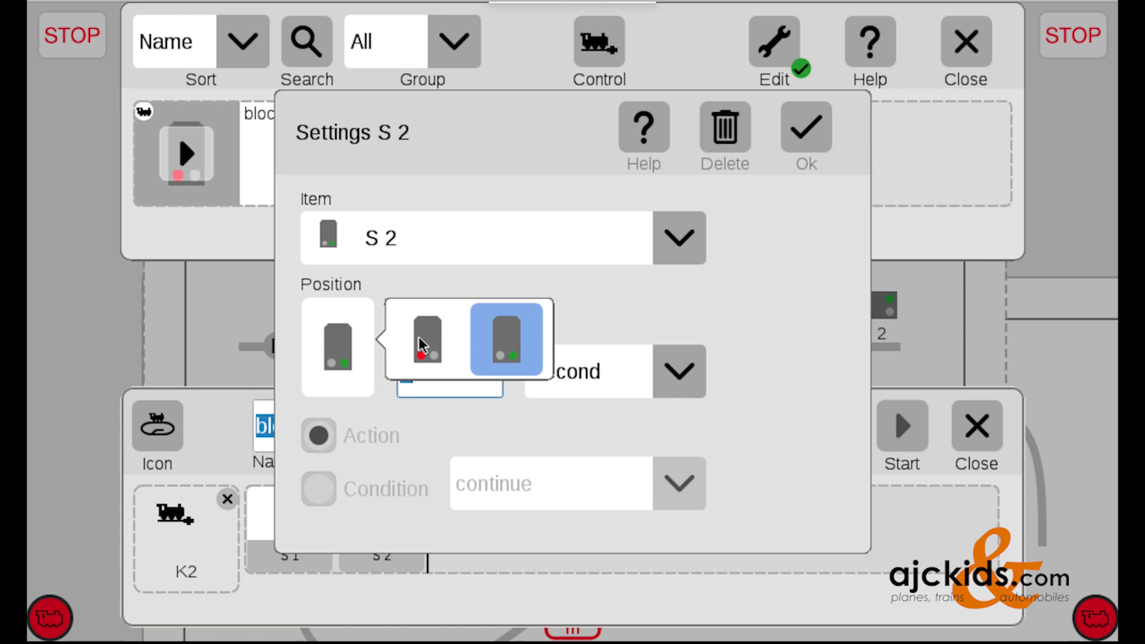
pyautogui.moveTo(466, 330)
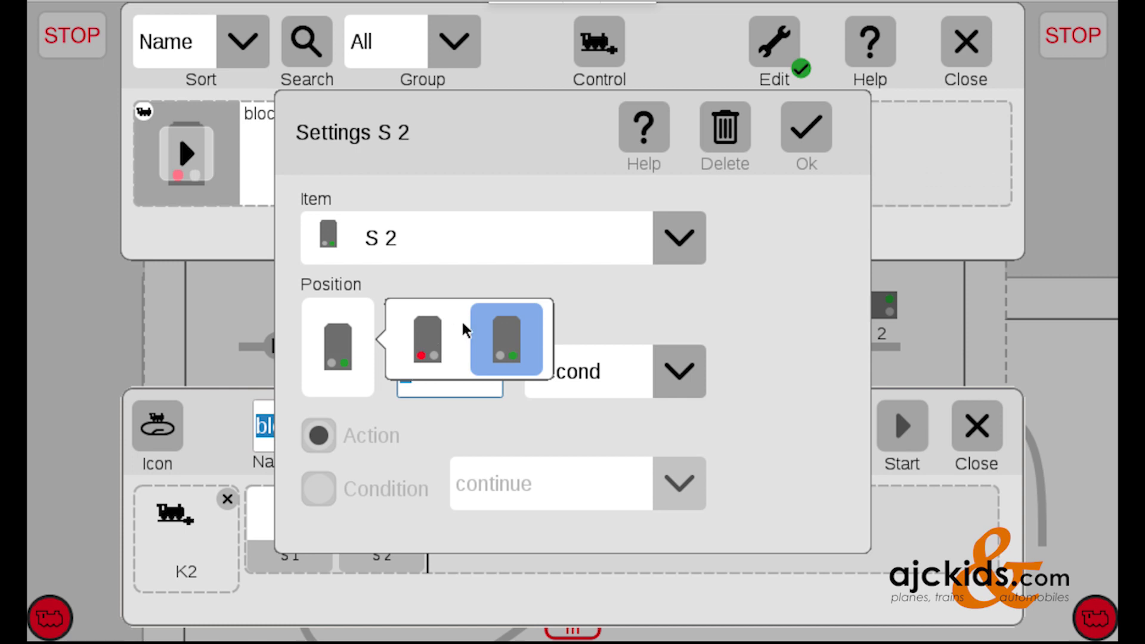
pyautogui.click(506, 340)
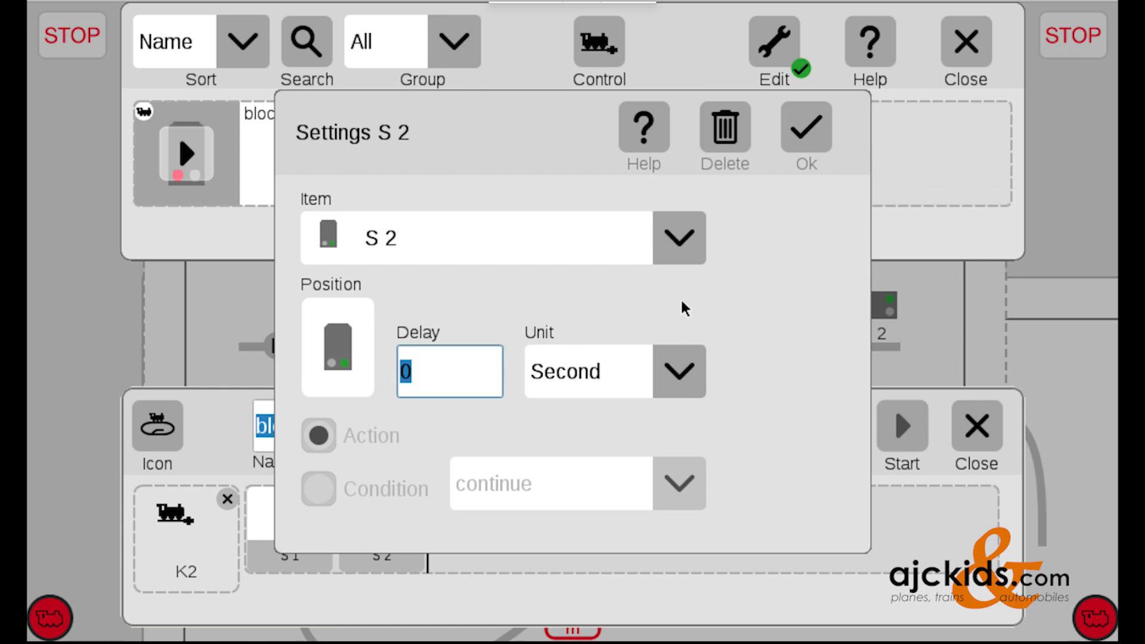
pyautogui.click(677, 237)
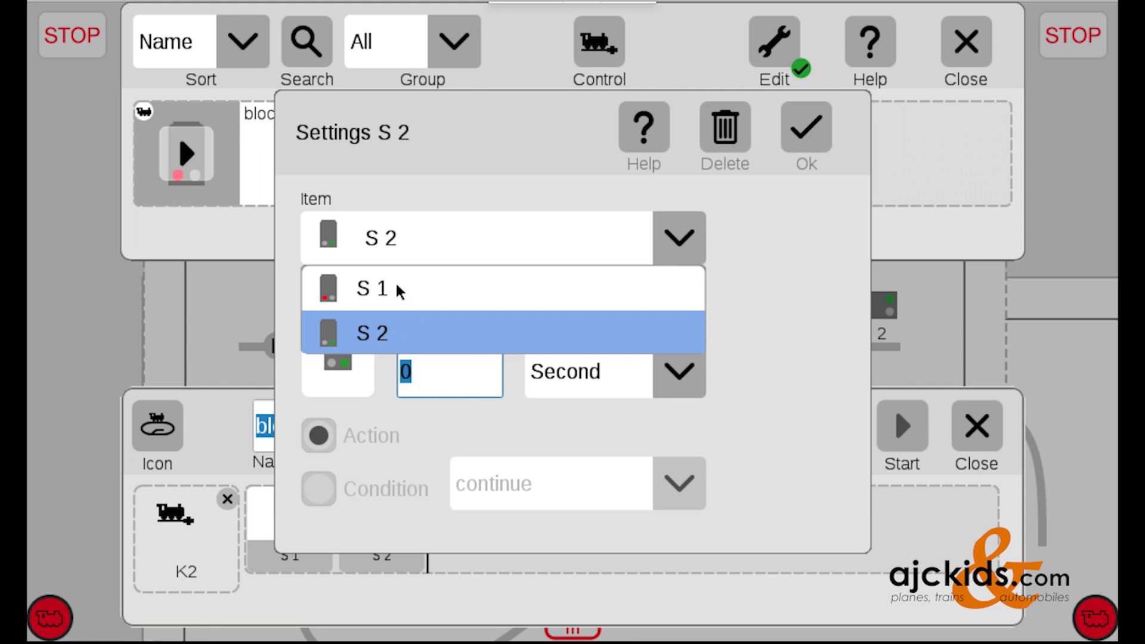
pyautogui.moveTo(806, 298)
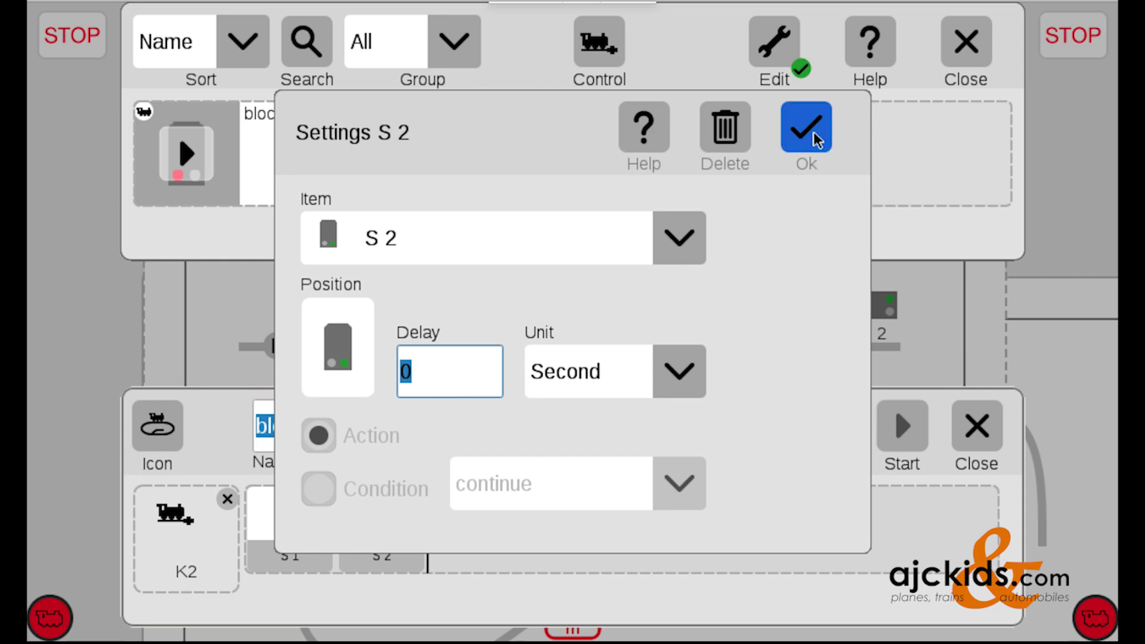
pyautogui.click(804, 130)
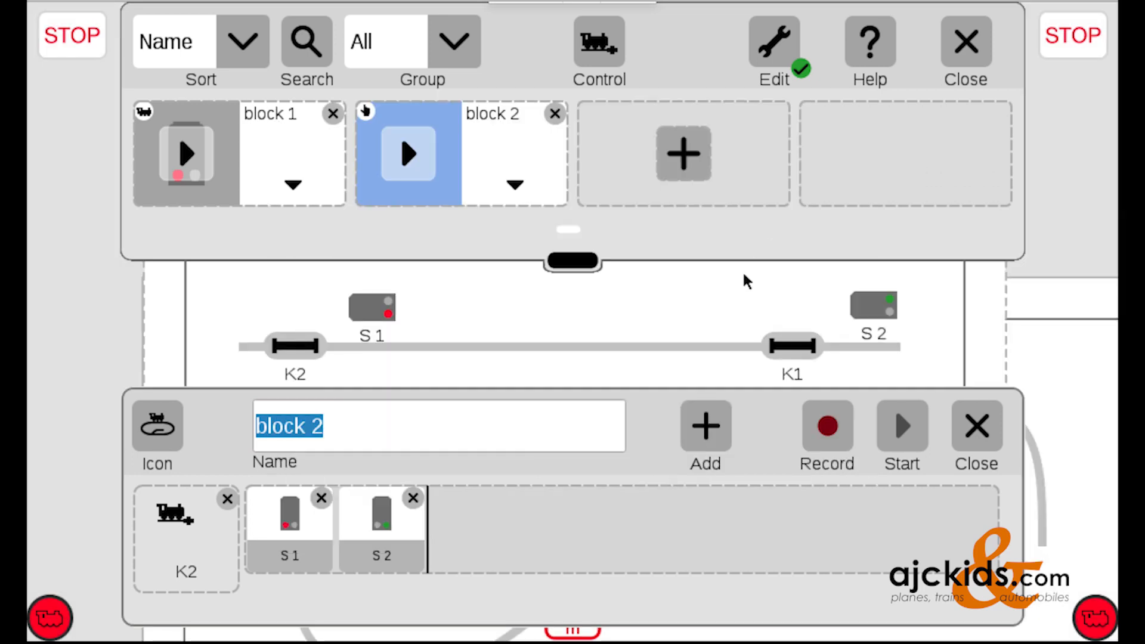
pyautogui.moveTo(881, 230)
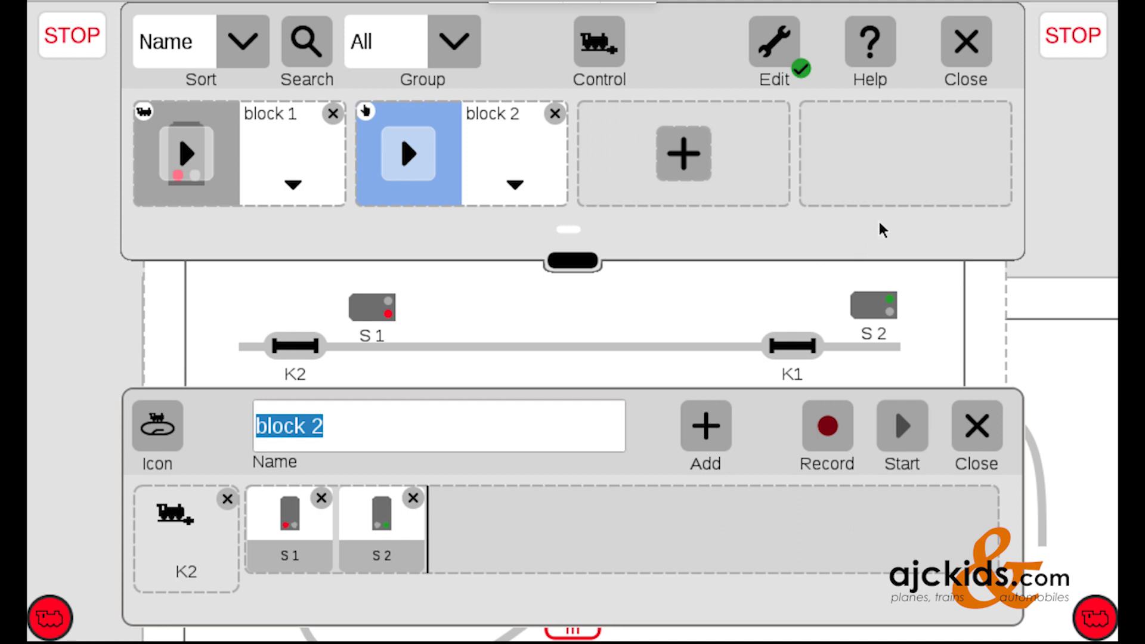
# - Leave edit mode and close the Events list and block 2's sequence editor
pyautogui.click(774, 42)
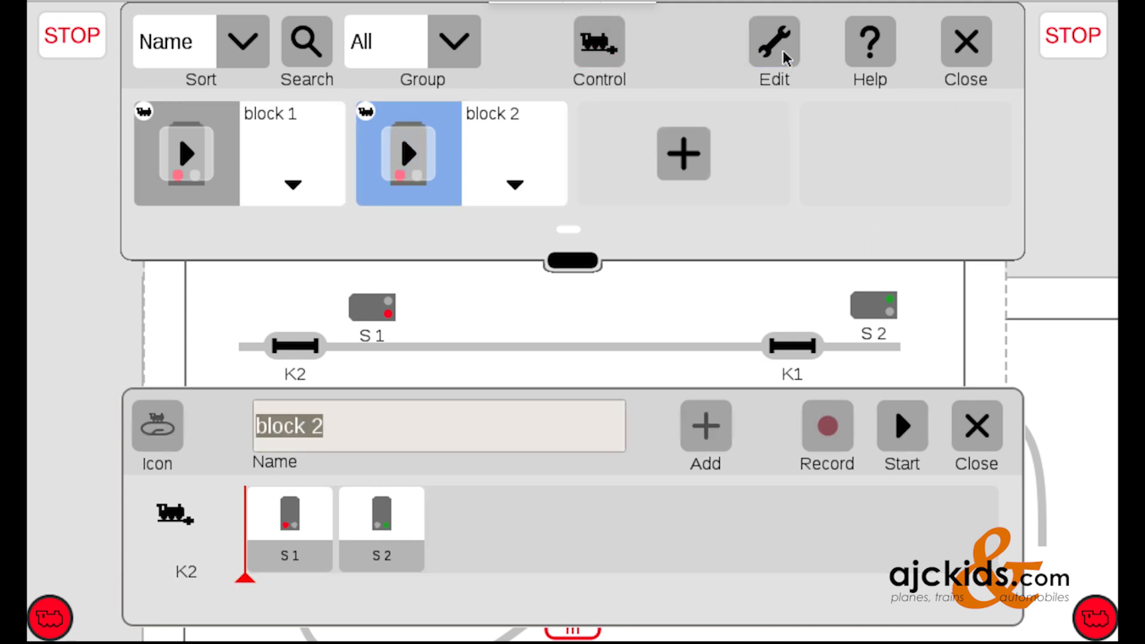
pyautogui.moveTo(394, 108)
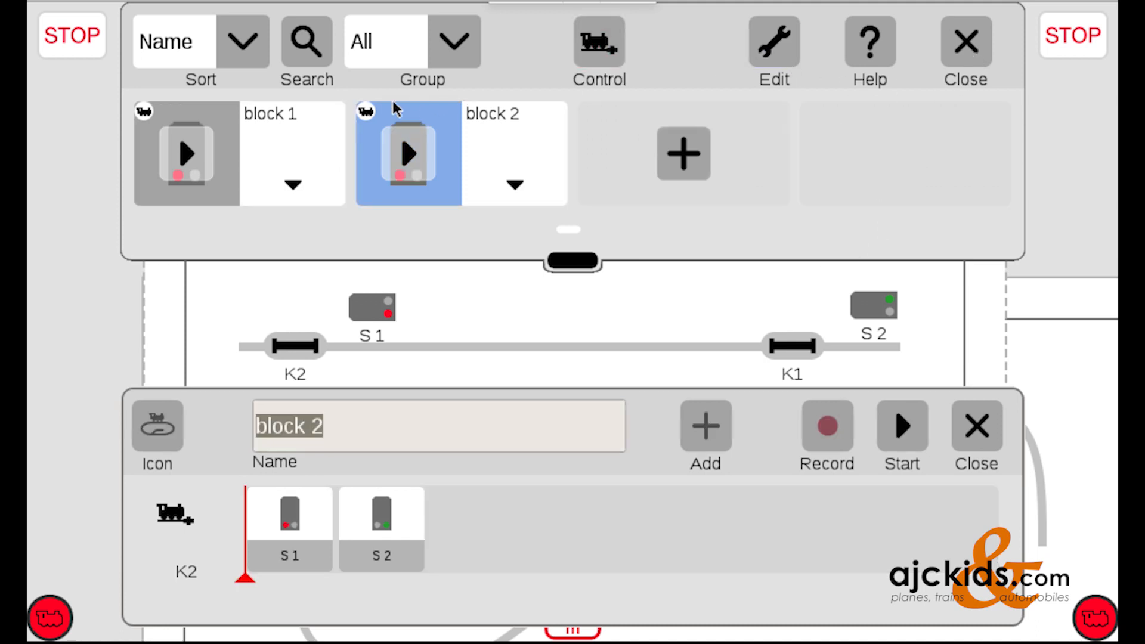
pyautogui.moveTo(1011, 73)
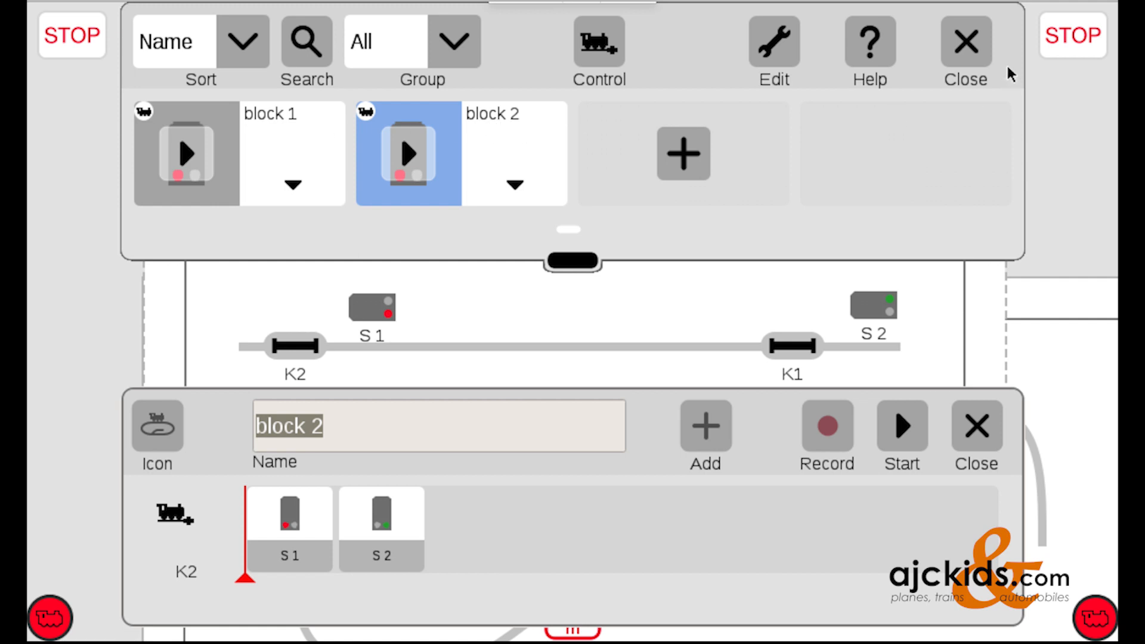
pyautogui.click(966, 42)
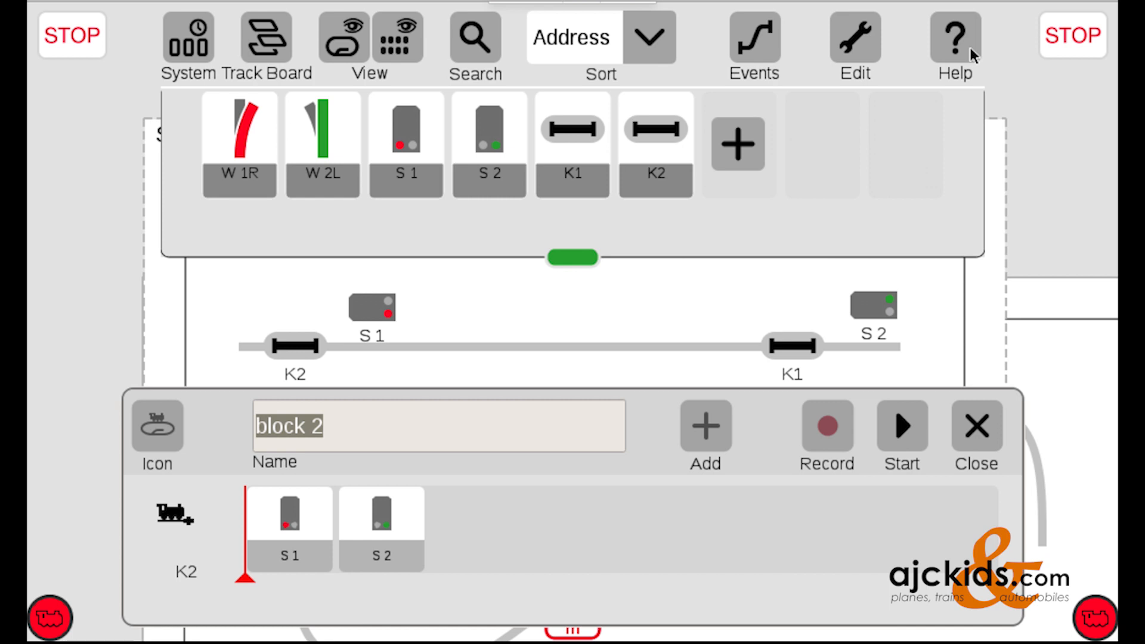
pyautogui.moveTo(985, 427)
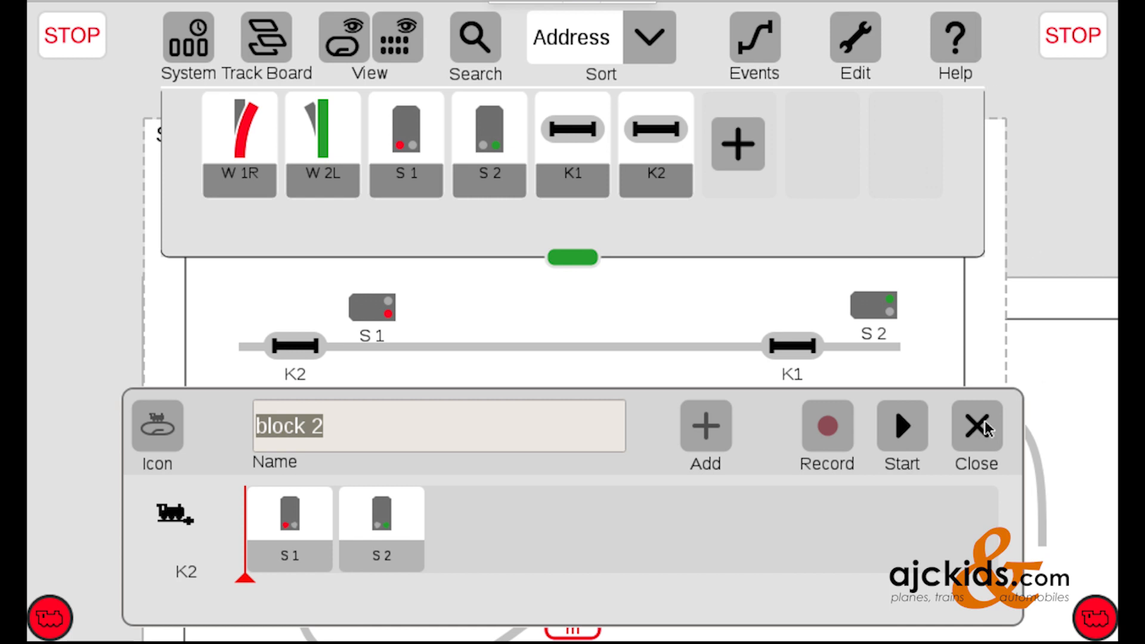
pyautogui.click(975, 426)
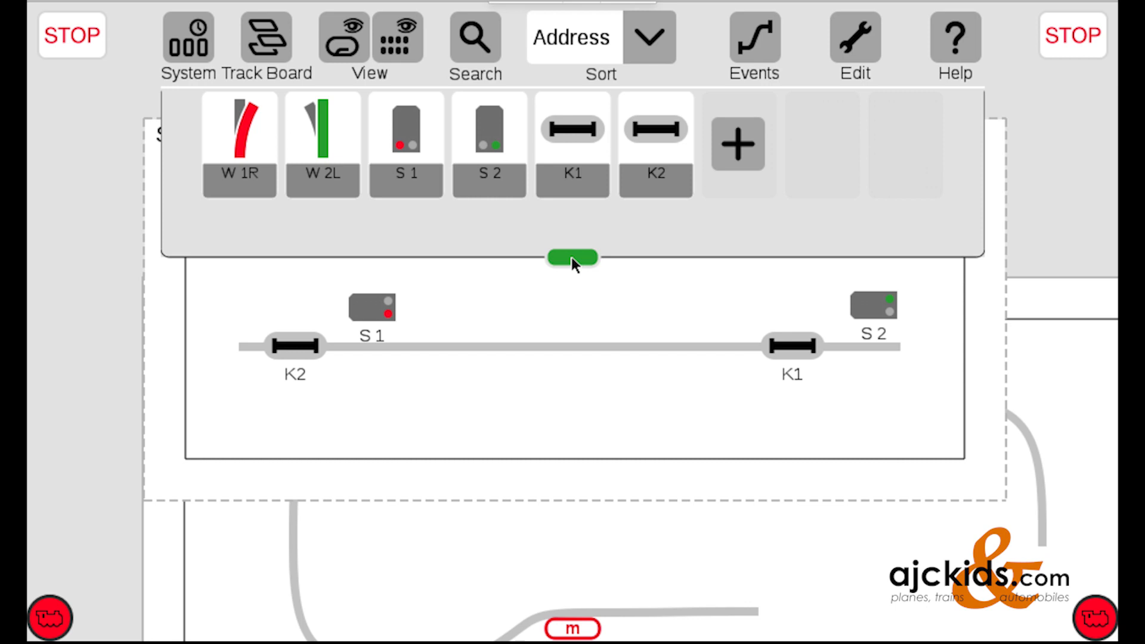
# - Hide the toolbar to show the whole diagram, then set S1 green and S2 red
pyautogui.click(572, 257)
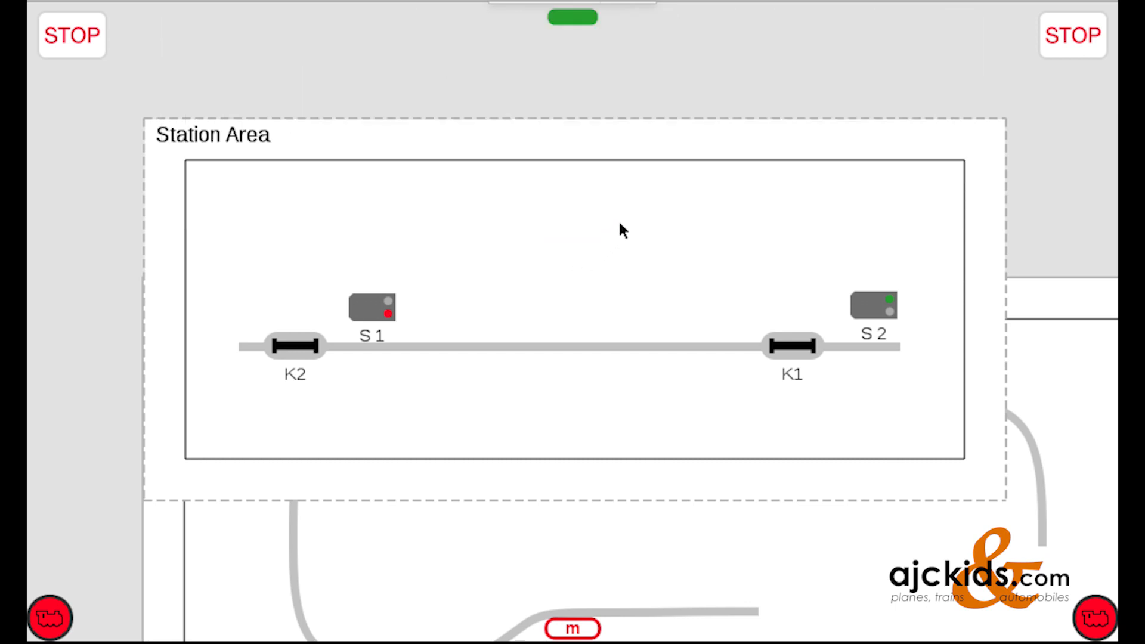
pyautogui.moveTo(766, 216)
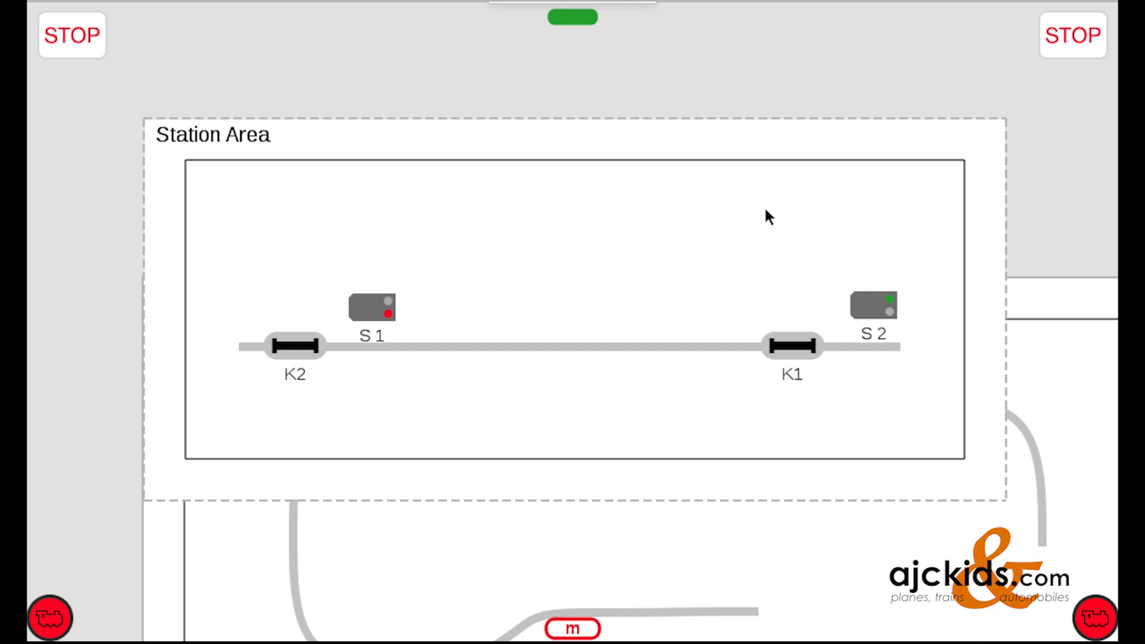
pyautogui.click(372, 308)
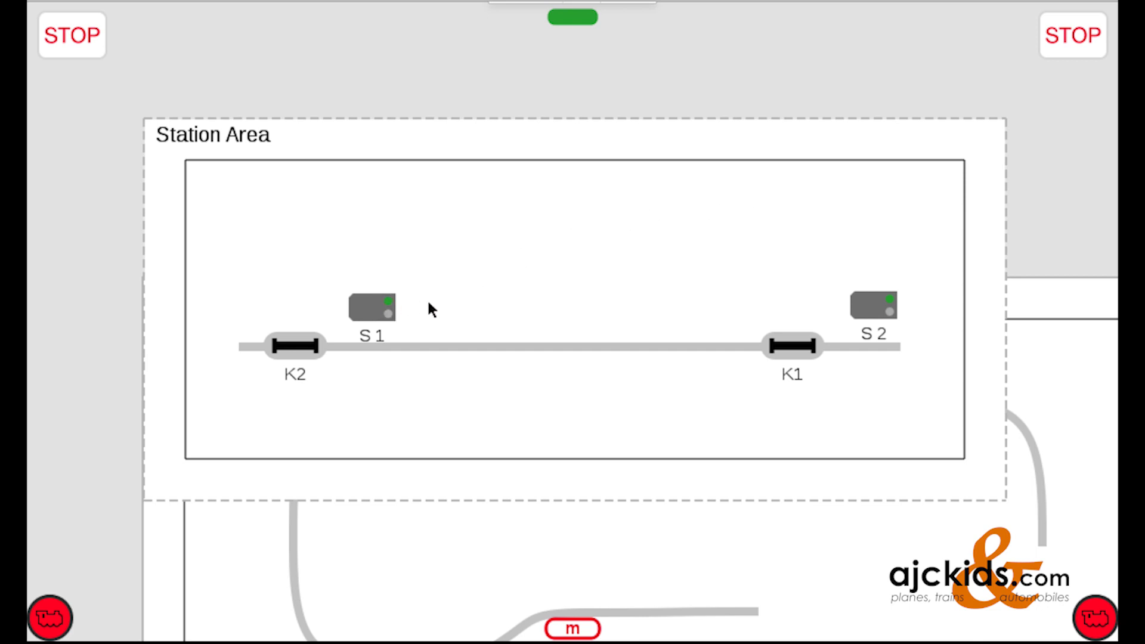
pyautogui.moveTo(569, 442)
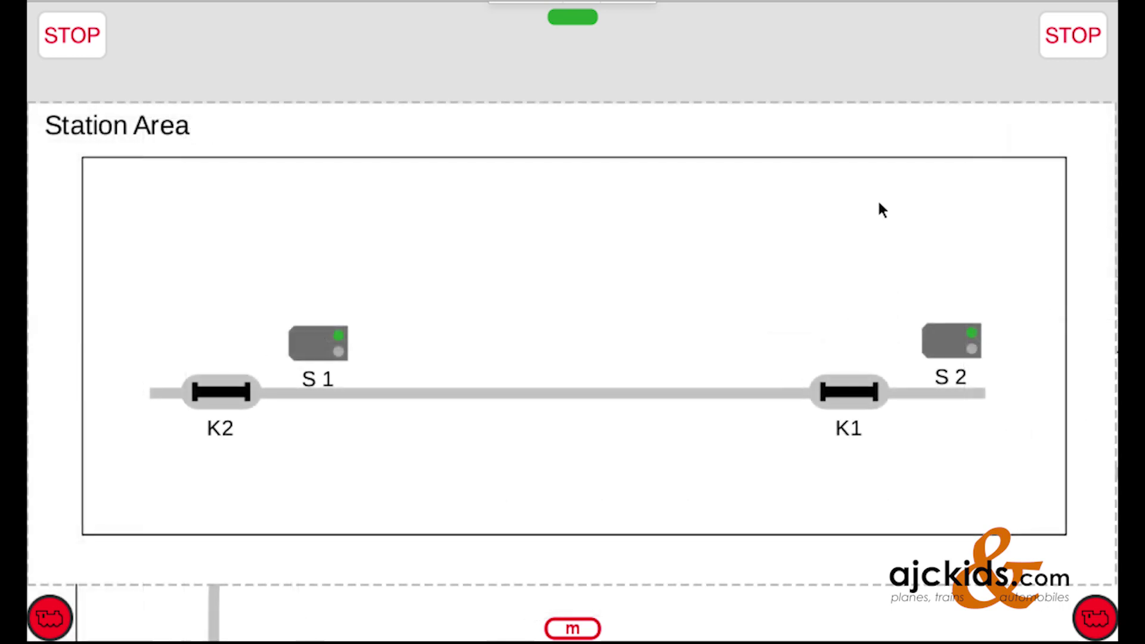
pyautogui.moveTo(949, 394)
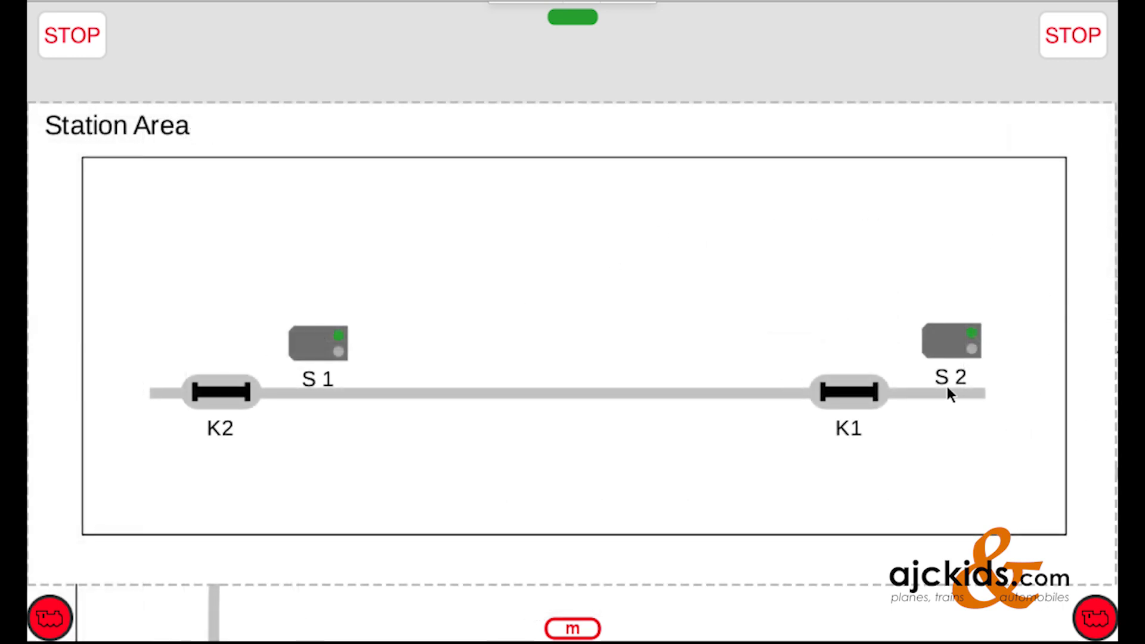
pyautogui.click(848, 393)
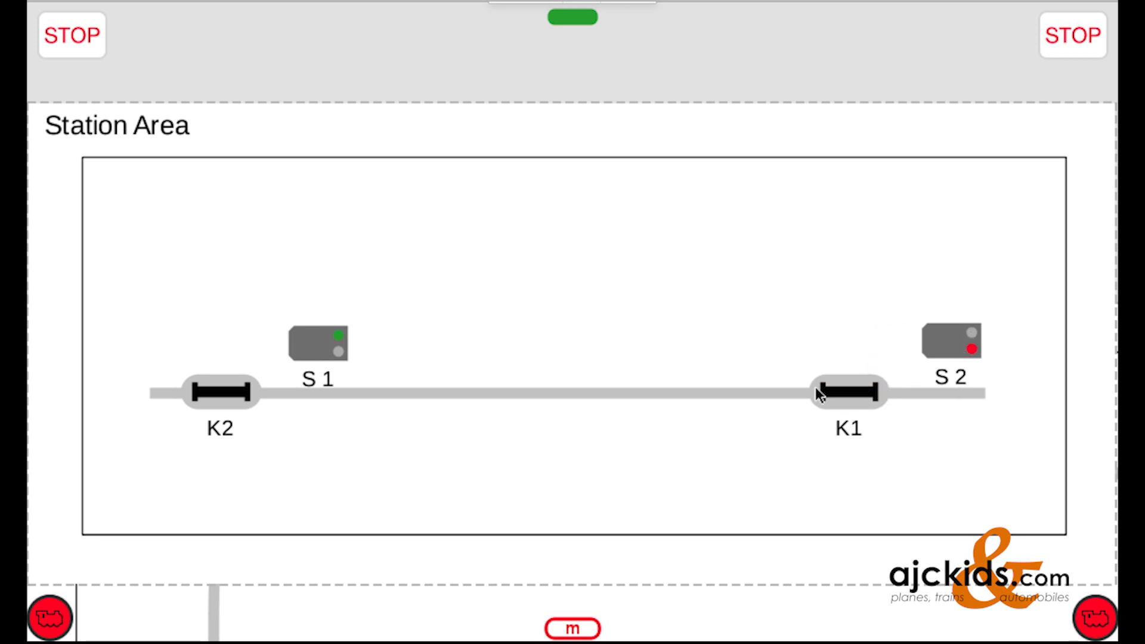
pyautogui.moveTo(555, 399)
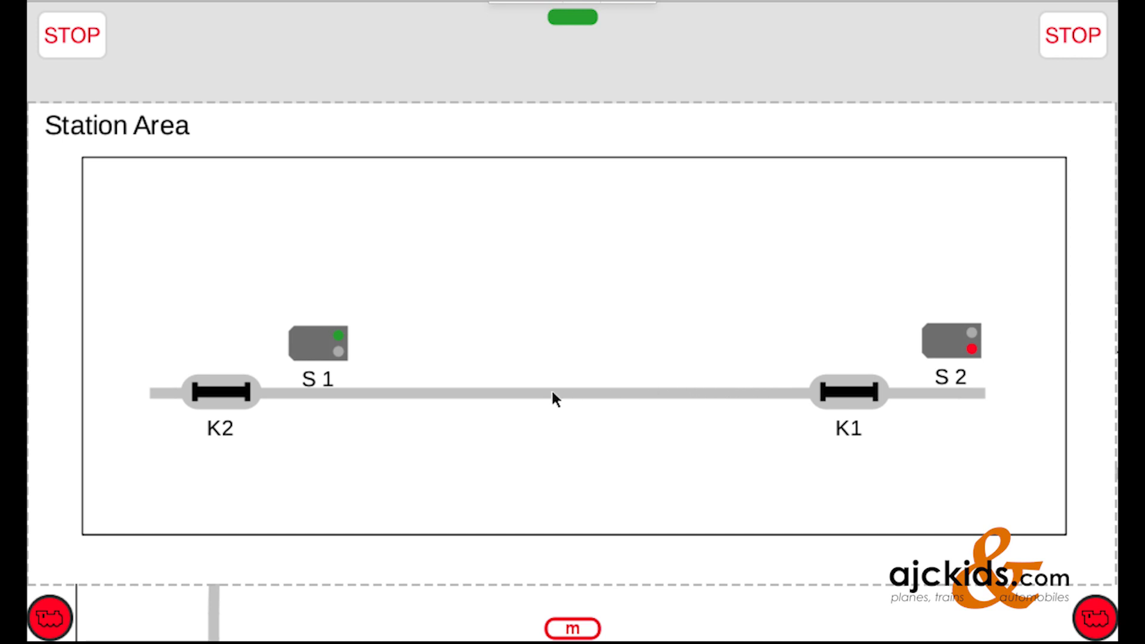
pyautogui.moveTo(368, 393)
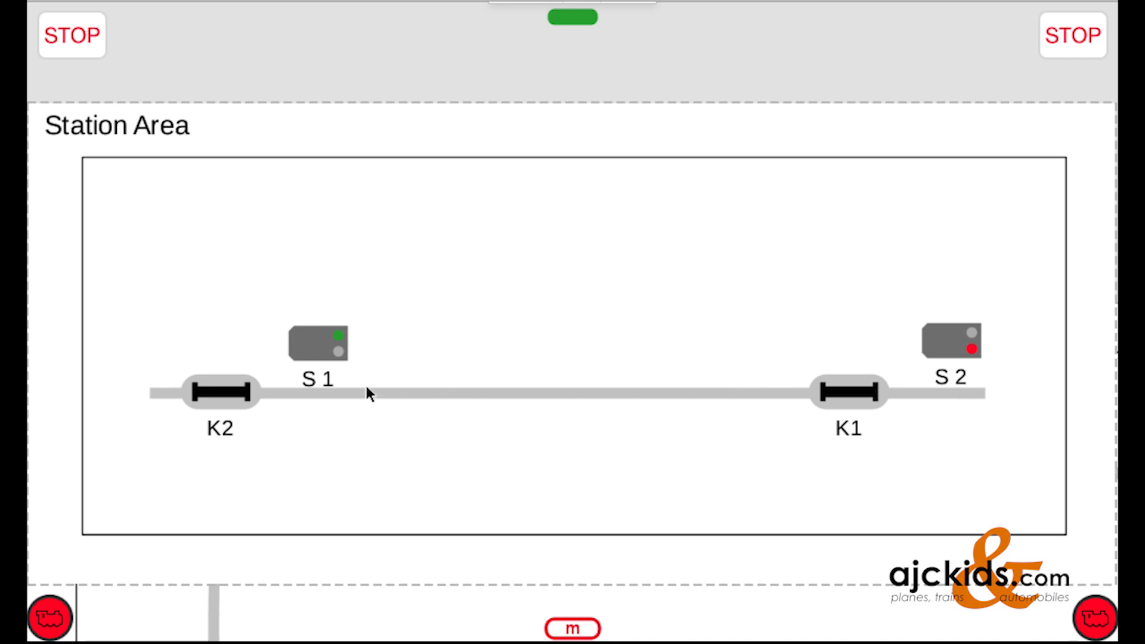
pyautogui.moveTo(241, 393)
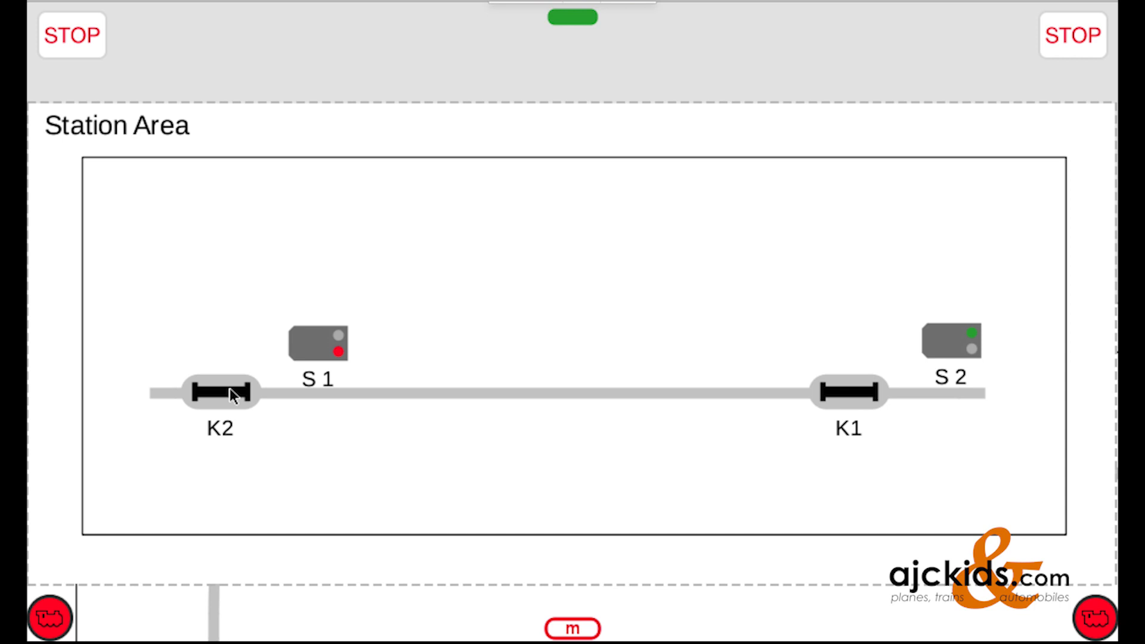
pyautogui.moveTo(1006, 328)
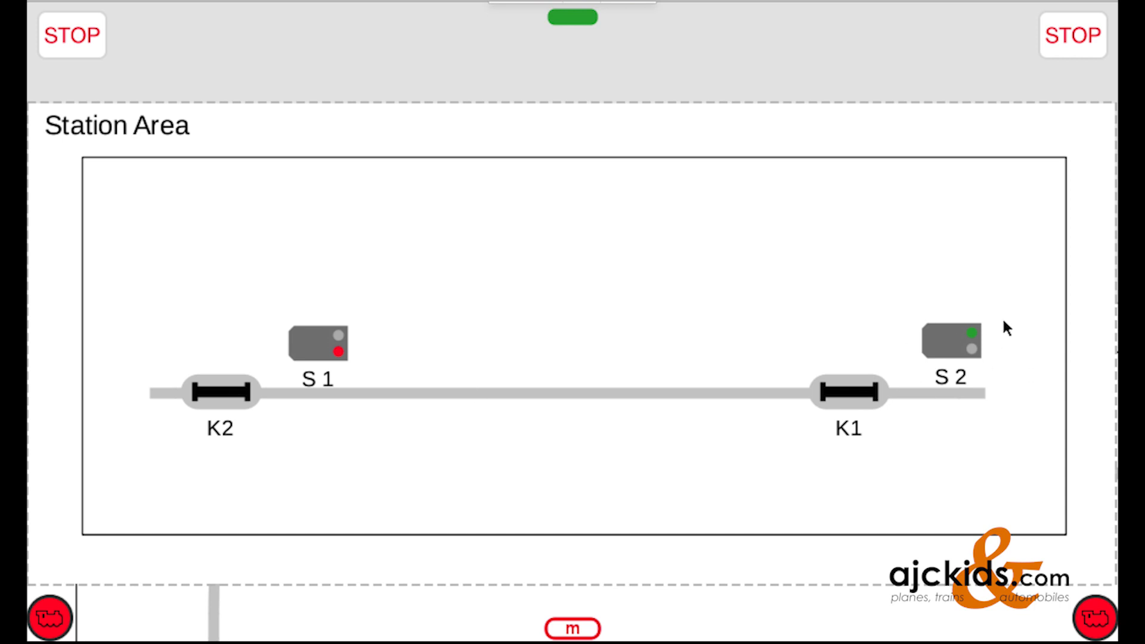
pyautogui.moveTo(349, 340)
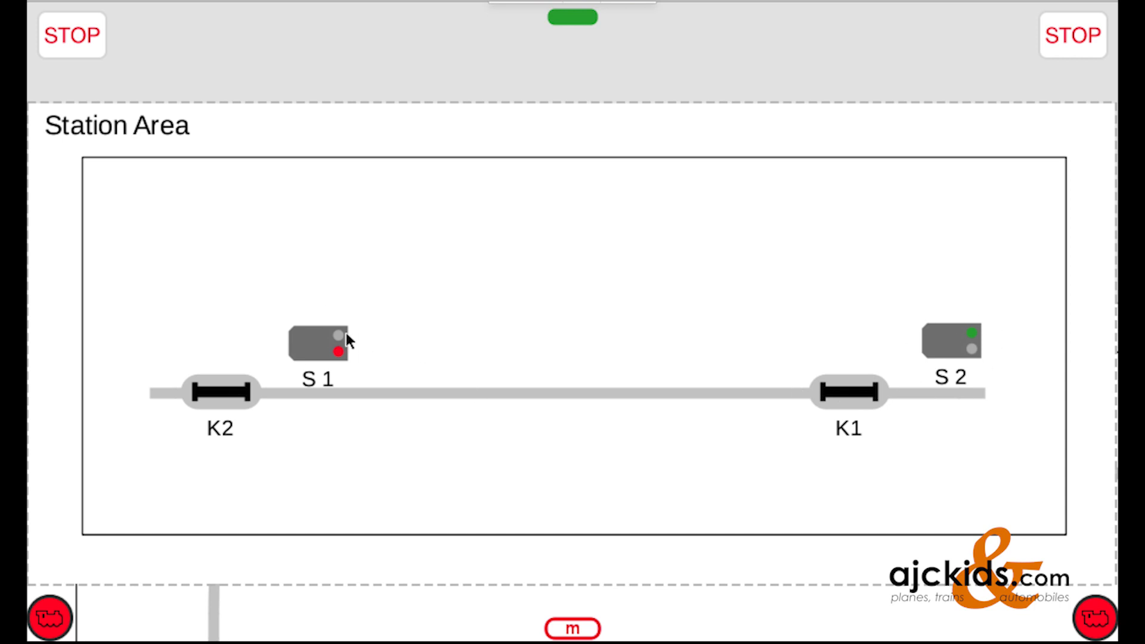
pyautogui.moveTo(283, 393)
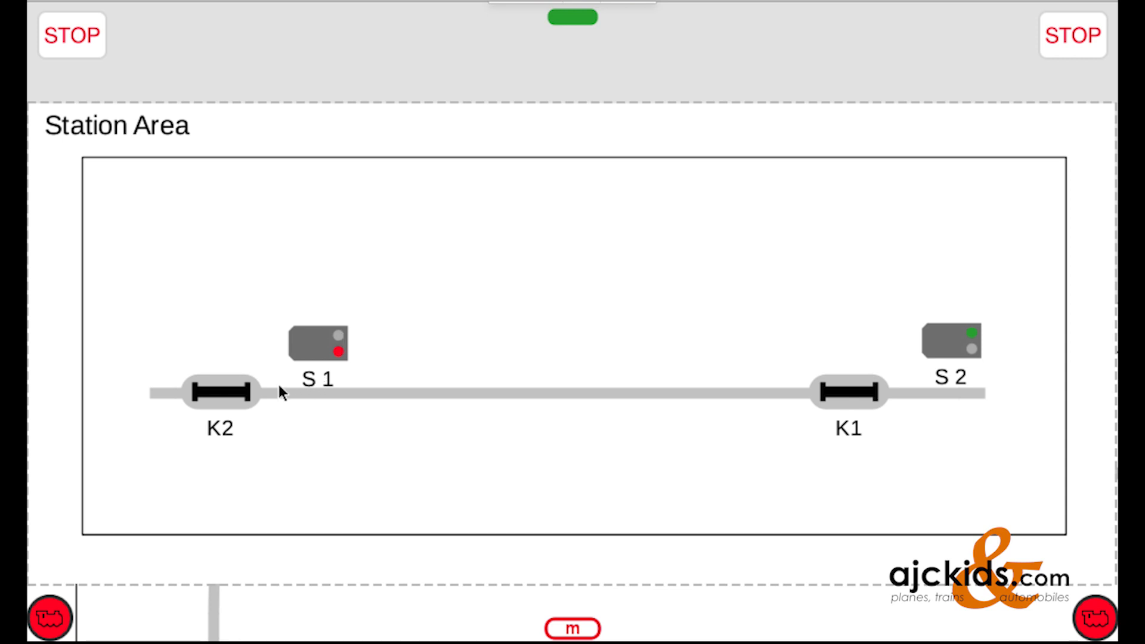
pyautogui.moveTo(244, 395)
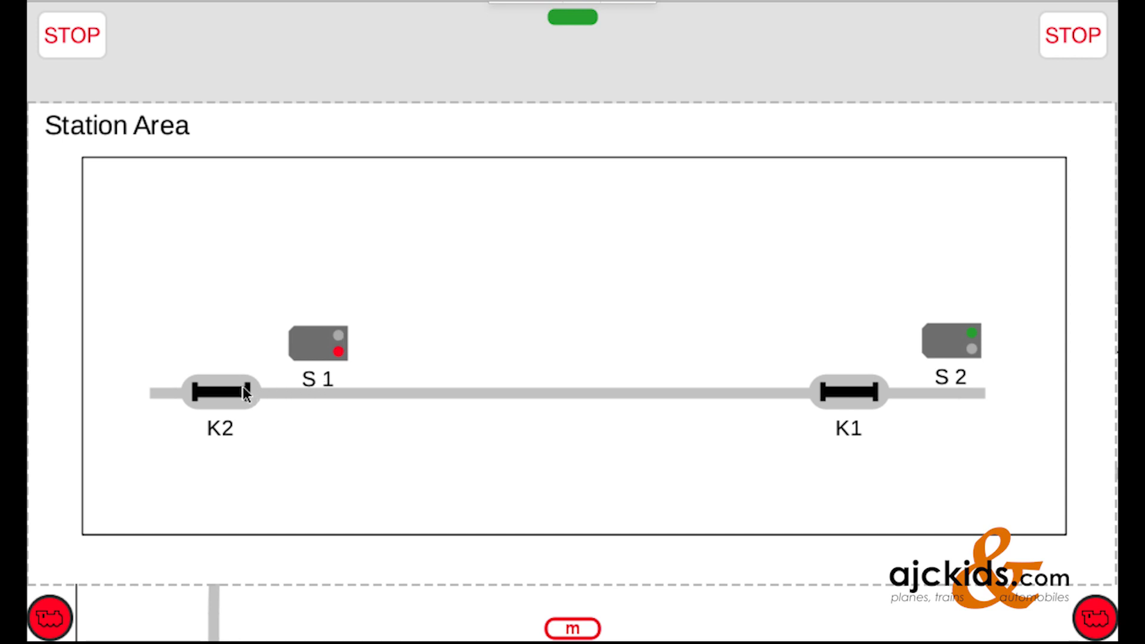
pyautogui.moveTo(120, 397)
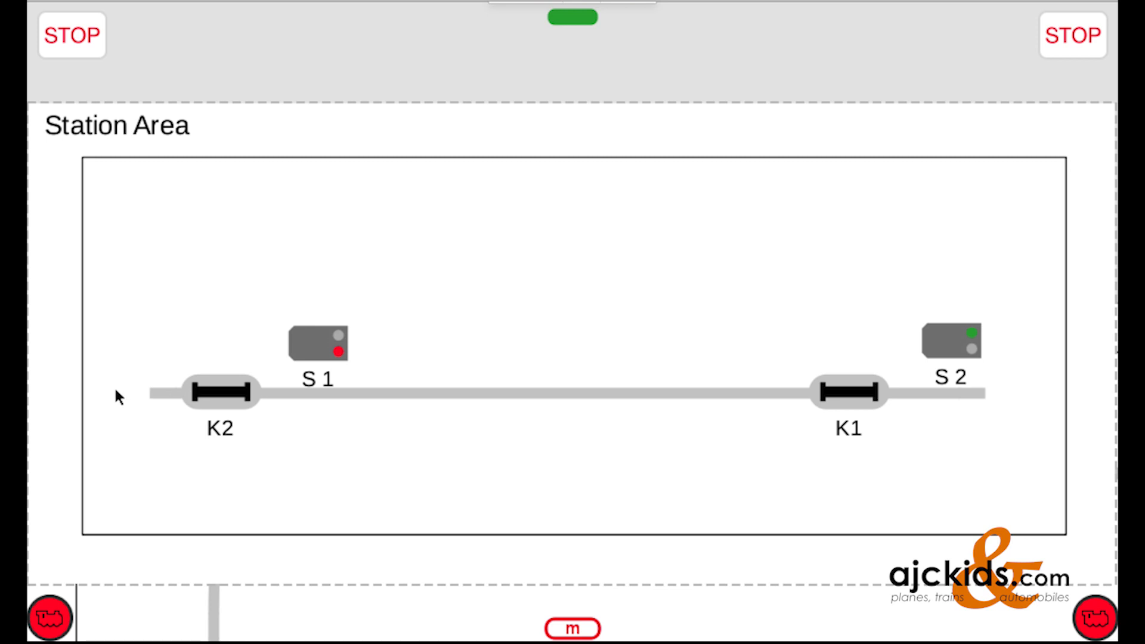
pyautogui.moveTo(102, 394)
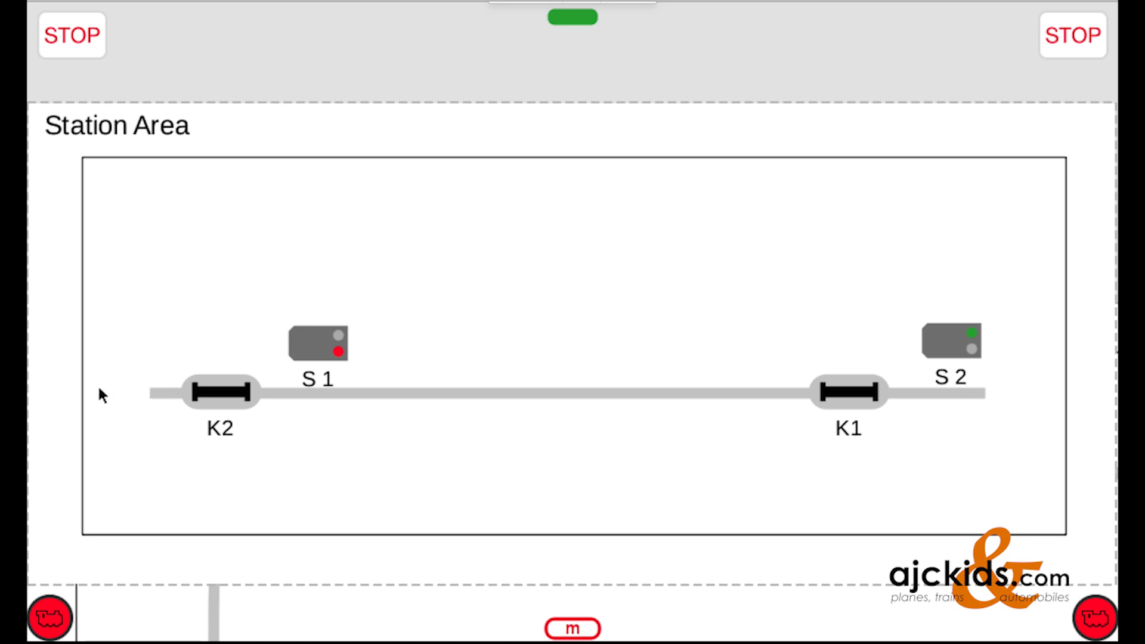
pyautogui.moveTo(203, 335)
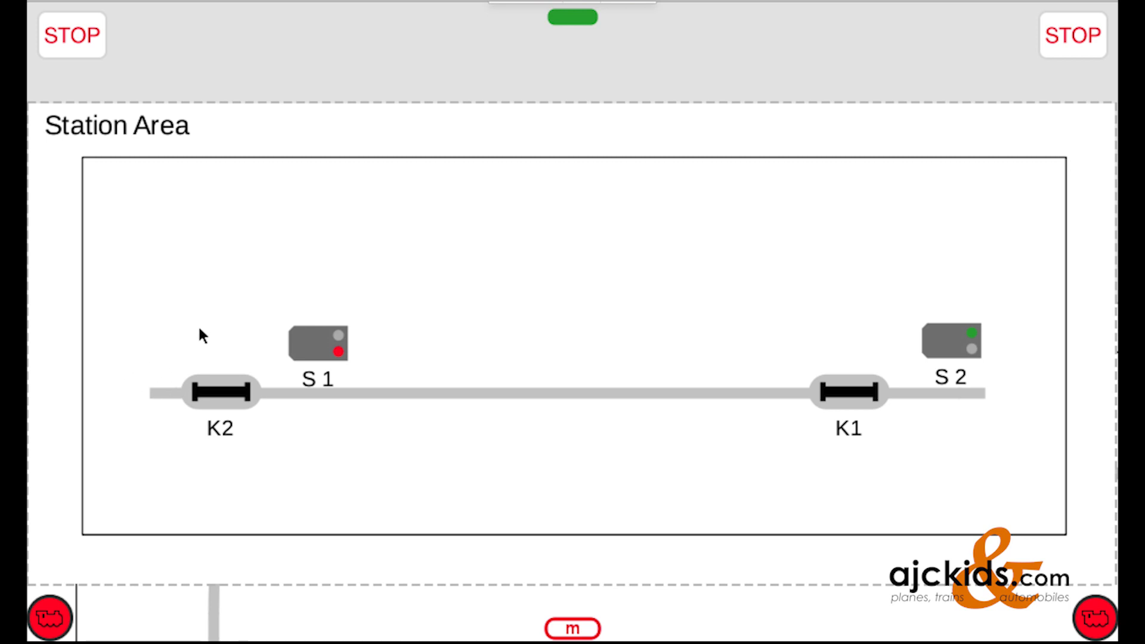
# - Set S1 back to green, then trigger contacts K1 and K2 to test both events
pyautogui.click(319, 345)
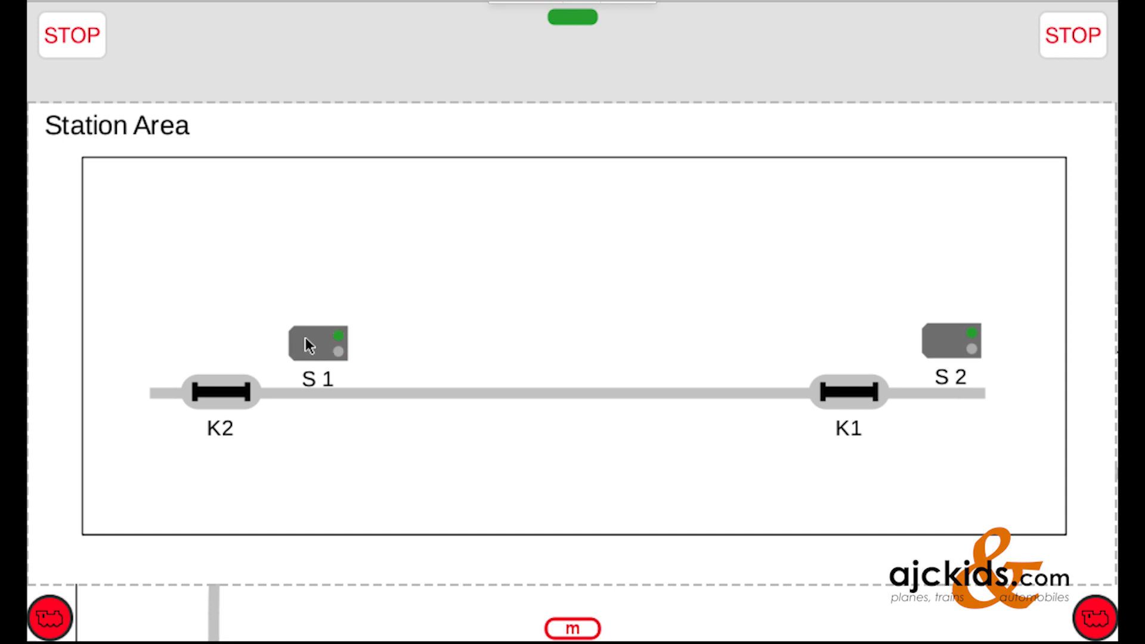
pyautogui.moveTo(1023, 397)
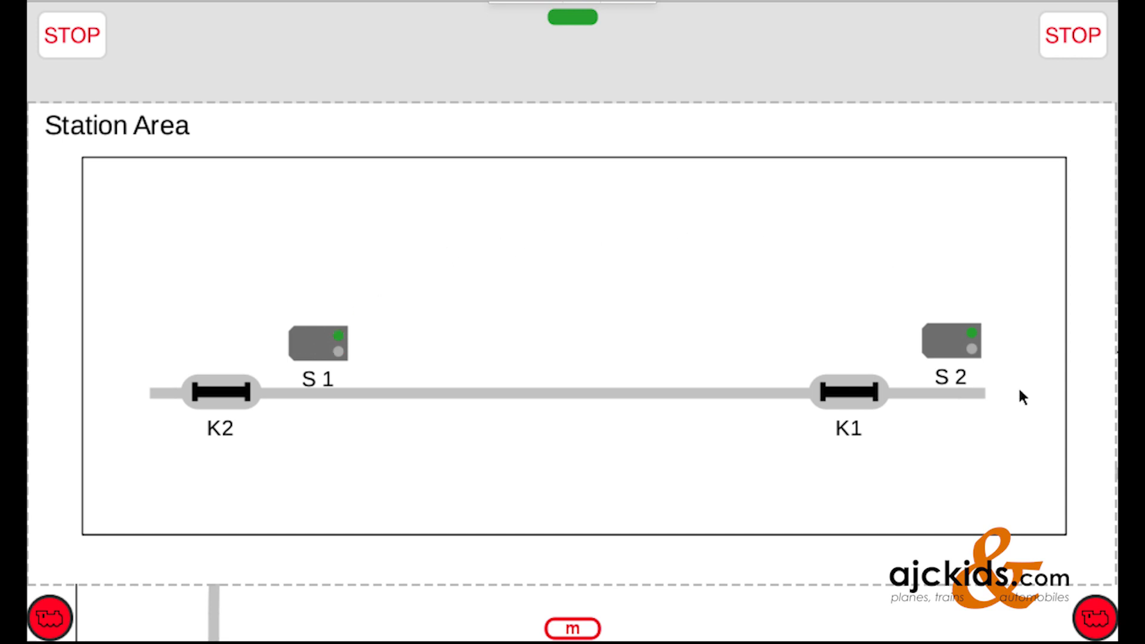
pyautogui.moveTo(865, 397)
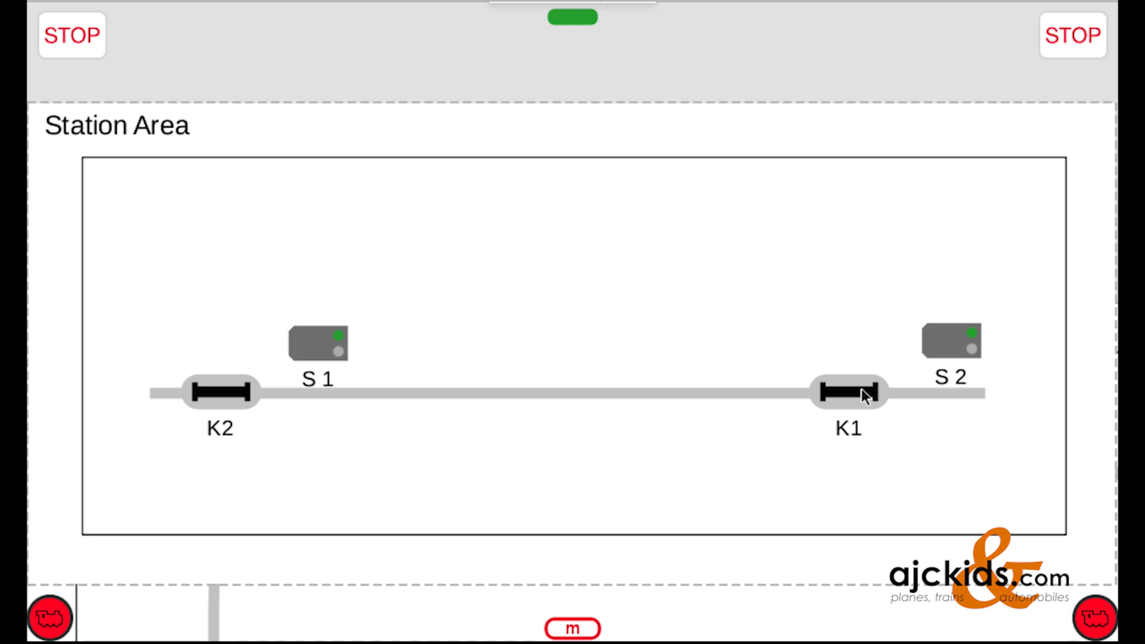
pyautogui.click(849, 393)
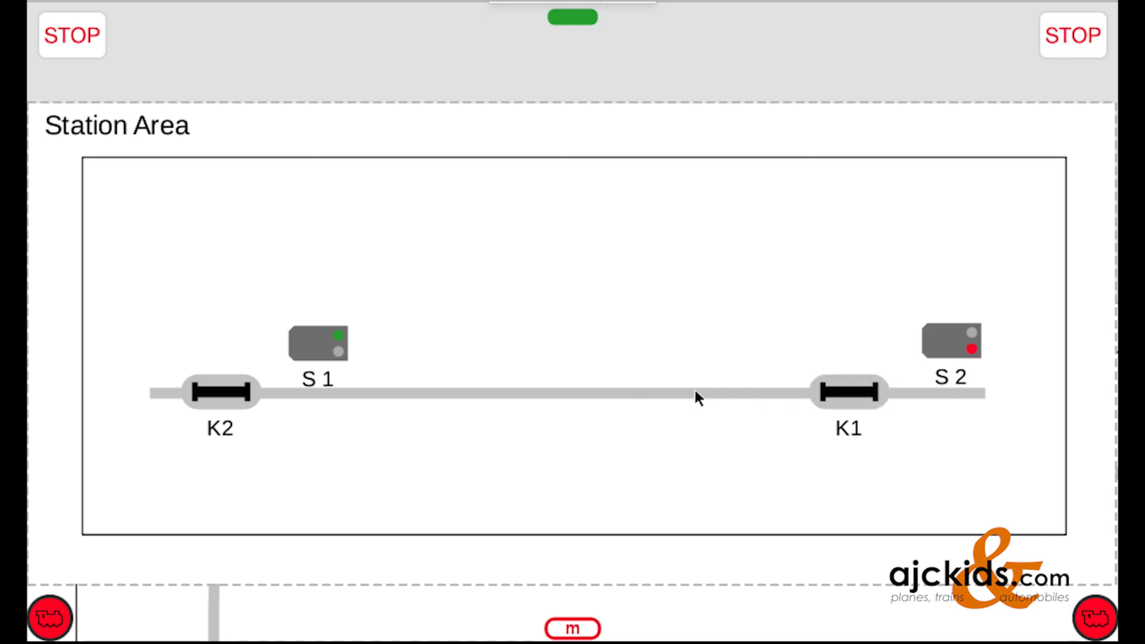
pyautogui.moveTo(343, 389)
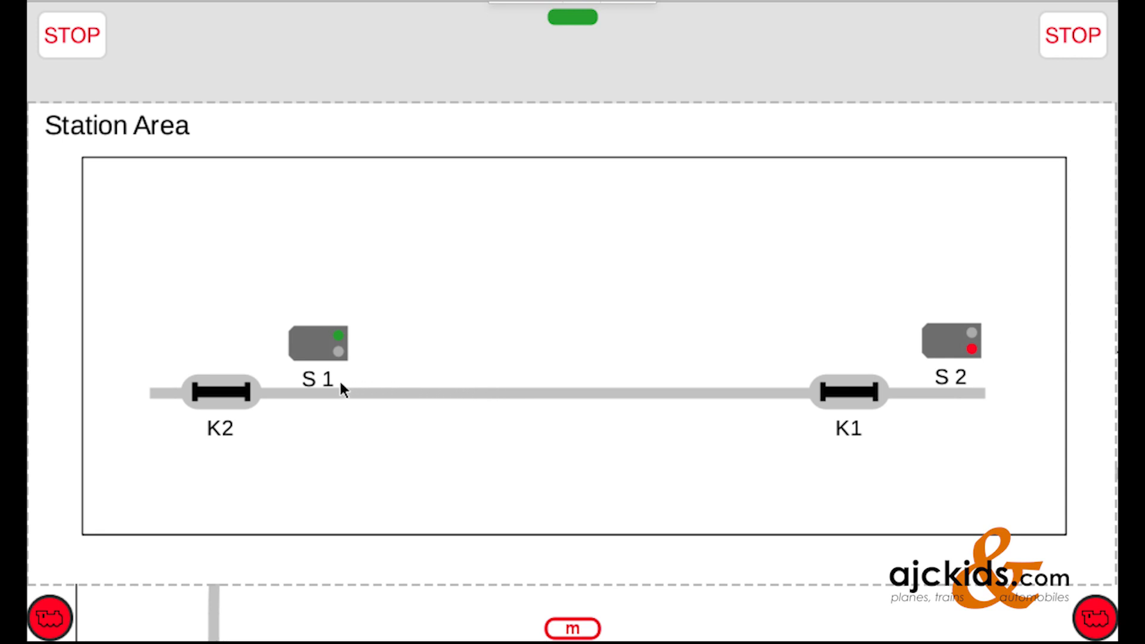
pyautogui.click(220, 392)
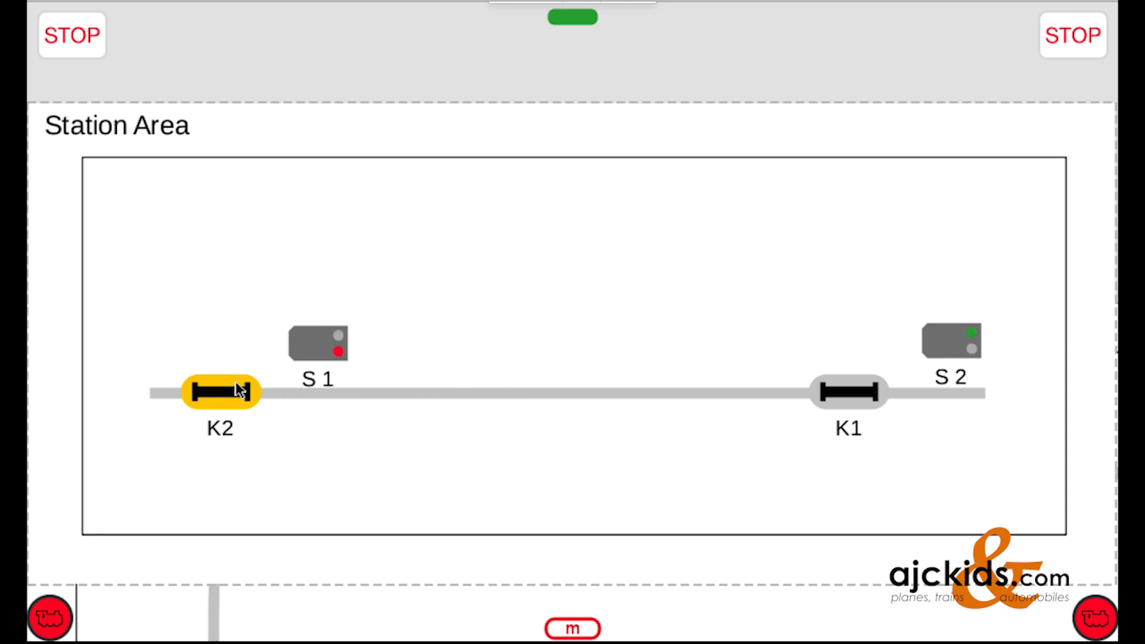